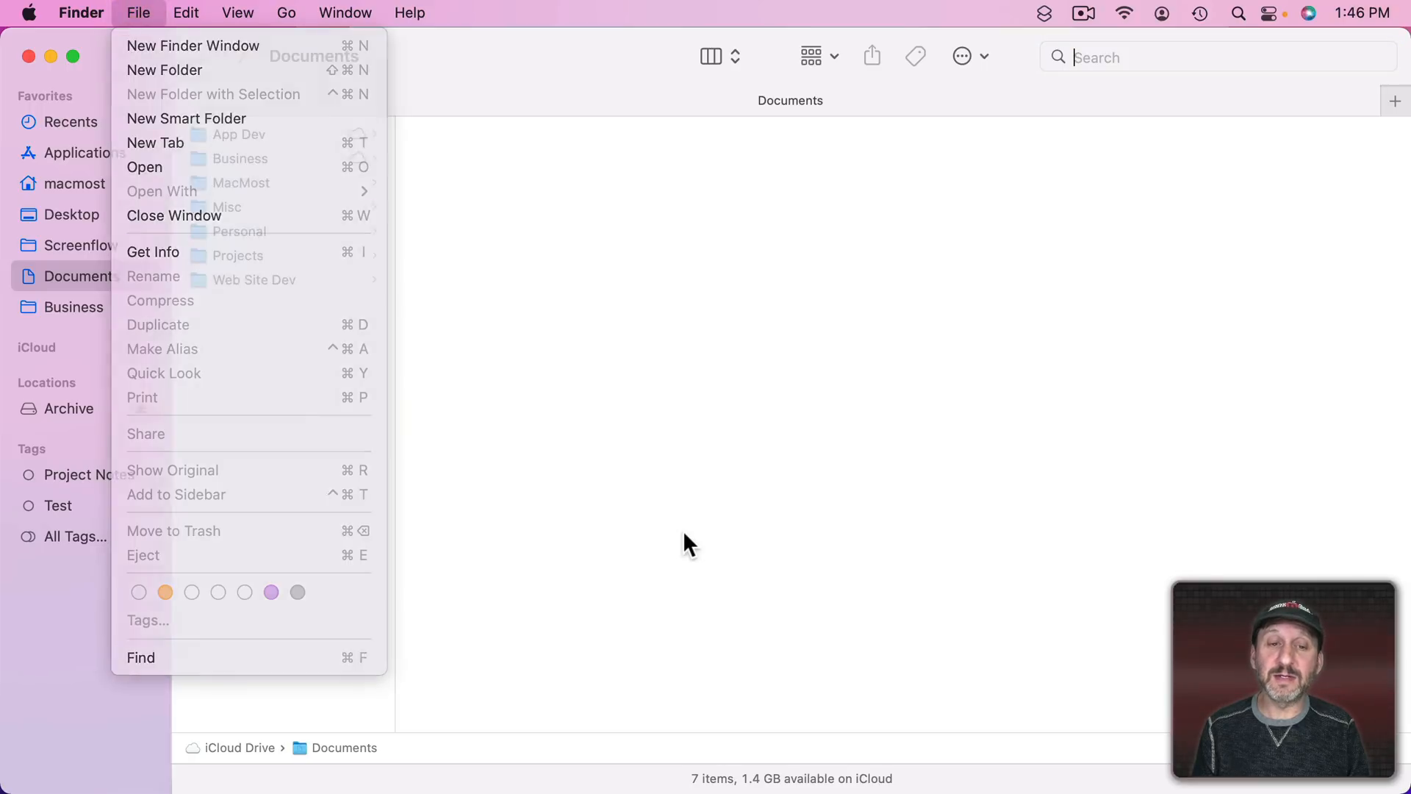
- Start a Finder search of the Documents folder for the term test
{"action": "left_click", "coordinate": [141, 657]}
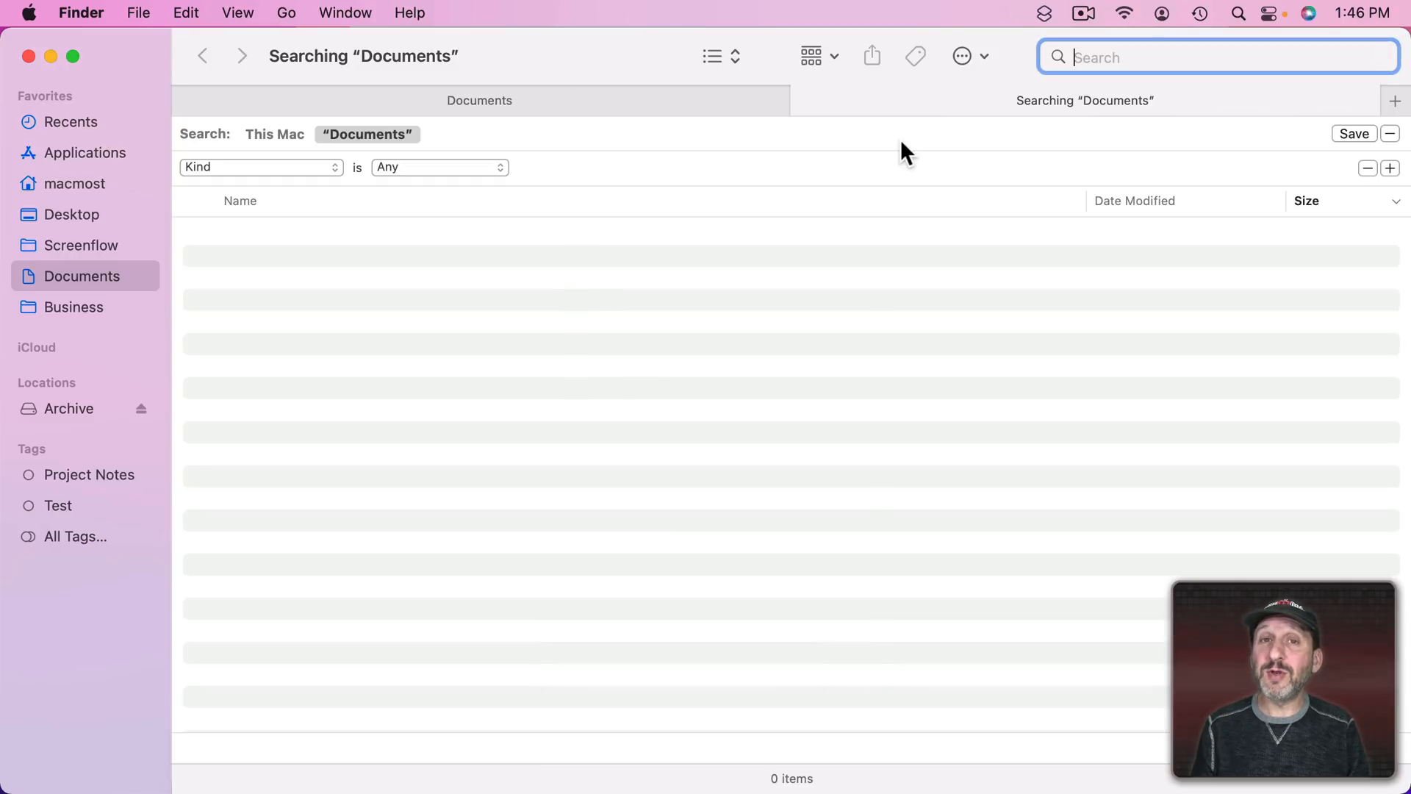
{"action": "mouse_move", "coordinate": [467, 179]}
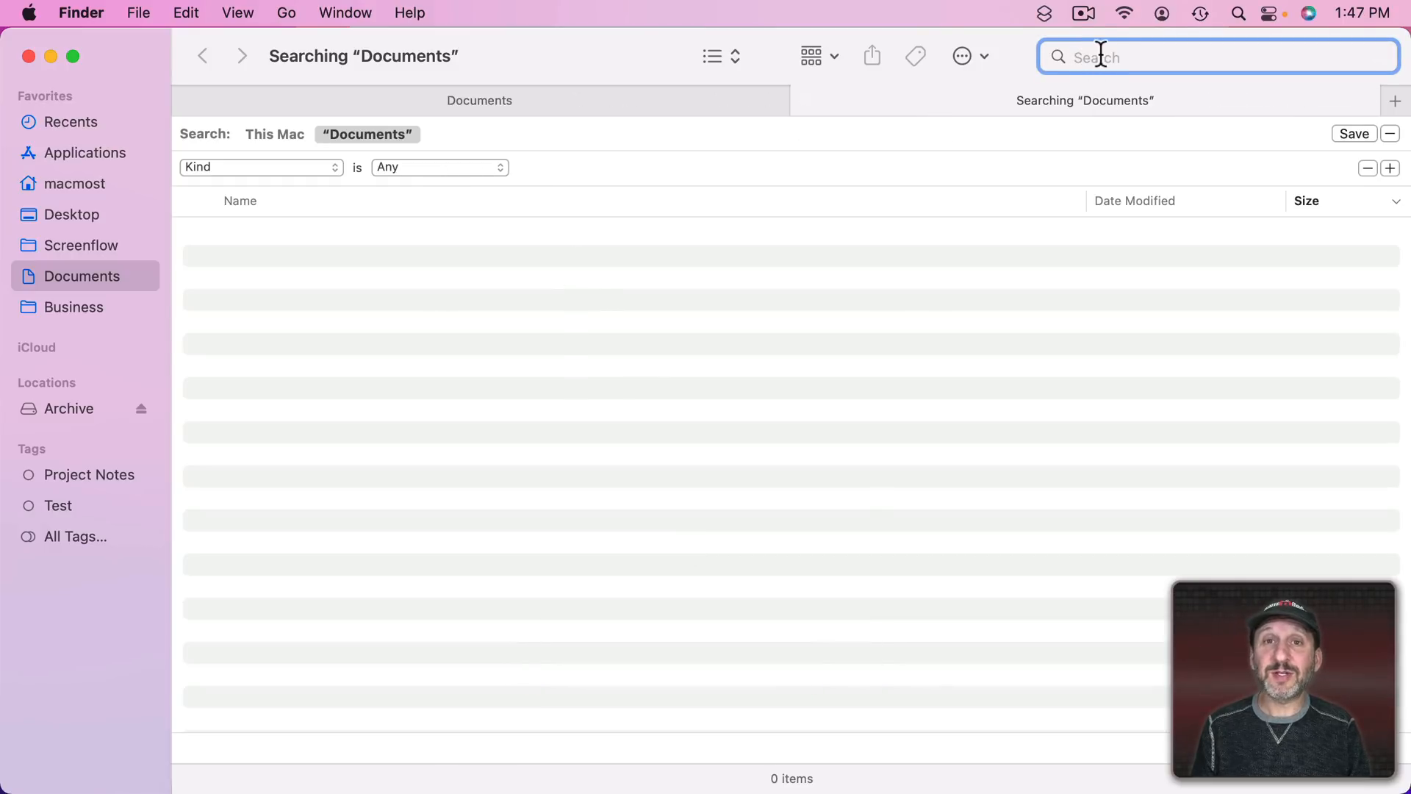
{"action": "type", "text": "test"}
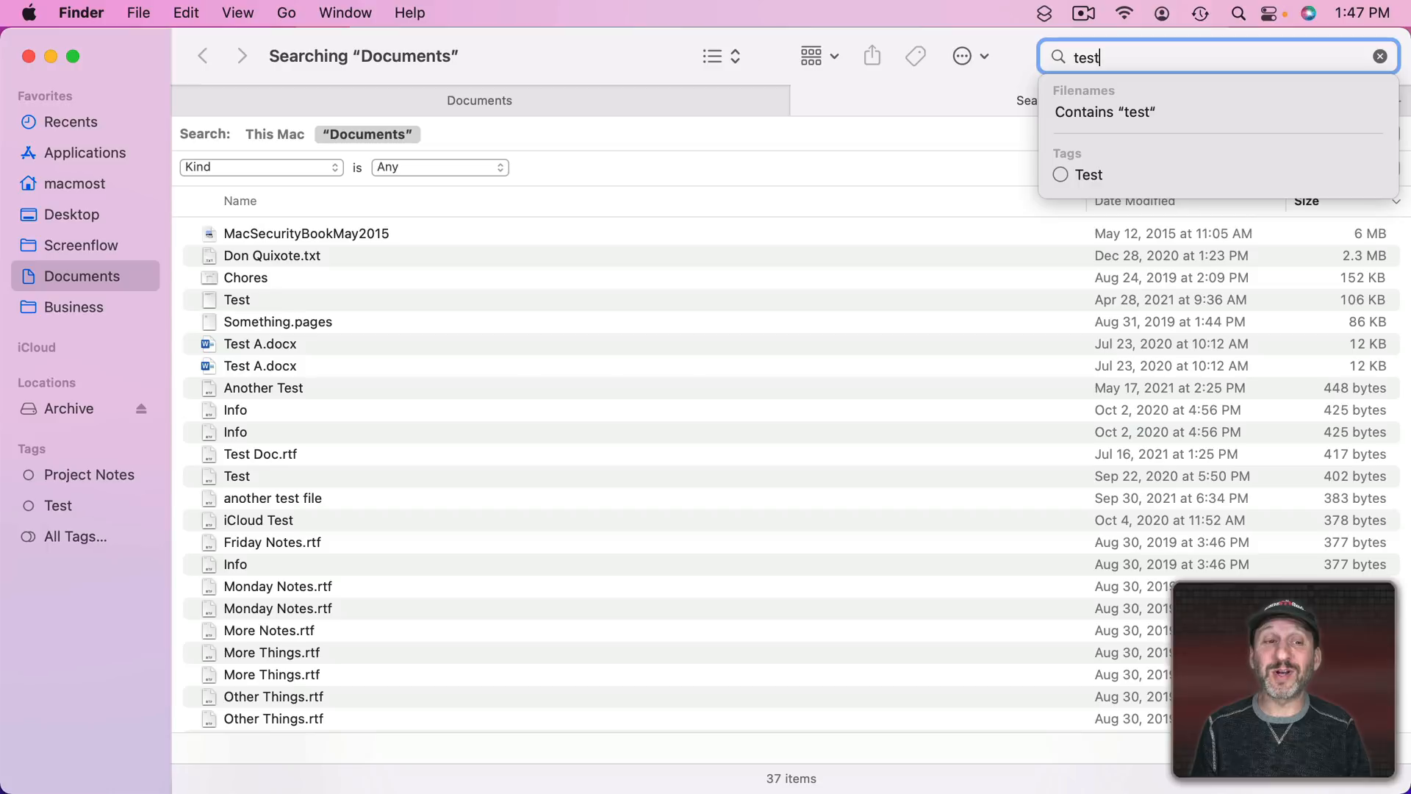
{"action": "mouse_move", "coordinate": [1114, 78]}
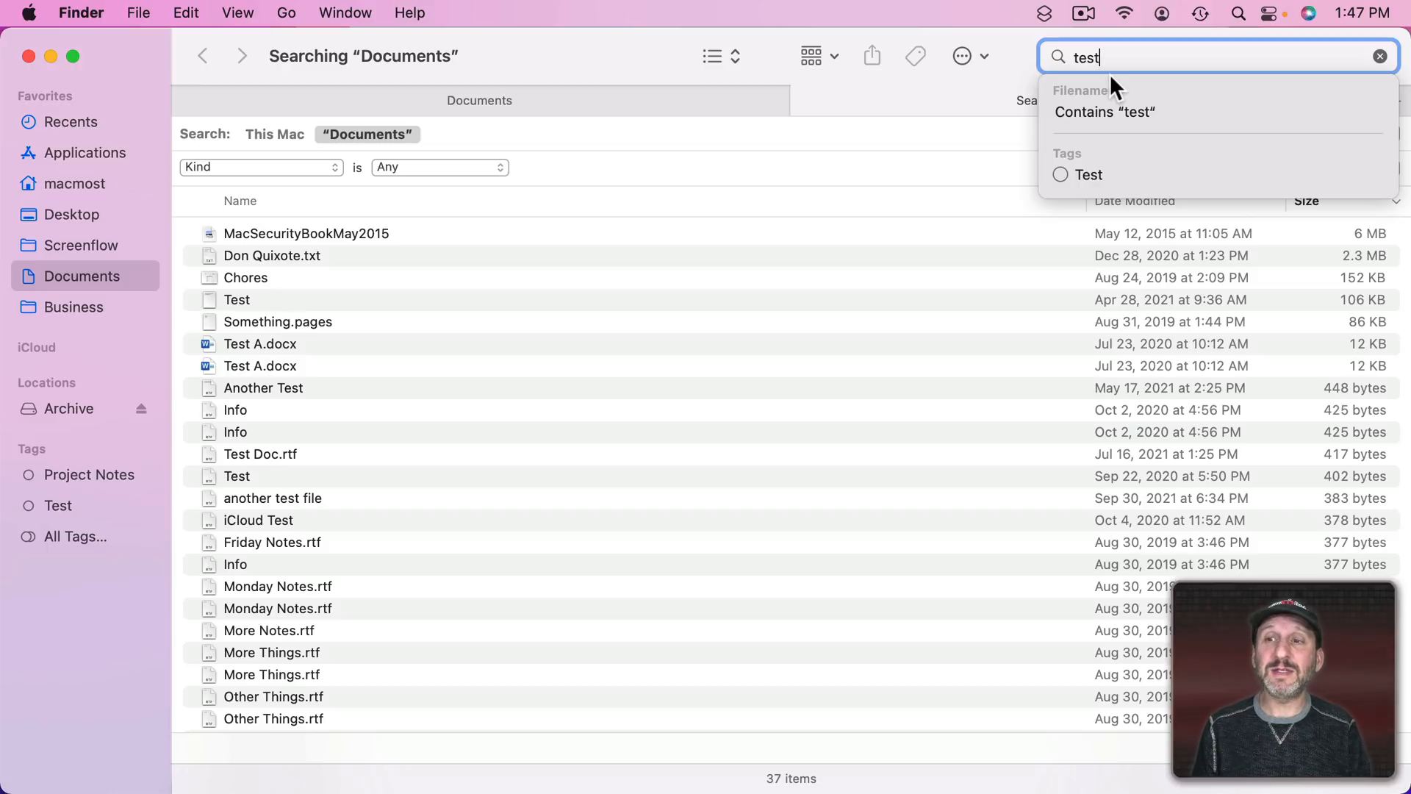
{"action": "mouse_move", "coordinate": [1147, 111]}
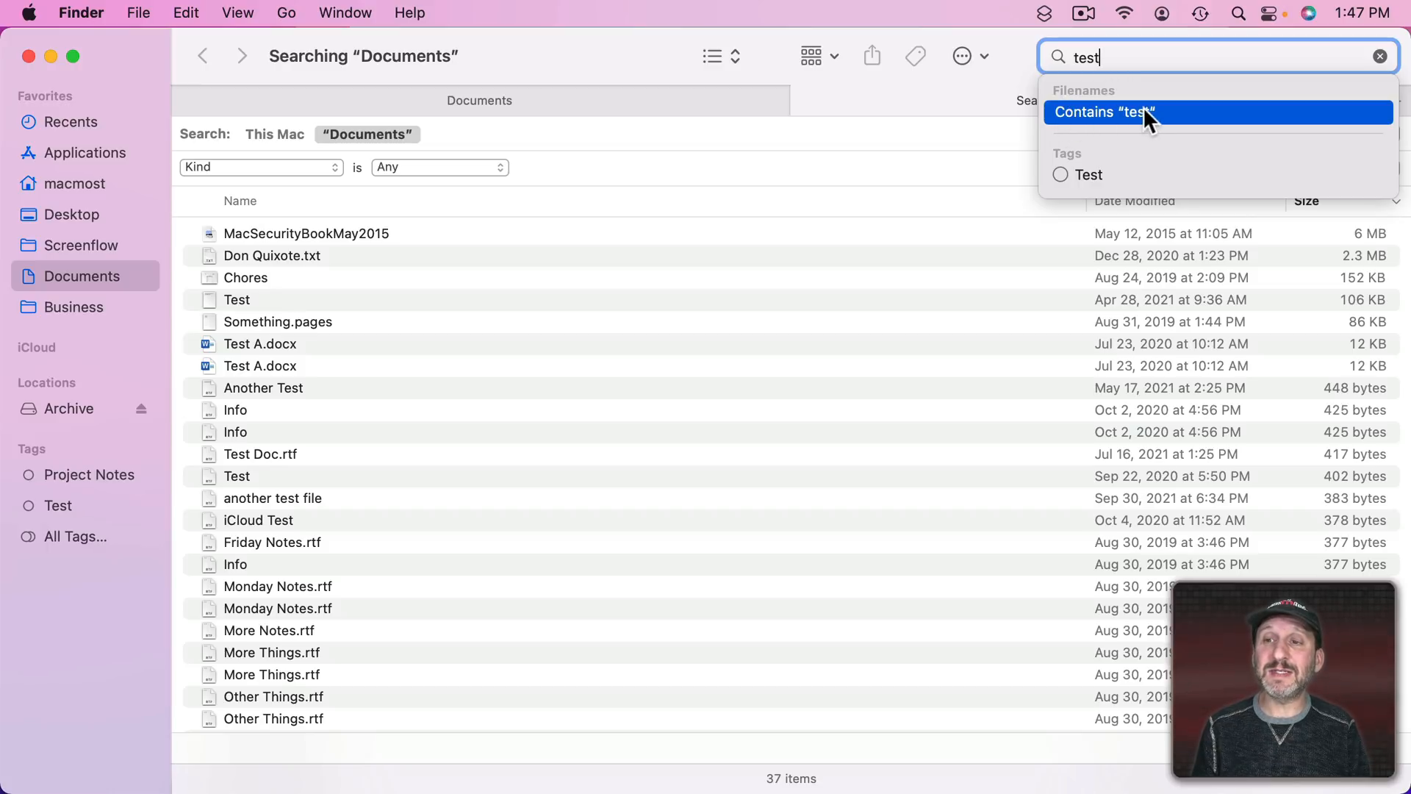
- Apply the 'Contains test' filename suggestion, then widen it to match Everything
{"action": "left_click", "coordinate": [1104, 112]}
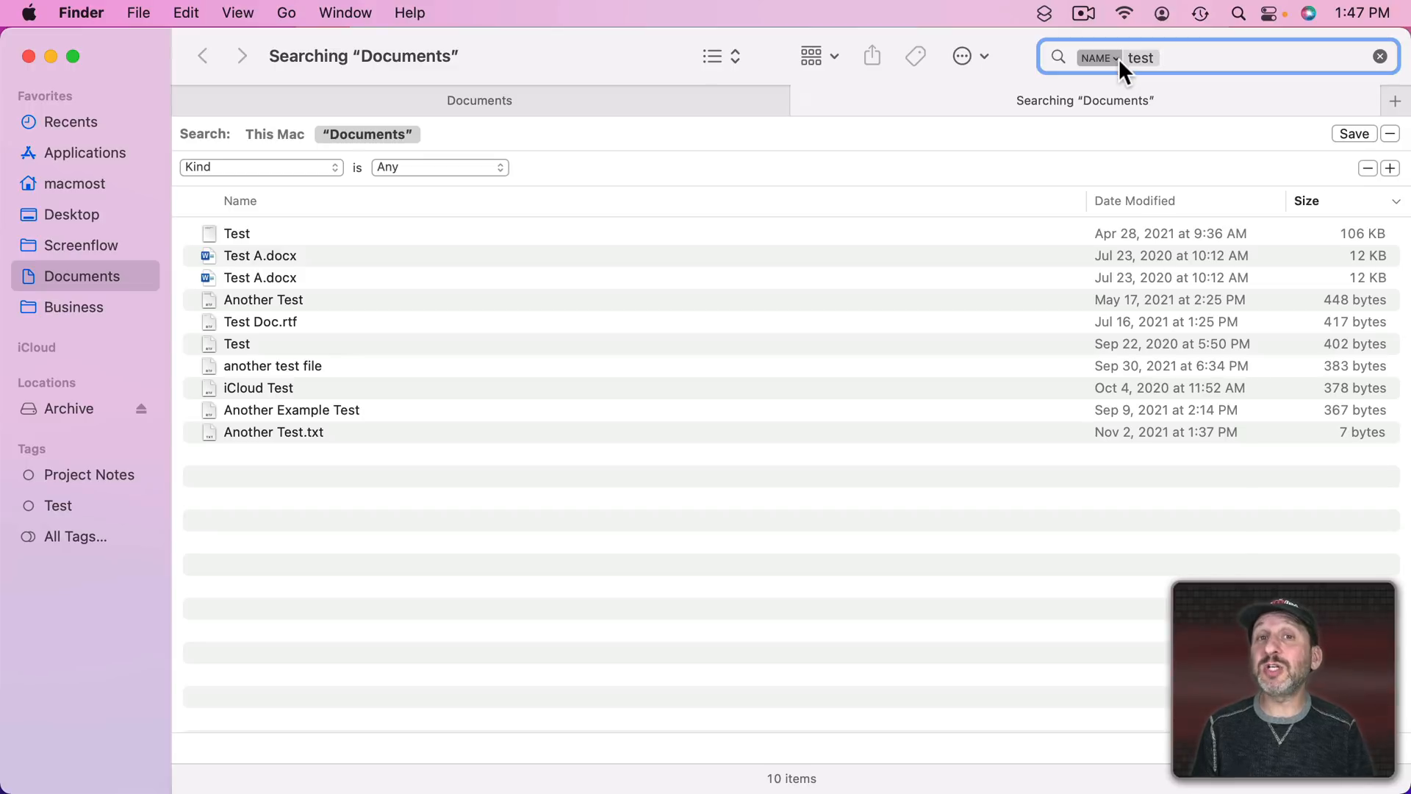
{"action": "mouse_move", "coordinate": [294, 256]}
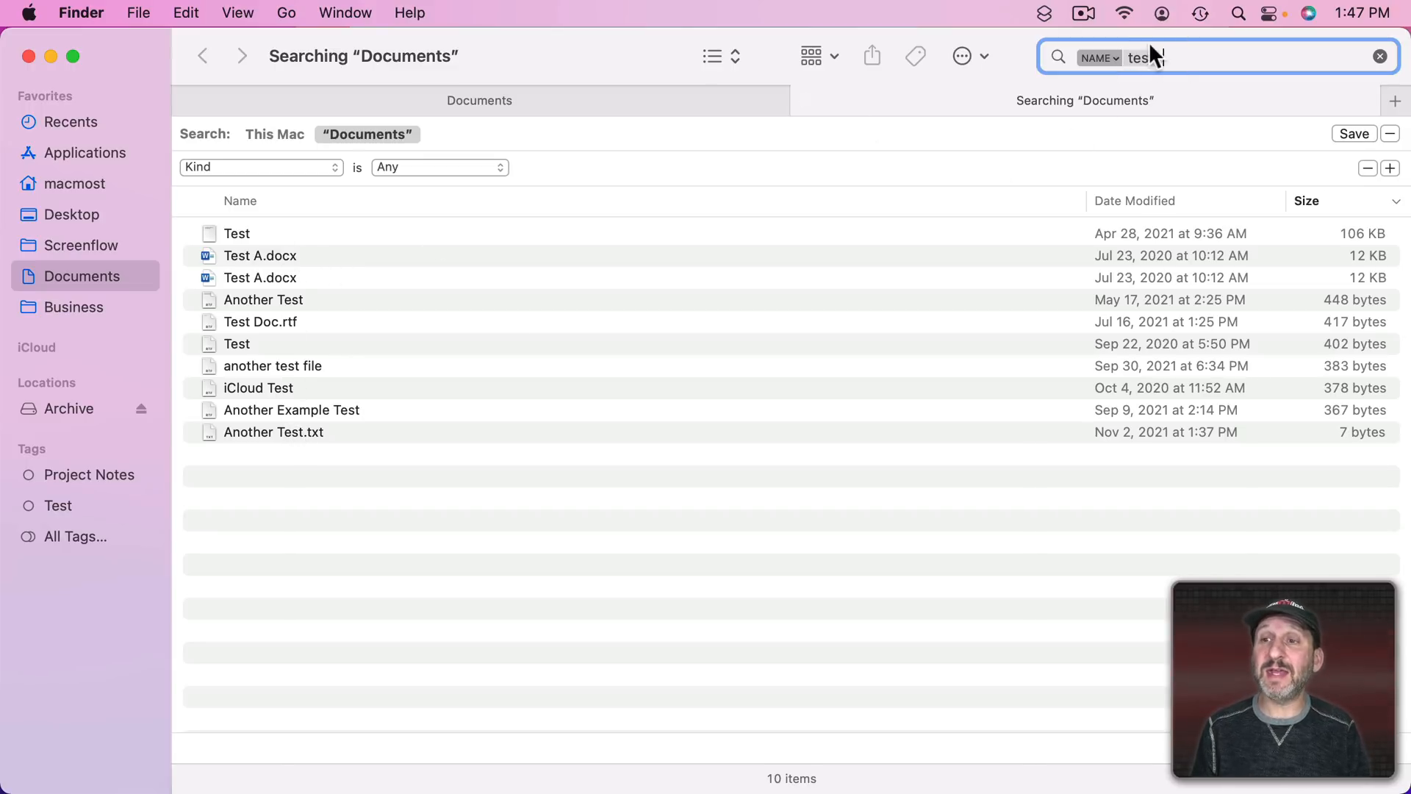
{"action": "left_click", "coordinate": [1101, 57]}
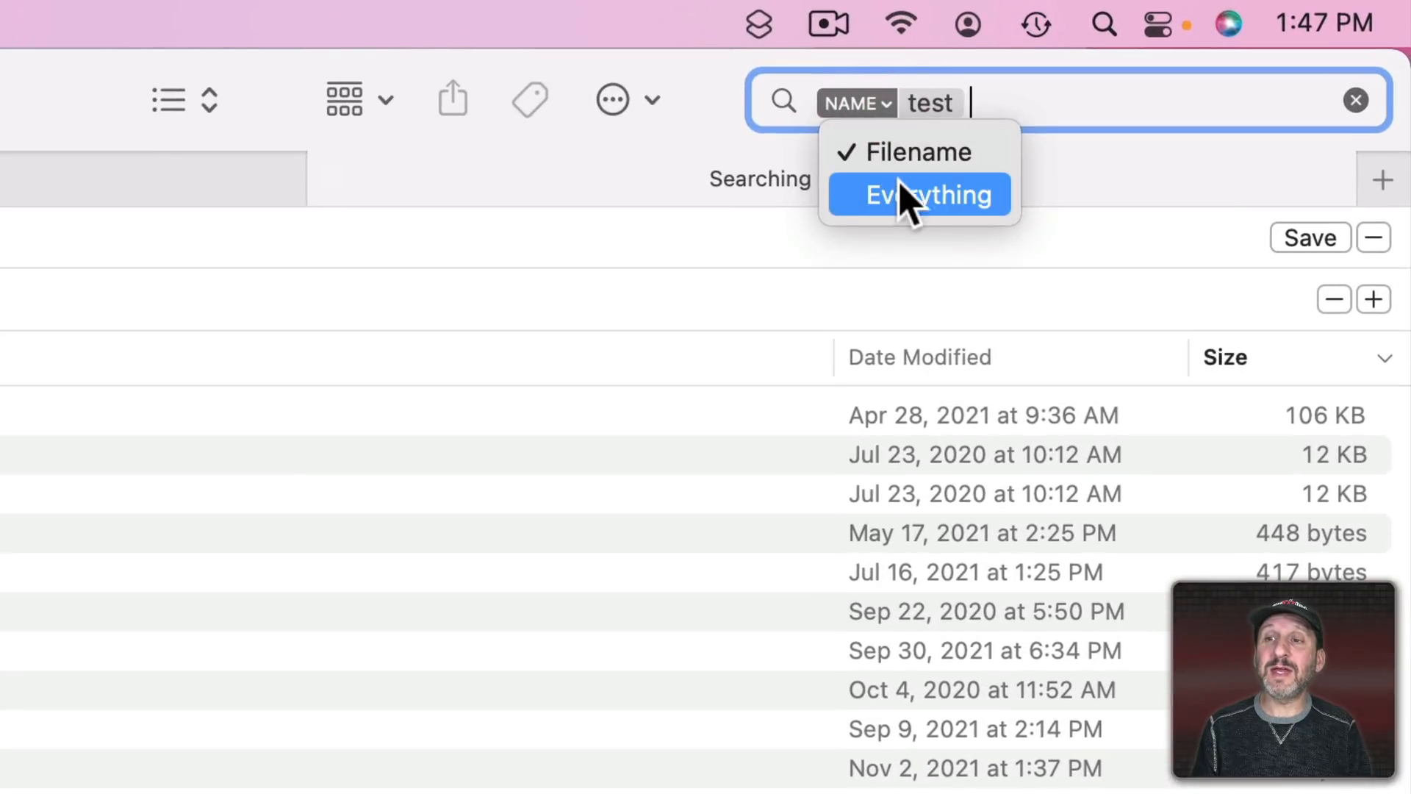
{"action": "left_click", "coordinate": [921, 194]}
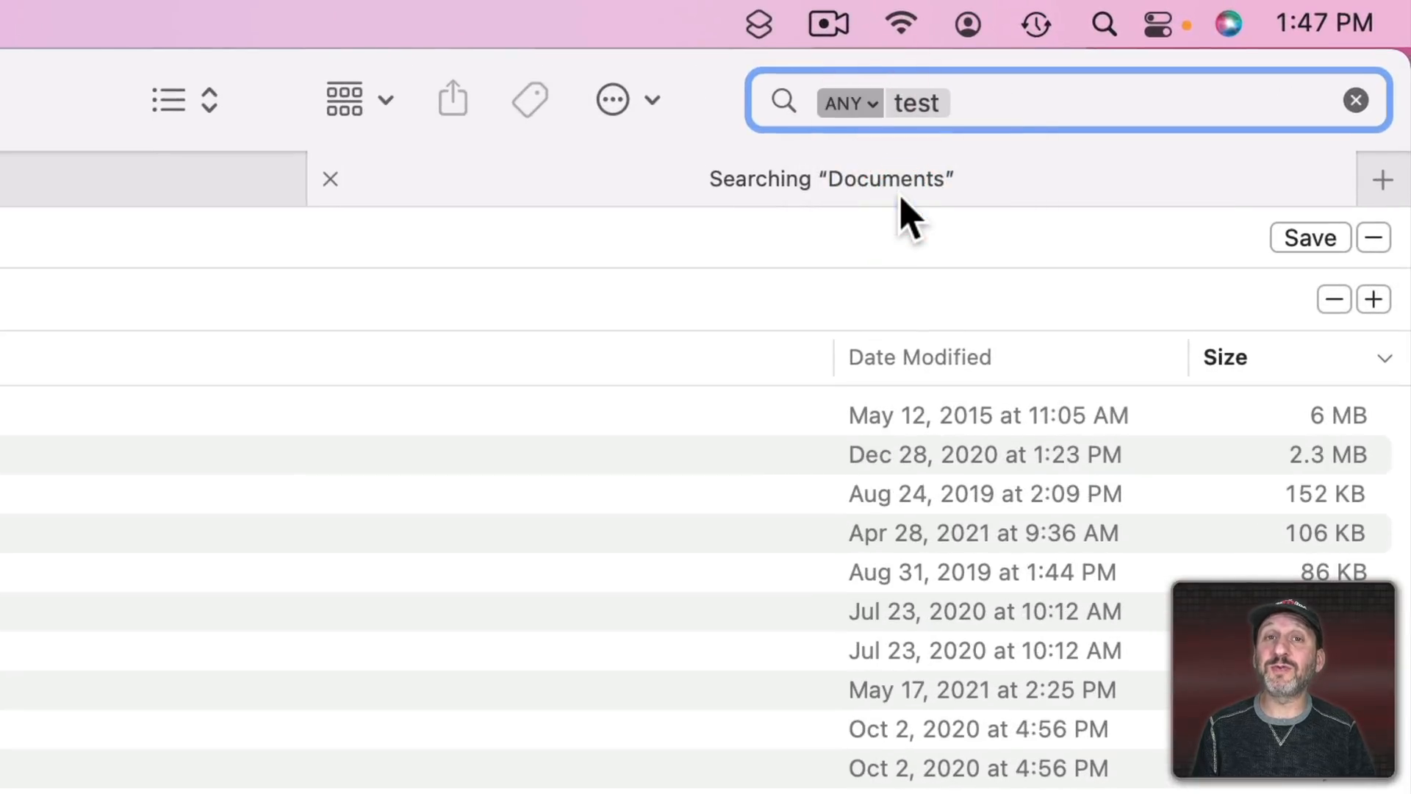
- Enter name:test in the search field and take the Filenames suggestion
{"action": "left_click", "coordinate": [985, 103]}
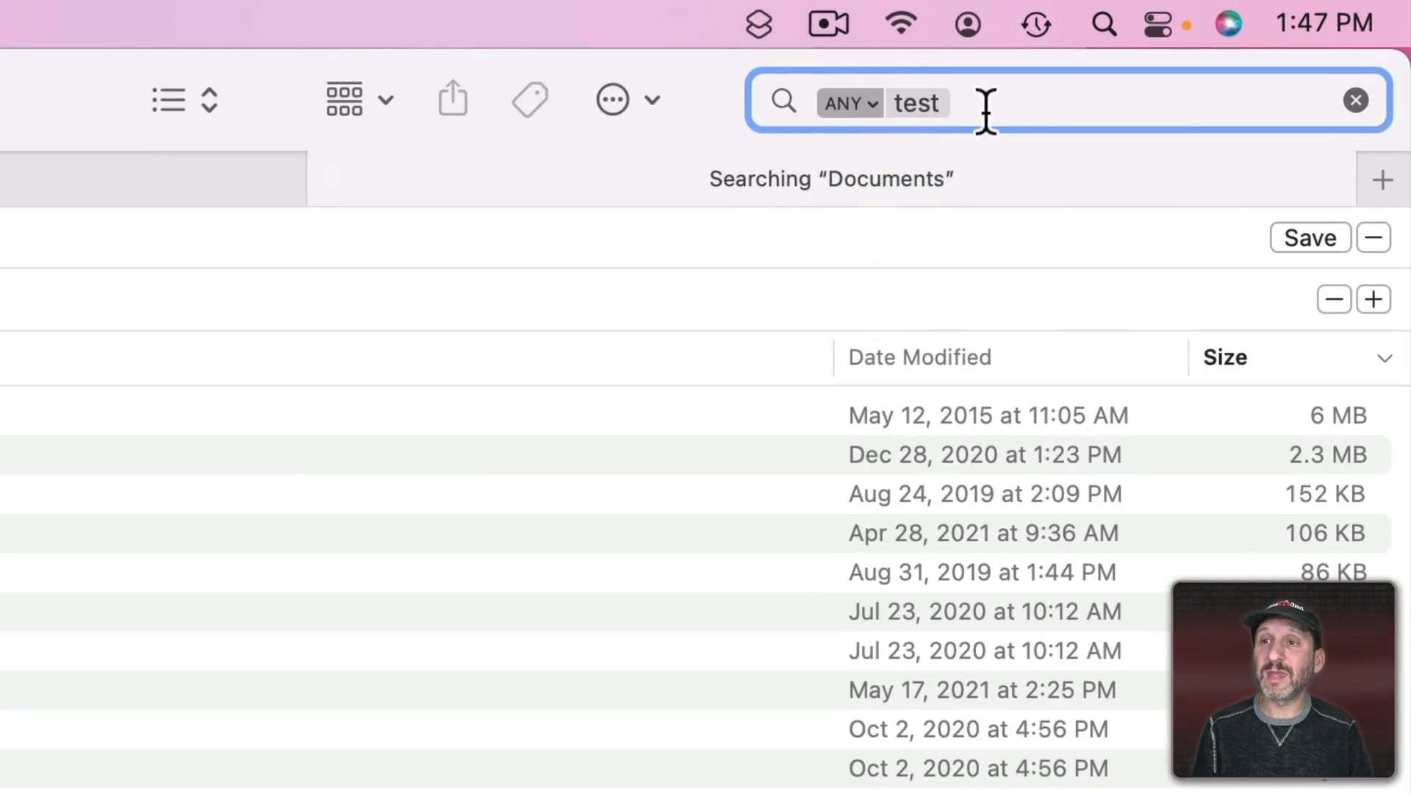
{"action": "type", "text": "name"}
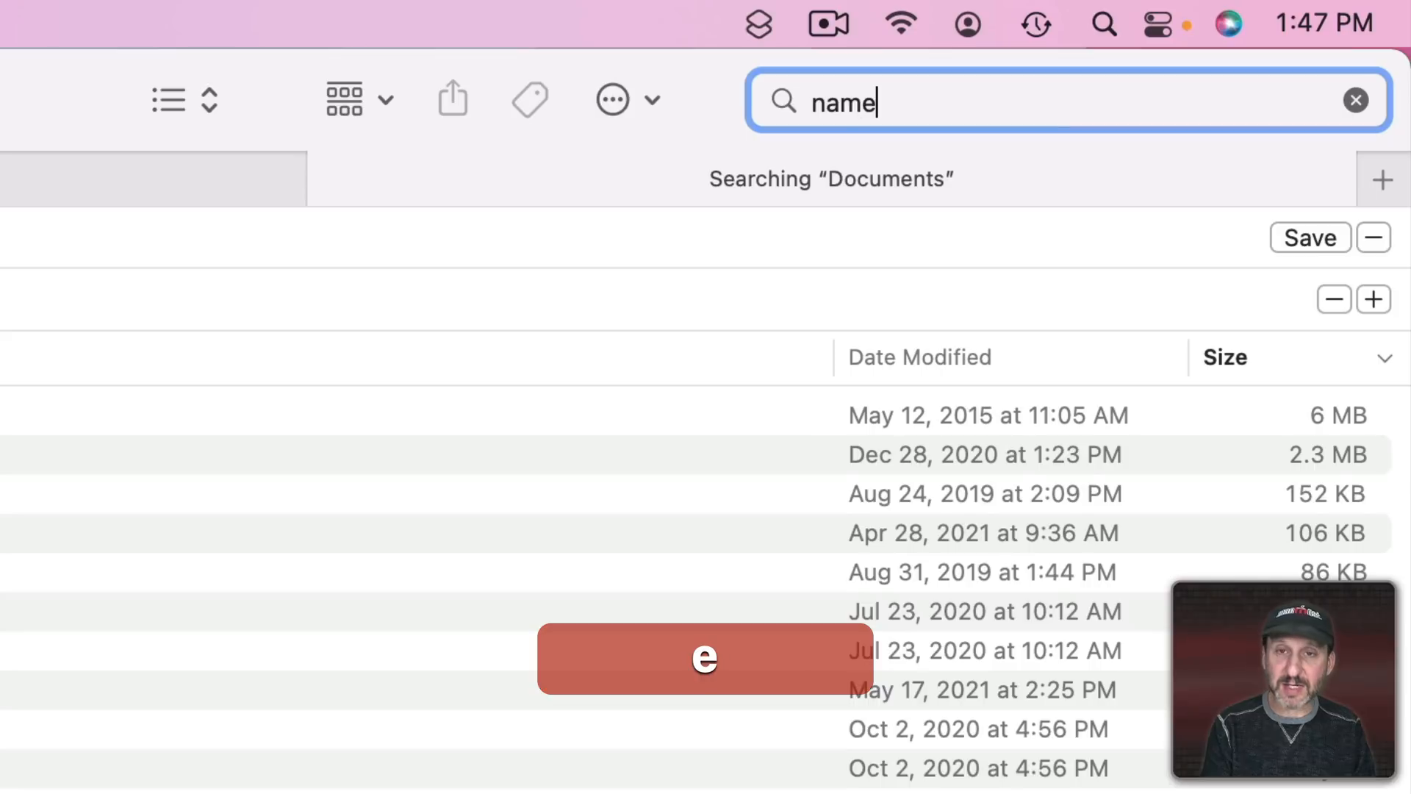
{"action": "type", "text": ":"}
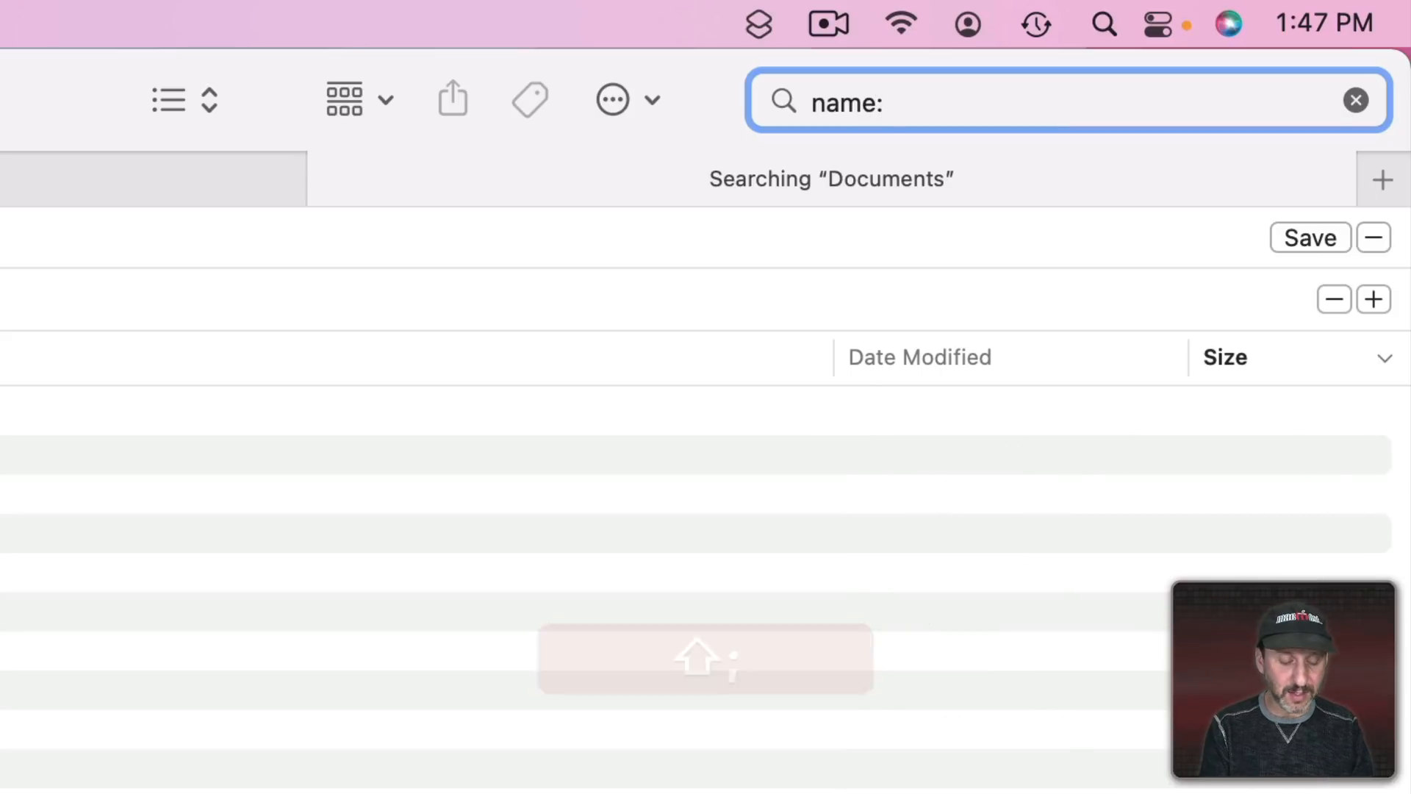
{"action": "type", "text": "test"}
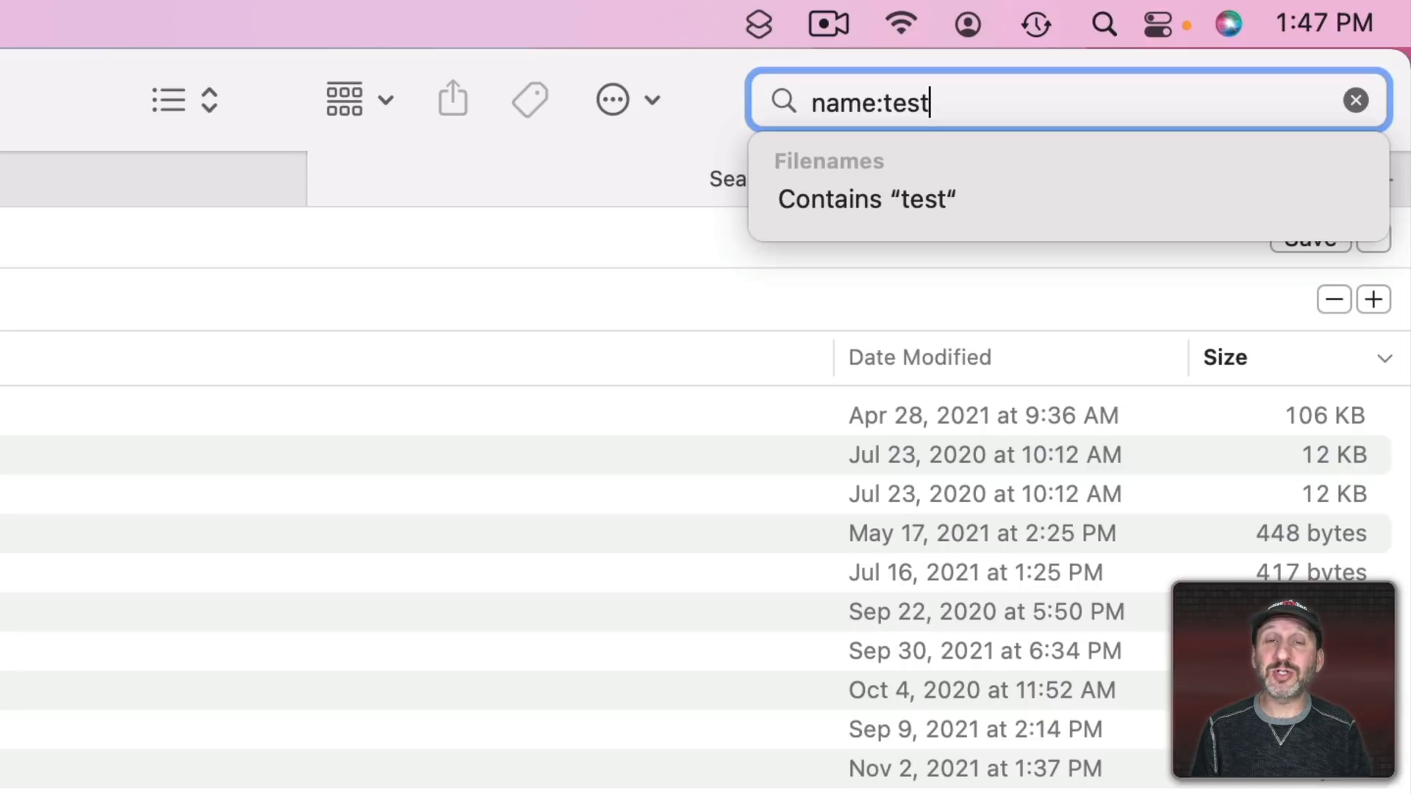
{"action": "mouse_move", "coordinate": [864, 213]}
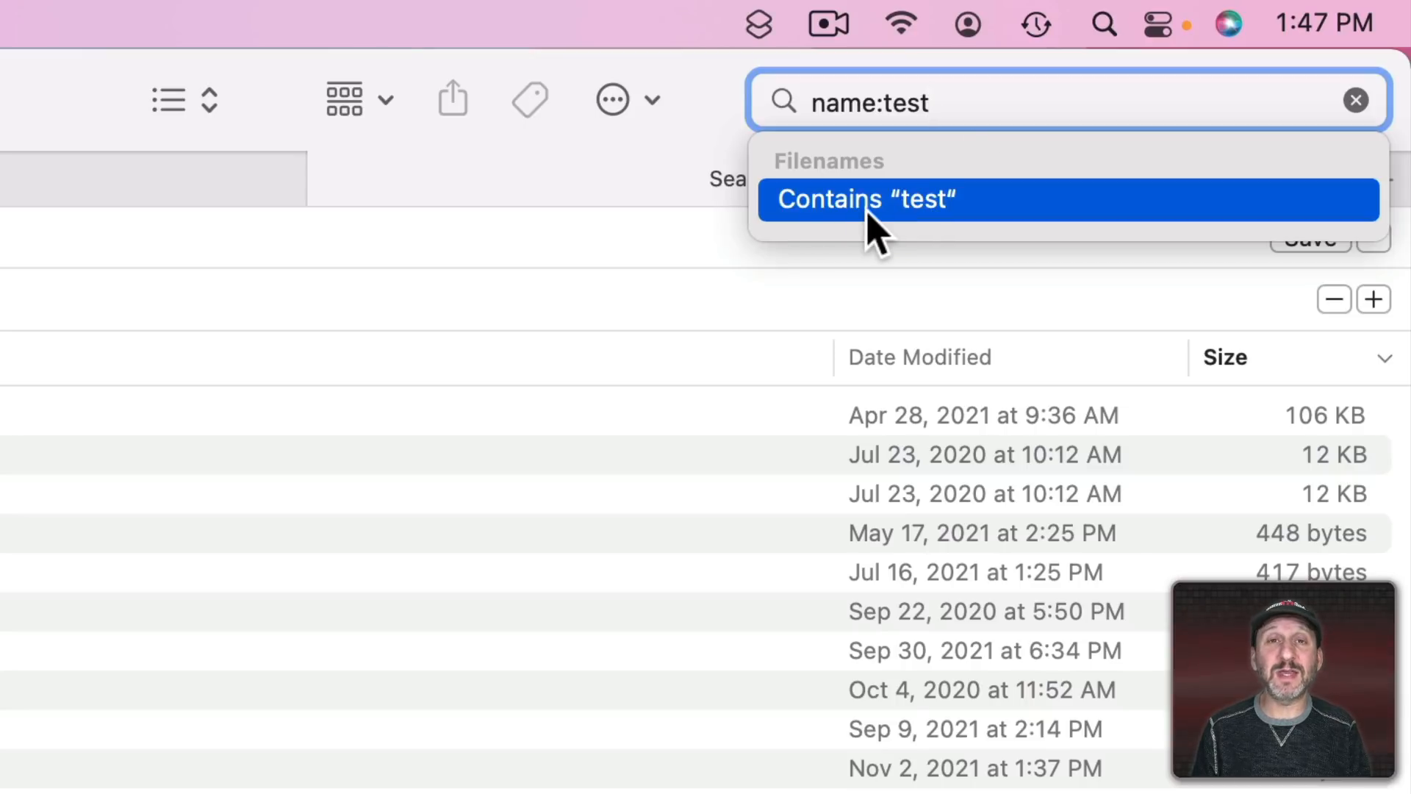
{"action": "left_click", "coordinate": [868, 200]}
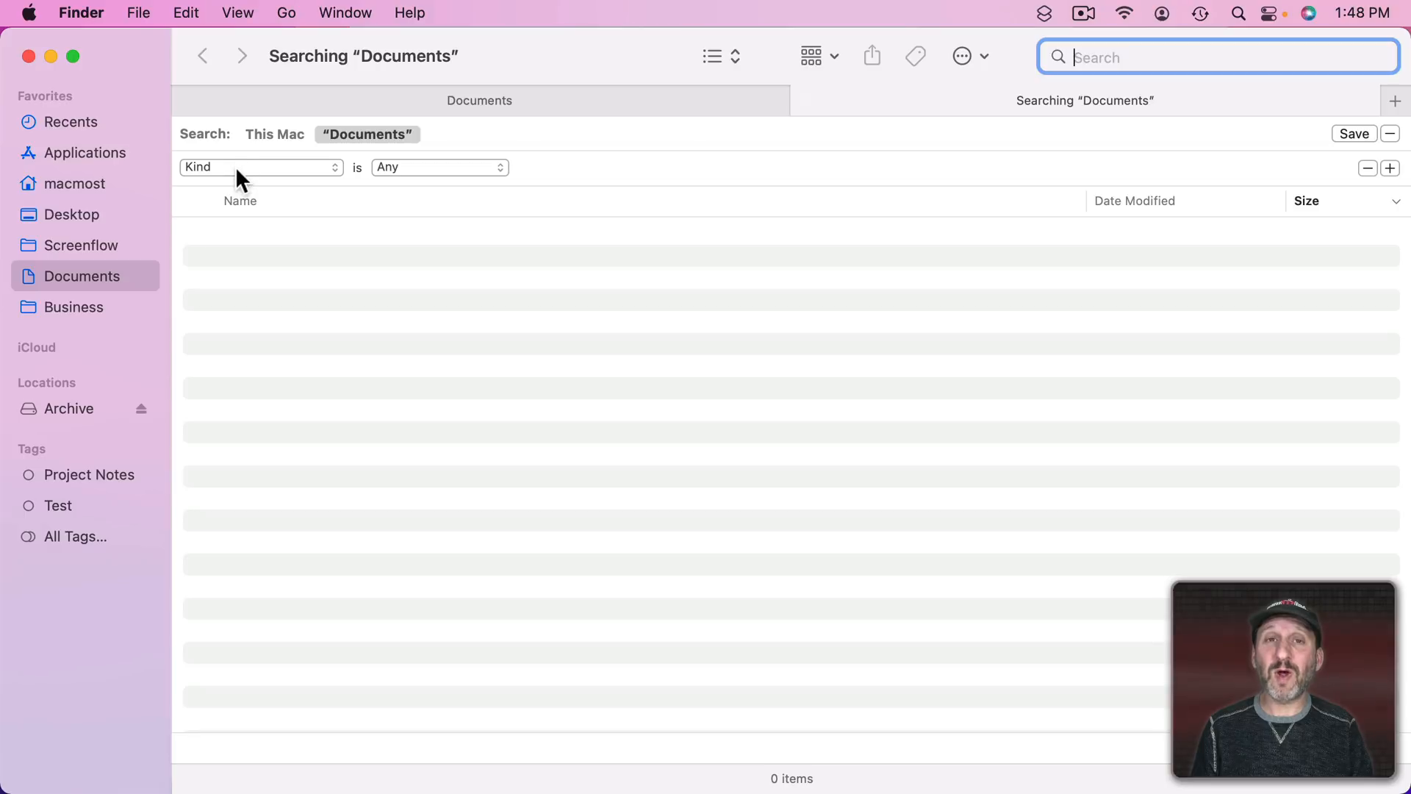
{"action": "mouse_move", "coordinate": [215, 152]}
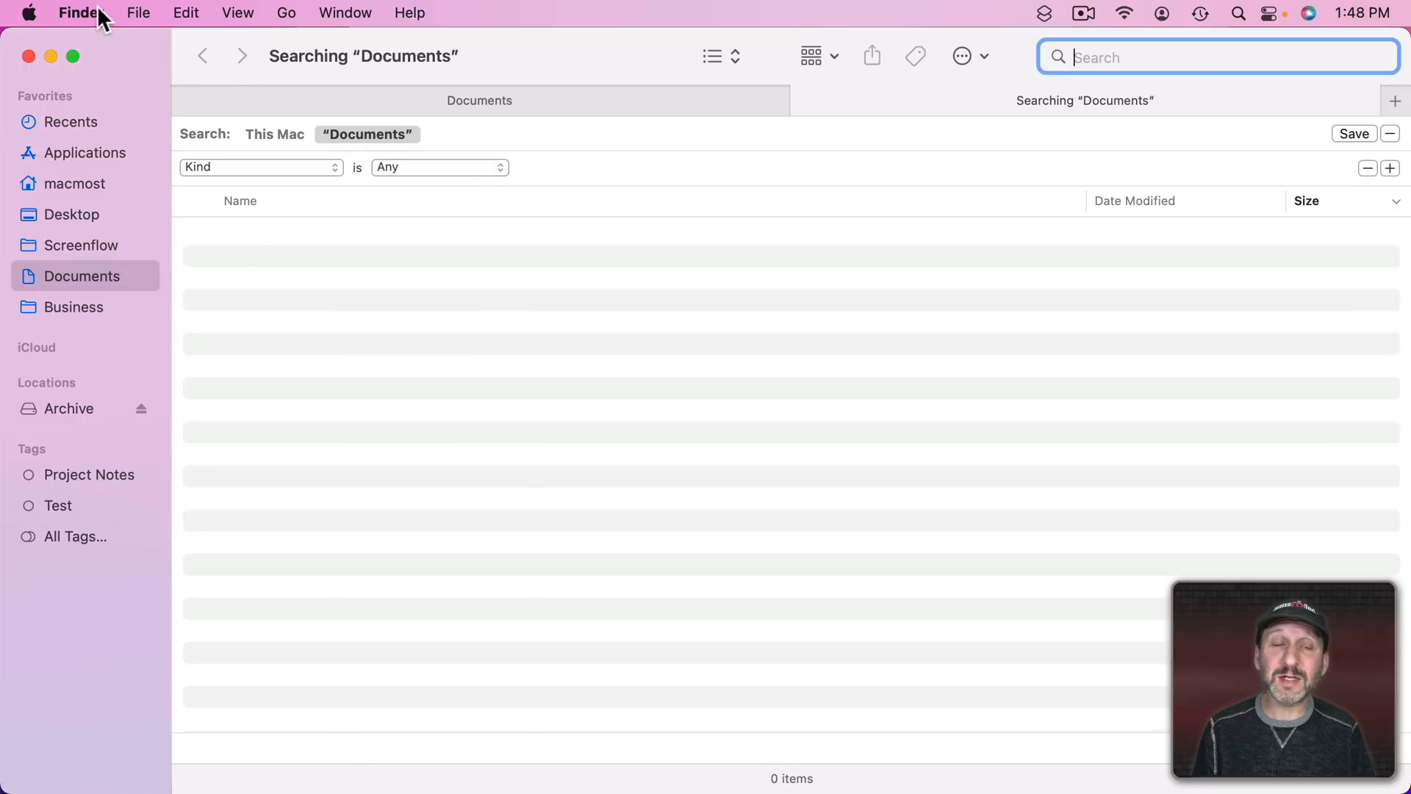
{"action": "left_click", "coordinate": [80, 12]}
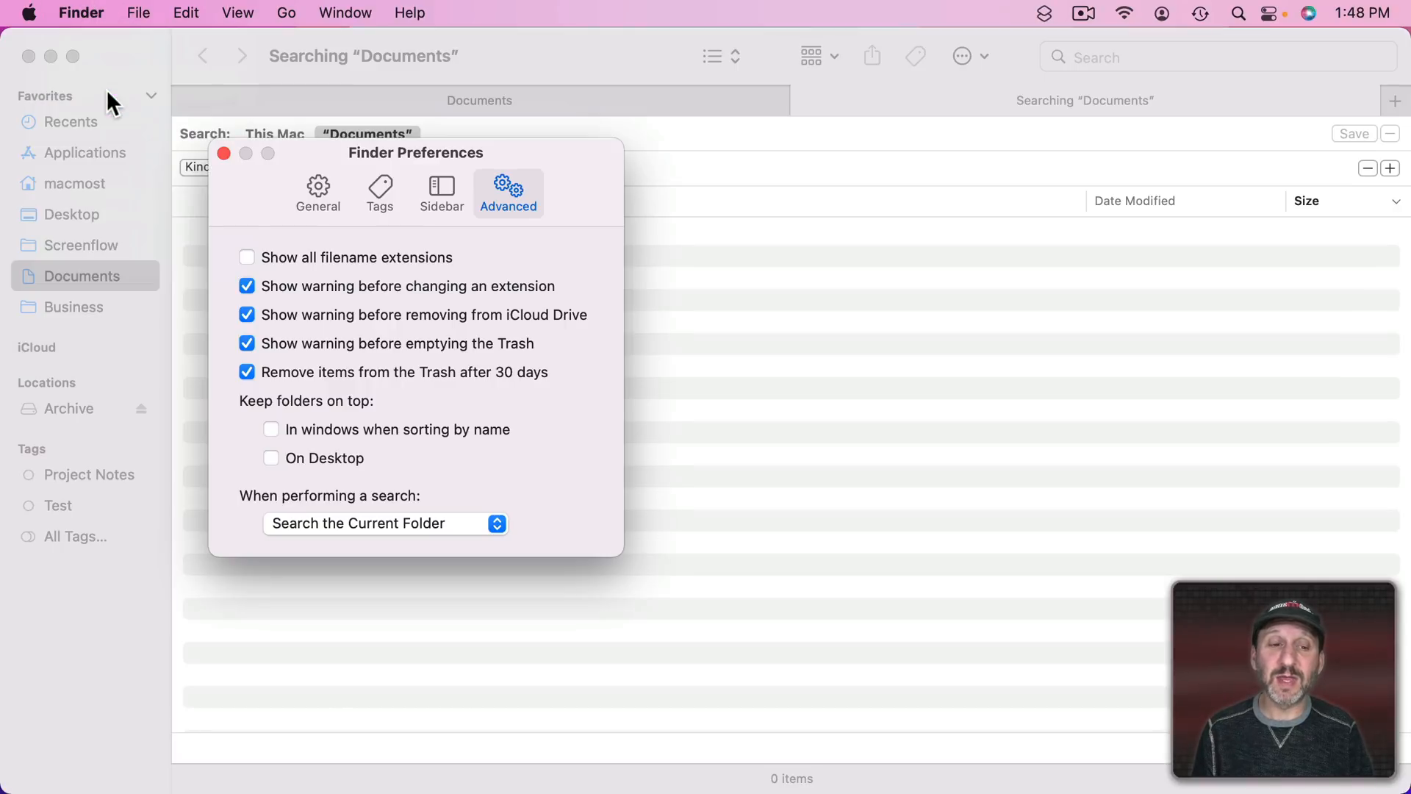
{"action": "left_click", "coordinate": [386, 523]}
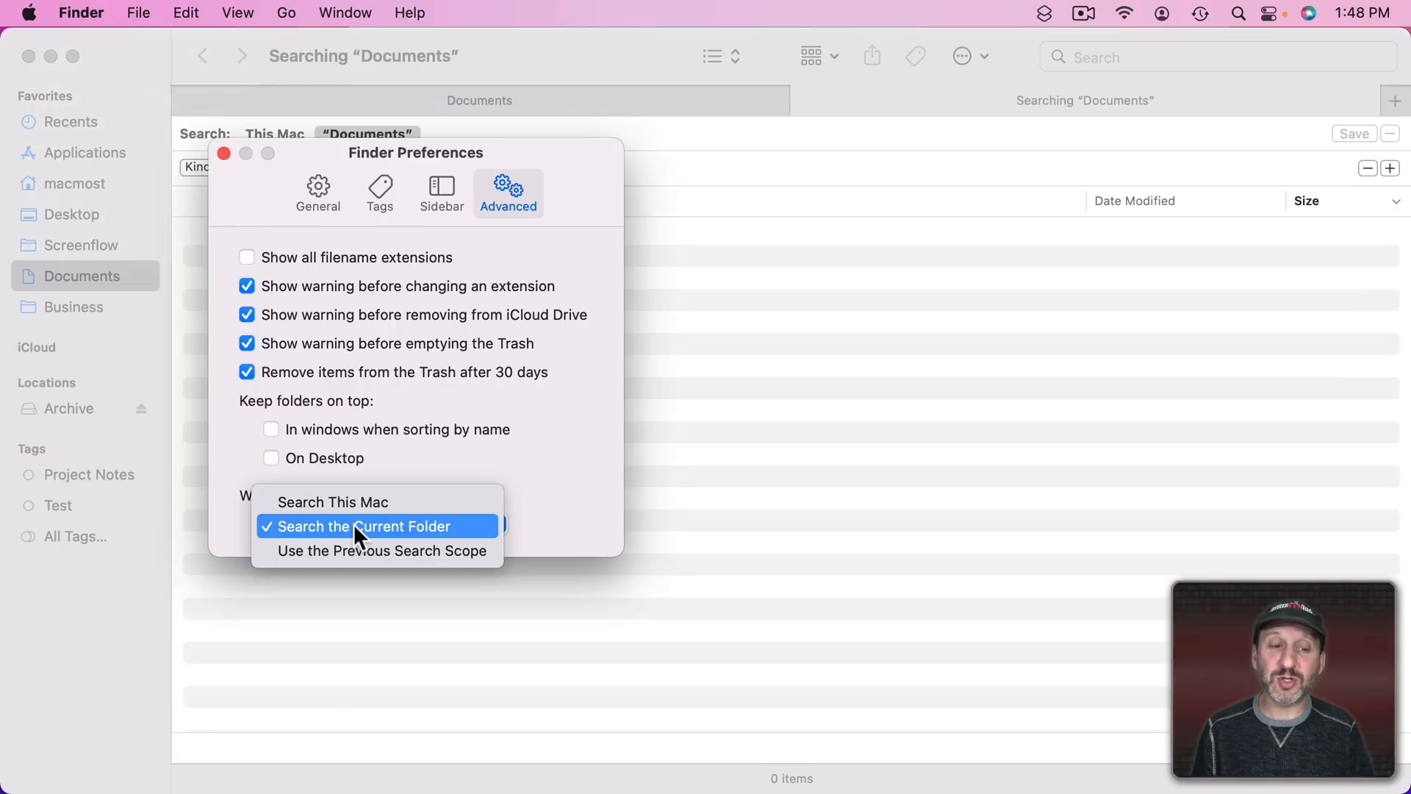
{"action": "mouse_move", "coordinate": [369, 511]}
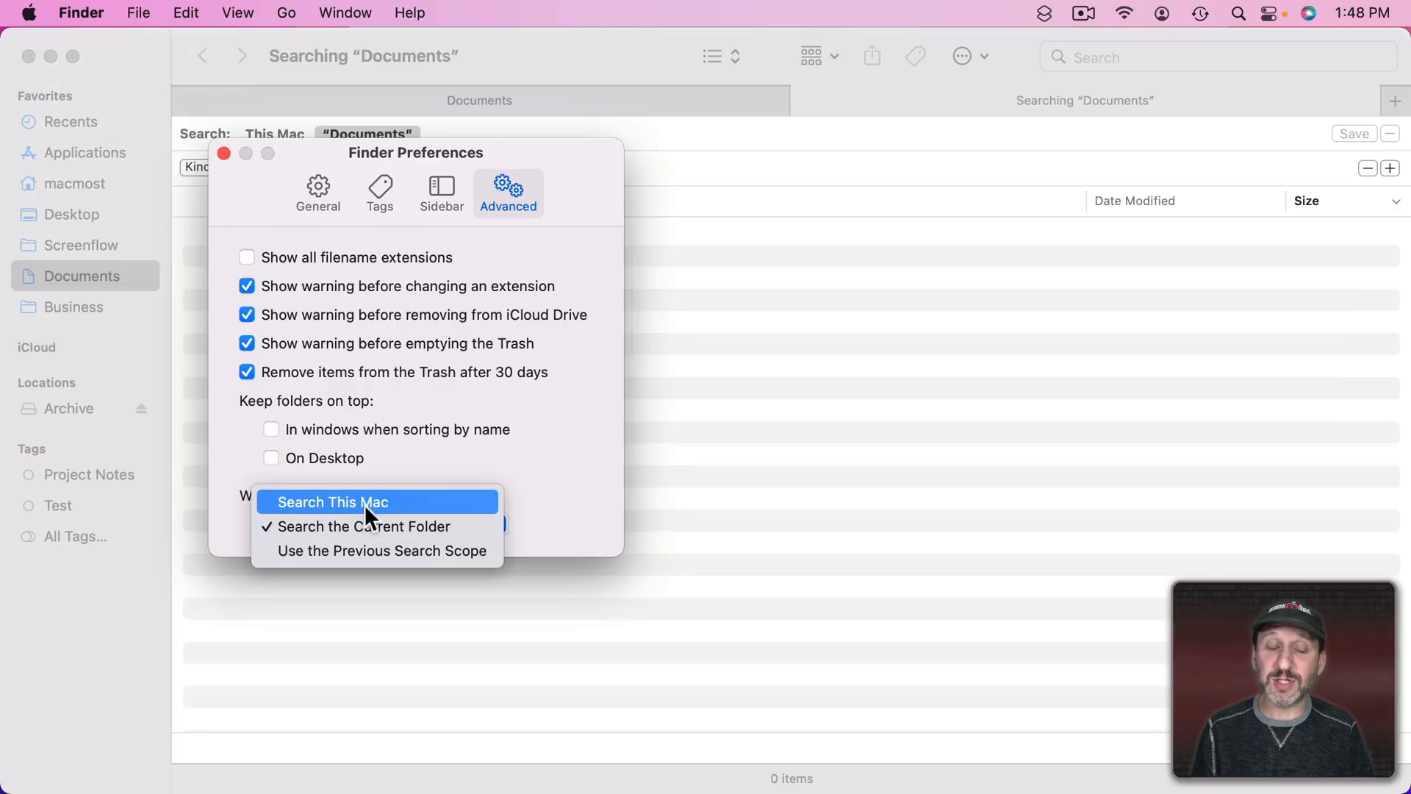
{"action": "mouse_move", "coordinate": [364, 558]}
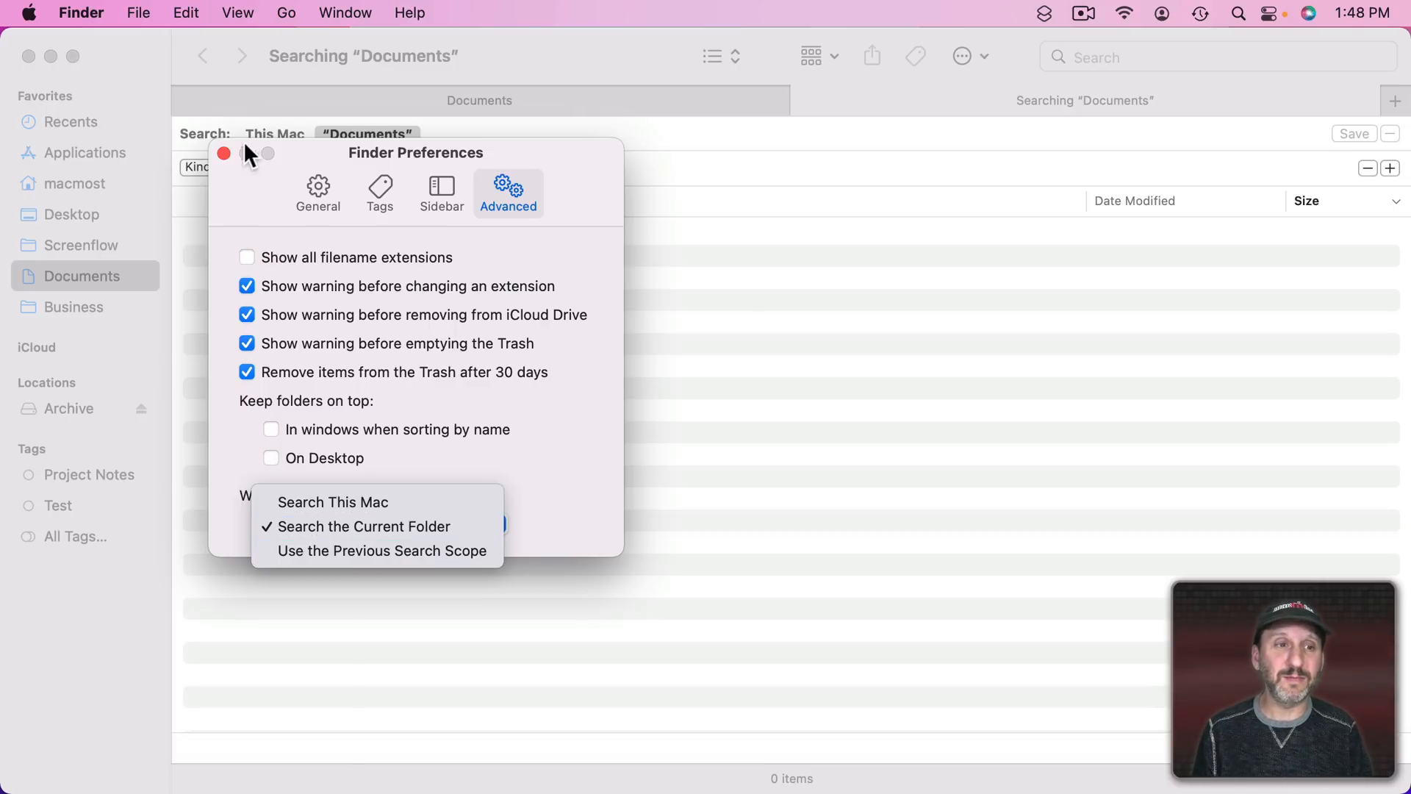
{"action": "left_click", "coordinate": [224, 155]}
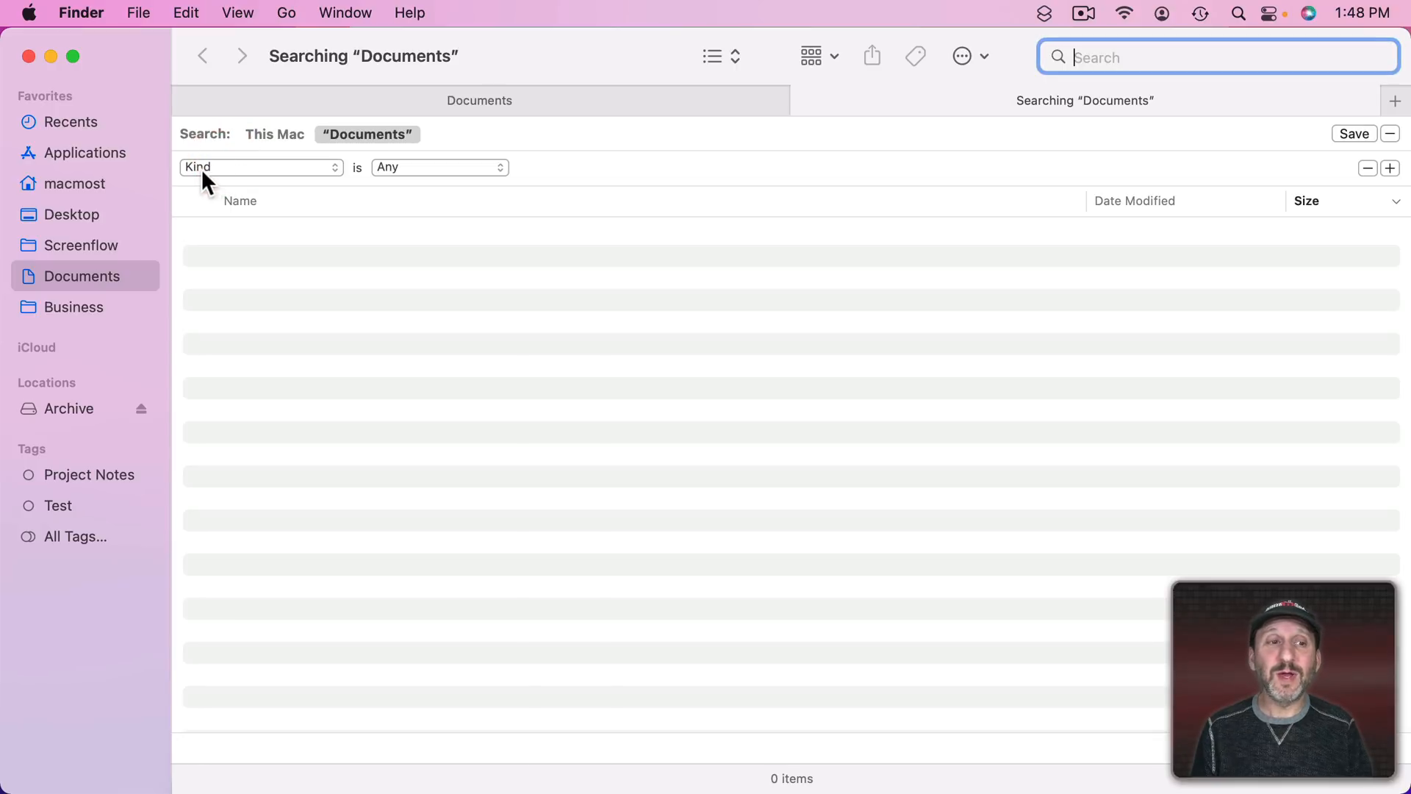
{"action": "mouse_move", "coordinate": [414, 177]}
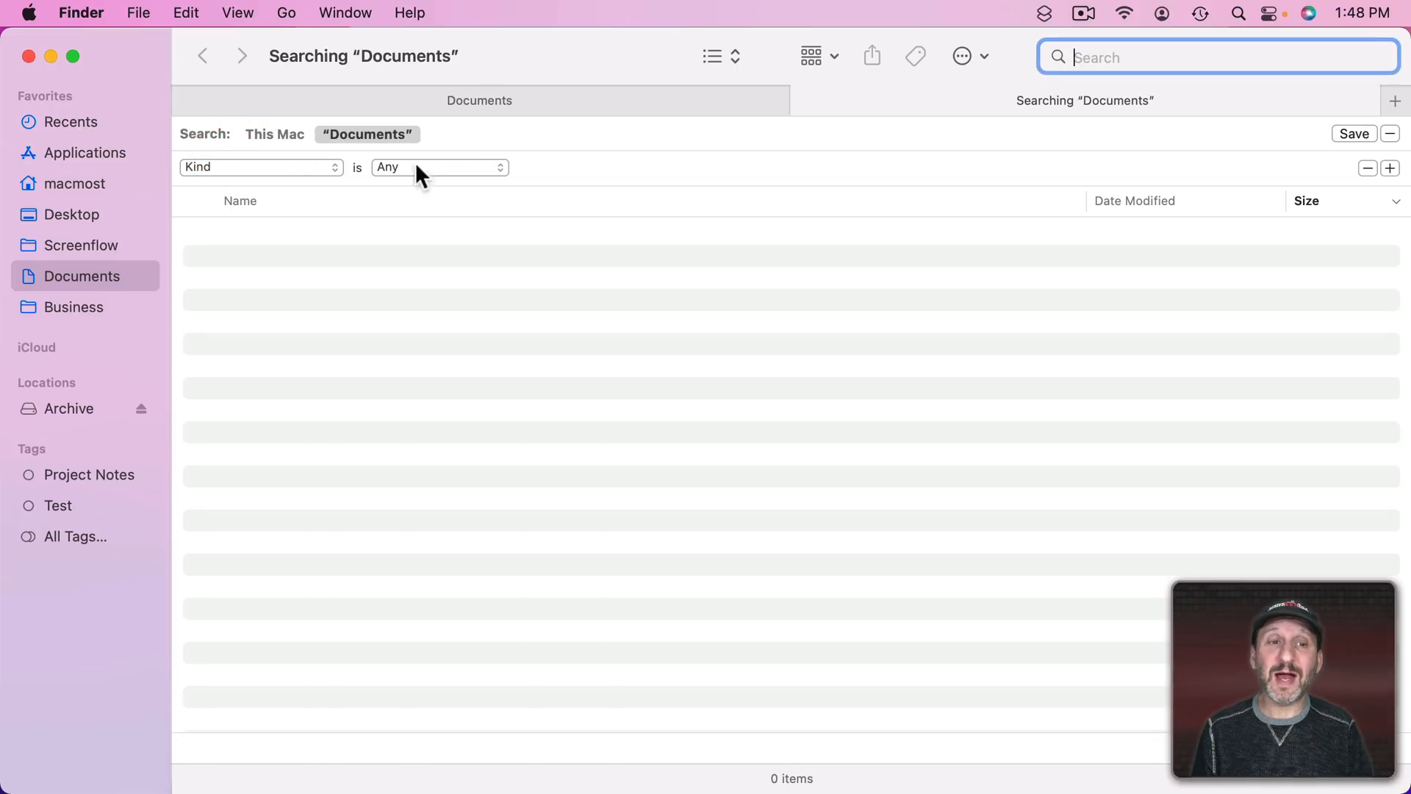
{"action": "mouse_move", "coordinate": [273, 243]}
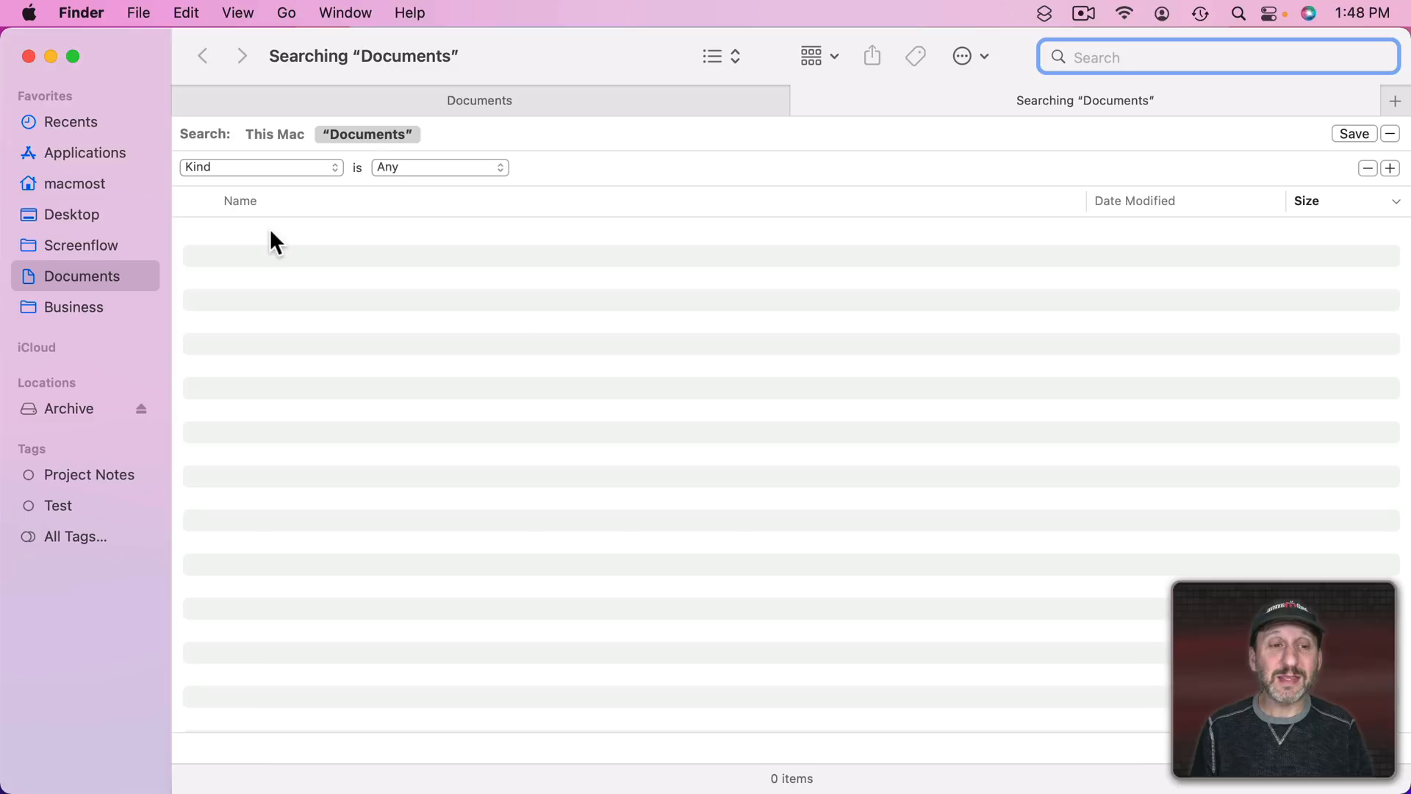
{"action": "mouse_move", "coordinate": [297, 522]}
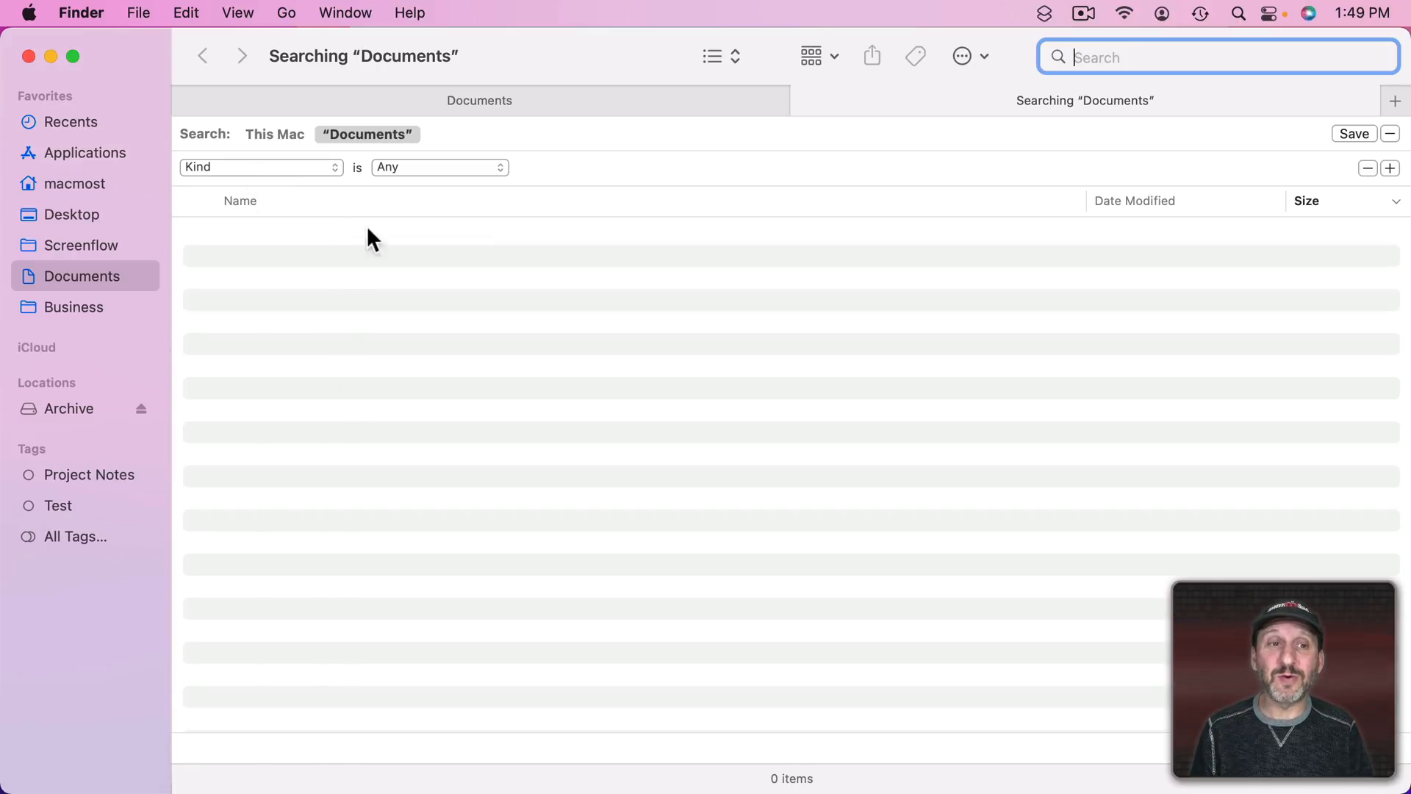
{"action": "mouse_move", "coordinate": [1107, 92]}
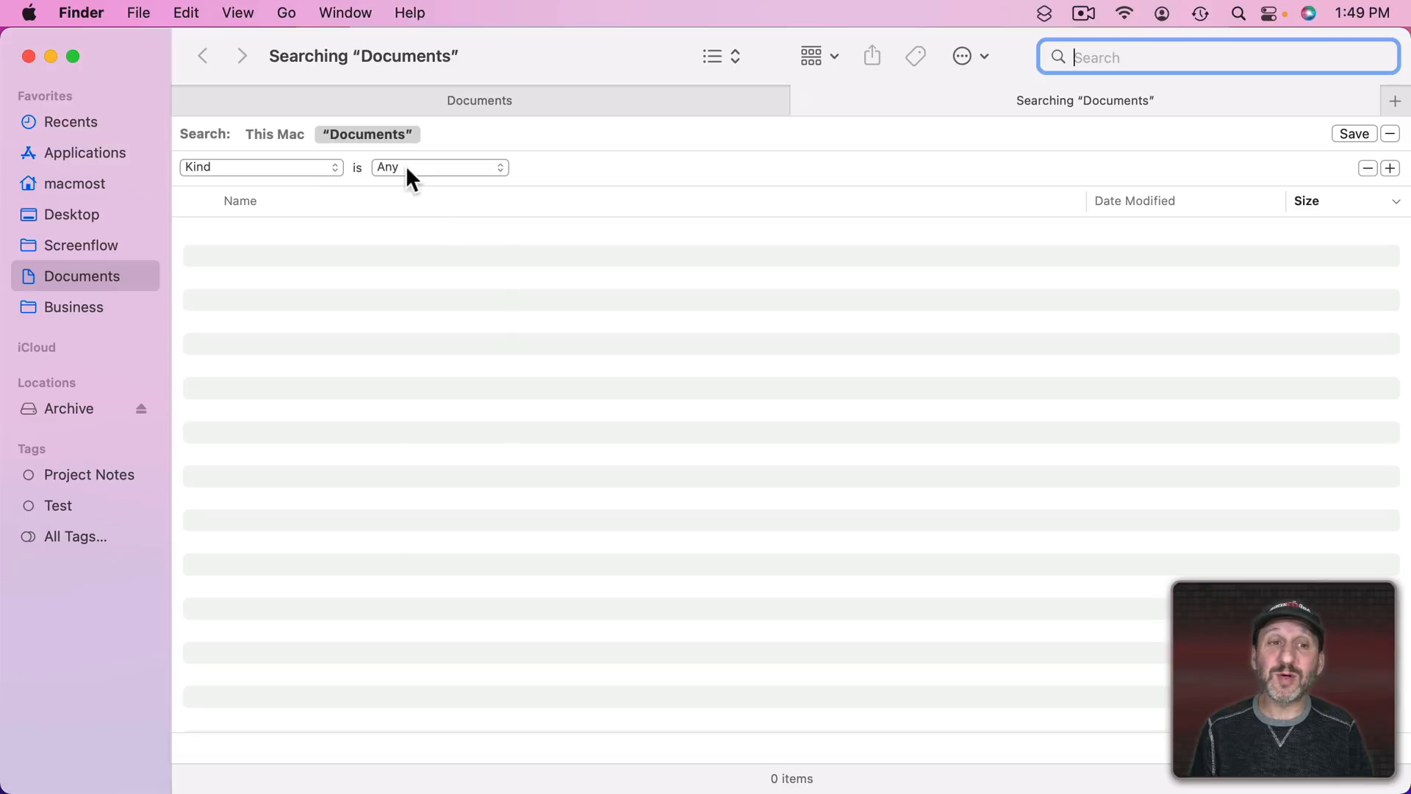
- Set the Kind criterion from Any to Image, listing 40 image files
{"action": "left_click", "coordinate": [438, 166]}
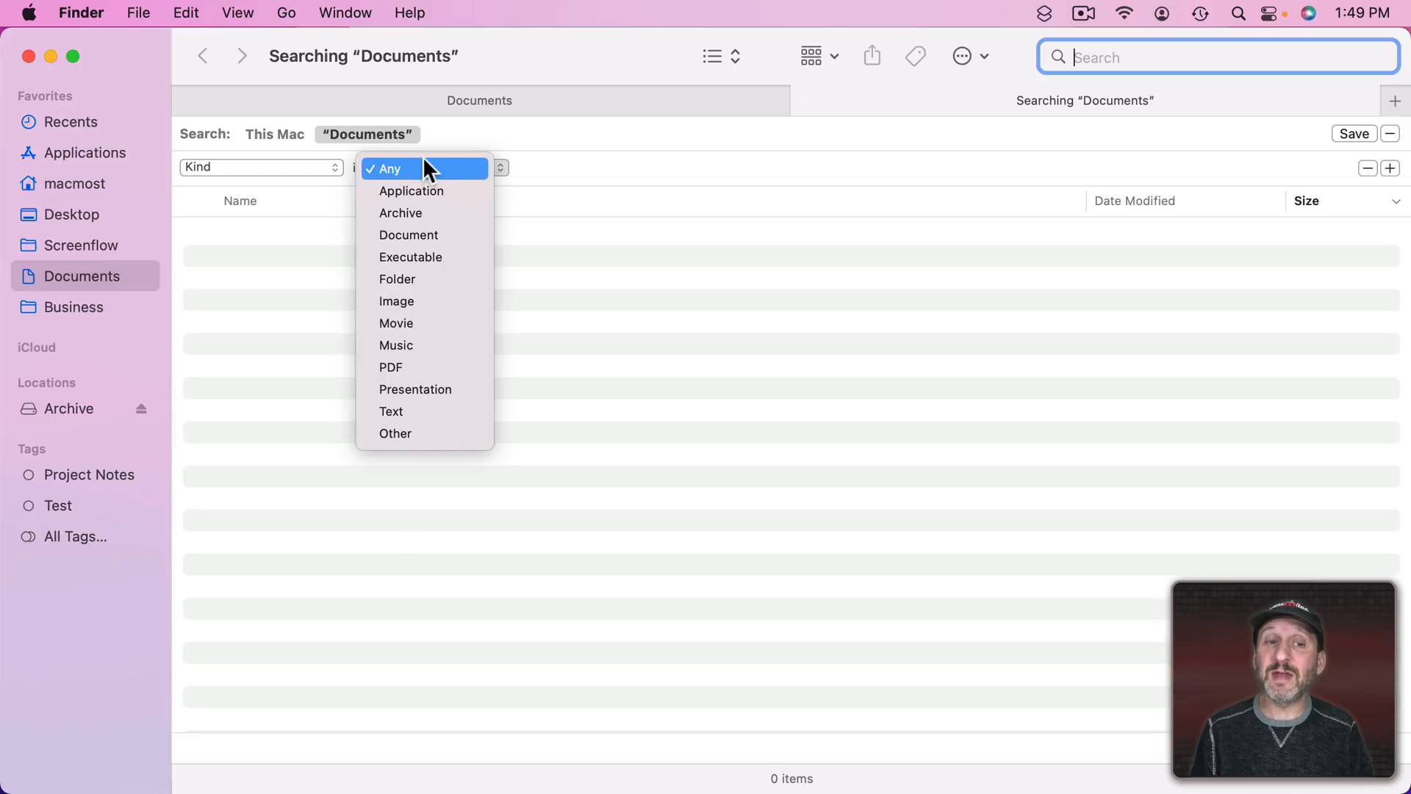
{"action": "left_click", "coordinate": [397, 300]}
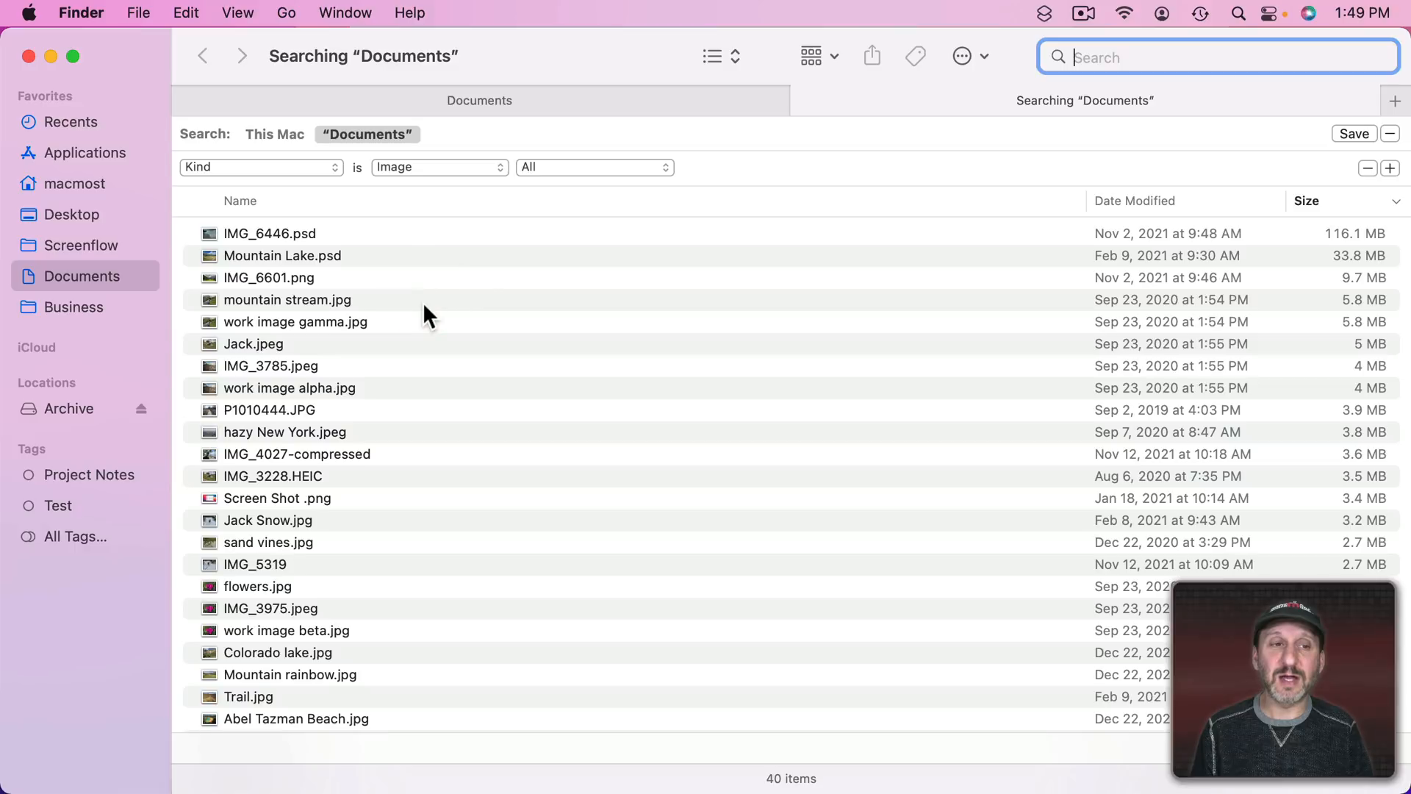
{"action": "mouse_move", "coordinate": [254, 190]}
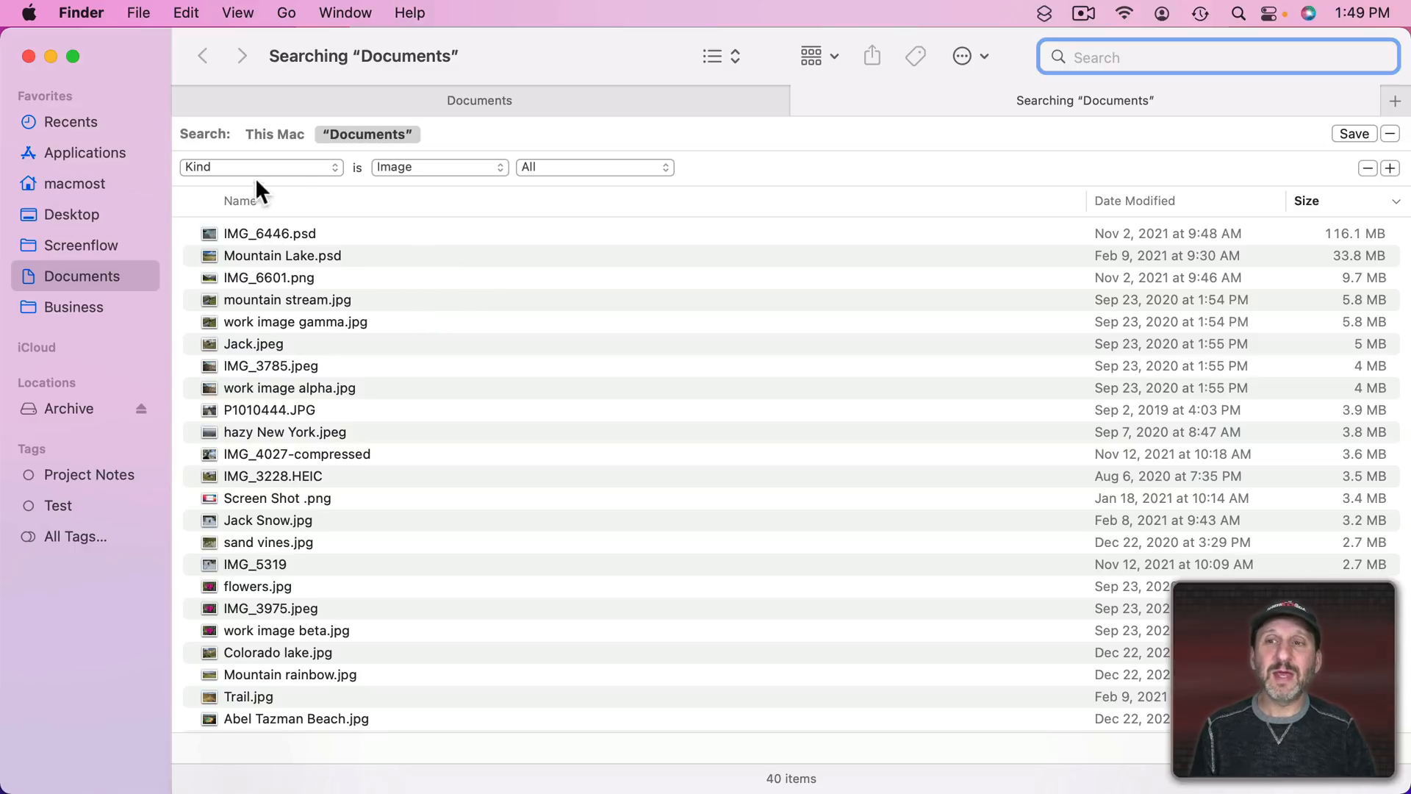
- Switch the rule to Name with test, trying the contains and begins with operators
{"action": "left_click", "coordinate": [258, 167]}
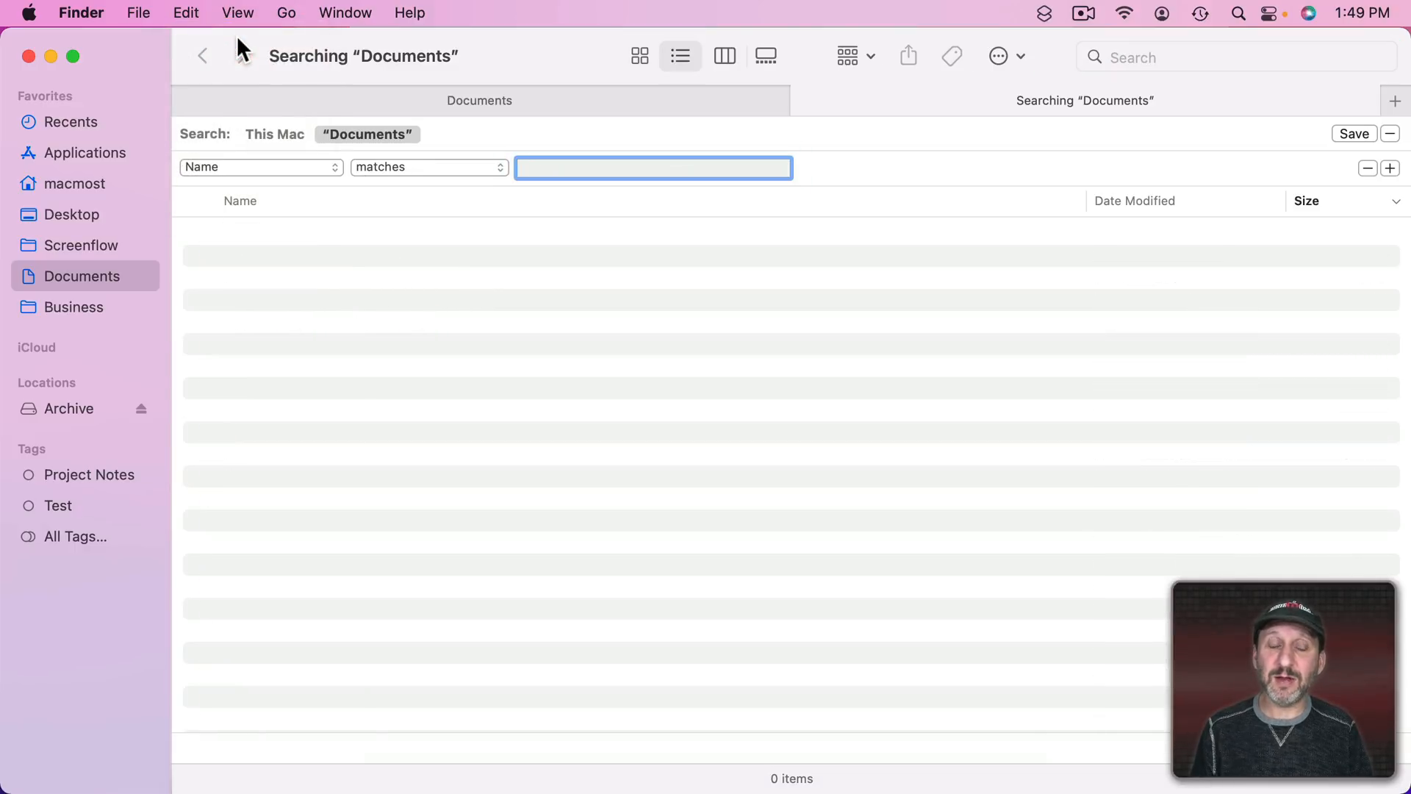
{"action": "type", "text": "test"}
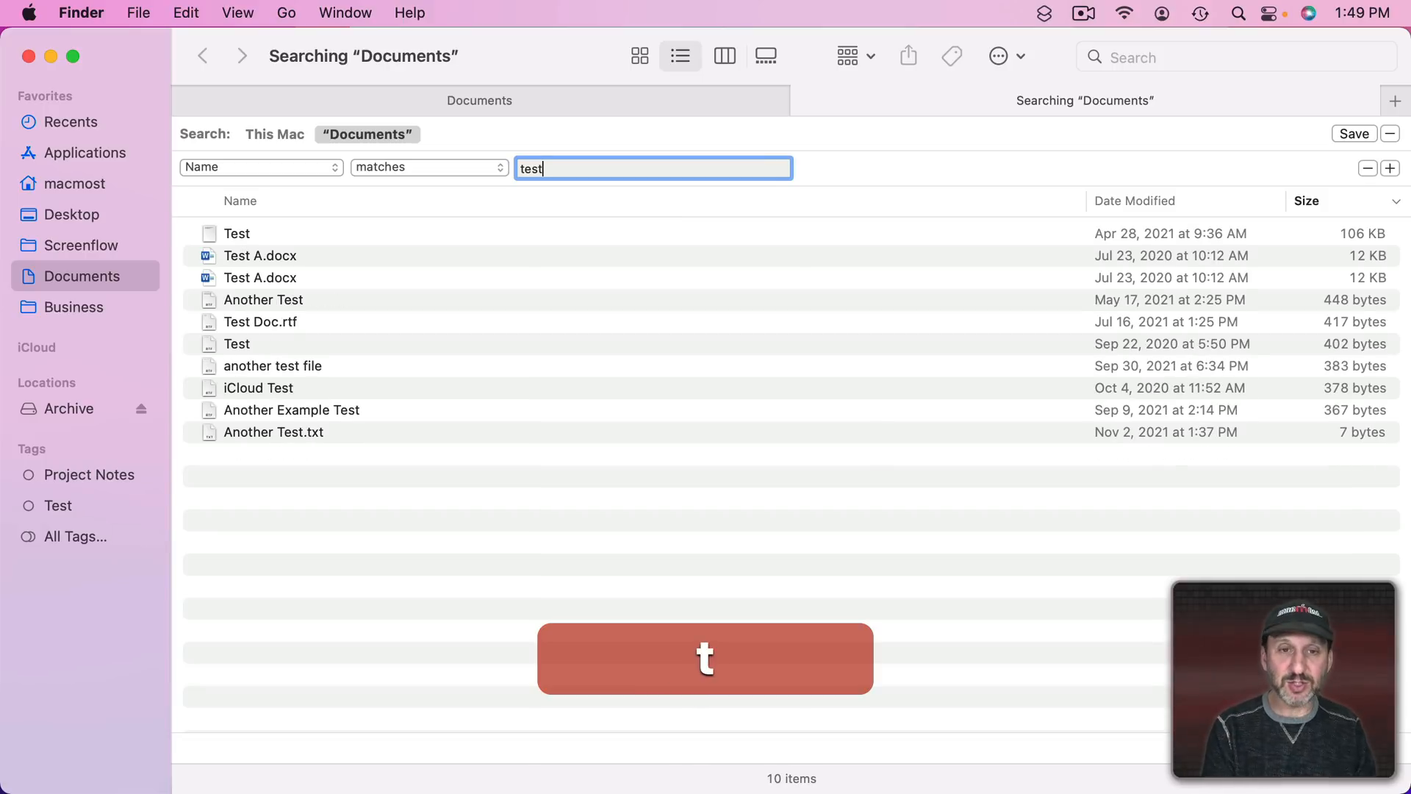
{"action": "left_click", "coordinate": [428, 168]}
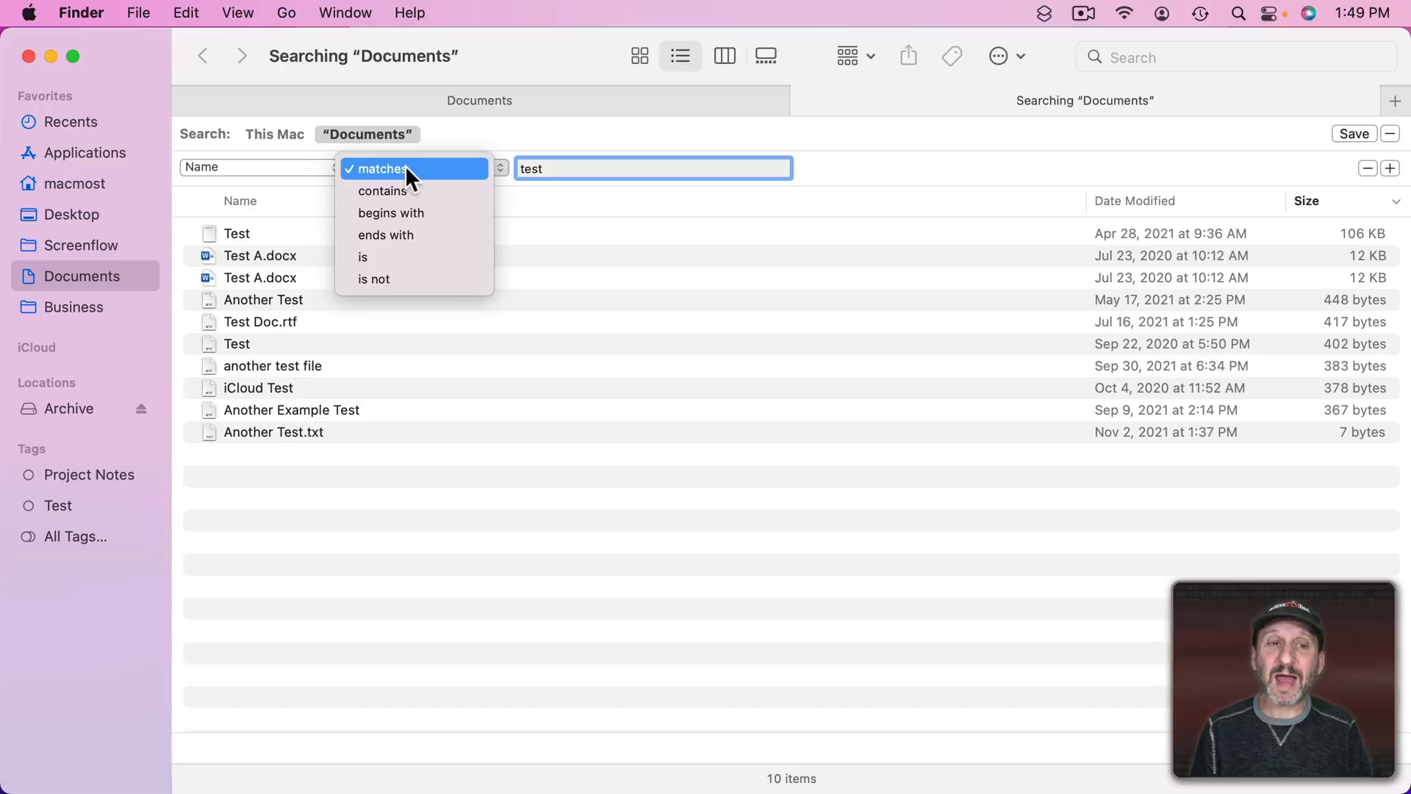
{"action": "mouse_move", "coordinate": [414, 286]}
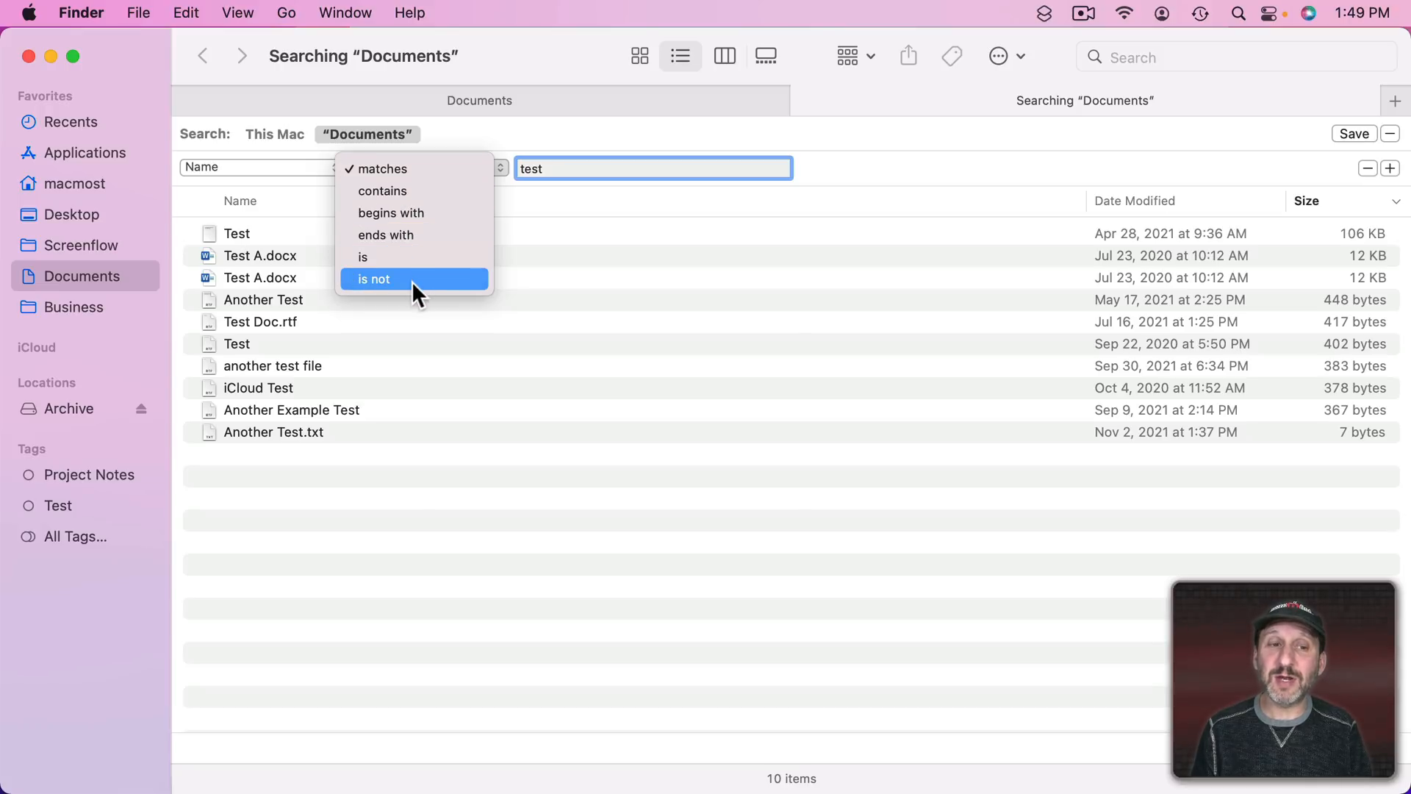
{"action": "mouse_move", "coordinate": [406, 171]}
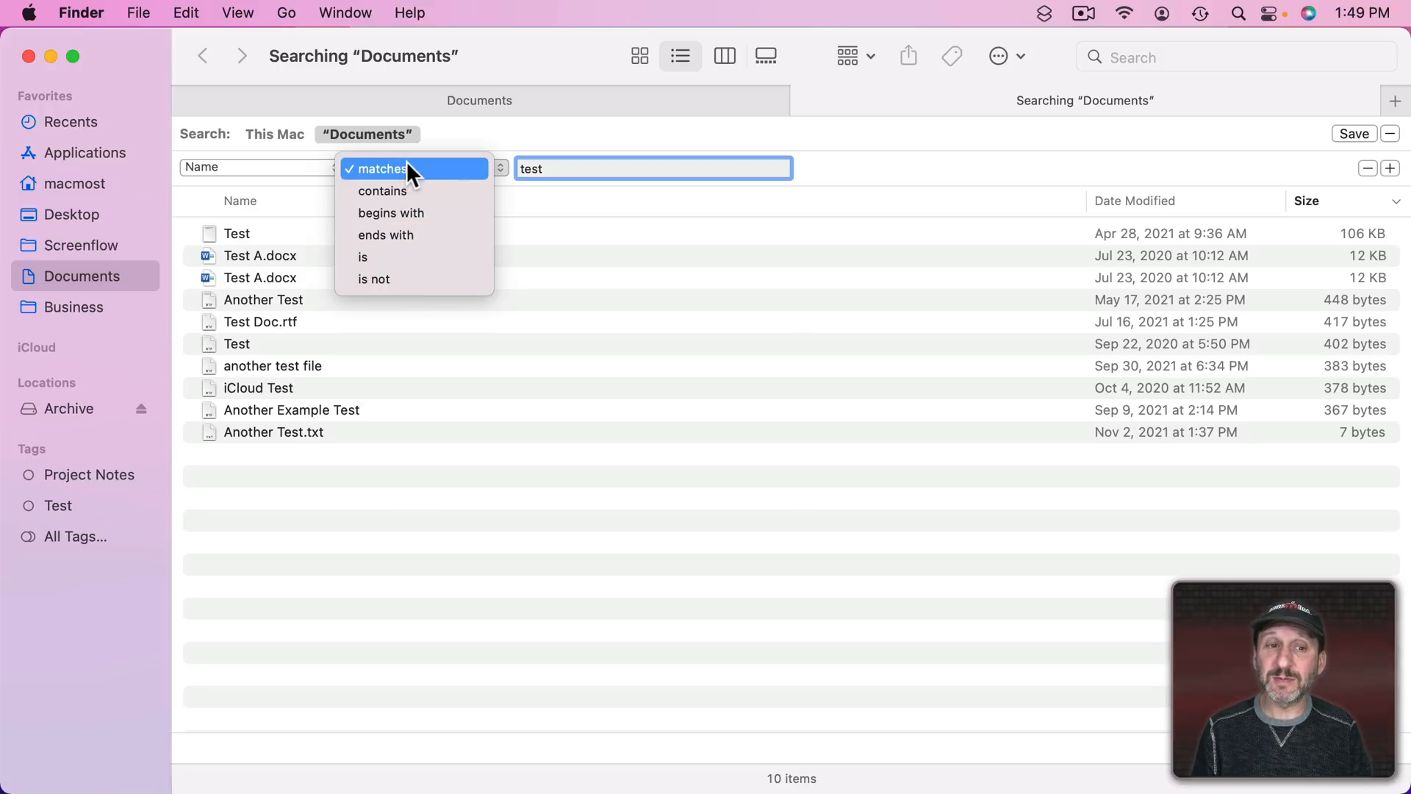
{"action": "left_click", "coordinate": [383, 190]}
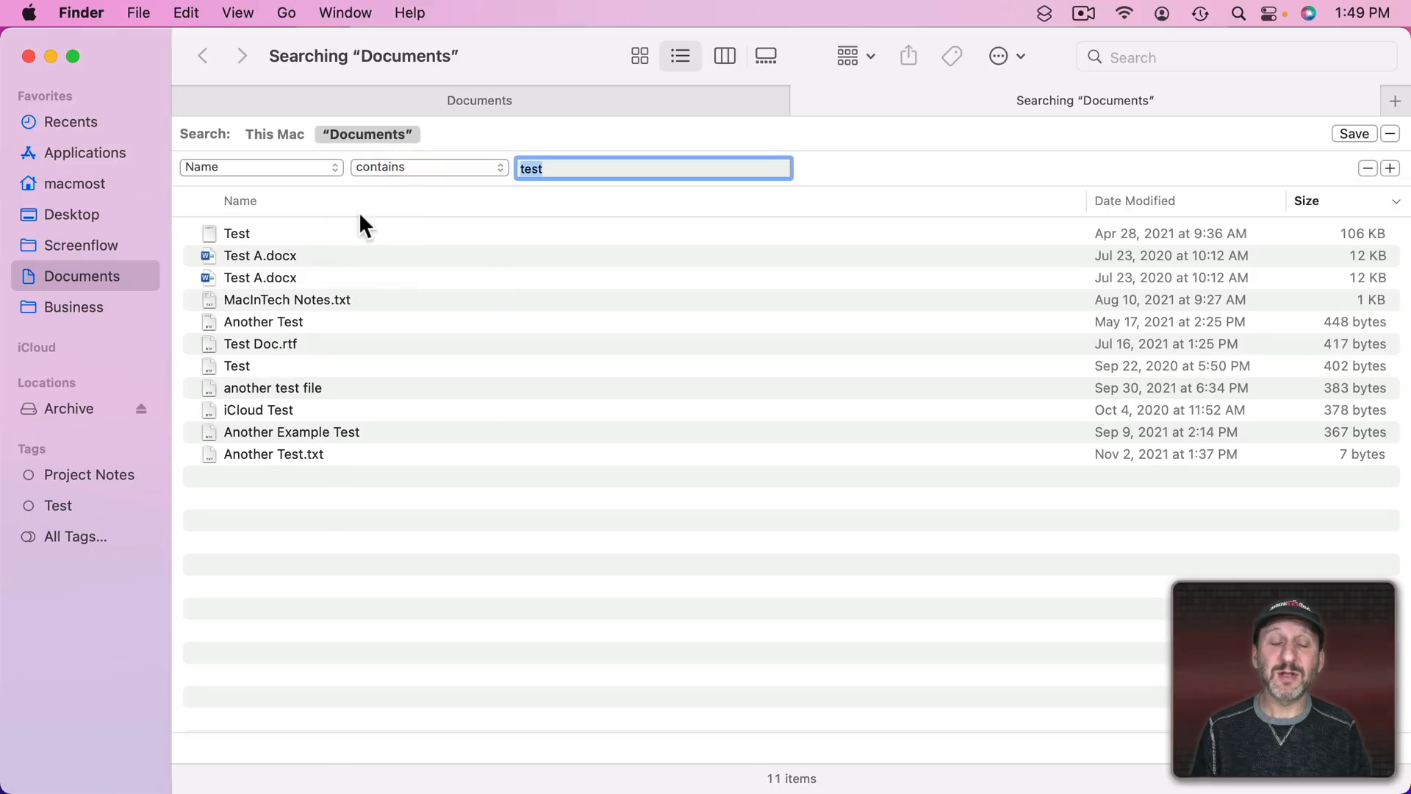
{"action": "mouse_move", "coordinate": [304, 328]}
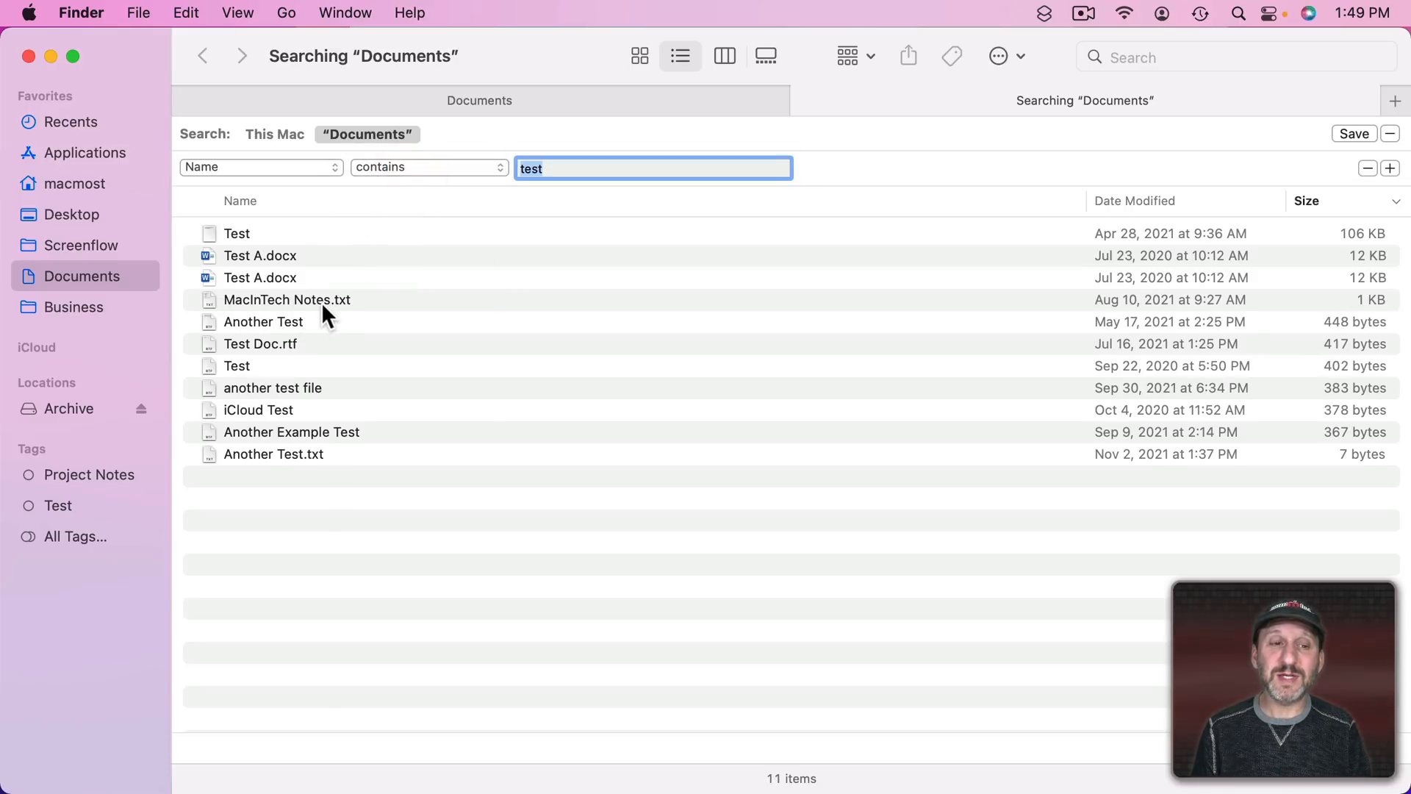
{"action": "mouse_move", "coordinate": [333, 324]}
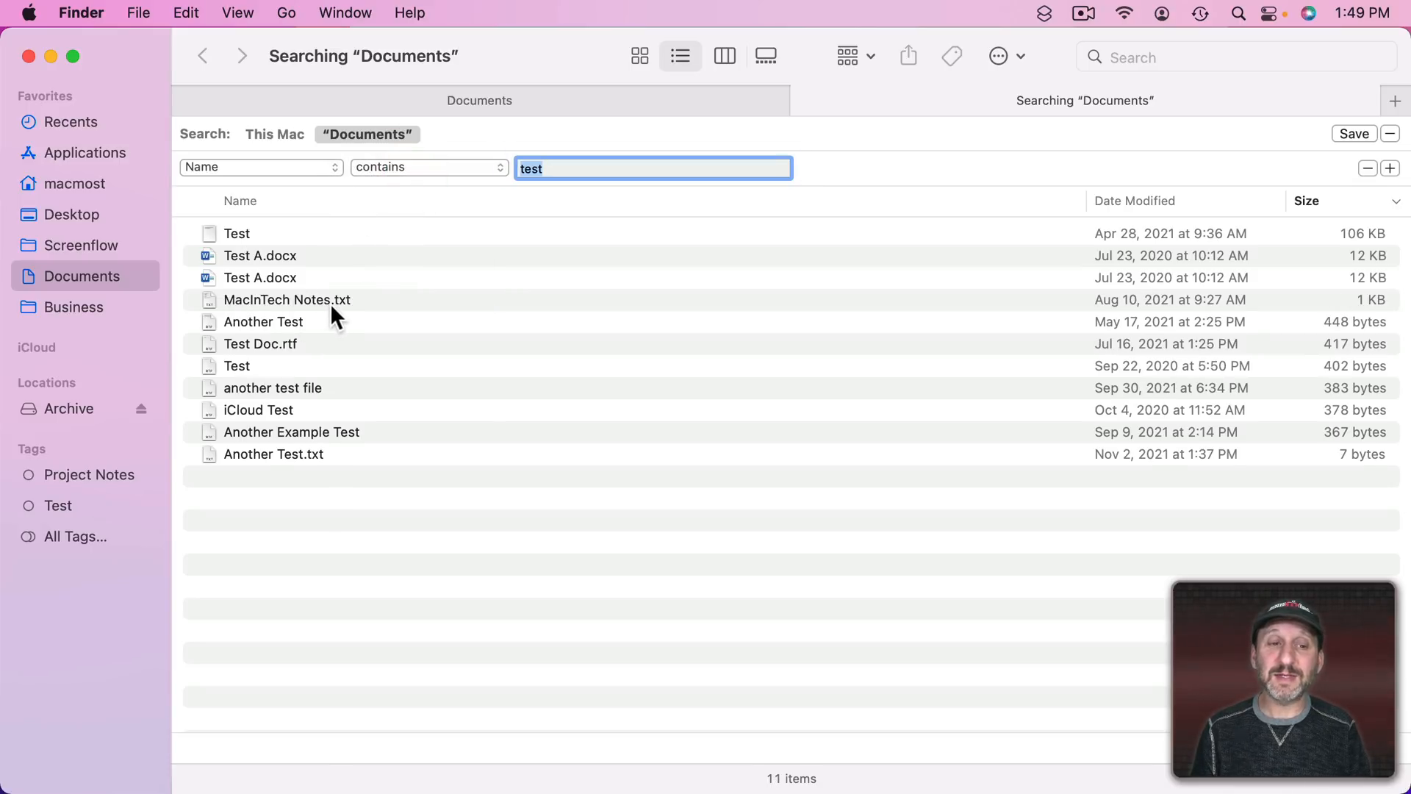
{"action": "mouse_move", "coordinate": [567, 163]}
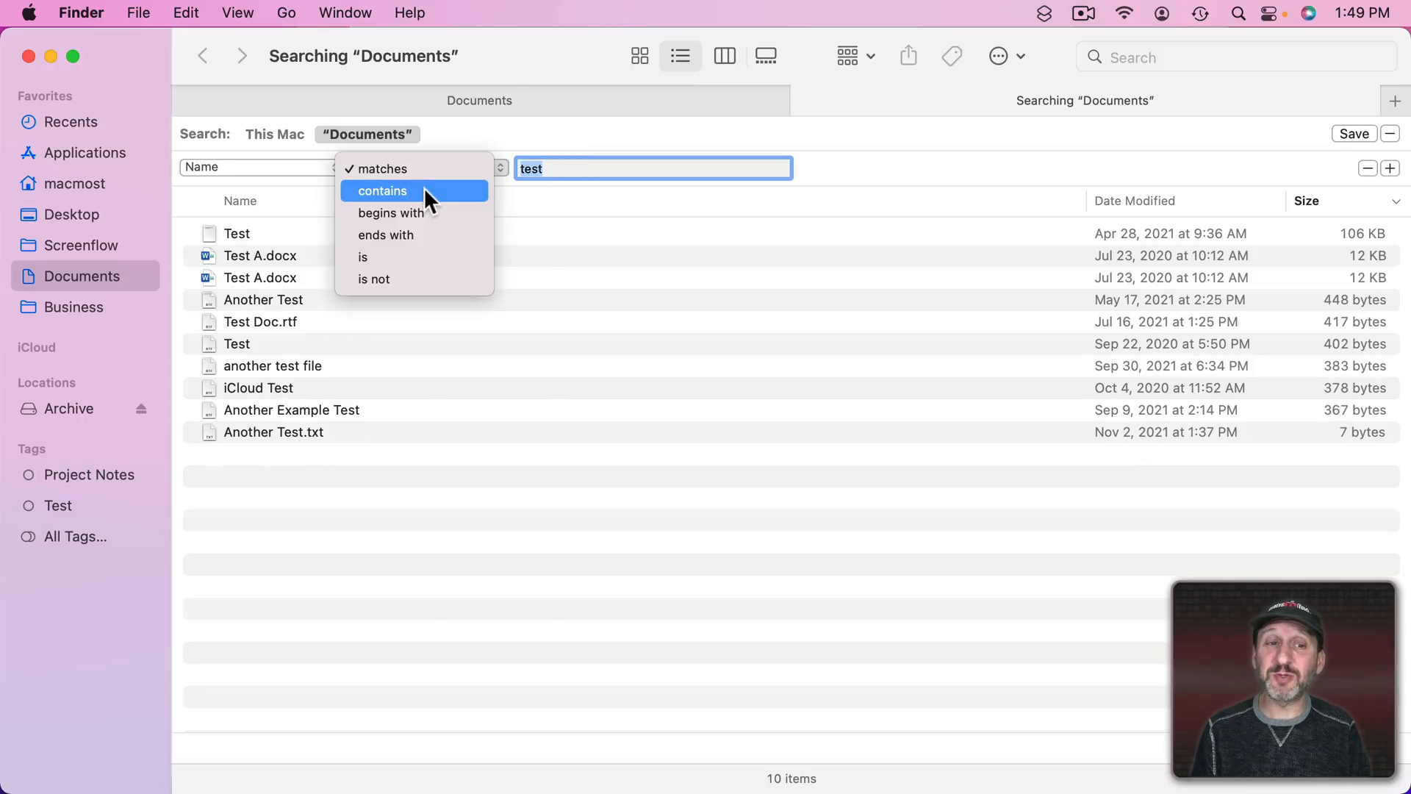
{"action": "left_click", "coordinate": [391, 213]}
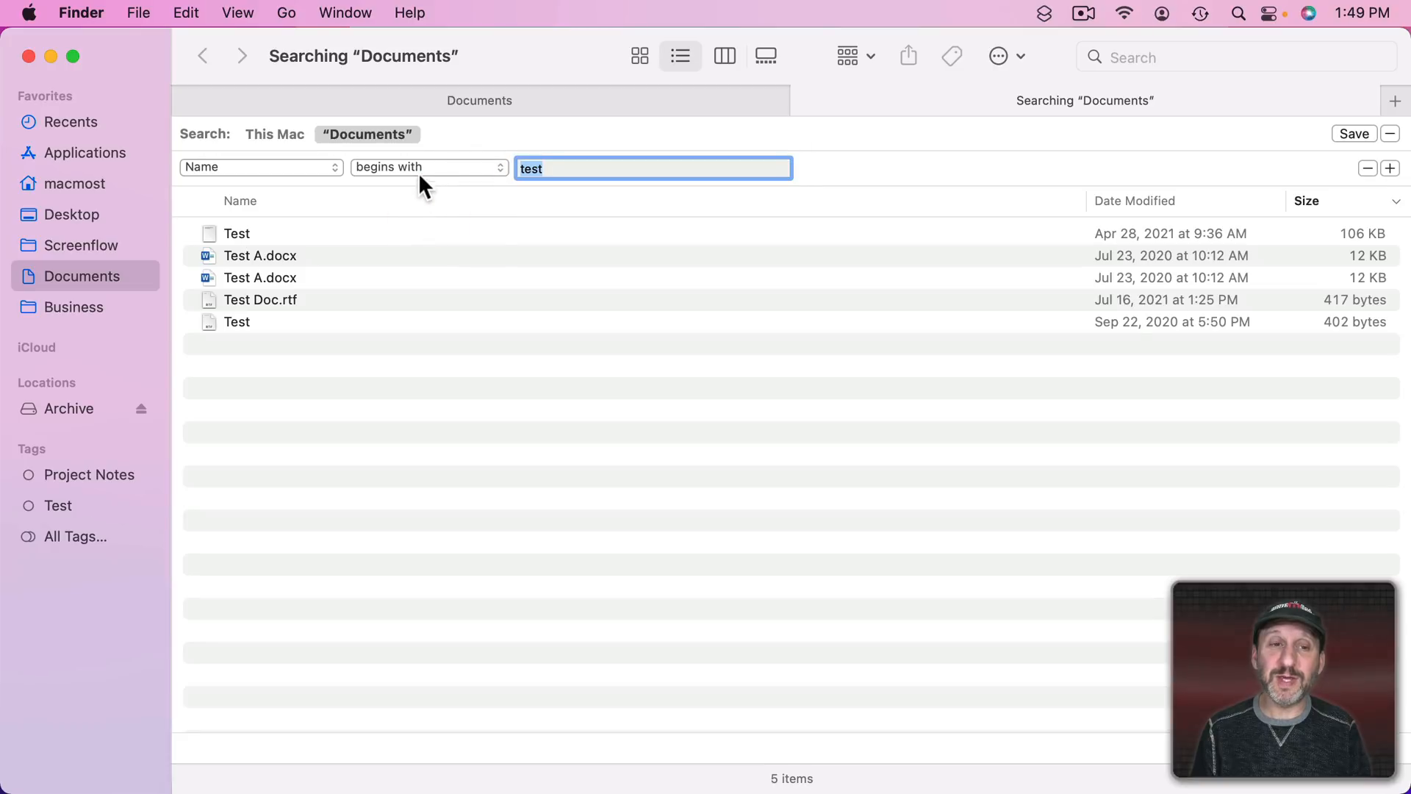
- Try ends with and is, then settle on Name is not test, listing 152 items
{"action": "left_click", "coordinate": [428, 166]}
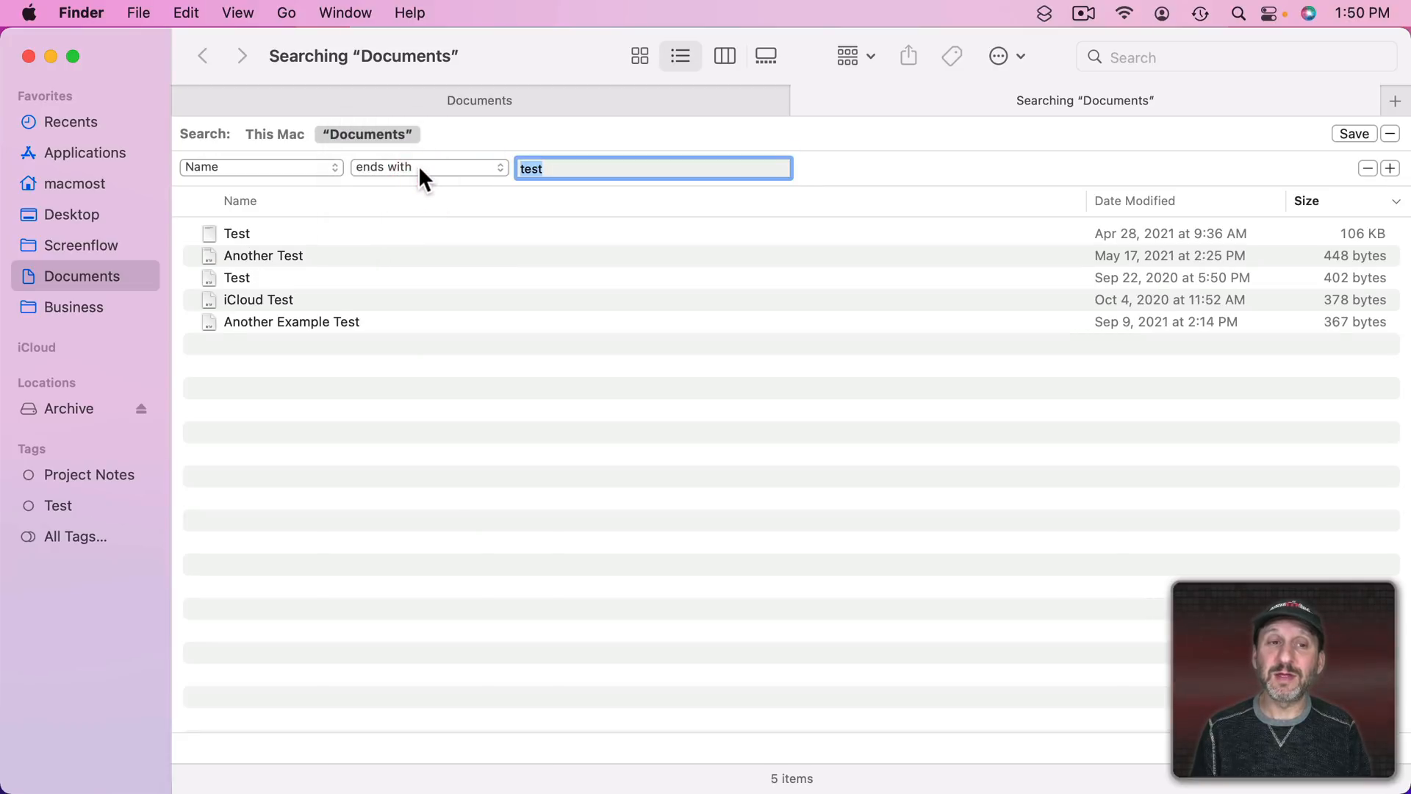
{"action": "left_click", "coordinate": [426, 168]}
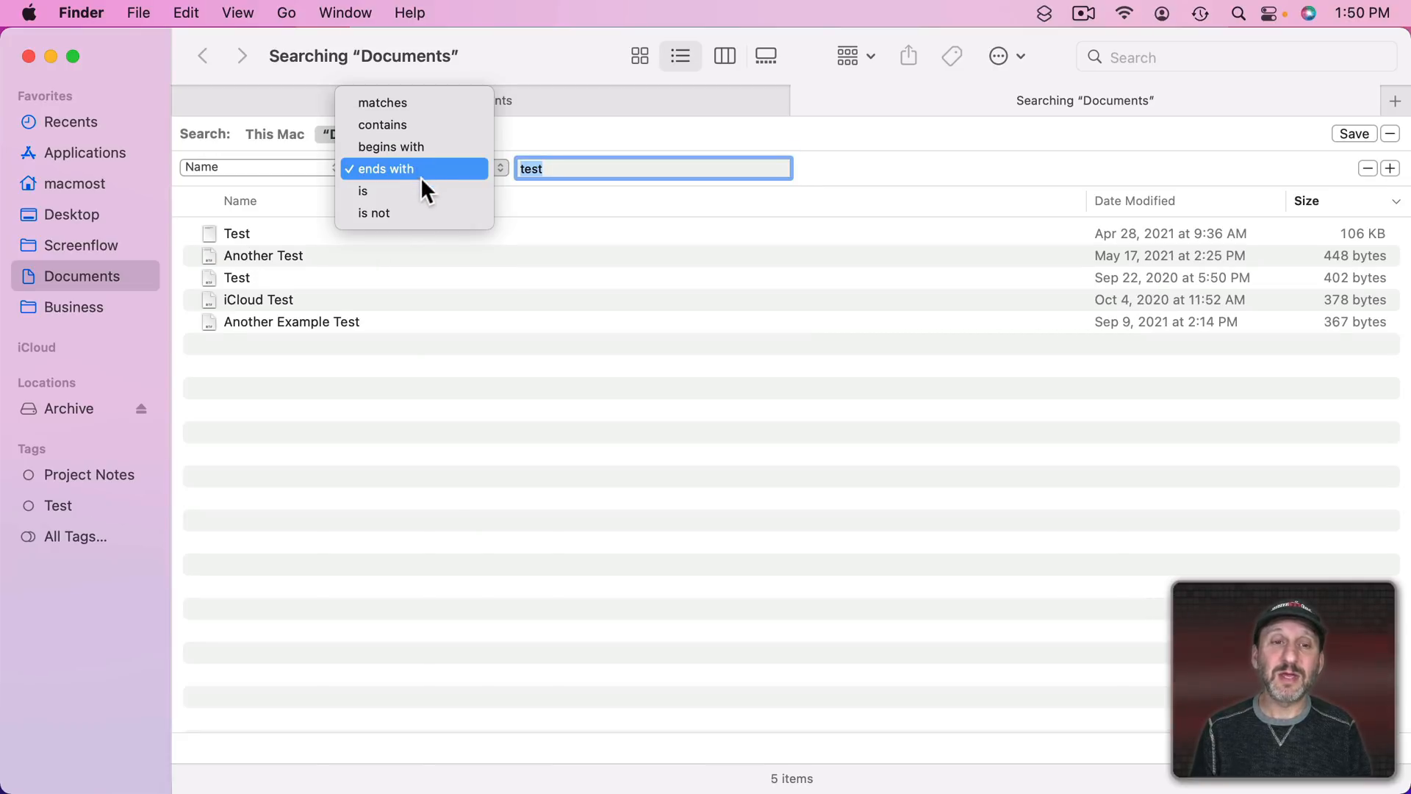
{"action": "left_click", "coordinate": [362, 192]}
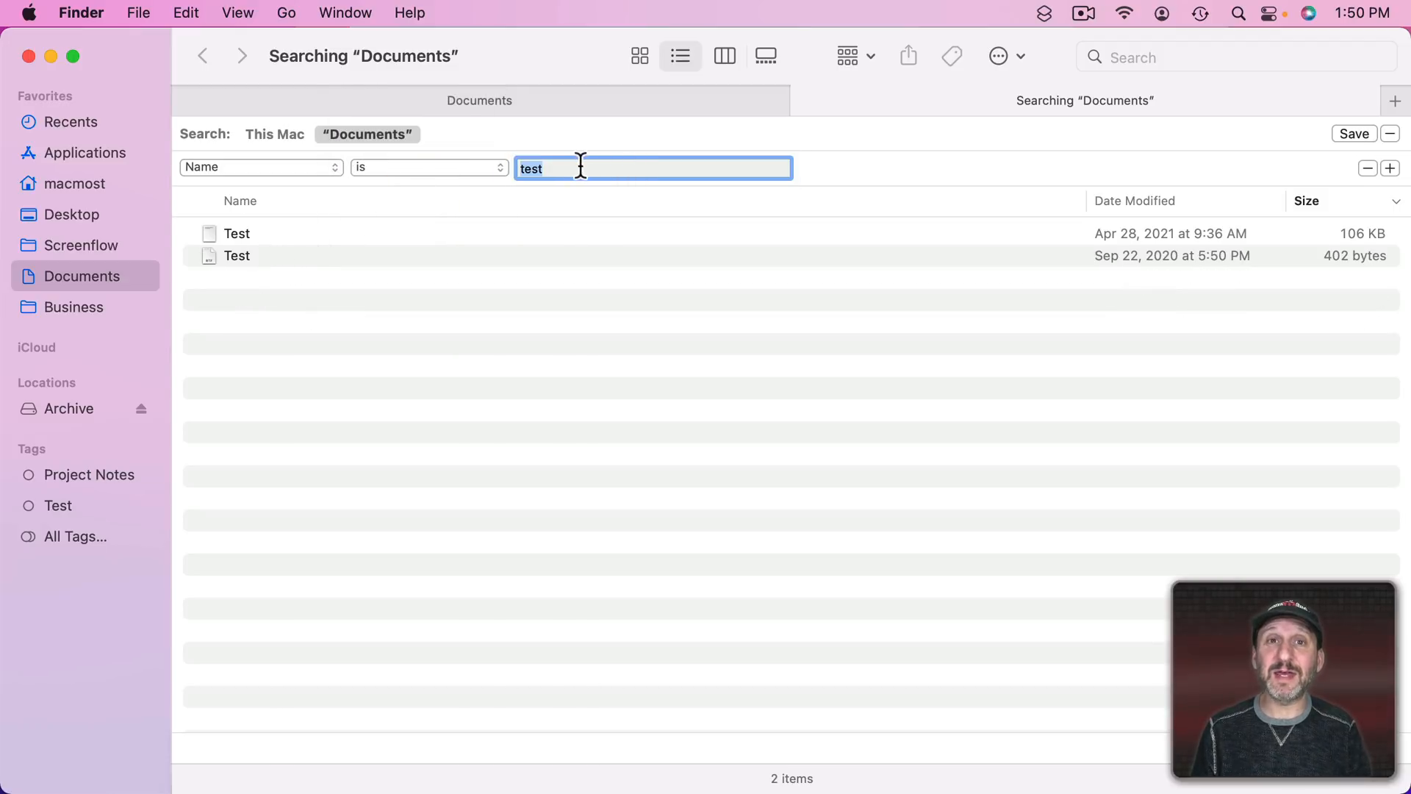
{"action": "left_click", "coordinate": [428, 166]}
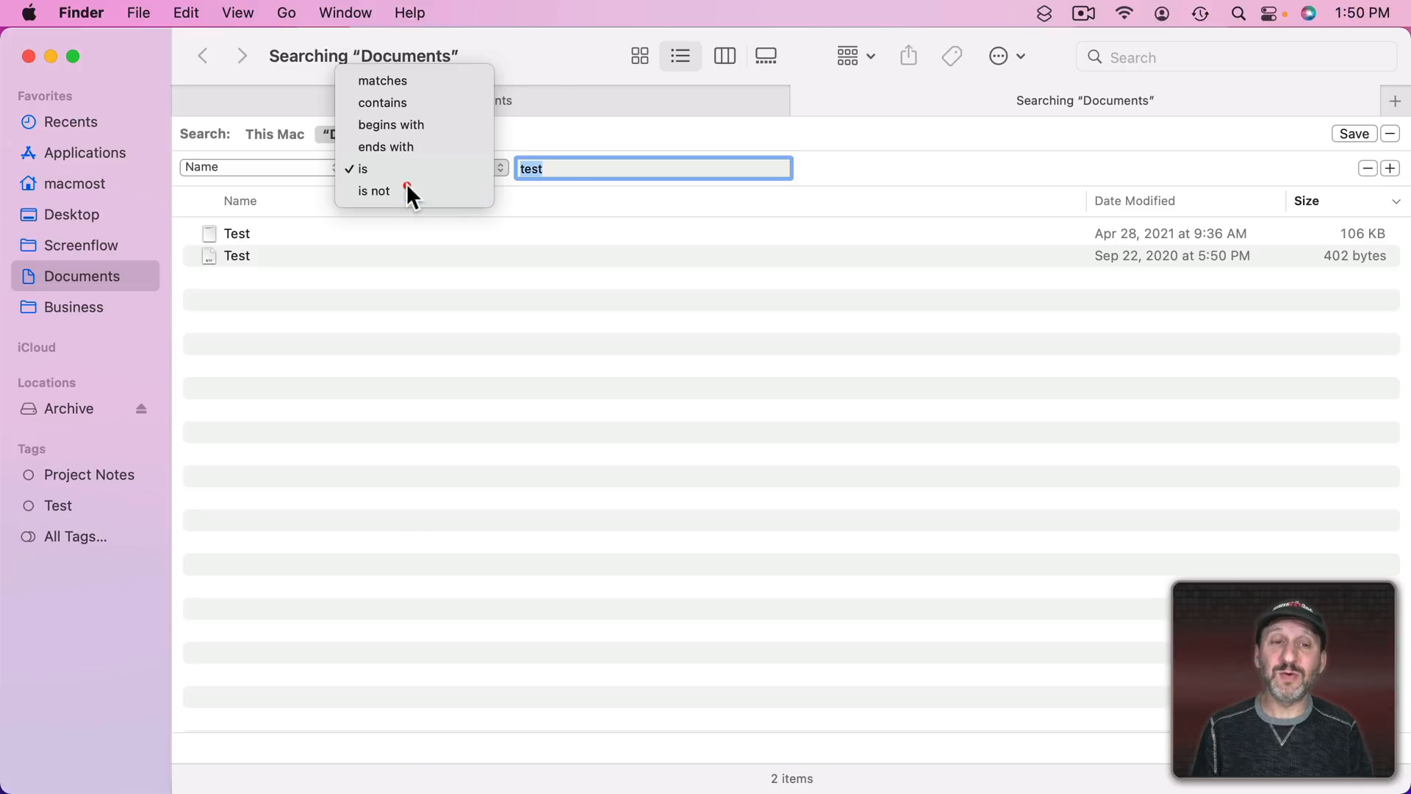
{"action": "left_click", "coordinate": [373, 191]}
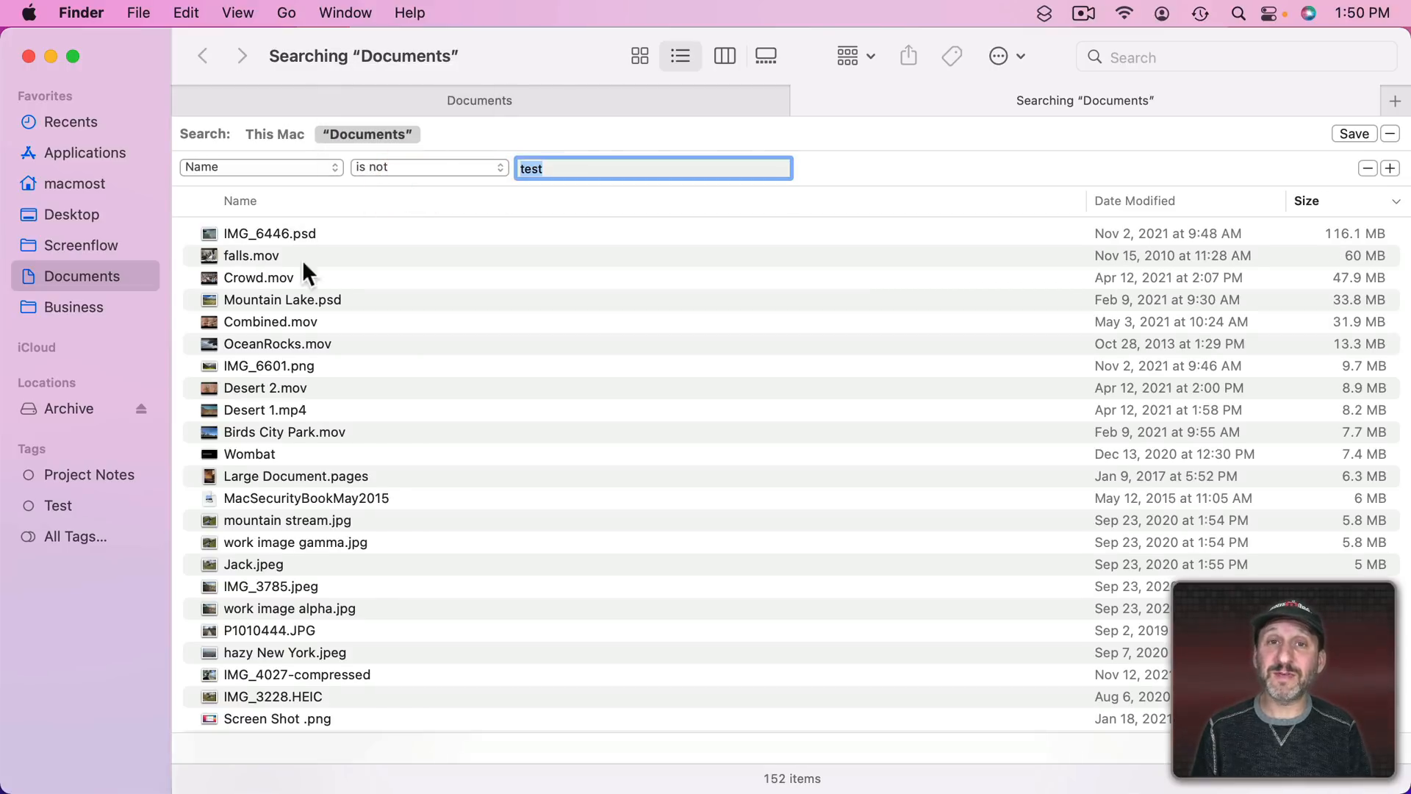
{"action": "mouse_move", "coordinate": [588, 170]}
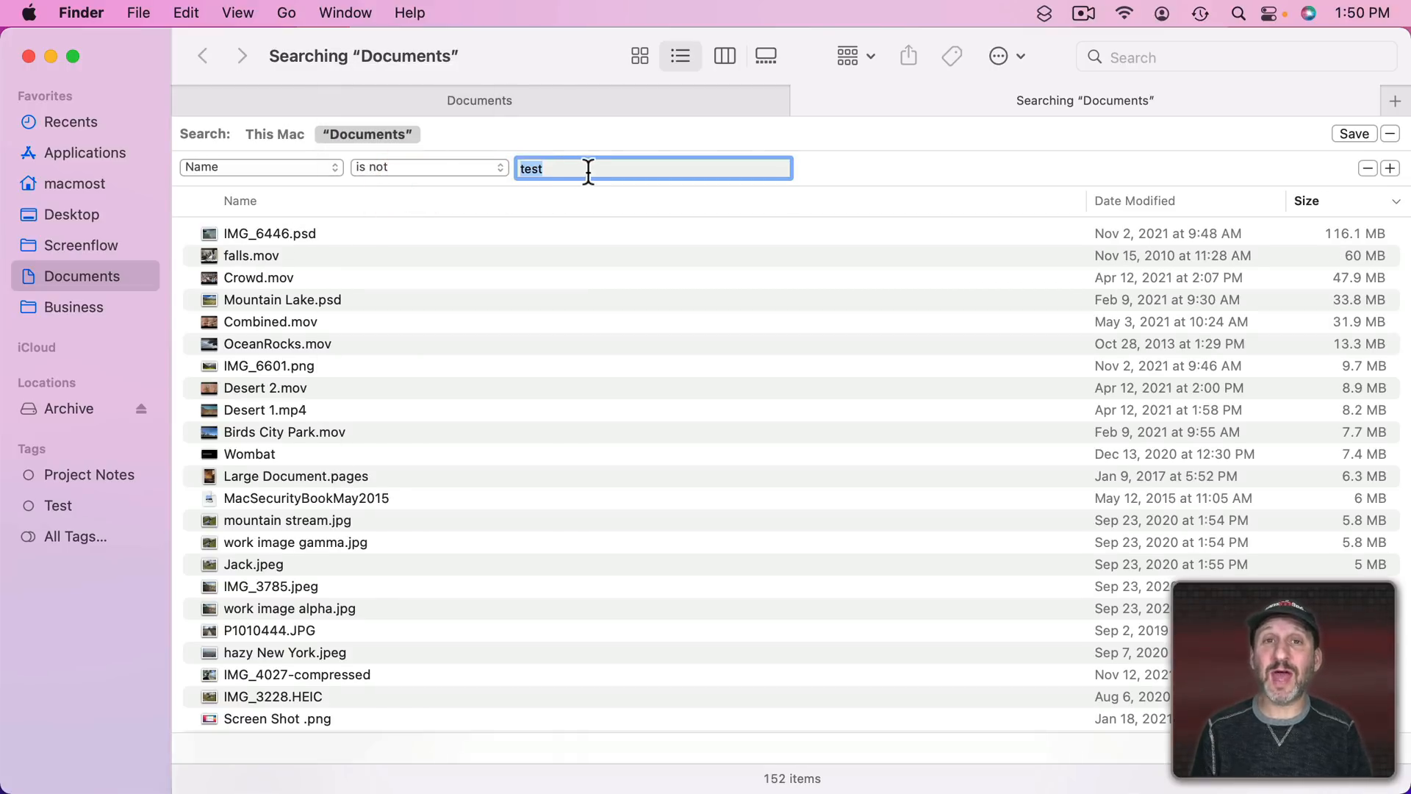
- Change the rule from Name back to Kind is Image
{"action": "left_click", "coordinate": [258, 166]}
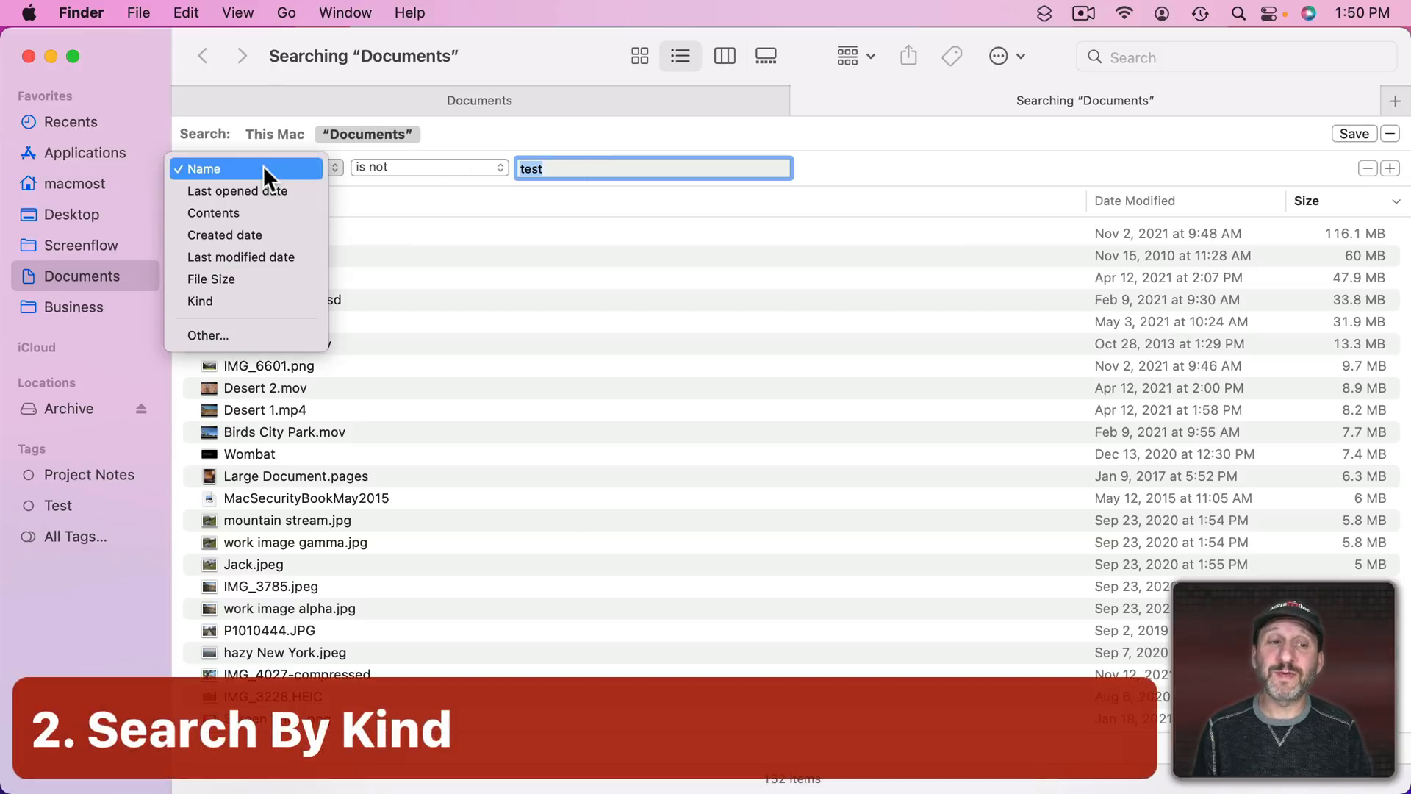
{"action": "left_click", "coordinate": [200, 301]}
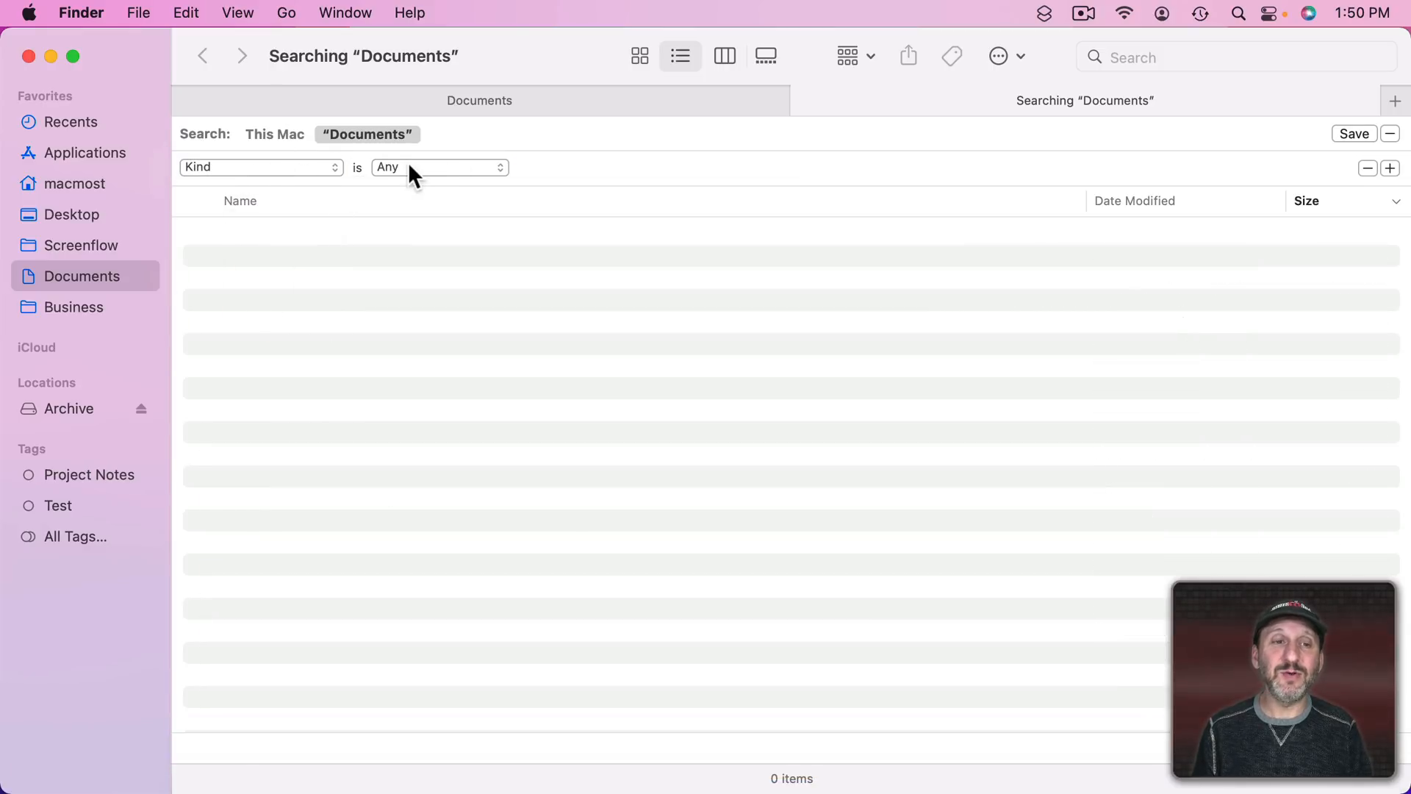
{"action": "left_click", "coordinate": [438, 168]}
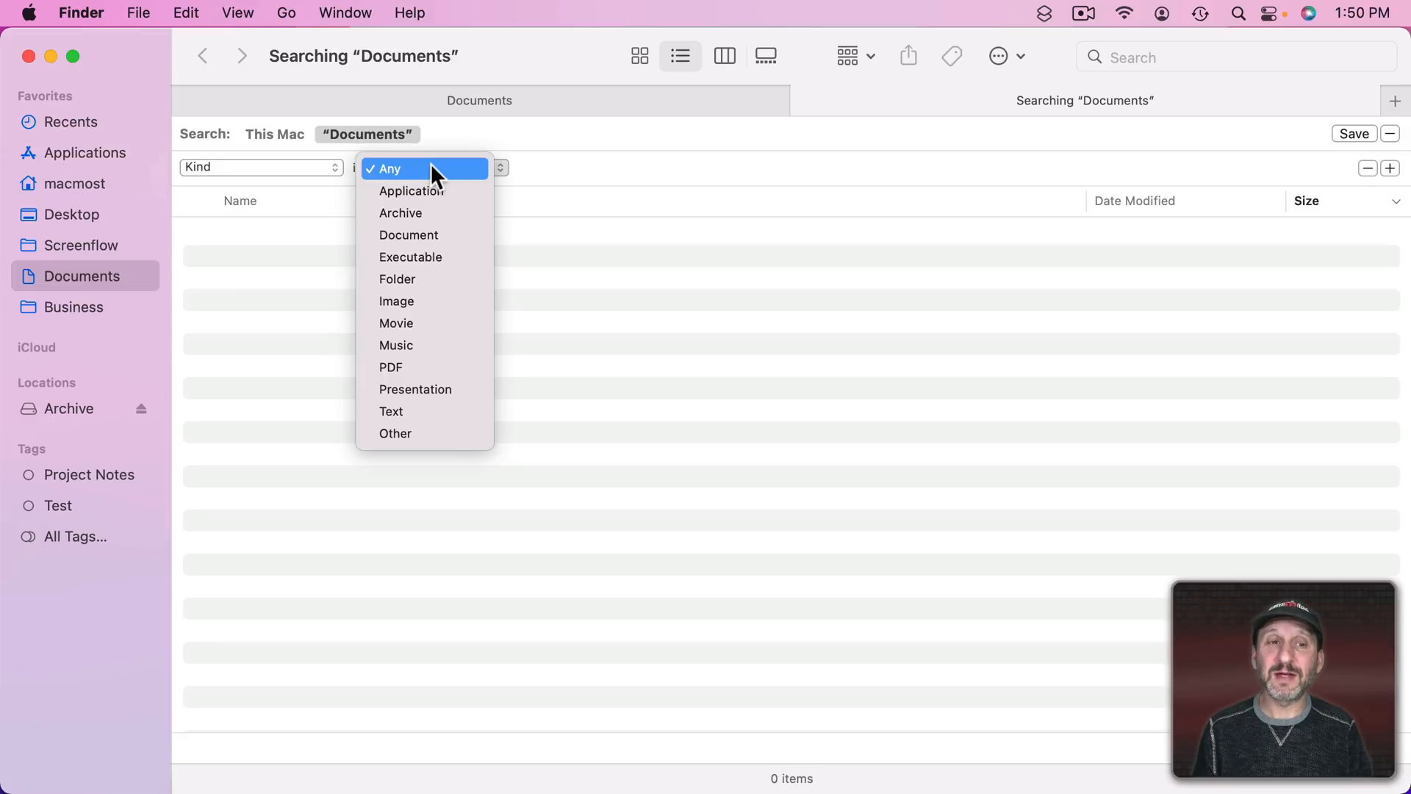
{"action": "mouse_move", "coordinate": [425, 247]}
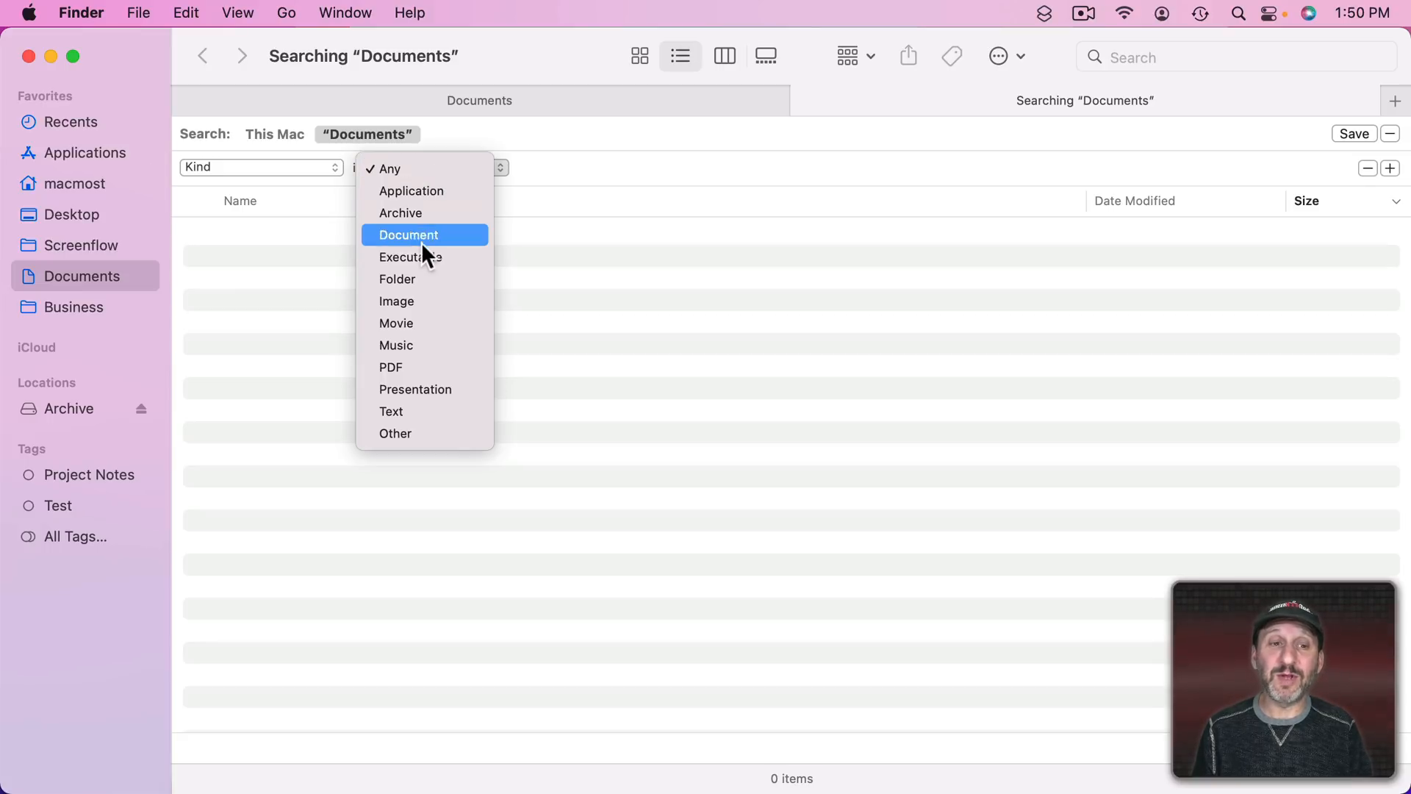
{"action": "left_click", "coordinate": [397, 301]}
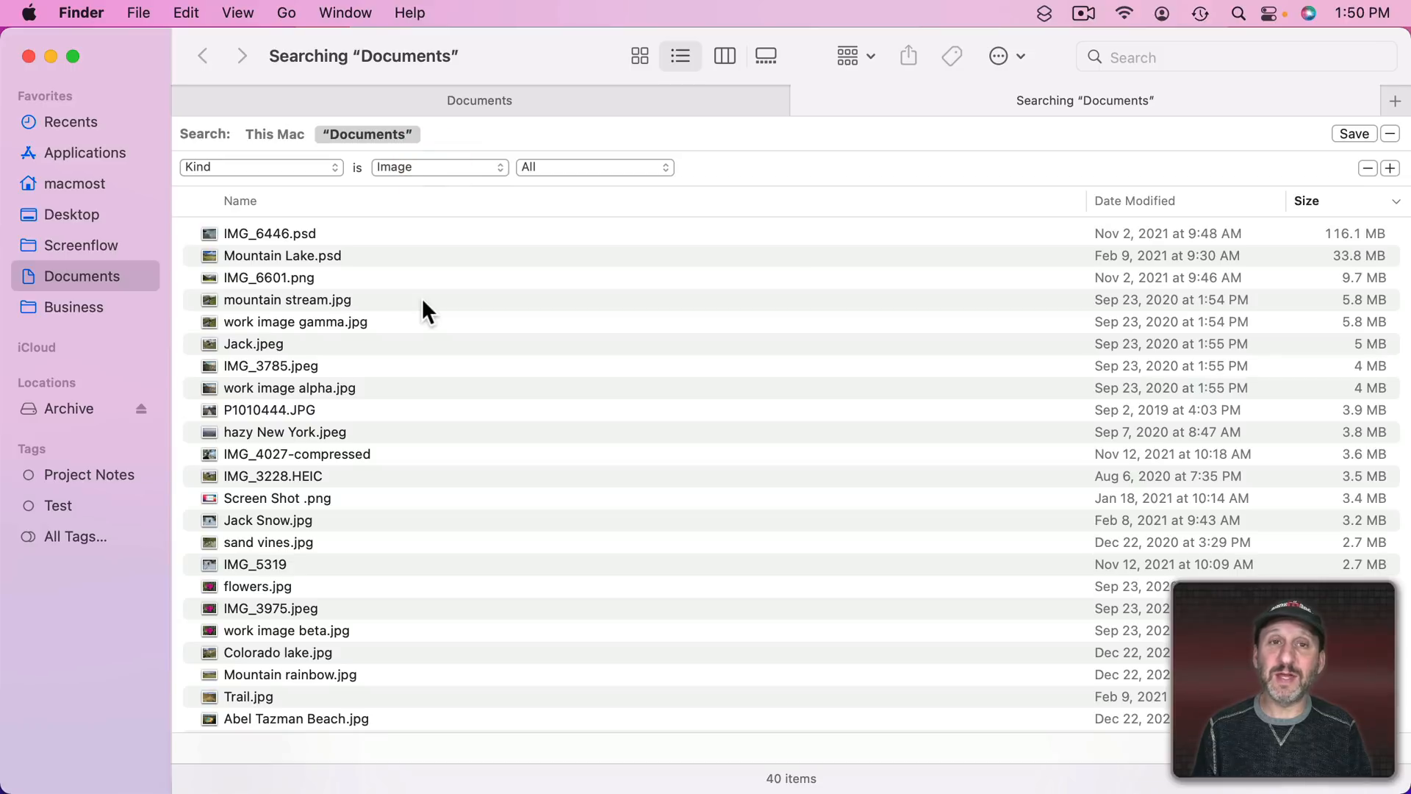
{"action": "mouse_move", "coordinate": [526, 176]}
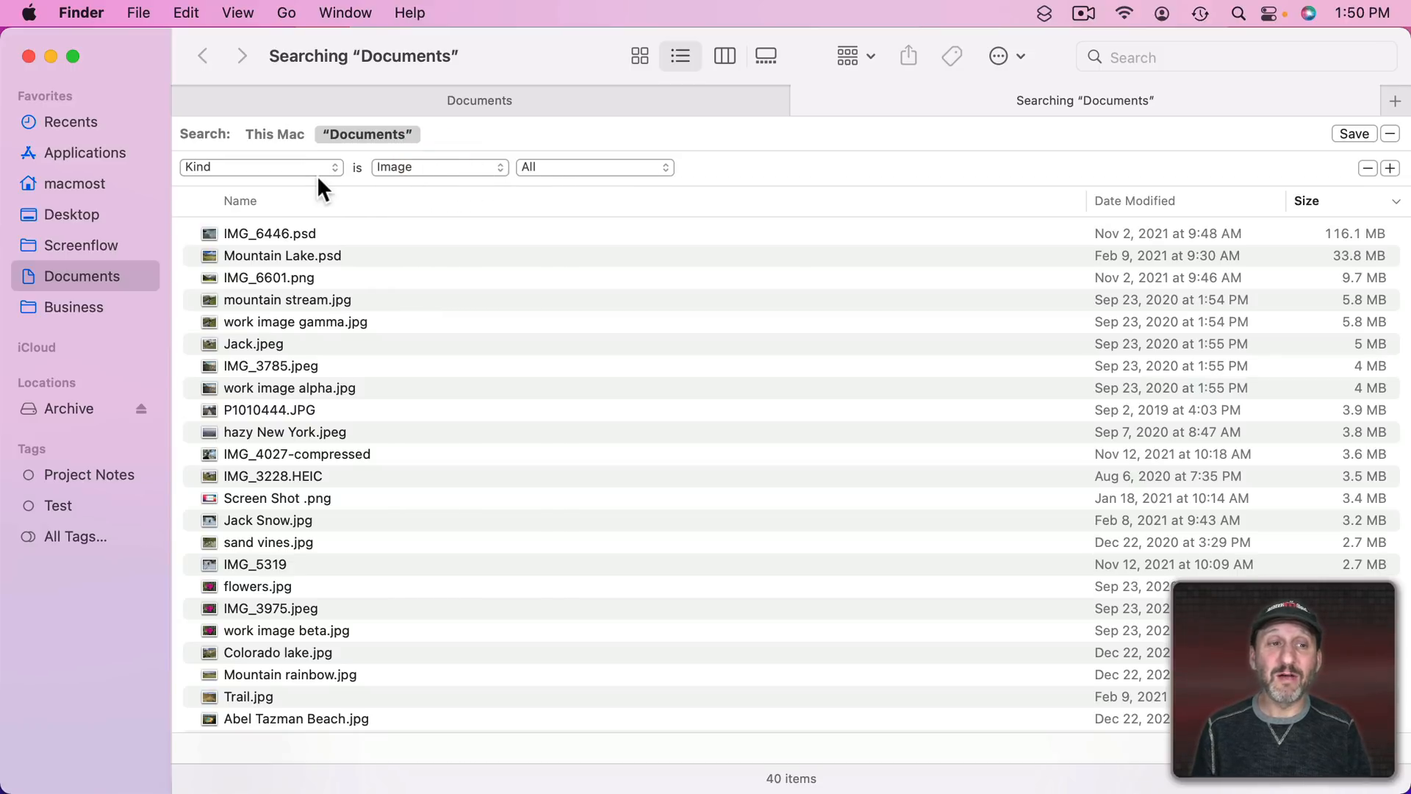
- Try the JPEG and PNG image formats, then reset the format to All for 40 items
{"action": "left_click", "coordinate": [594, 167]}
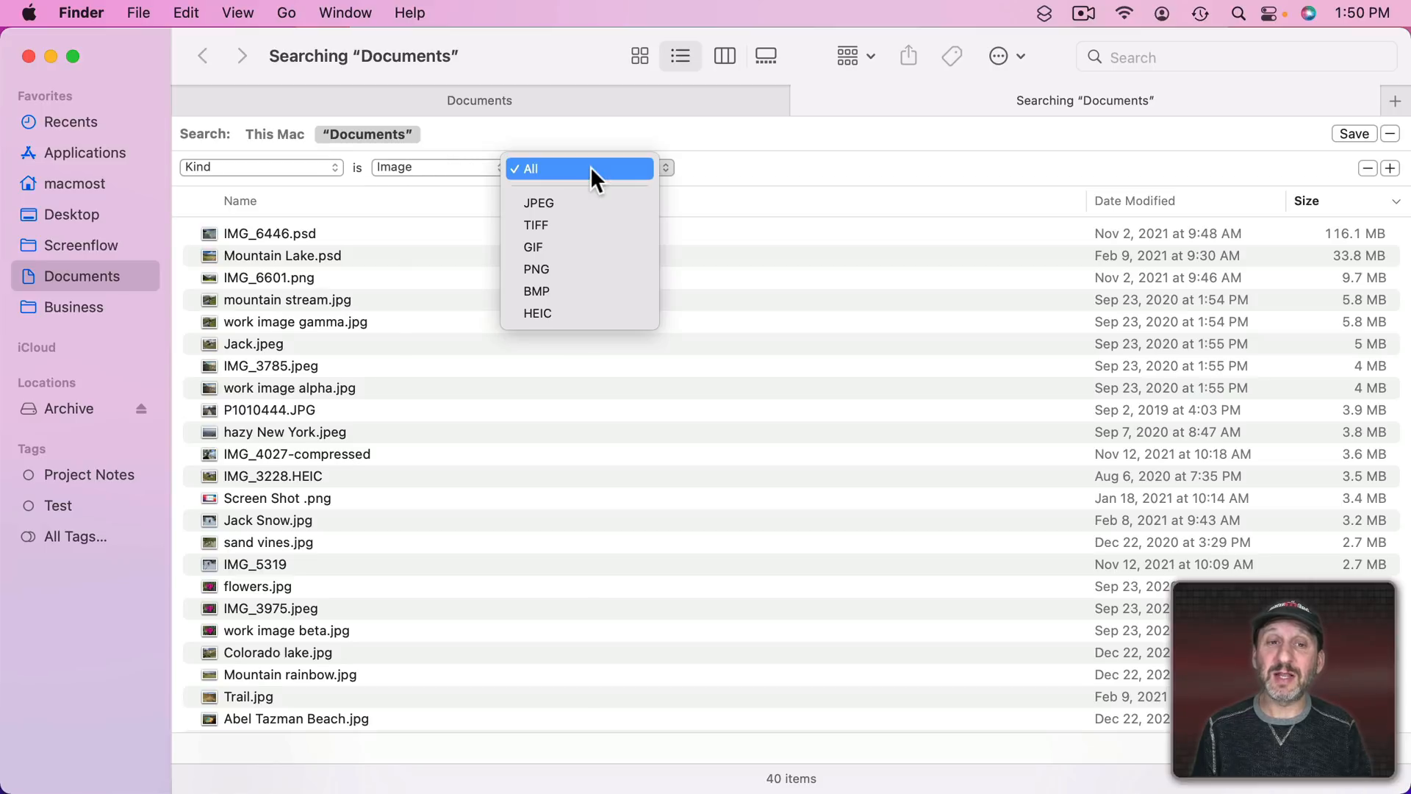
{"action": "left_click", "coordinate": [538, 203]}
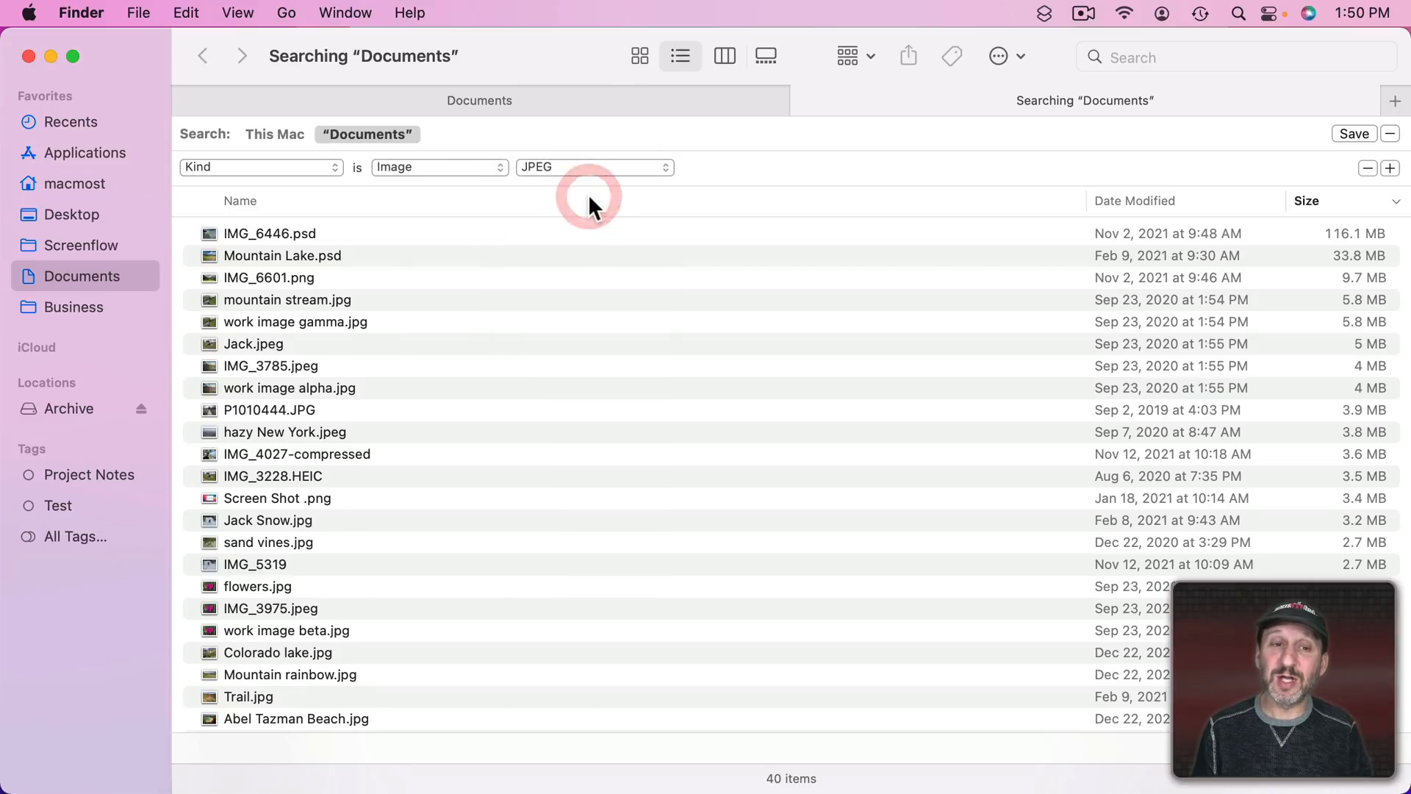
{"action": "left_click", "coordinate": [594, 166]}
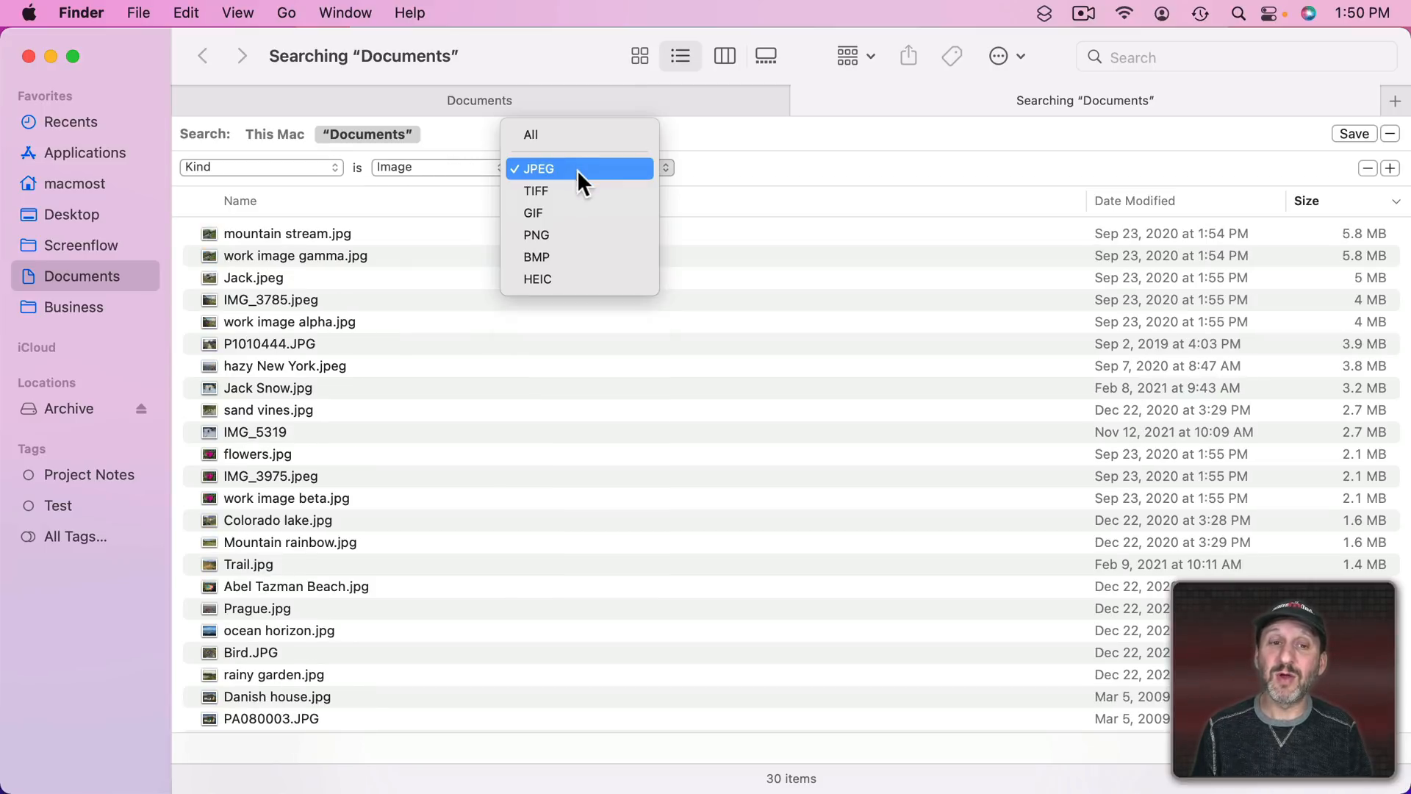
{"action": "left_click", "coordinate": [537, 234]}
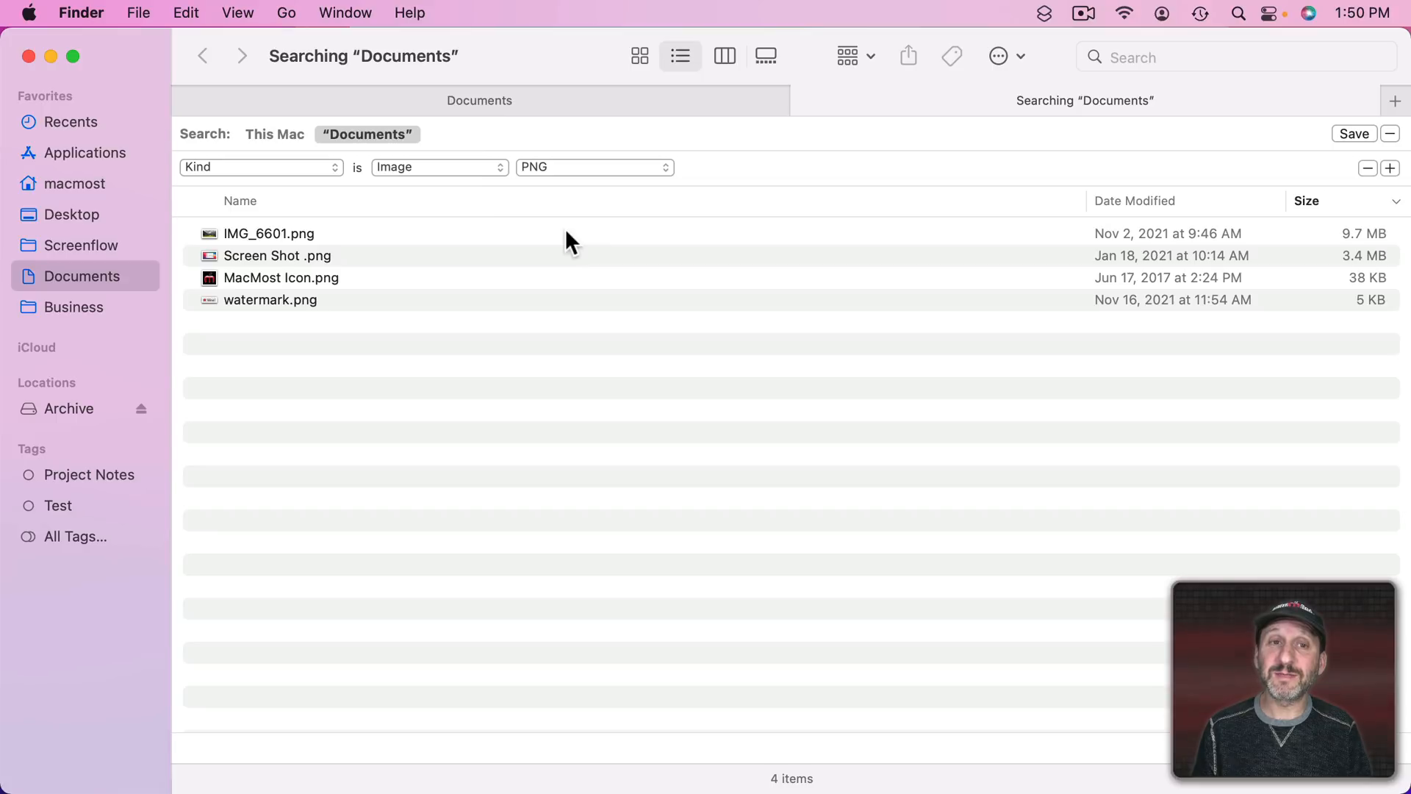
{"action": "left_click", "coordinate": [594, 167]}
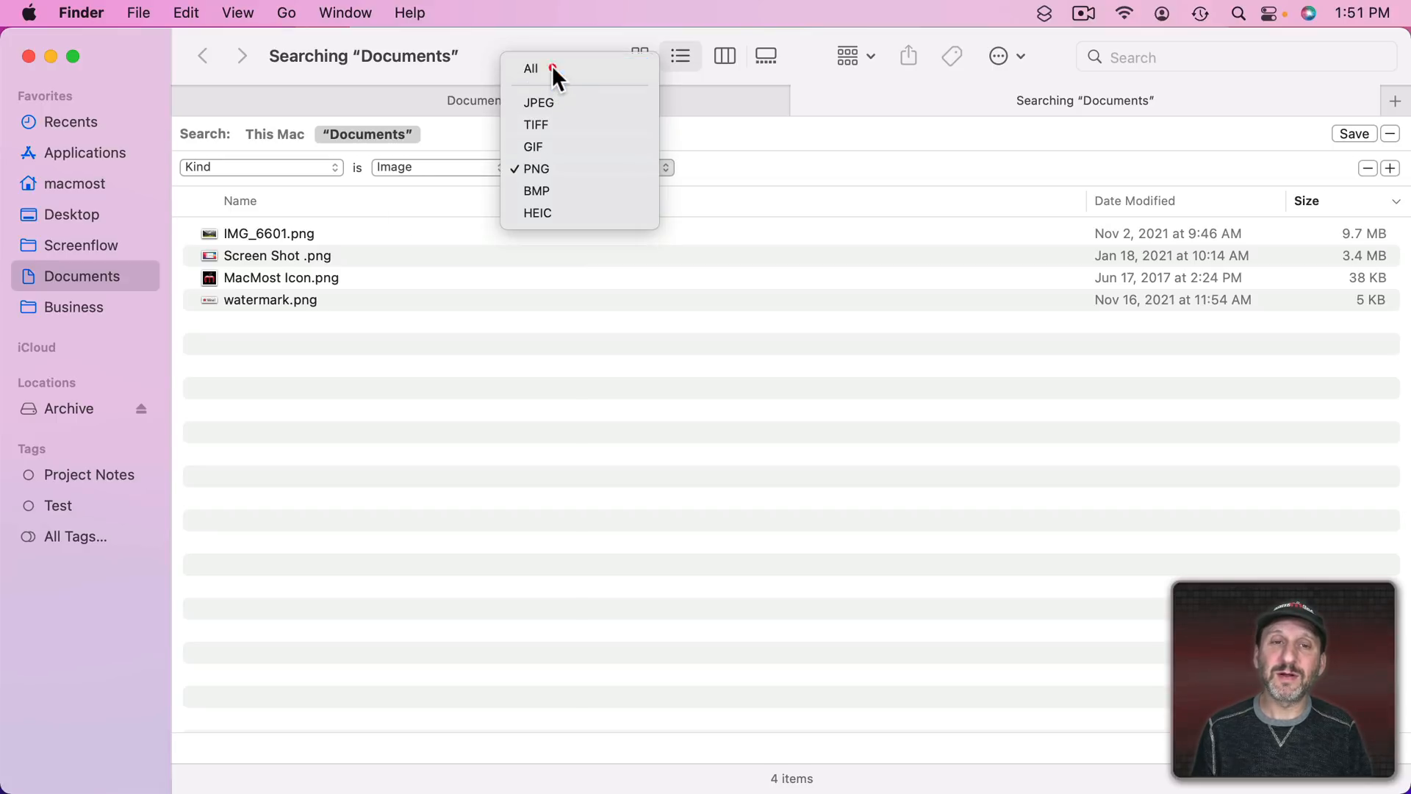
{"action": "left_click", "coordinate": [529, 67]}
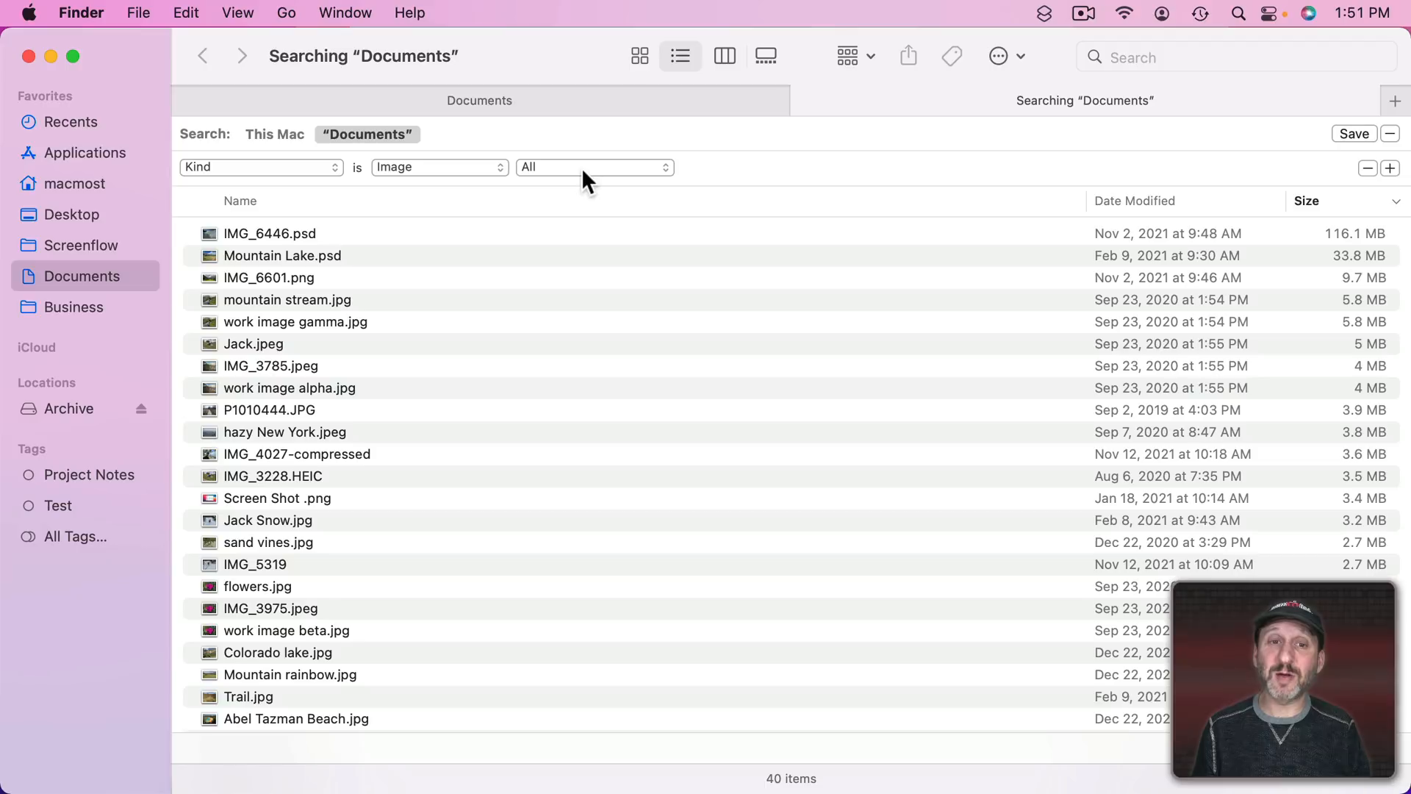
{"action": "left_click", "coordinate": [594, 168]}
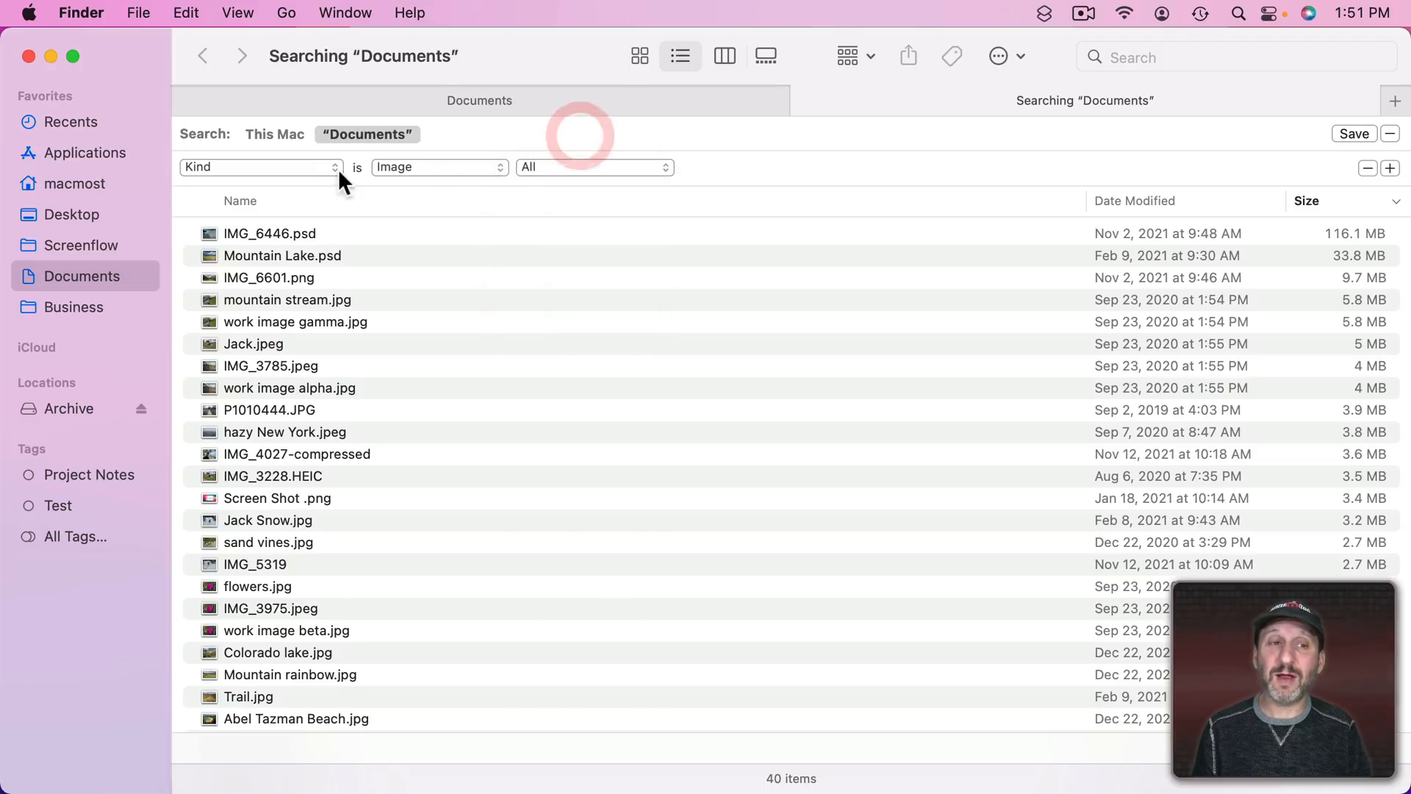
- Set Kind to Other with the term photoshop, returning the two PSD files
{"action": "left_click", "coordinate": [440, 166]}
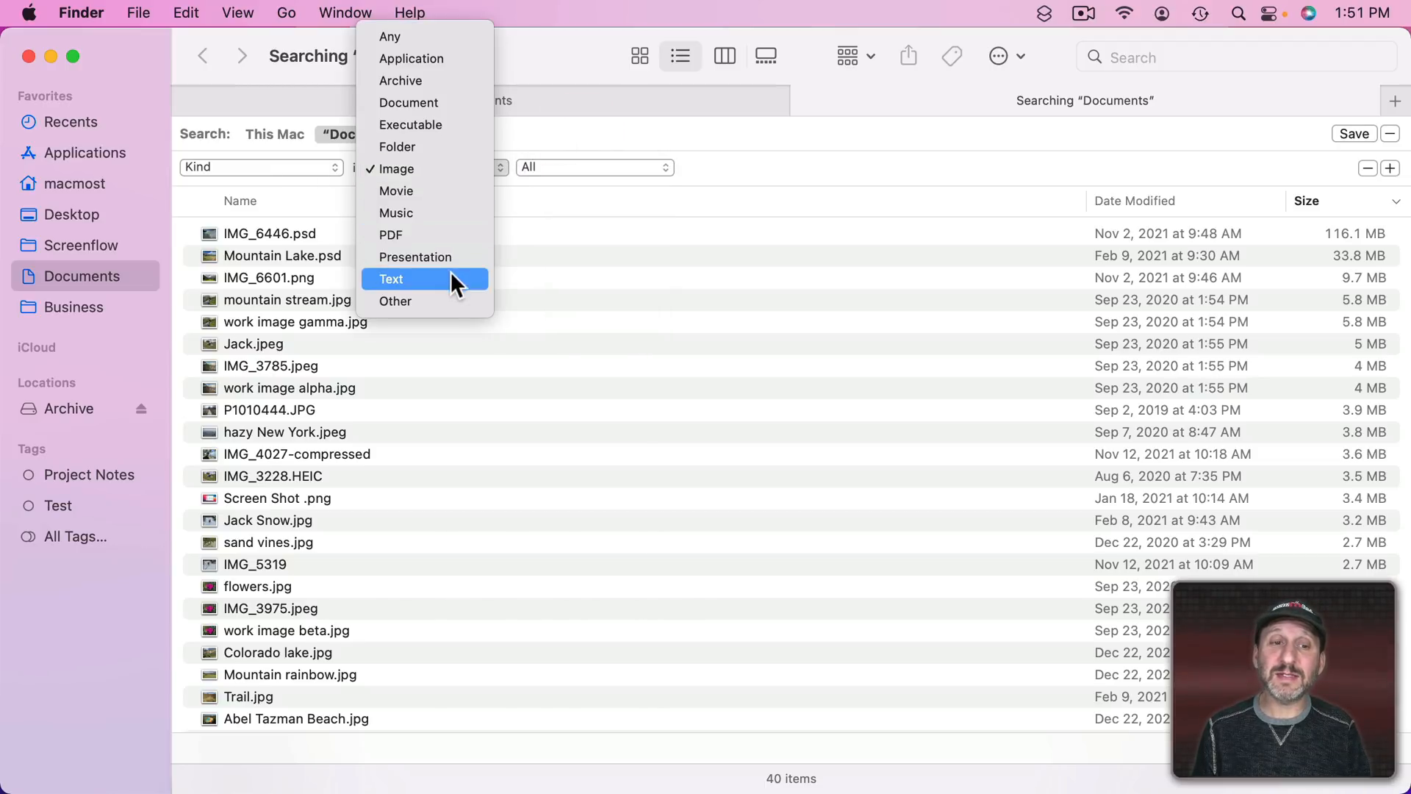
{"action": "left_click", "coordinate": [395, 299]}
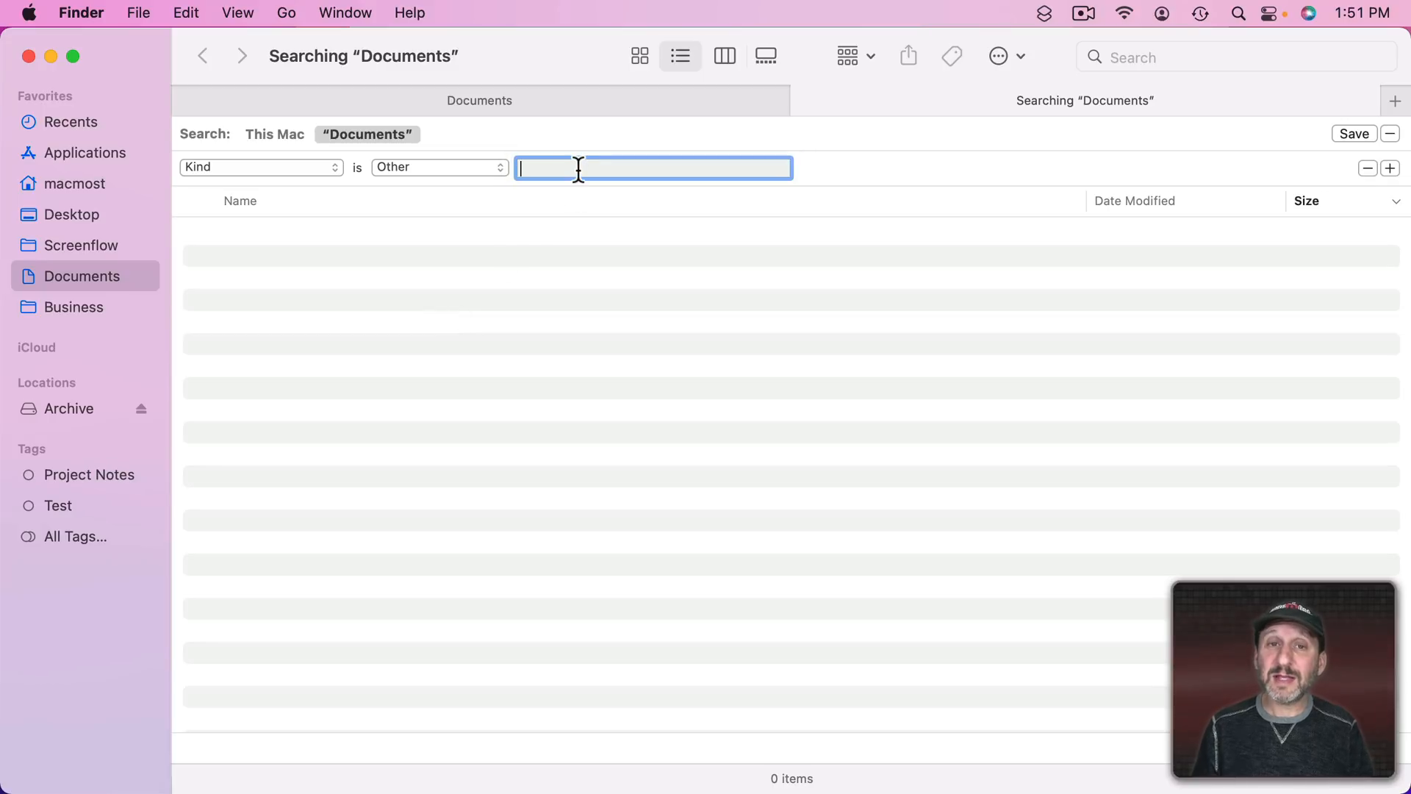
{"action": "type", "text": "photo"}
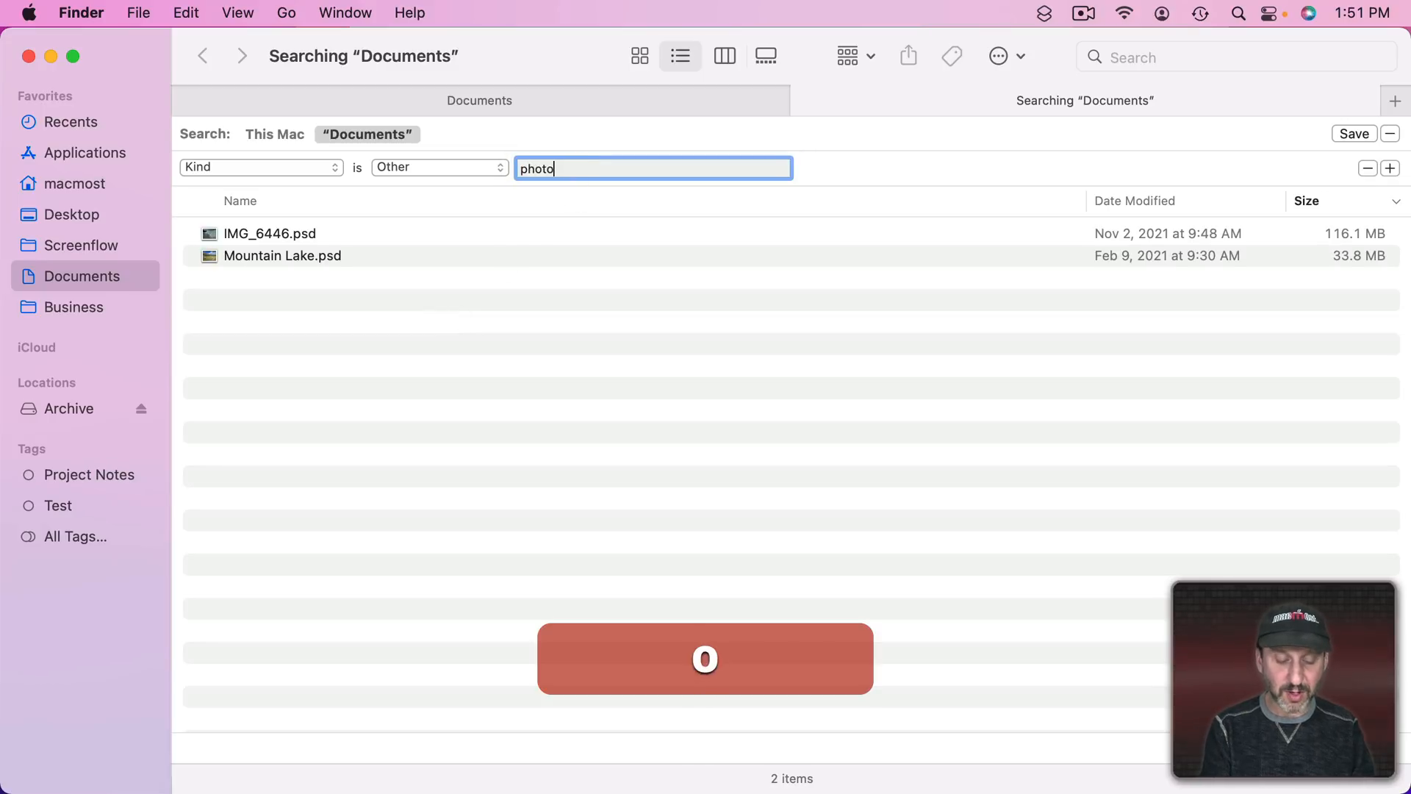
{"action": "type", "text": "shop"}
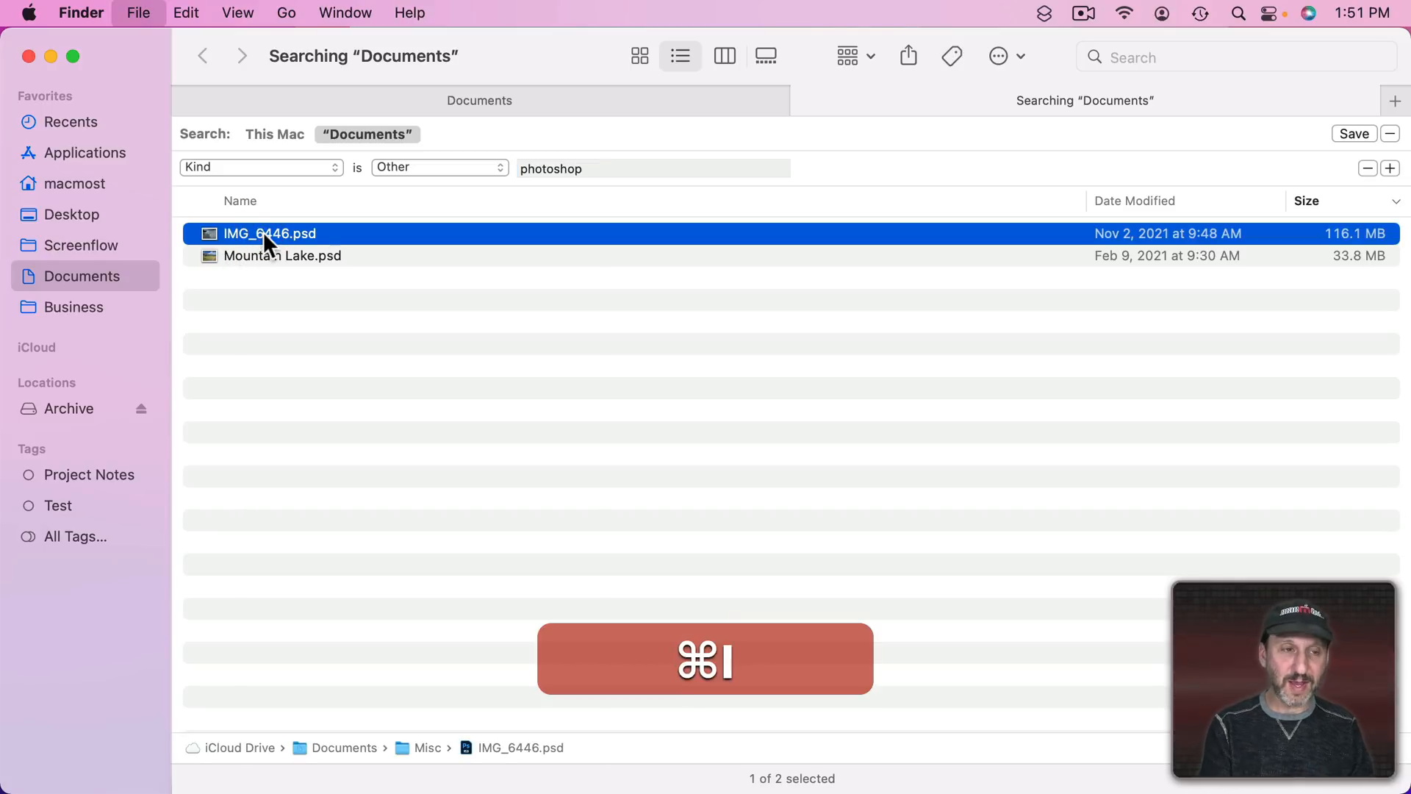
- Inspect IMG_6446.psd's Get Info to check its Kind, then close the info window
{"action": "key", "text": "cmd+i"}
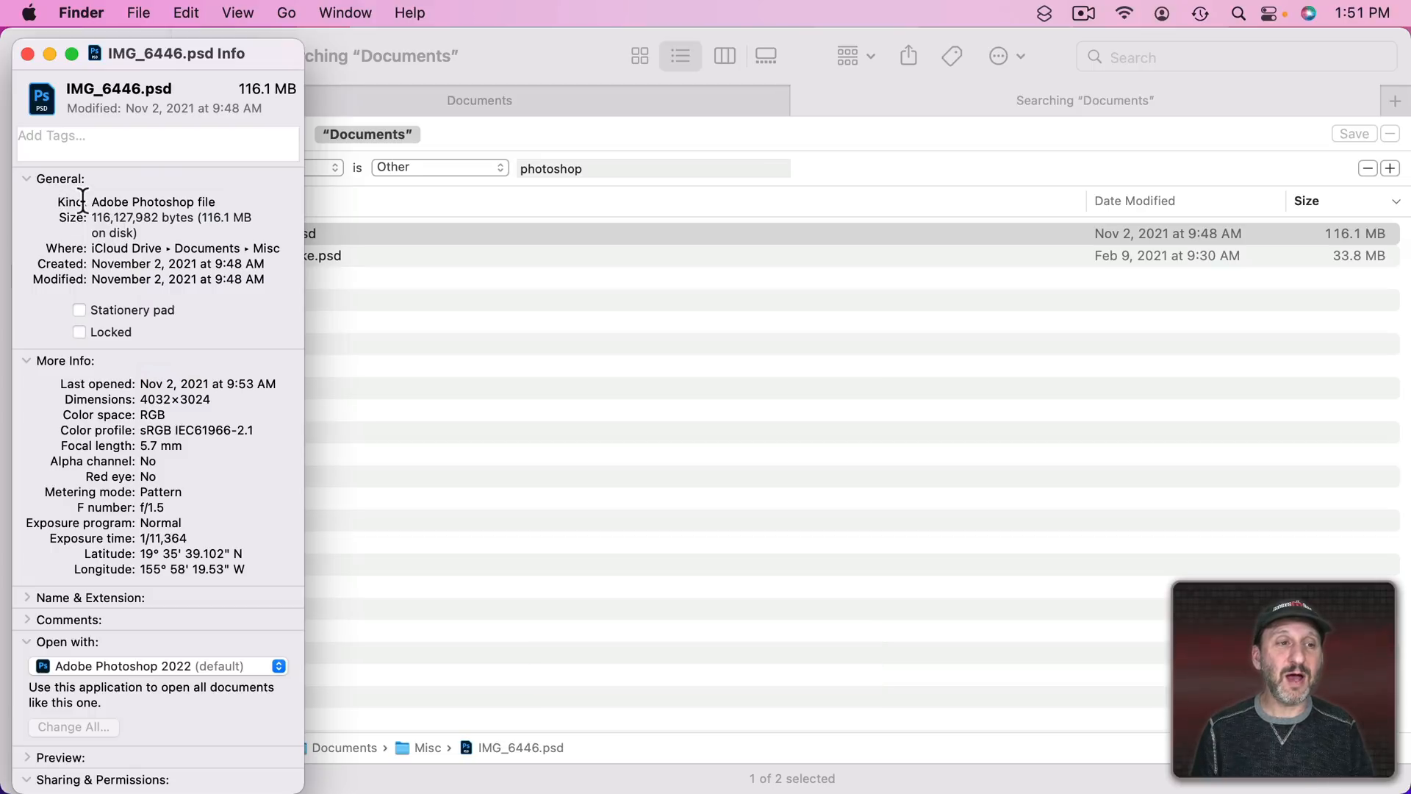
{"action": "double_click", "coordinate": [140, 201]}
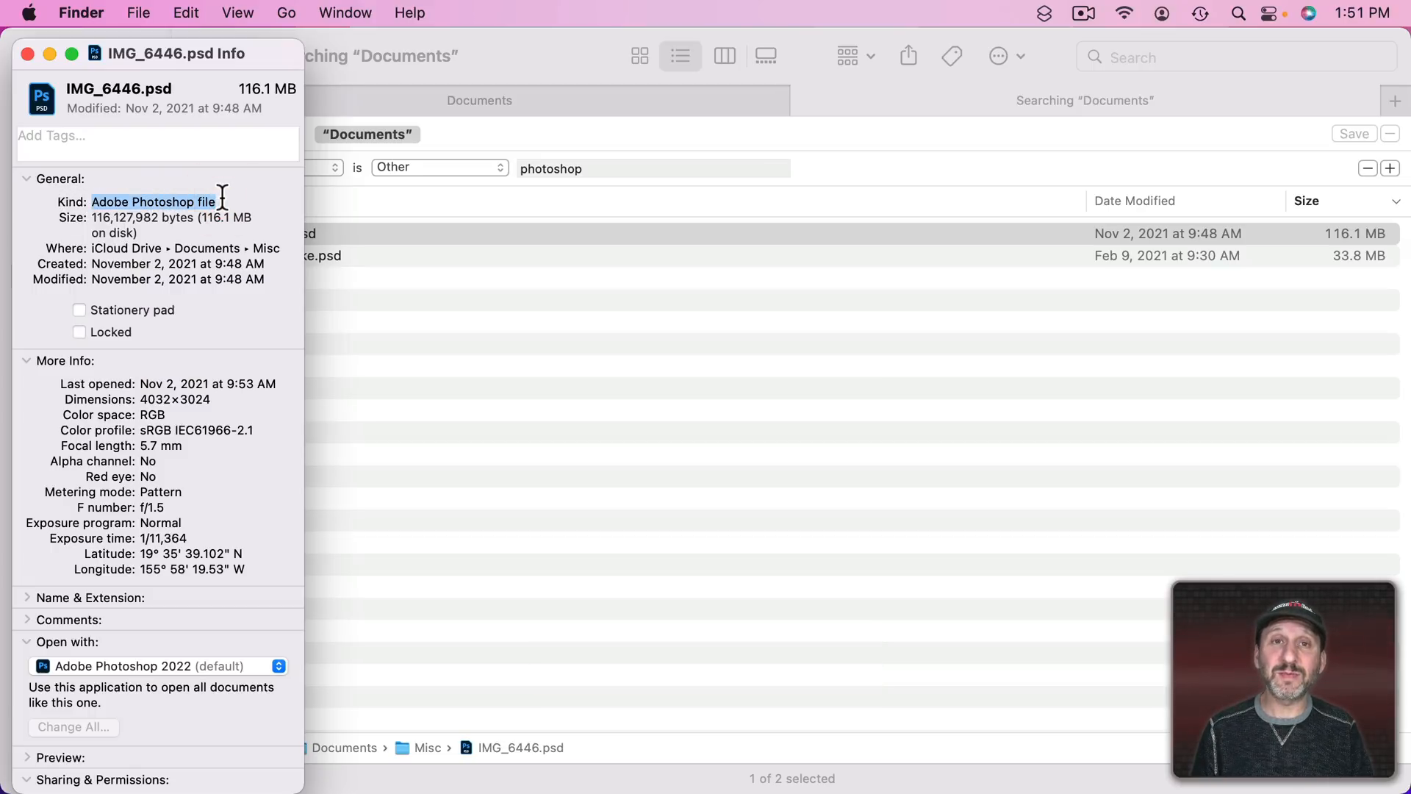
{"action": "left_click", "coordinate": [33, 55]}
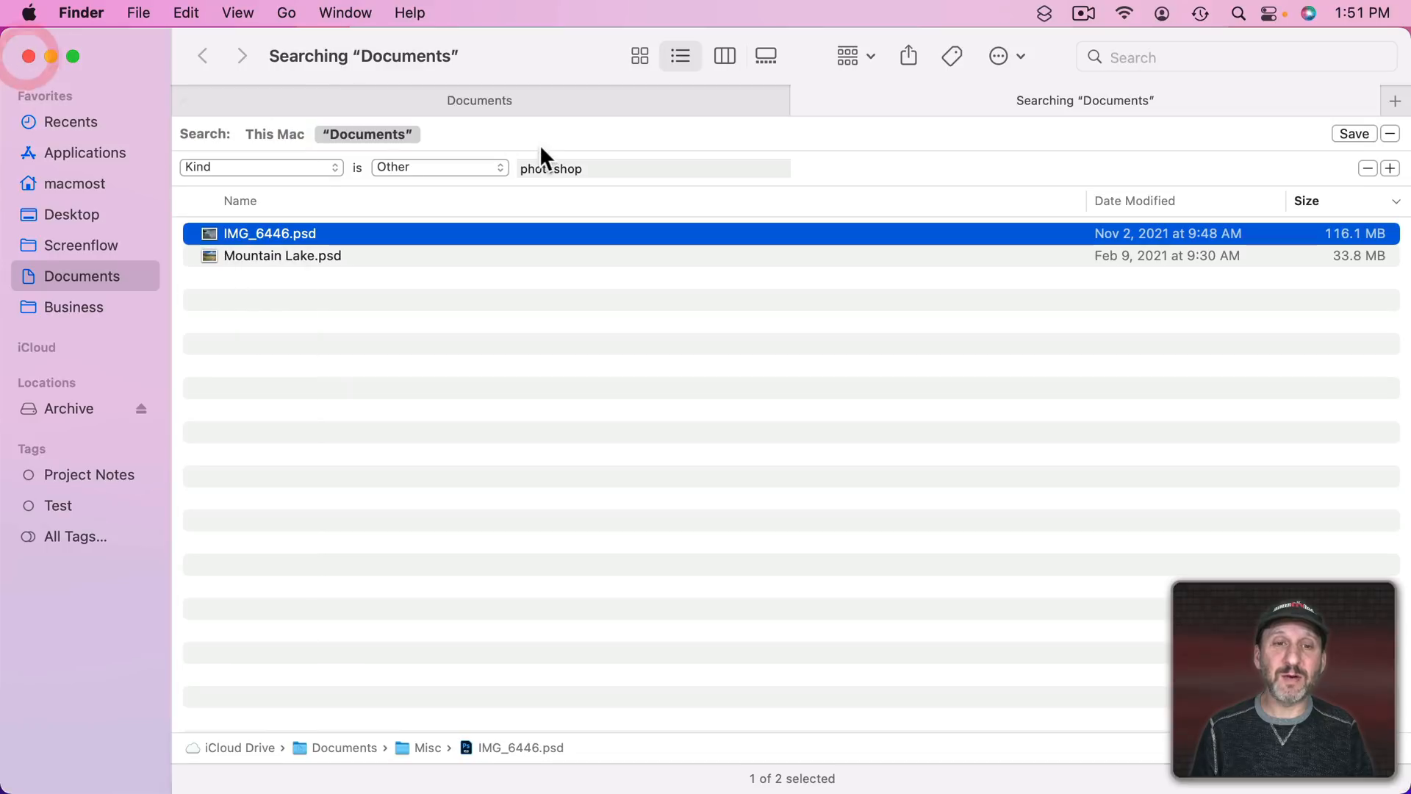
- Change the Kind Other term to document, listing 69 items
{"action": "type", "text": "document"}
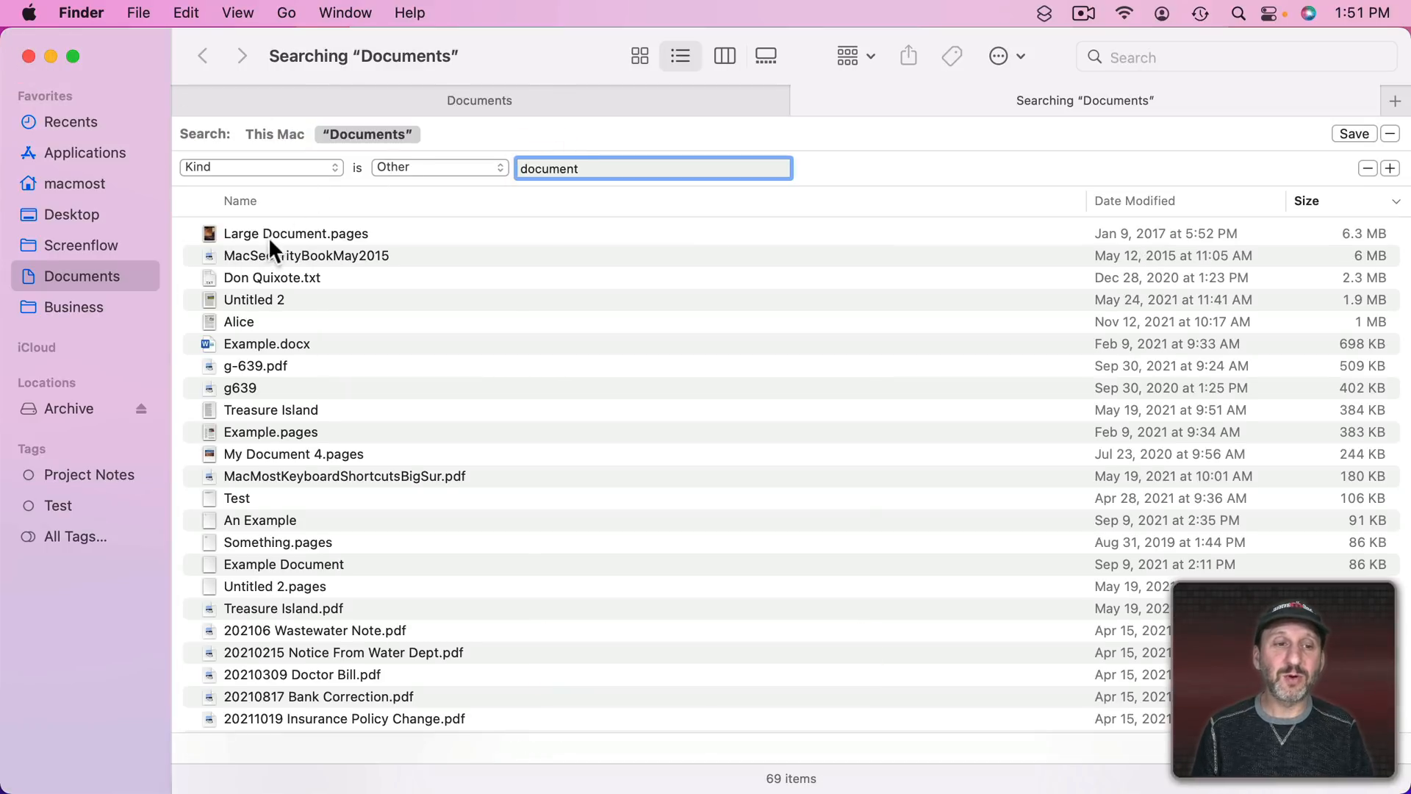
{"action": "mouse_move", "coordinate": [270, 466]}
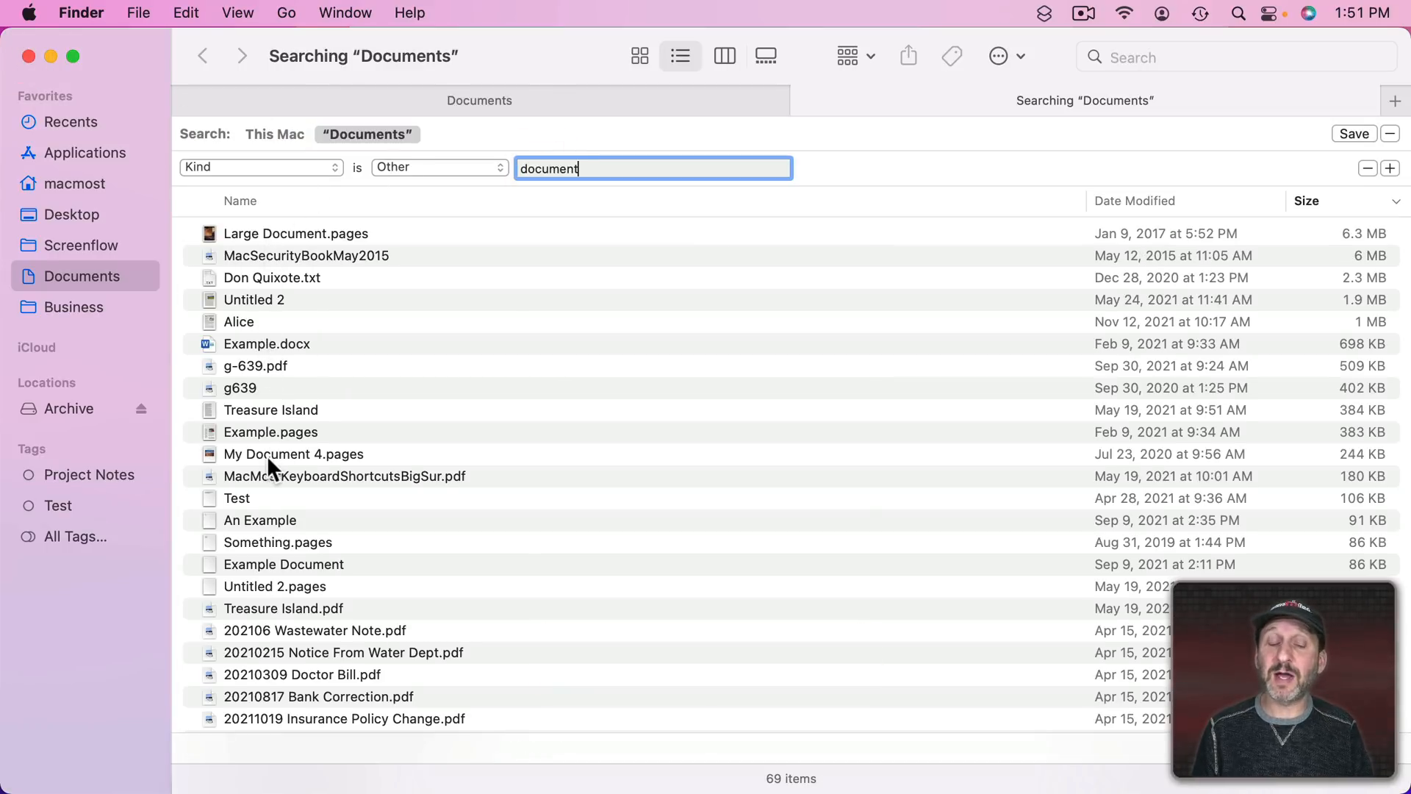
- Check Treasure Island's Kind in its Get Info window, then close it
{"action": "left_click", "coordinate": [270, 410]}
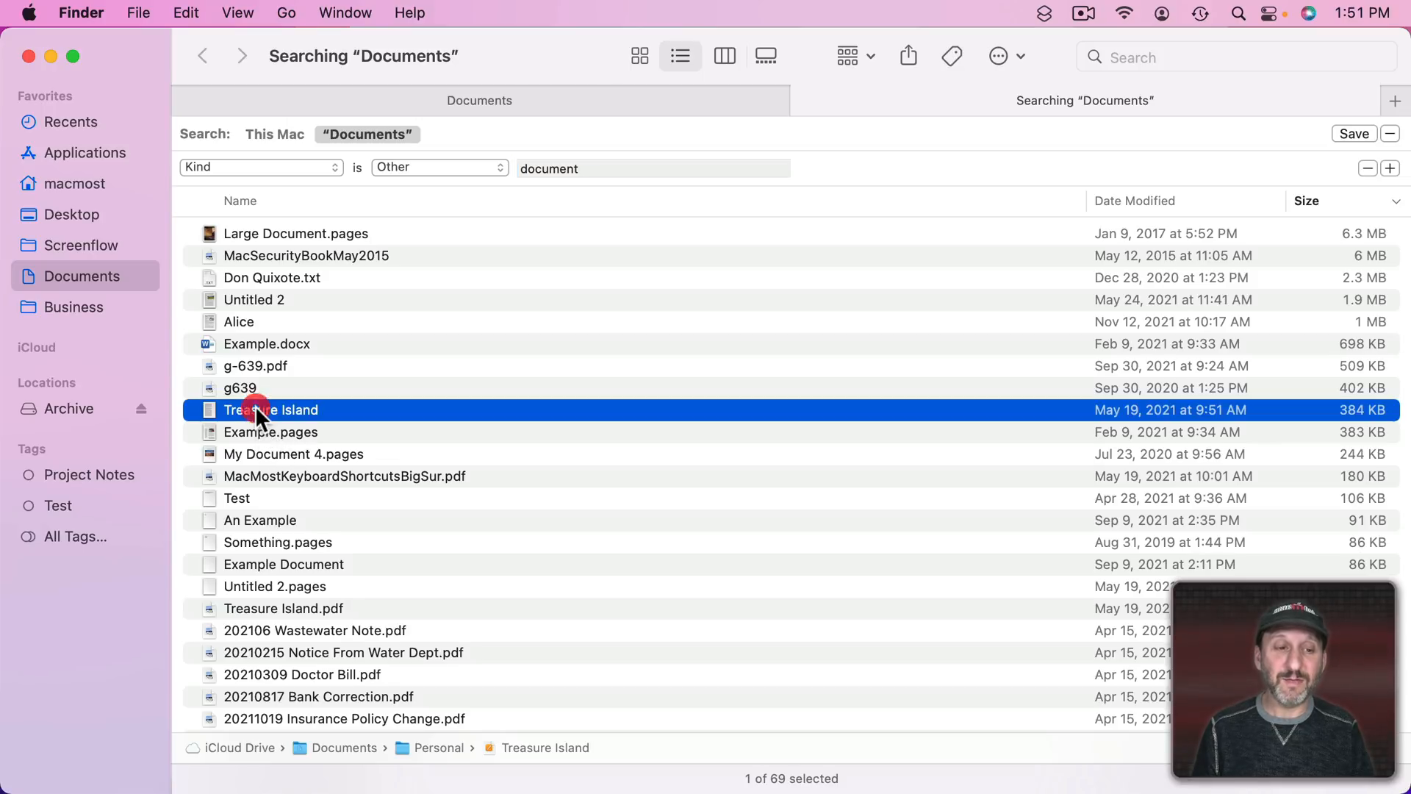
{"action": "key", "text": "cmd+i"}
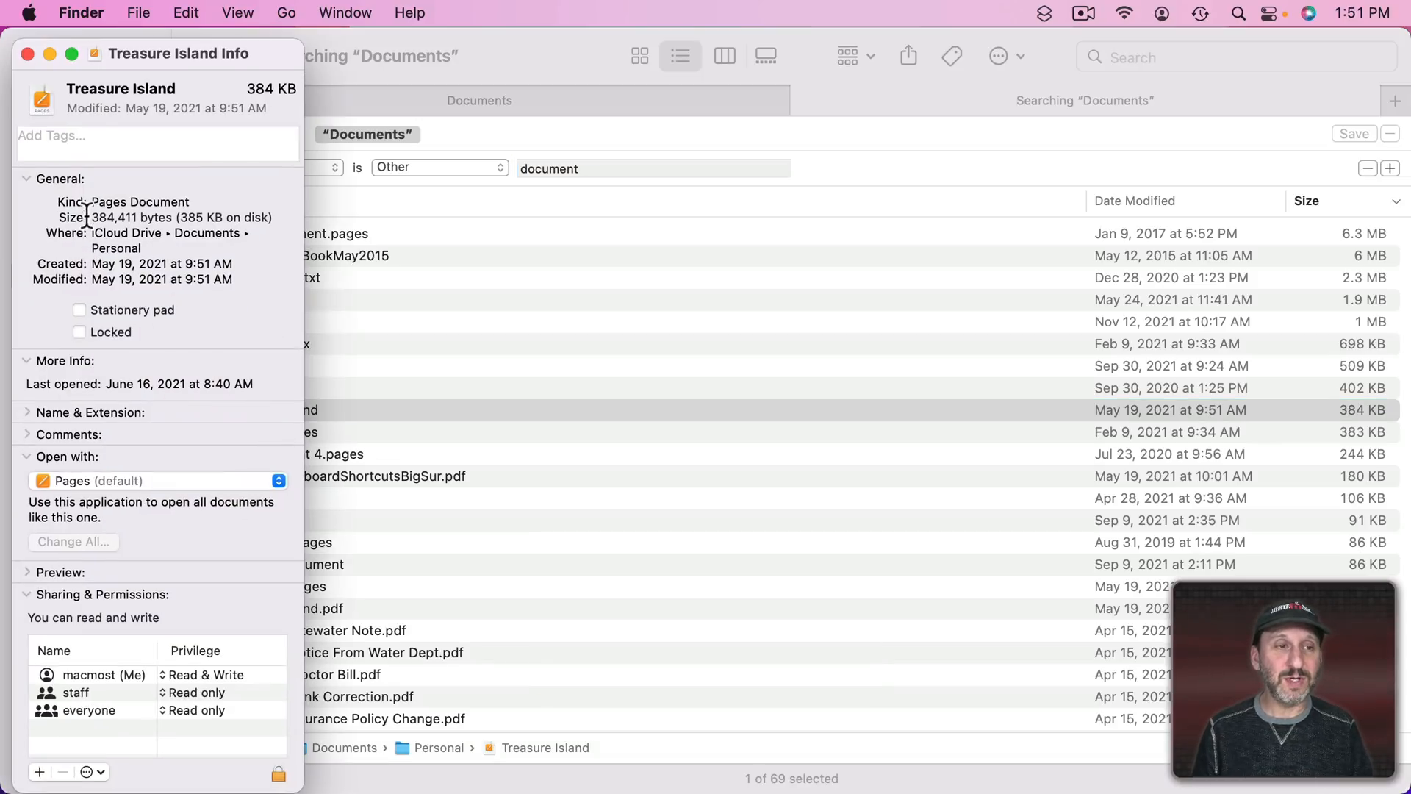
{"action": "double_click", "coordinate": [171, 202]}
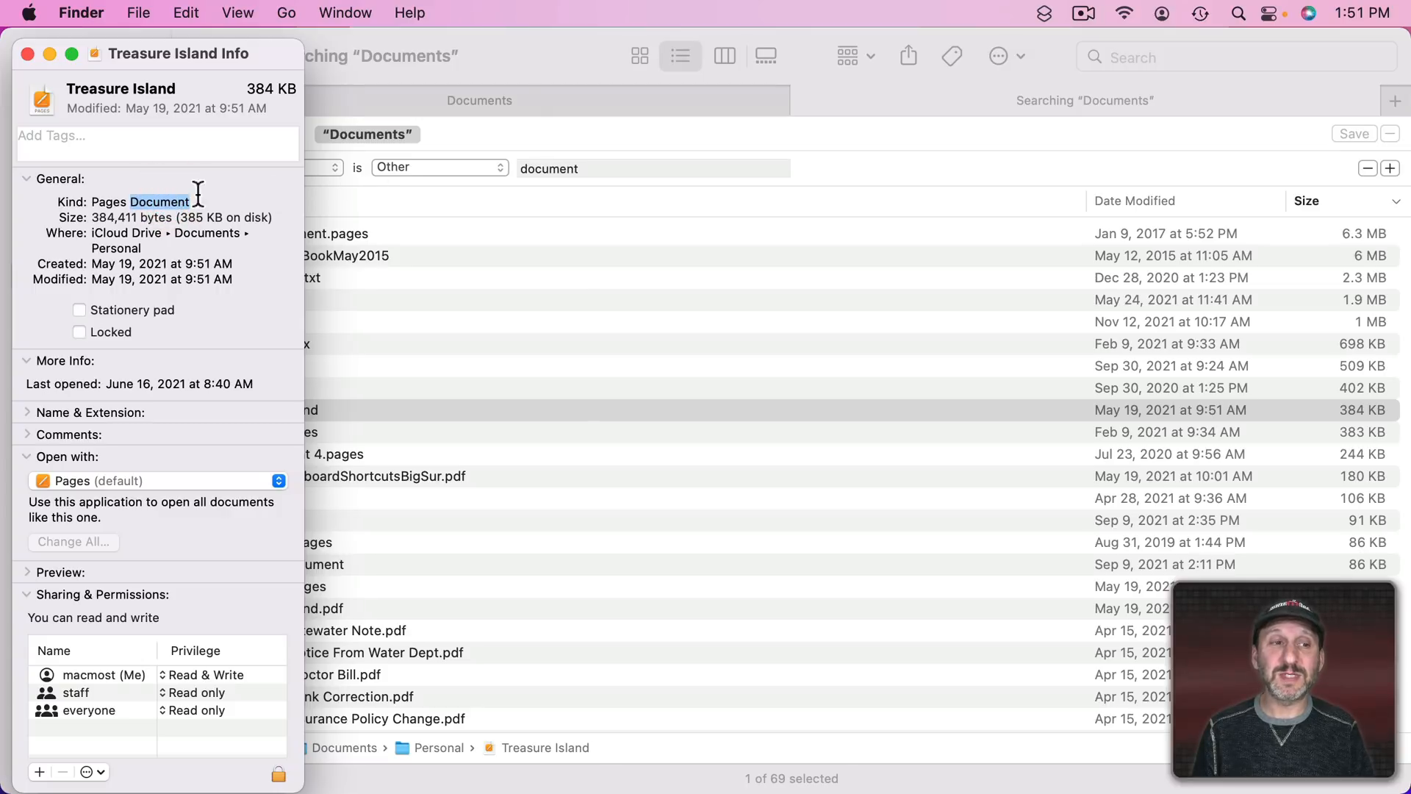
{"action": "left_click", "coordinate": [27, 46]}
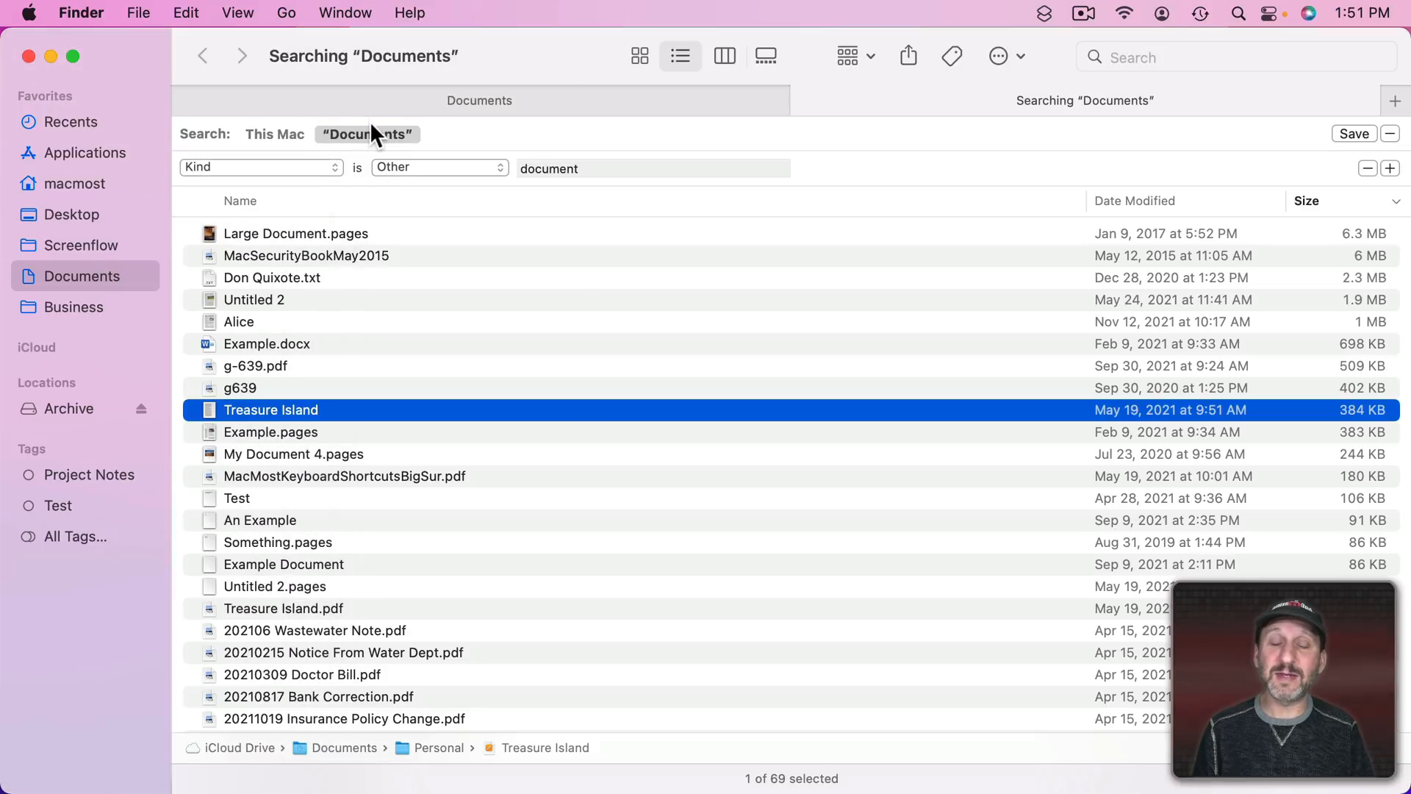
- Try psd as the kind, then switch the rule to Name matches test, returning 10 items
{"action": "type", "text": "p"}
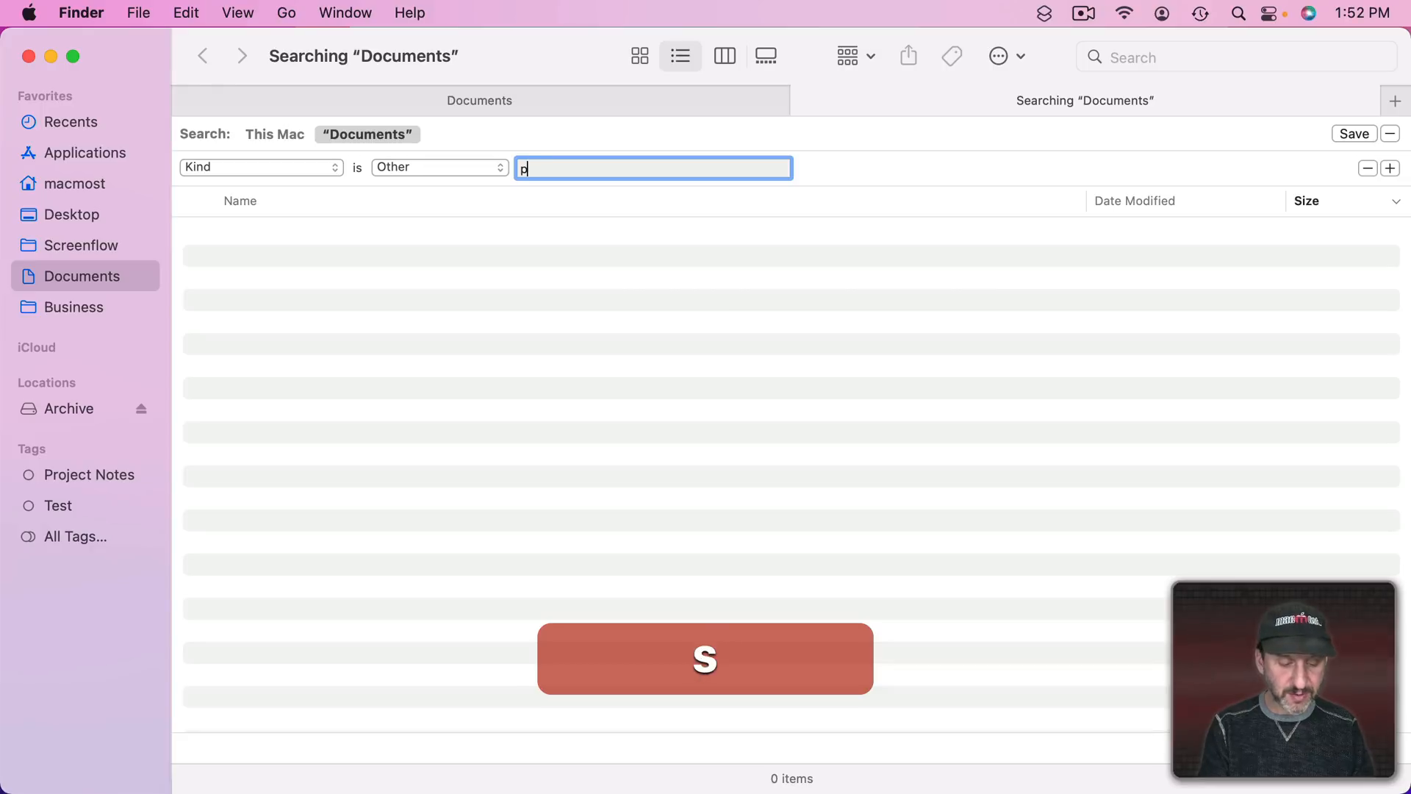
{"action": "type", "text": "sd"}
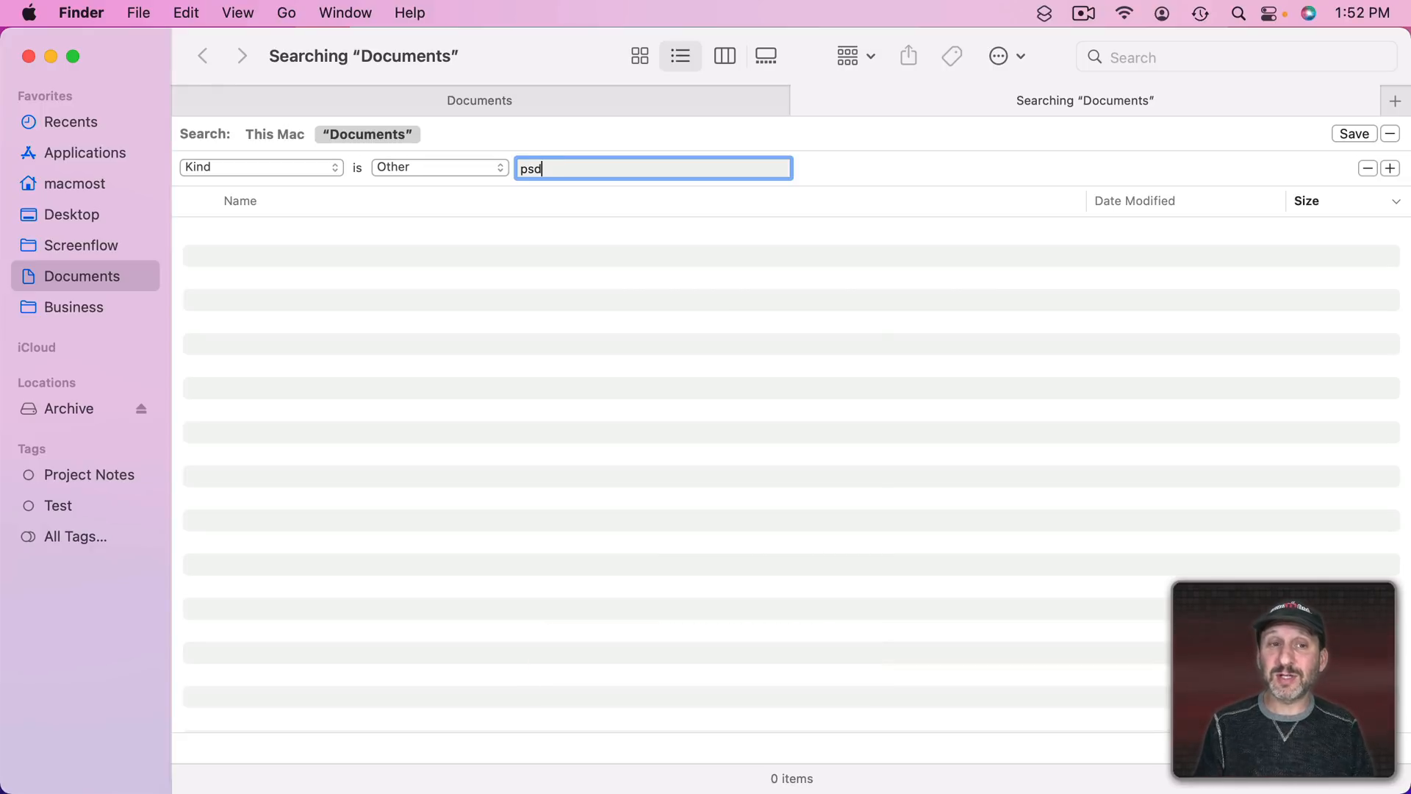
{"action": "left_click", "coordinate": [261, 166]}
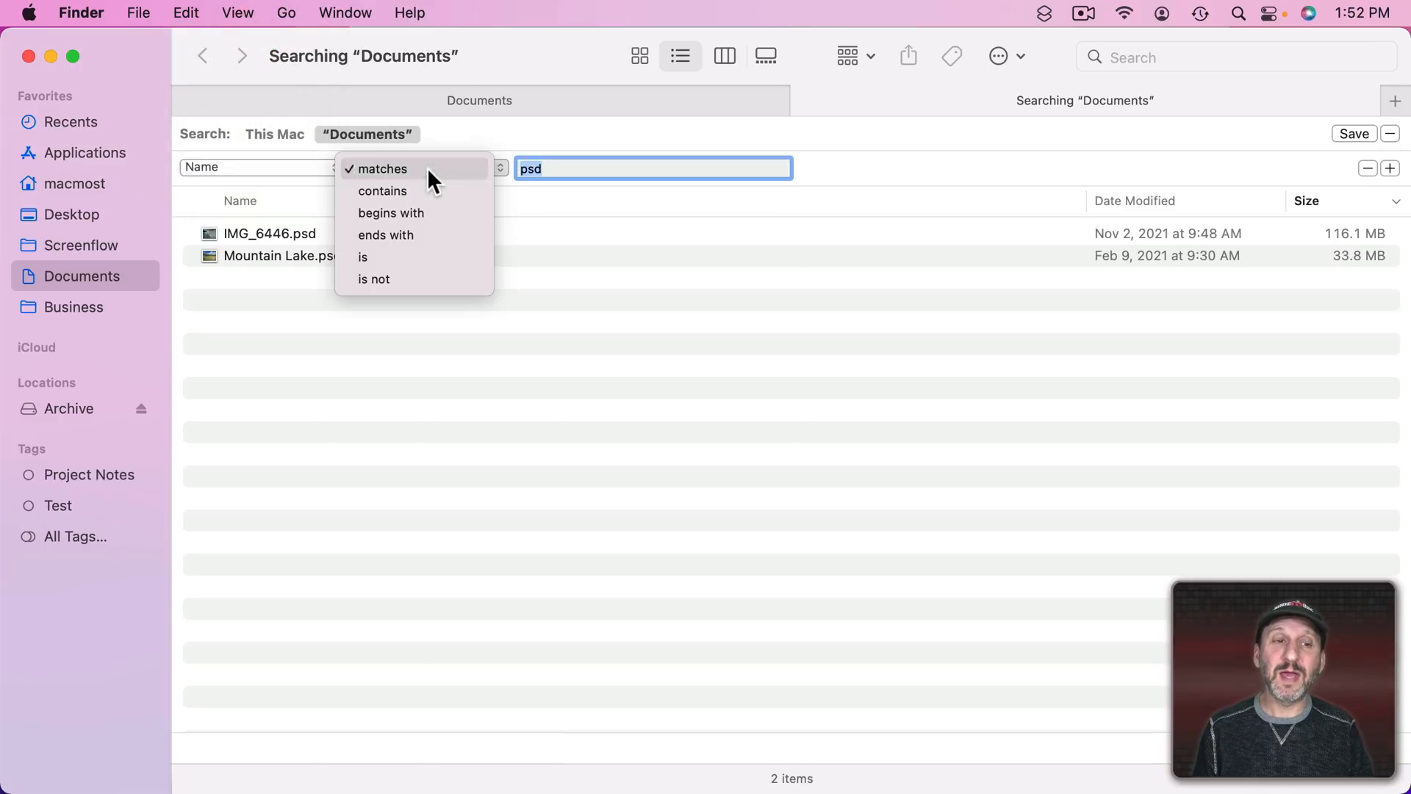
{"action": "left_click", "coordinate": [386, 235]}
{"action": "type", "text": "test"}
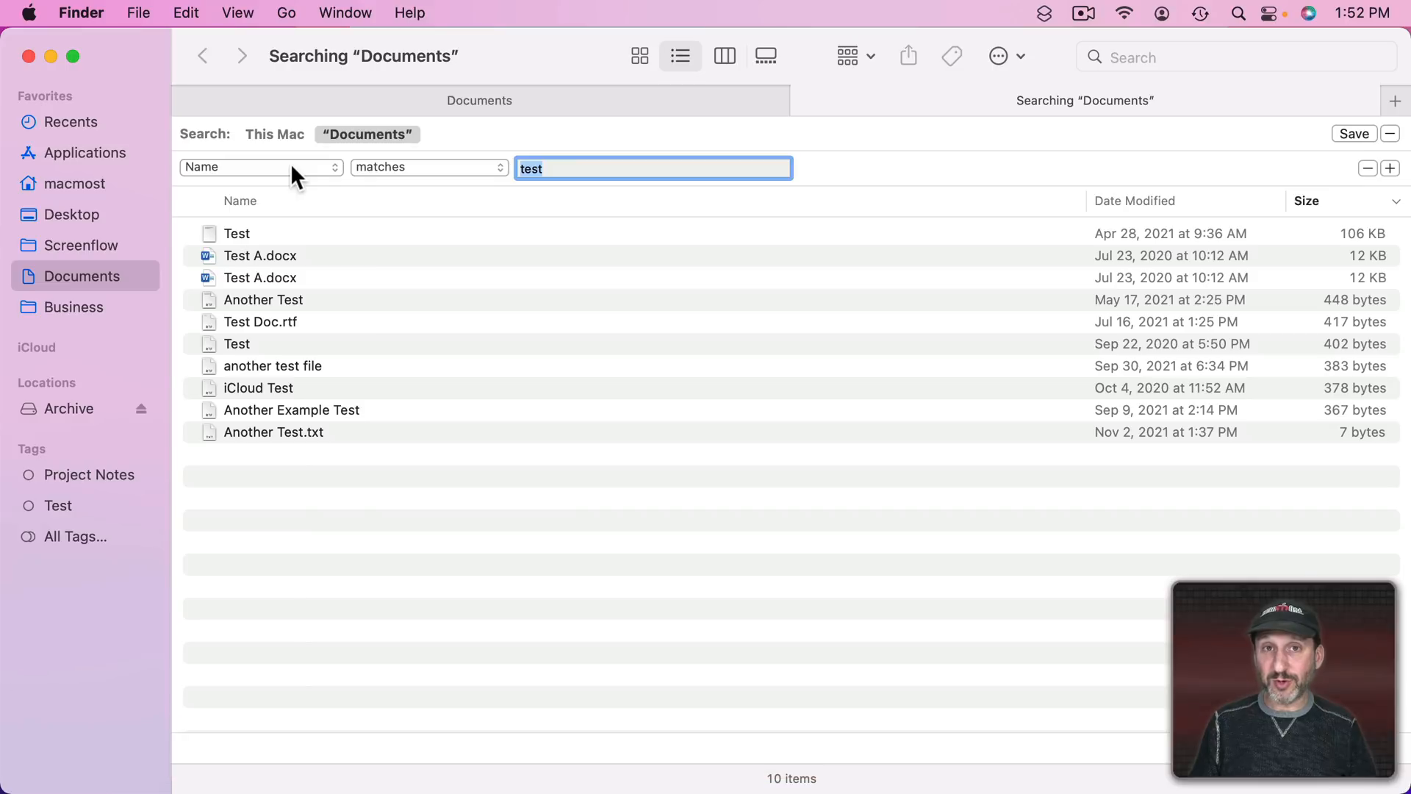
- Change the attribute to Contents contains test, listing 33 items
{"action": "left_click", "coordinate": [262, 166]}
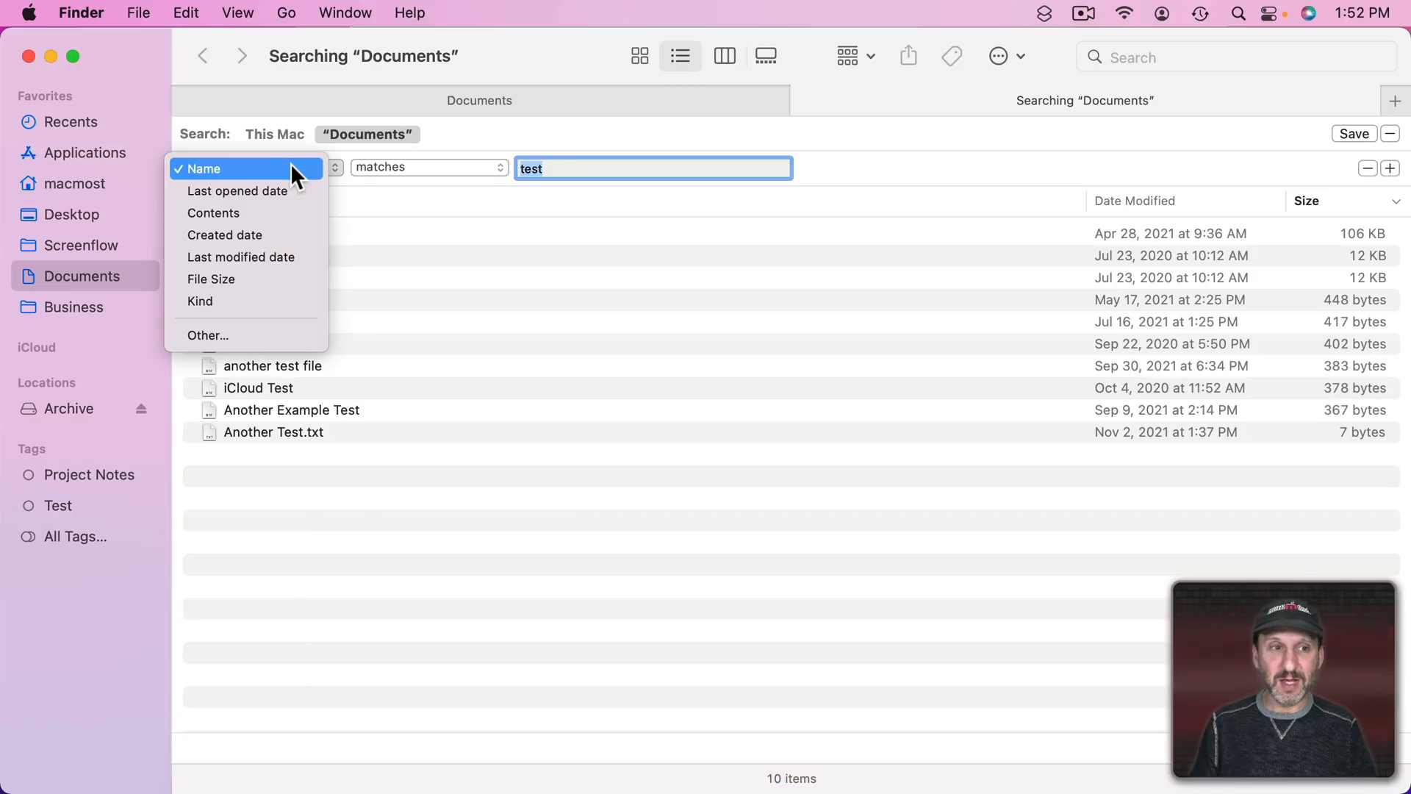
{"action": "left_click", "coordinate": [214, 214]}
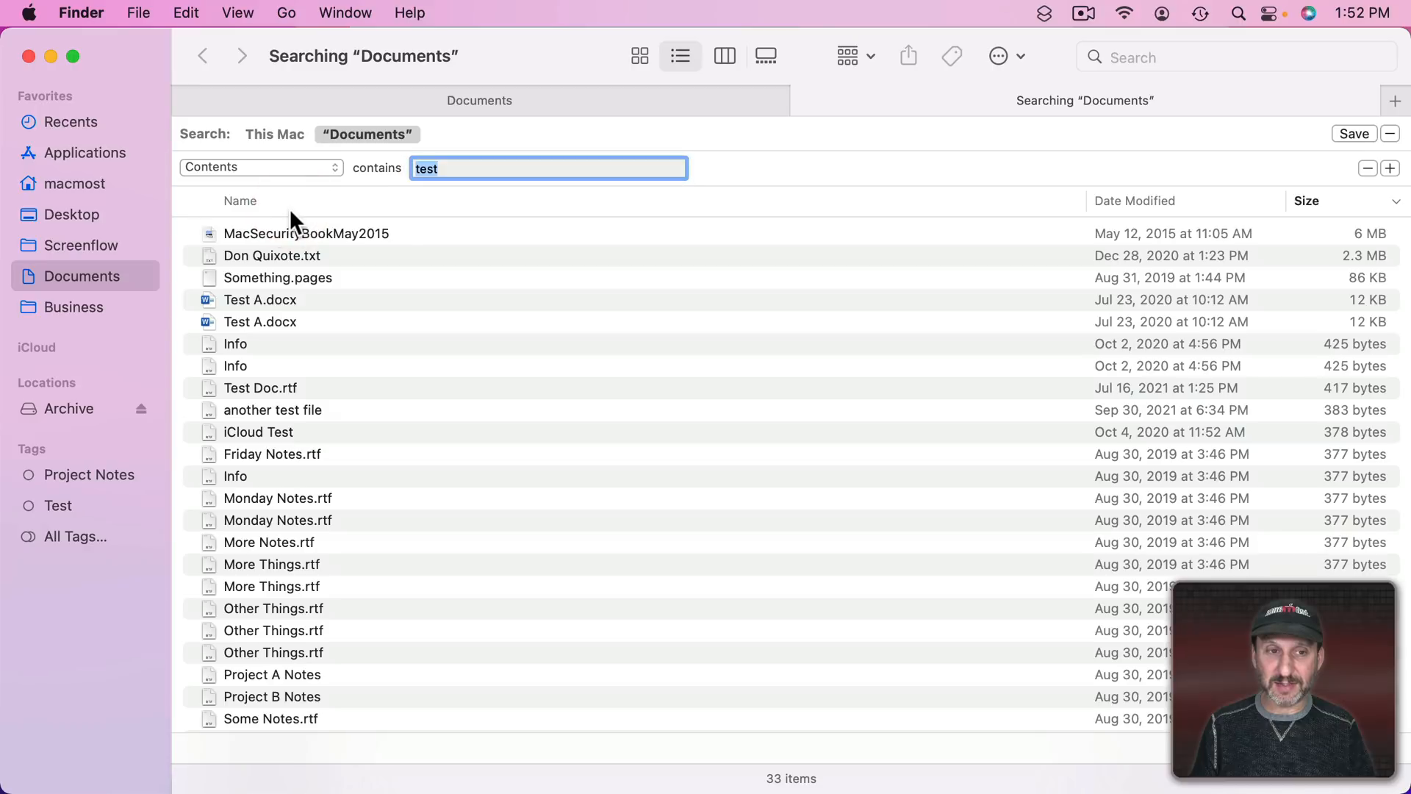
{"action": "mouse_move", "coordinate": [292, 311]}
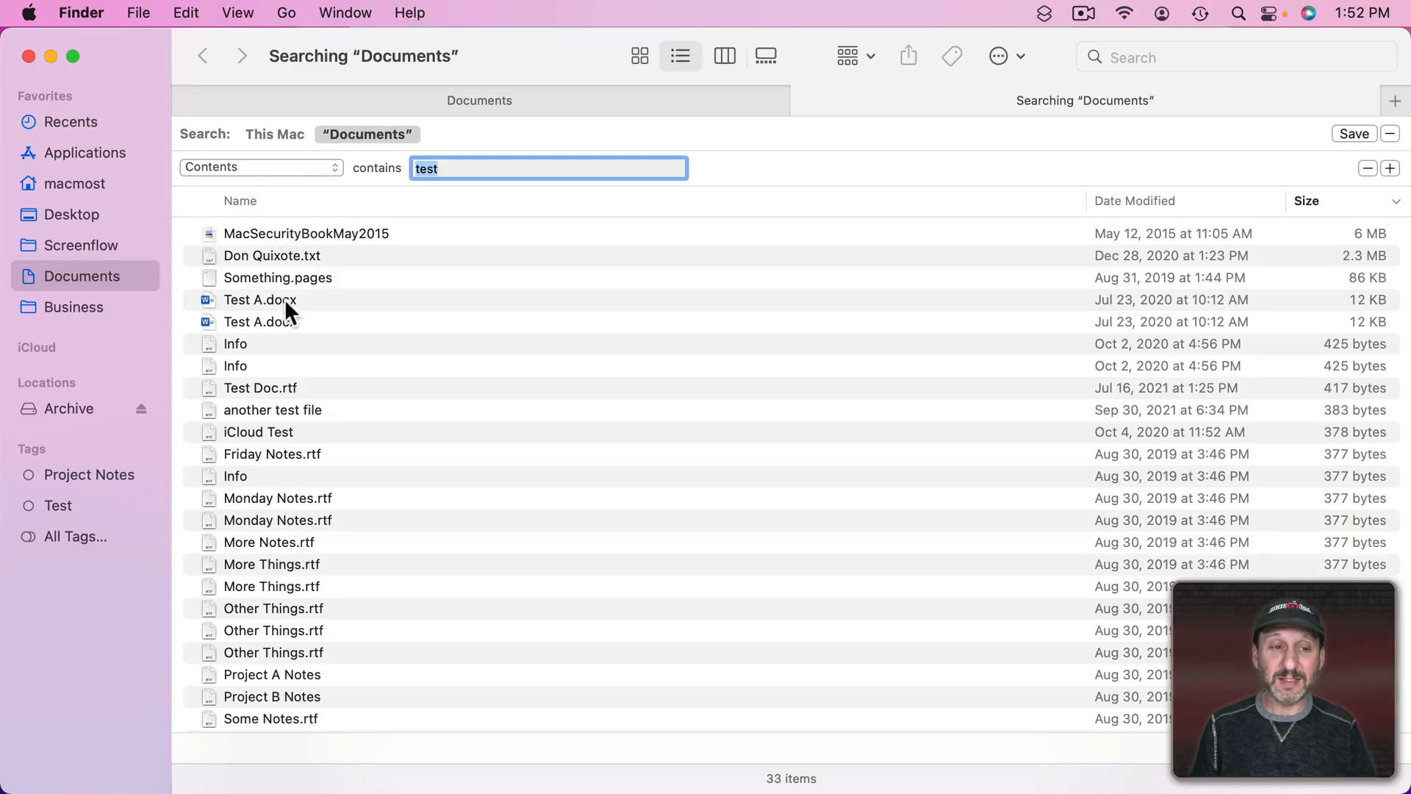
{"action": "mouse_move", "coordinate": [417, 256]}
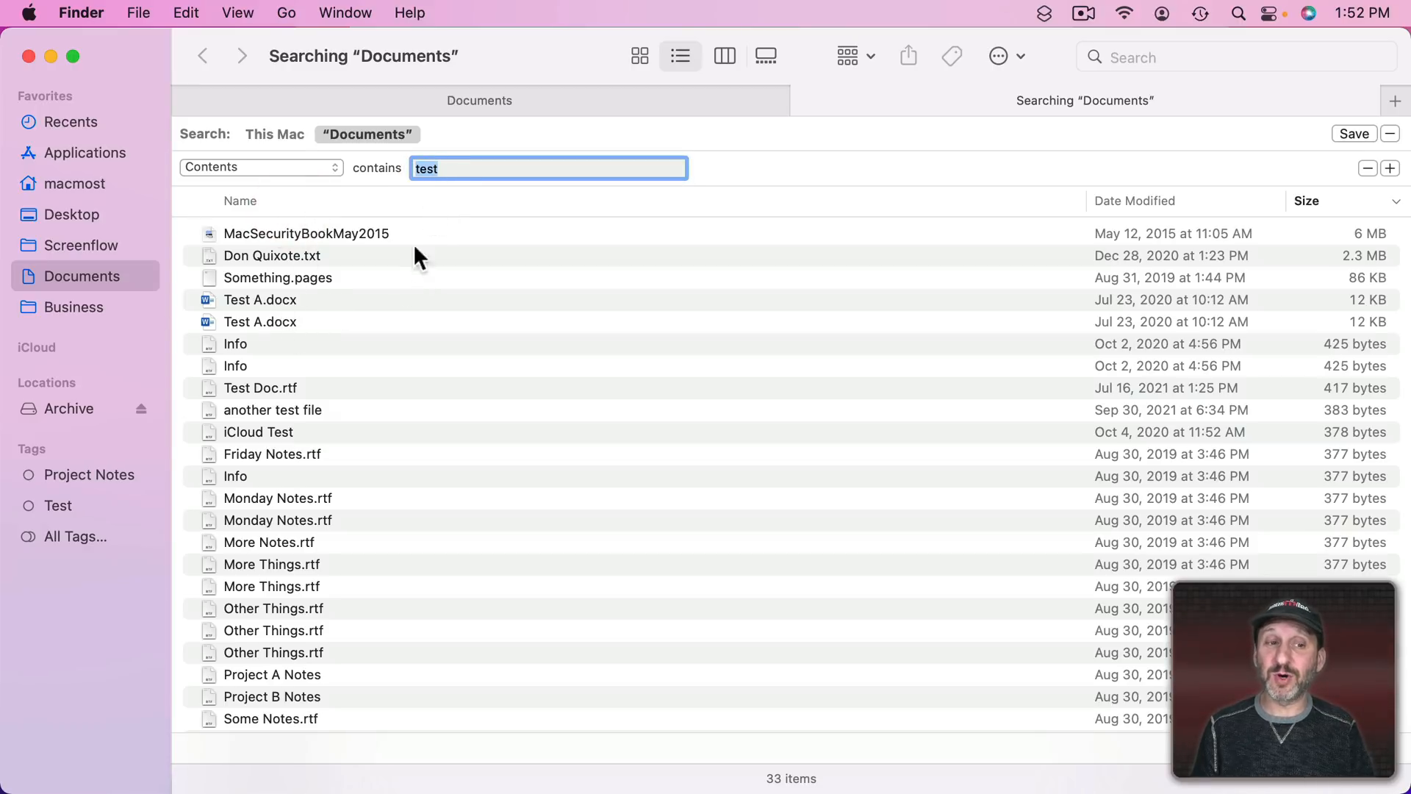
{"action": "mouse_move", "coordinate": [333, 456]}
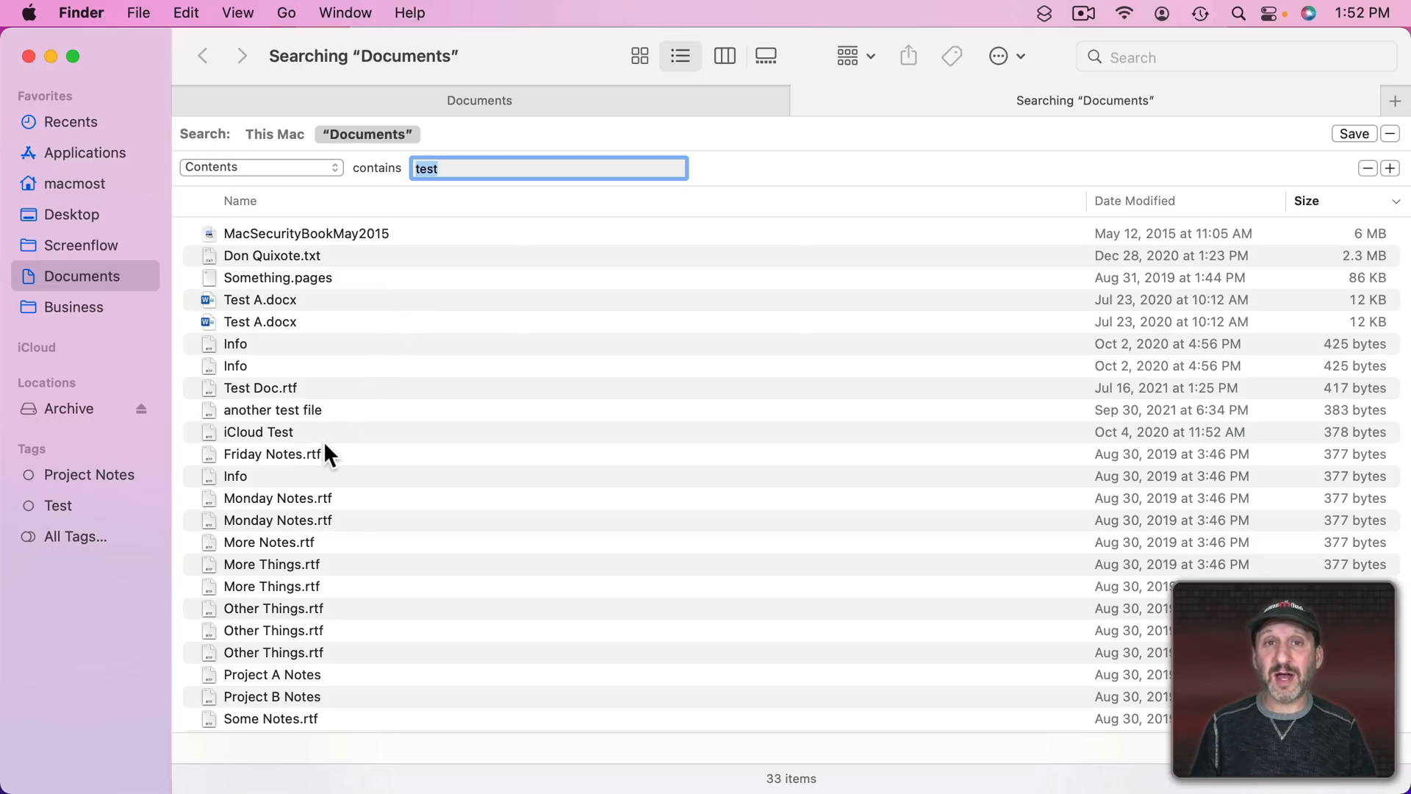
{"action": "mouse_move", "coordinate": [308, 524]}
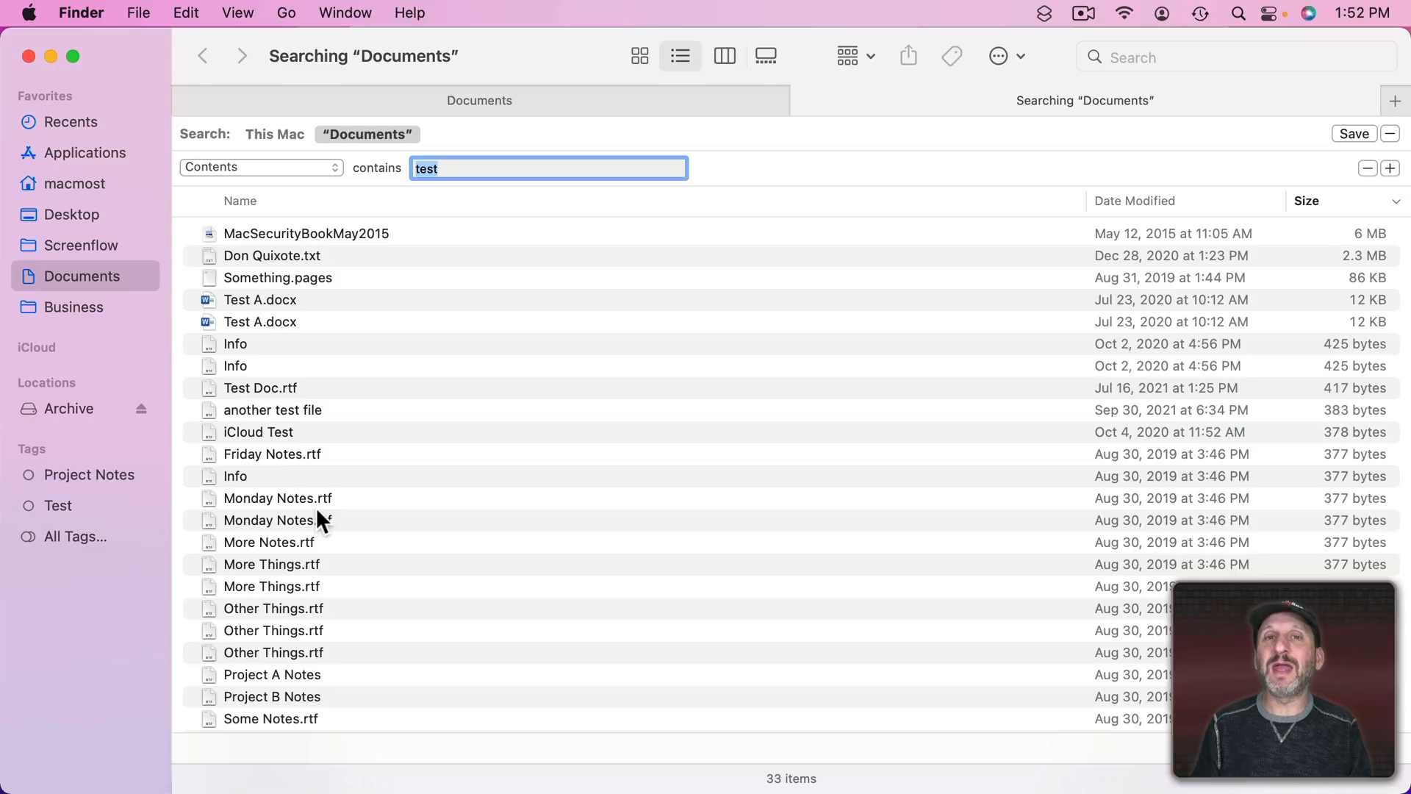
{"action": "scroll", "scroll_direction": "down", "scroll_amount": 3}
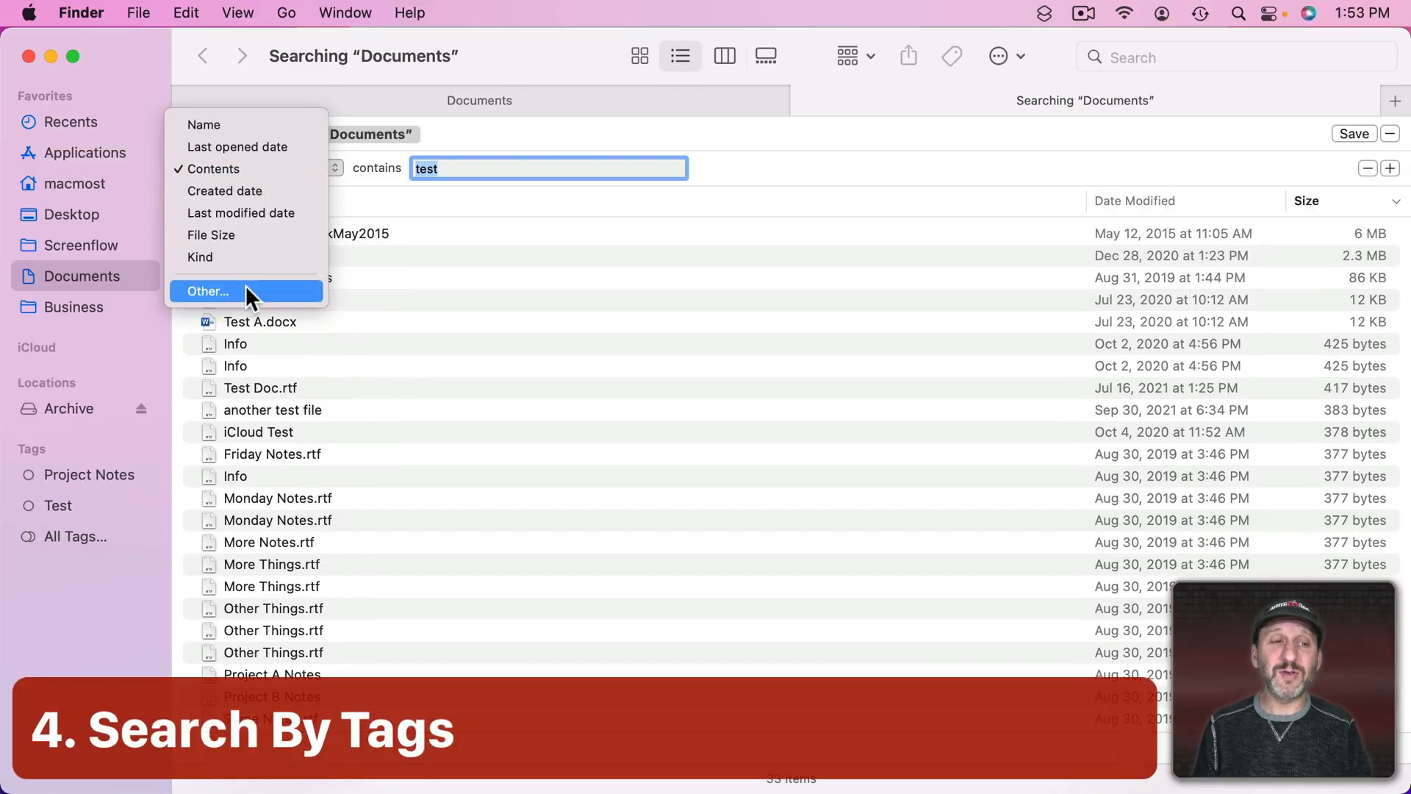
- Choose Other… to browse the full list of searchable attributes, then dismiss it
{"action": "left_click", "coordinate": [207, 291]}
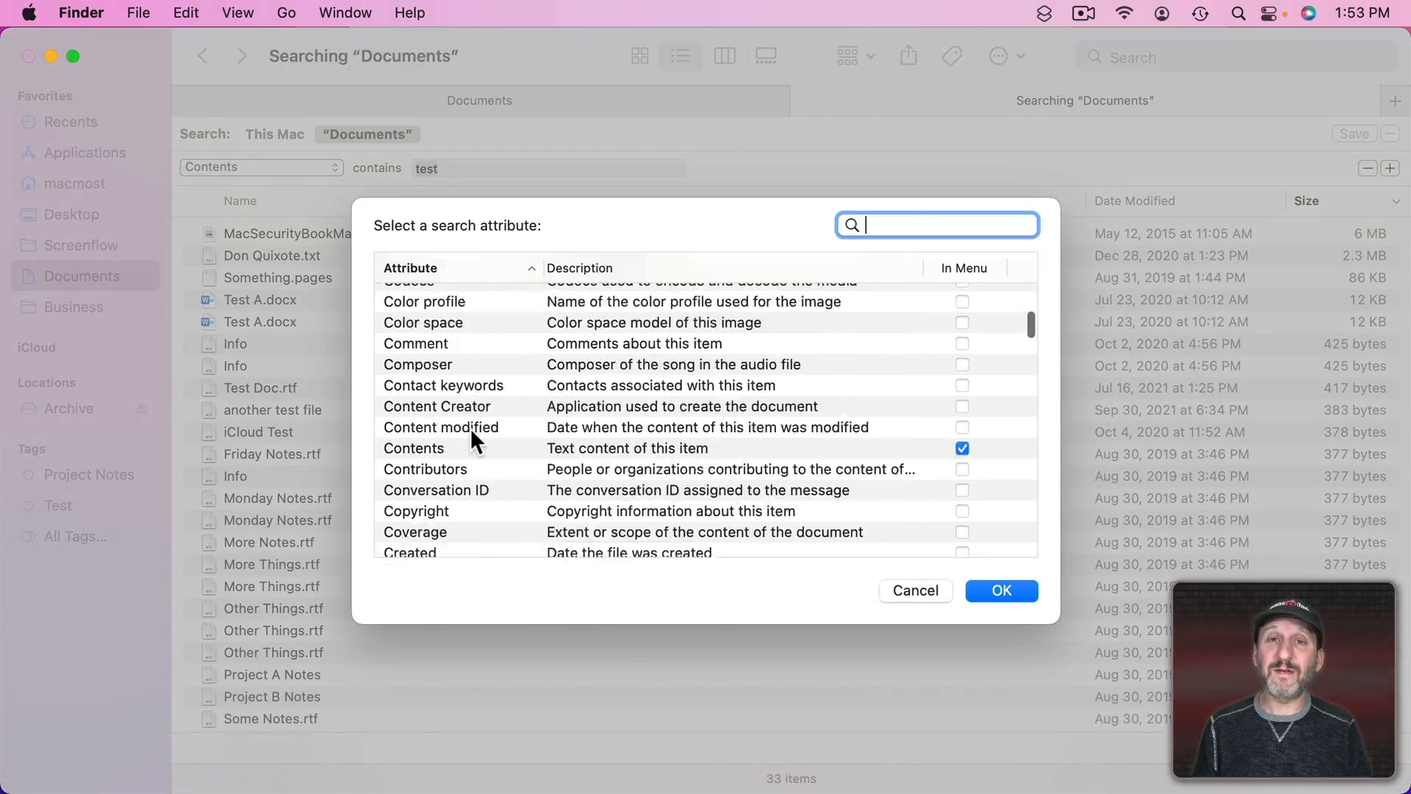
{"action": "scroll", "scroll_direction": "down", "scroll_amount": 3}
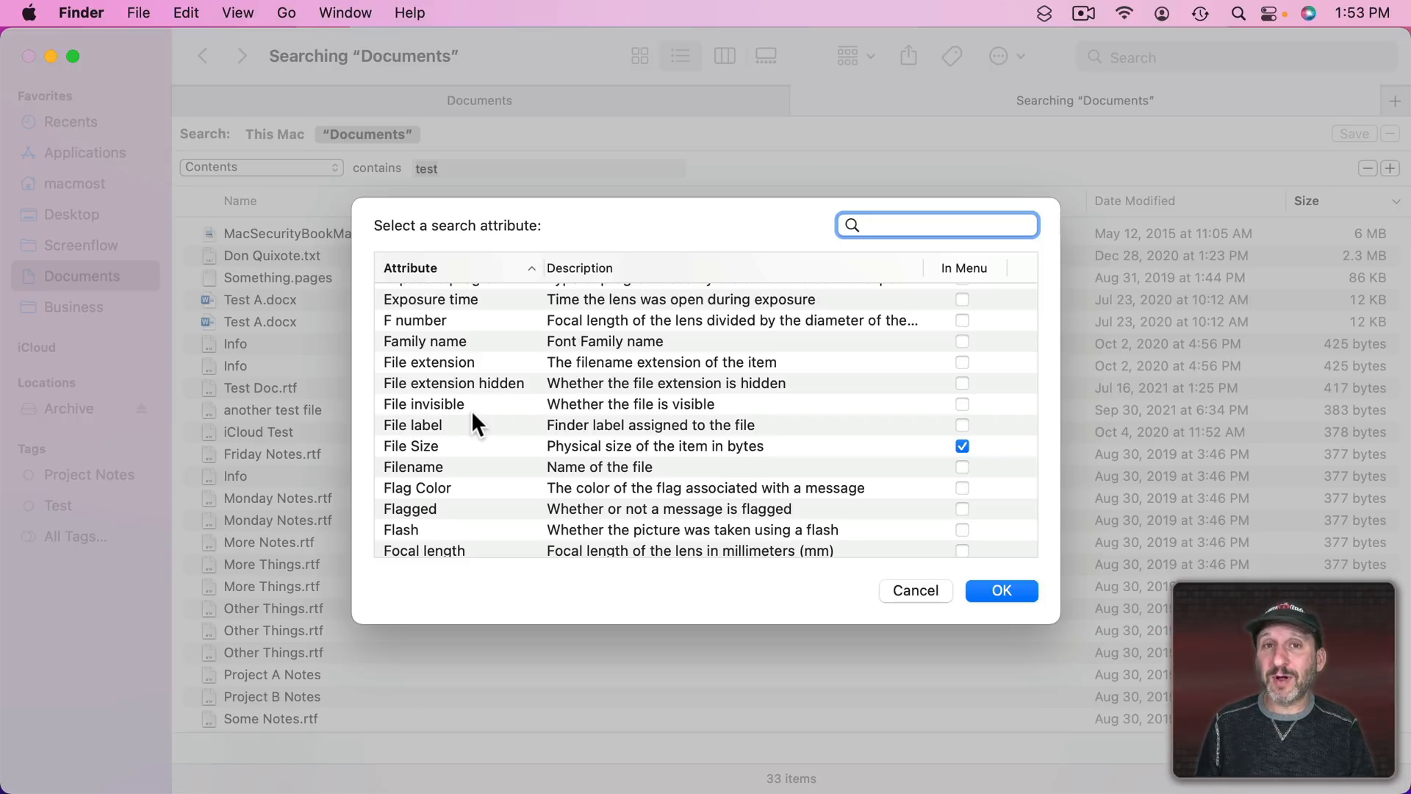
{"action": "left_click", "coordinate": [938, 225]}
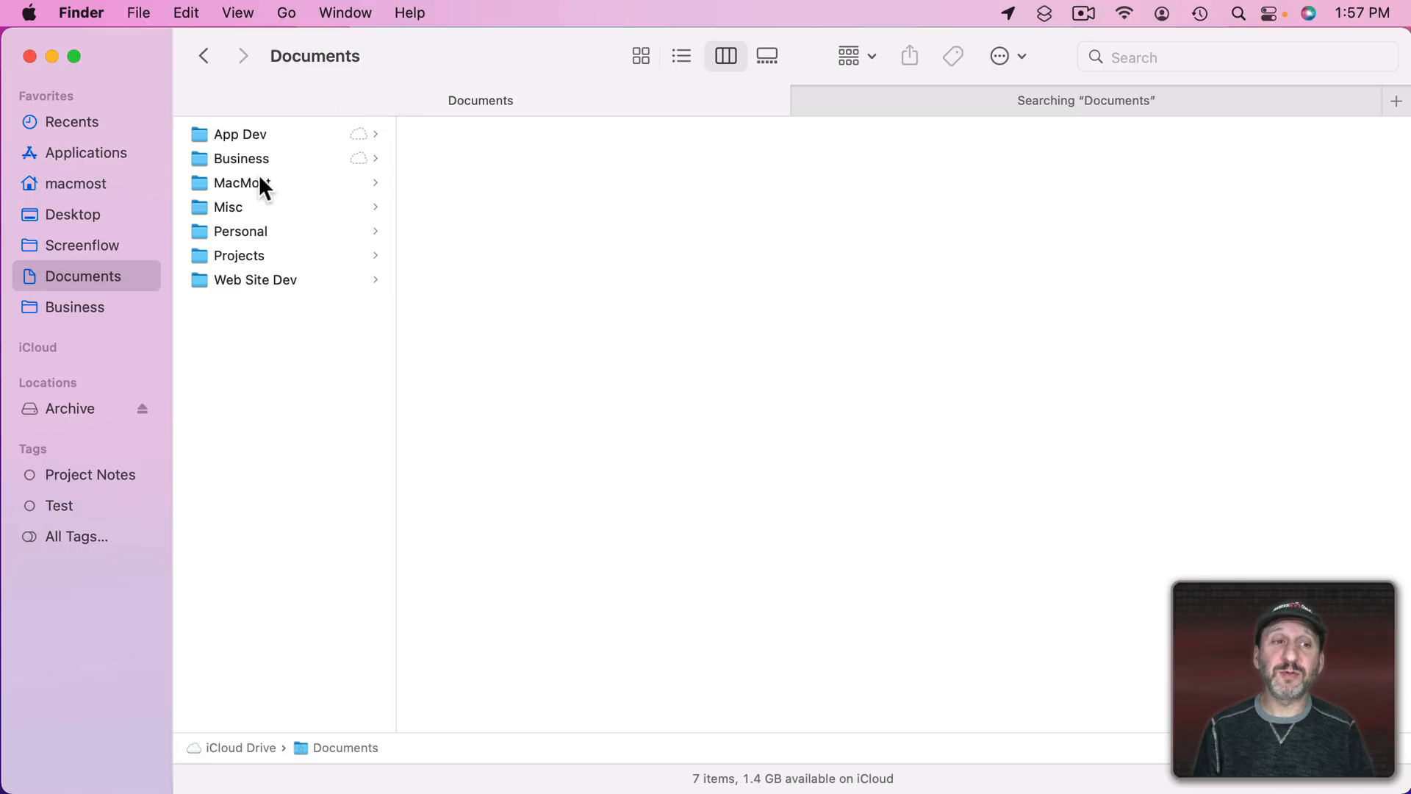
- Select Balances.numbers in Projects and add the tag Work in its Get Info window
{"action": "left_click", "coordinate": [238, 256]}
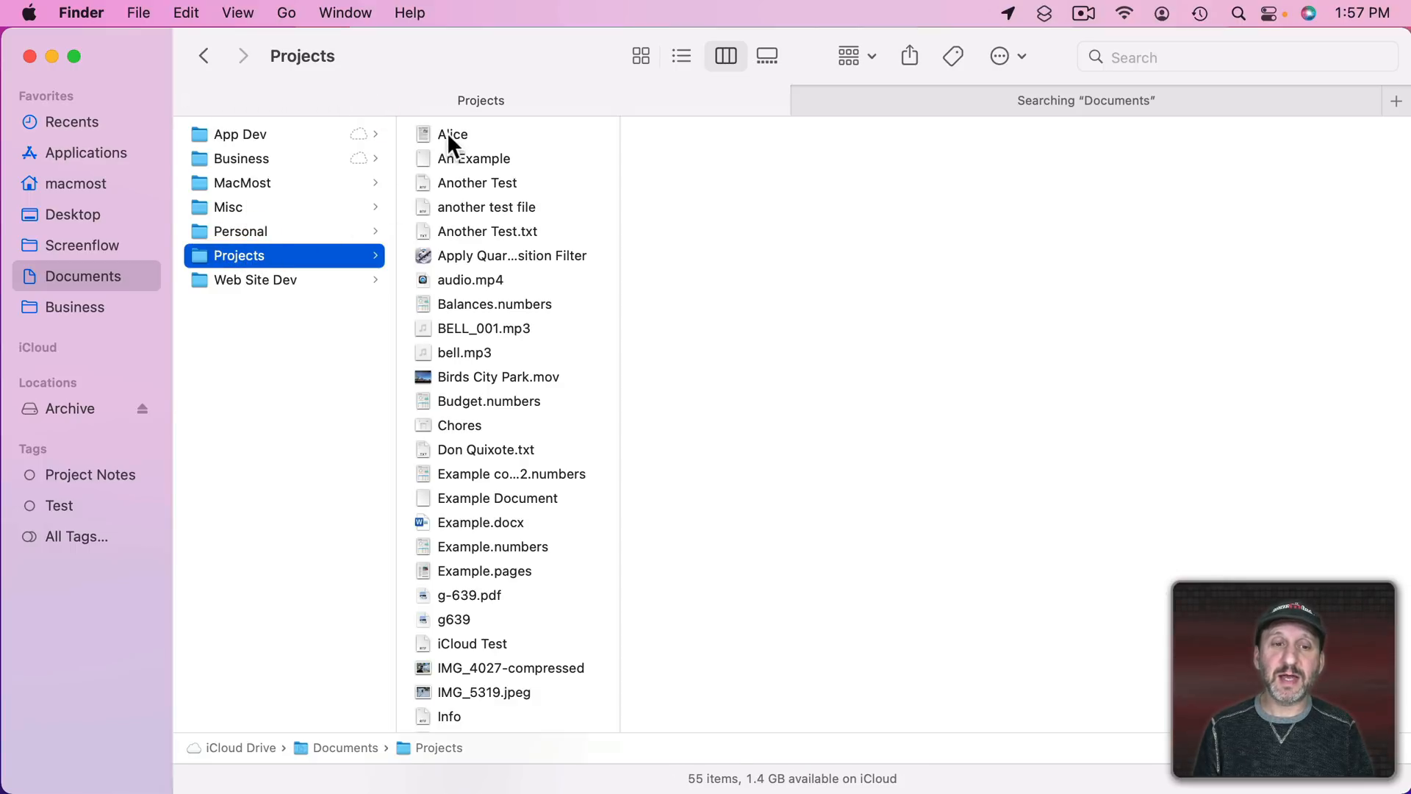
{"action": "left_click", "coordinate": [494, 303]}
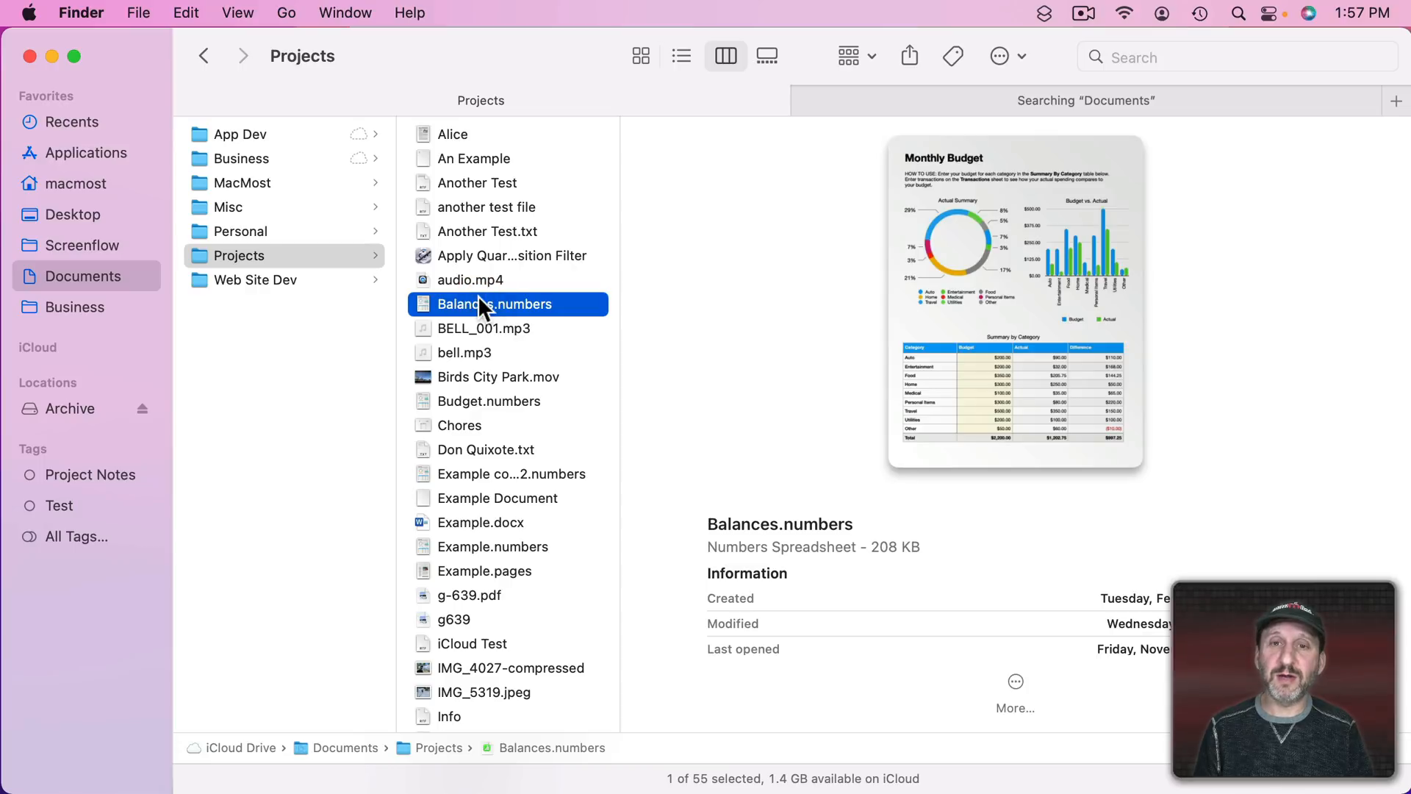
{"action": "key", "text": "cmd+i"}
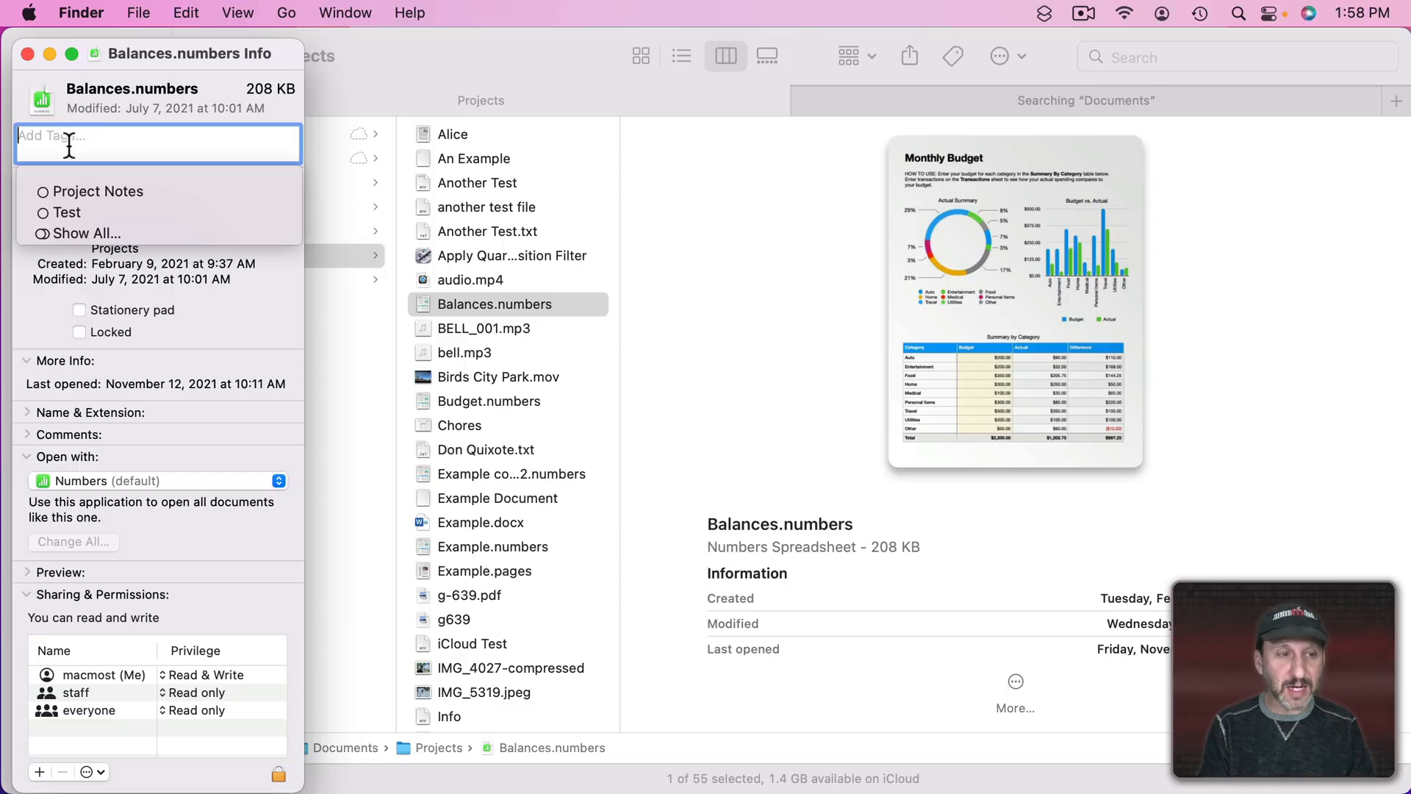
{"action": "type", "text": "Work"}
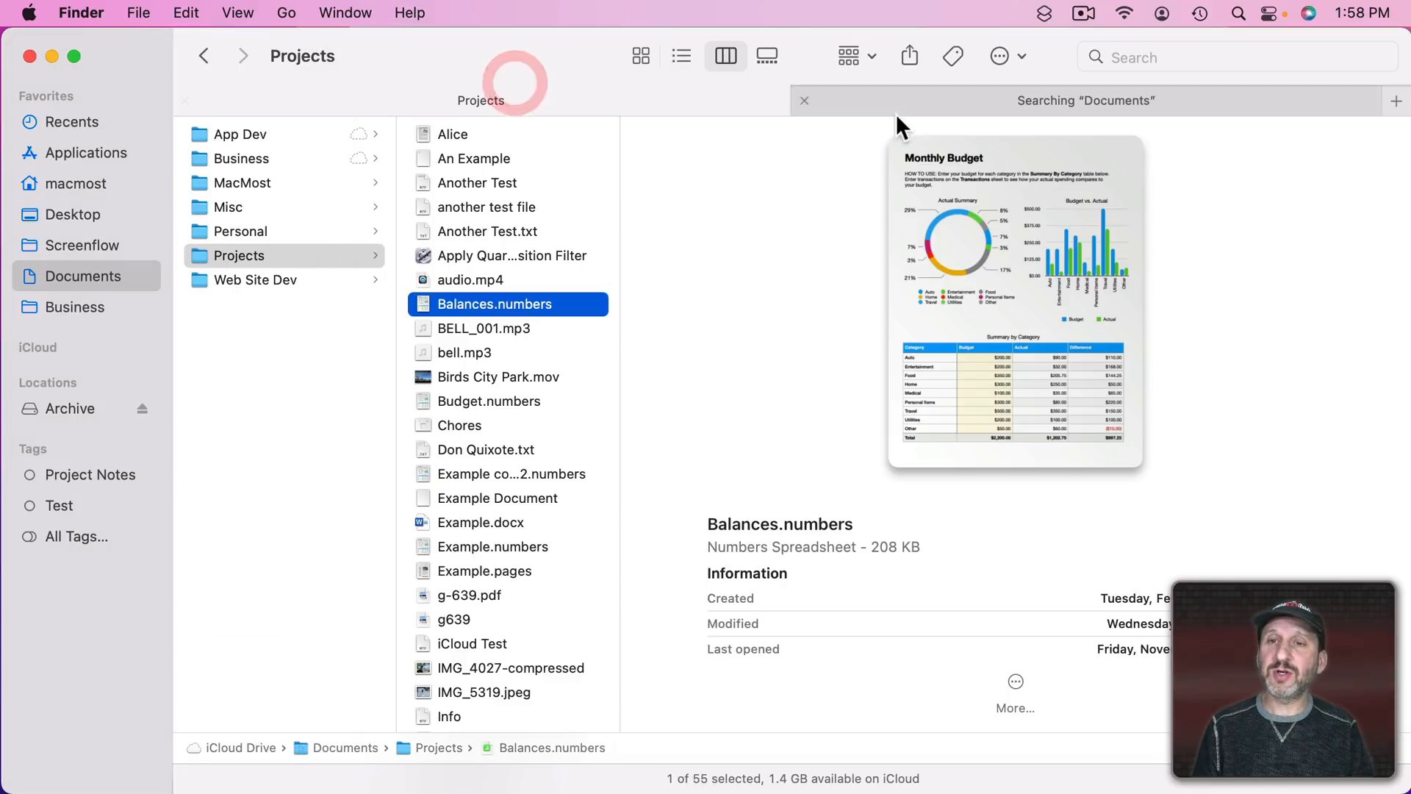
- Search Documents with a Tags matches "Work" rule, finding only Balances.numbers
{"action": "left_click", "coordinate": [1086, 100]}
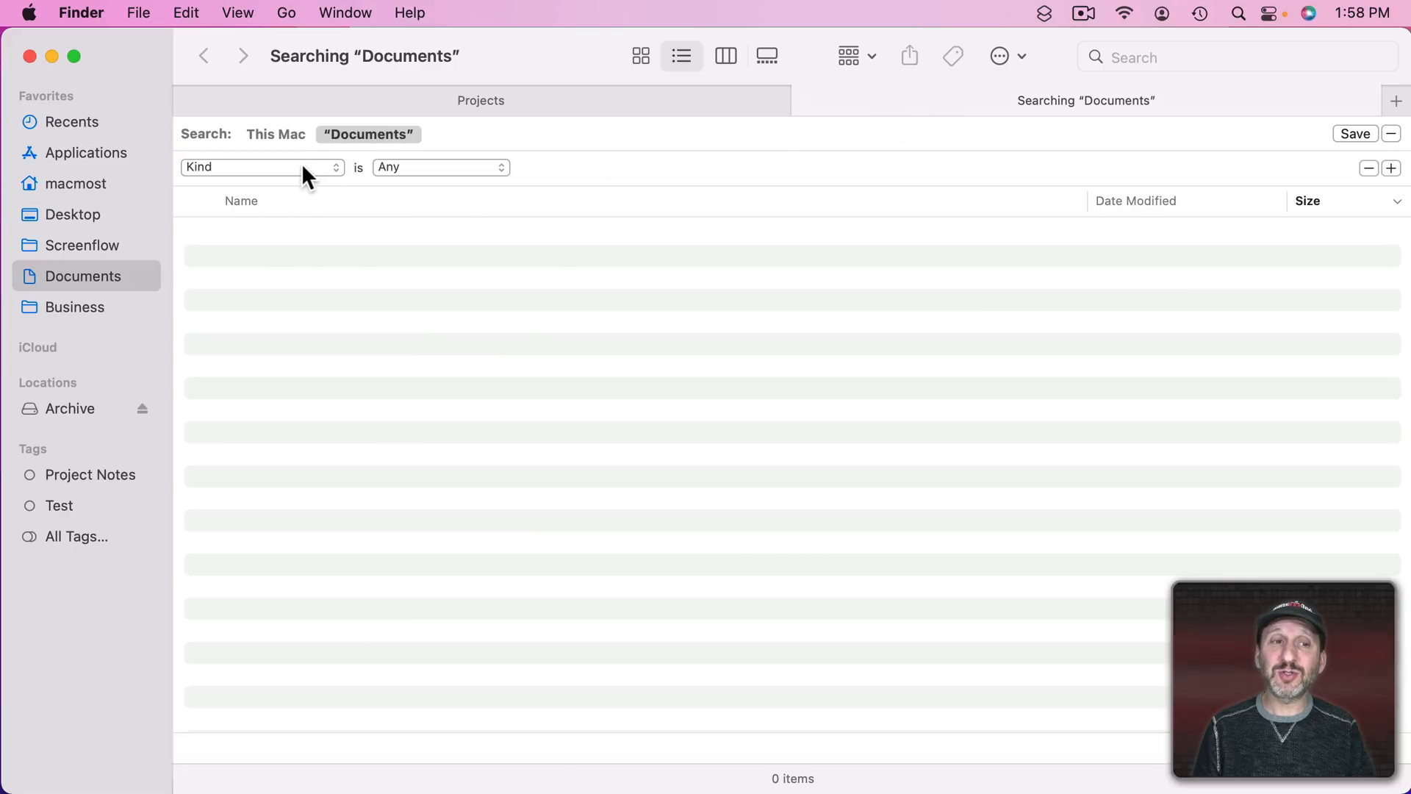
{"action": "left_click", "coordinate": [262, 166]}
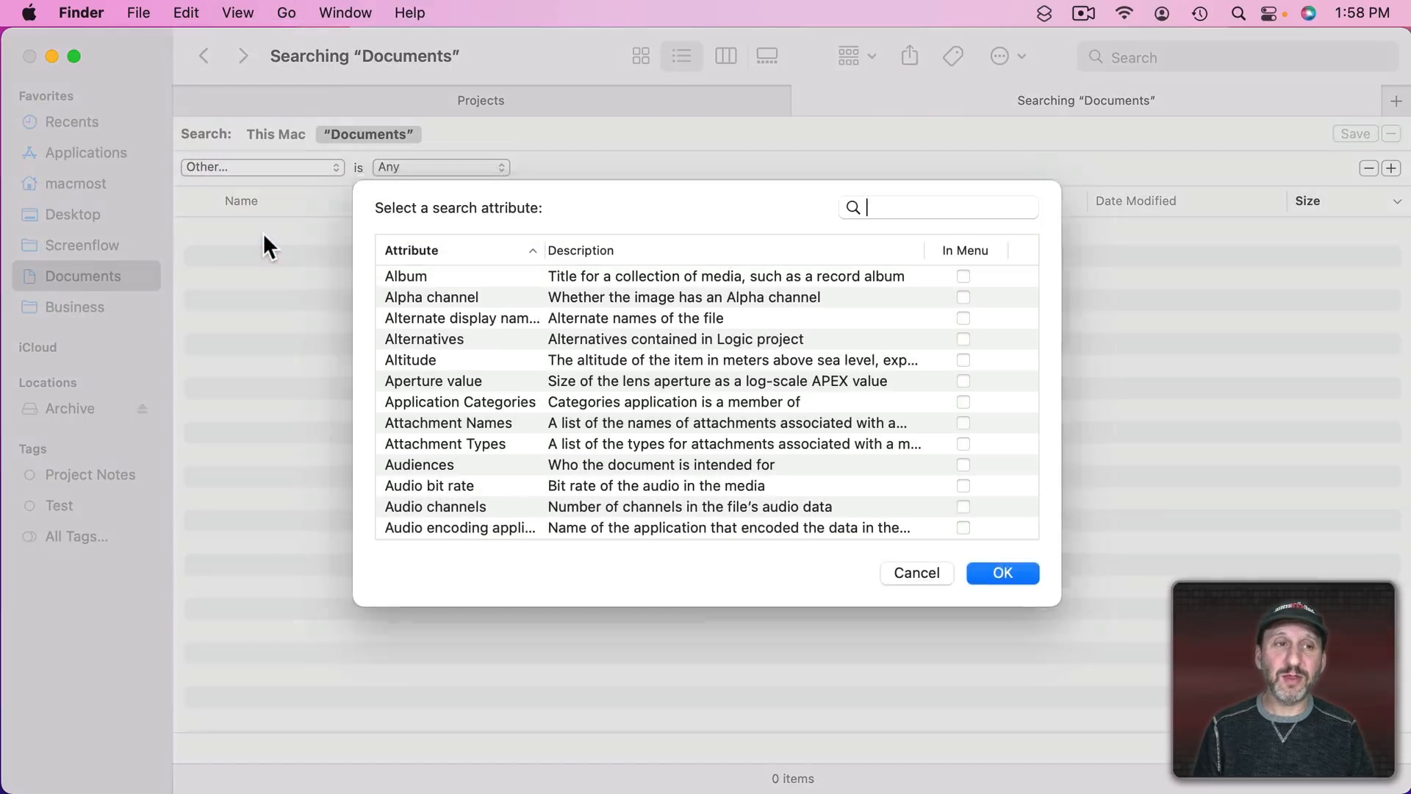
{"action": "type", "text": "tag"}
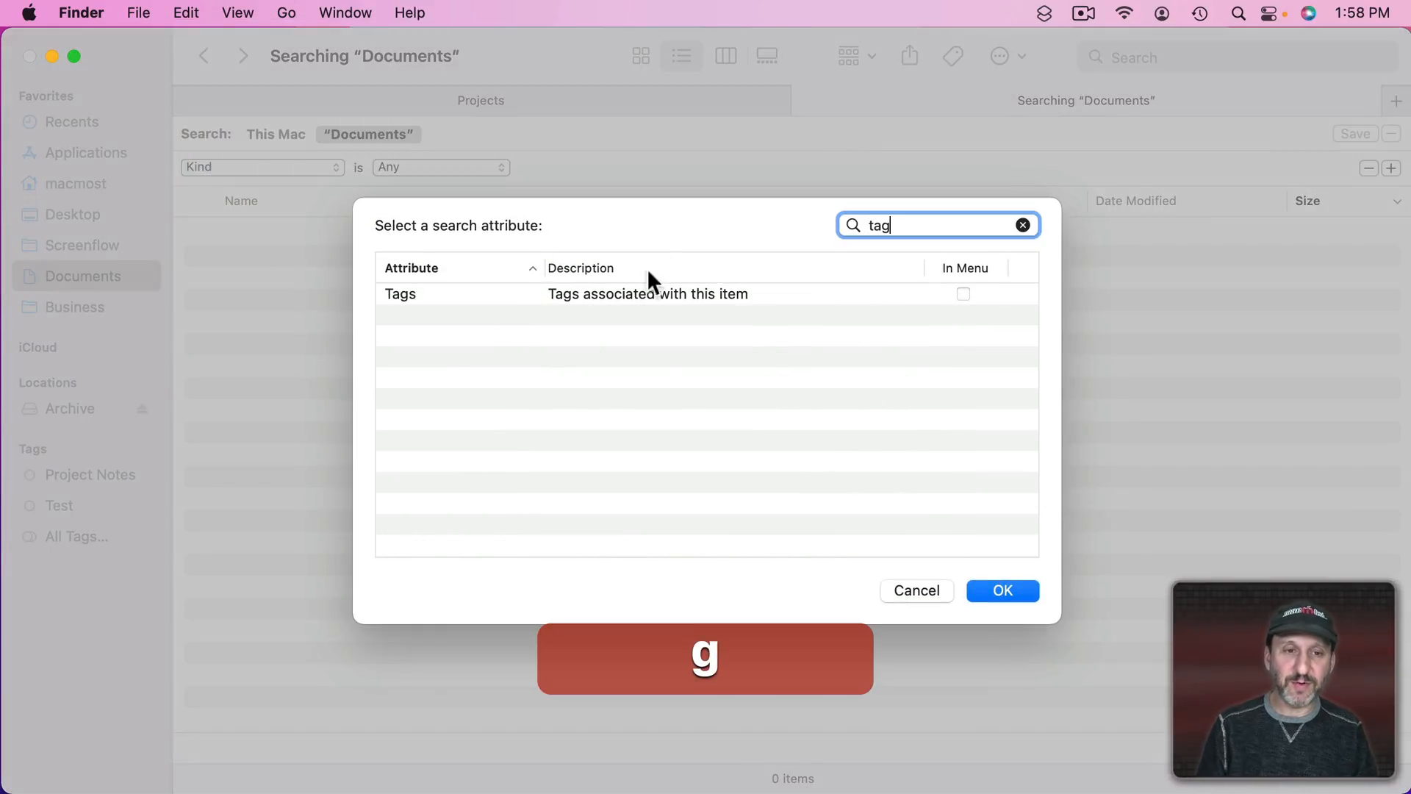
{"action": "left_click", "coordinate": [1002, 592]}
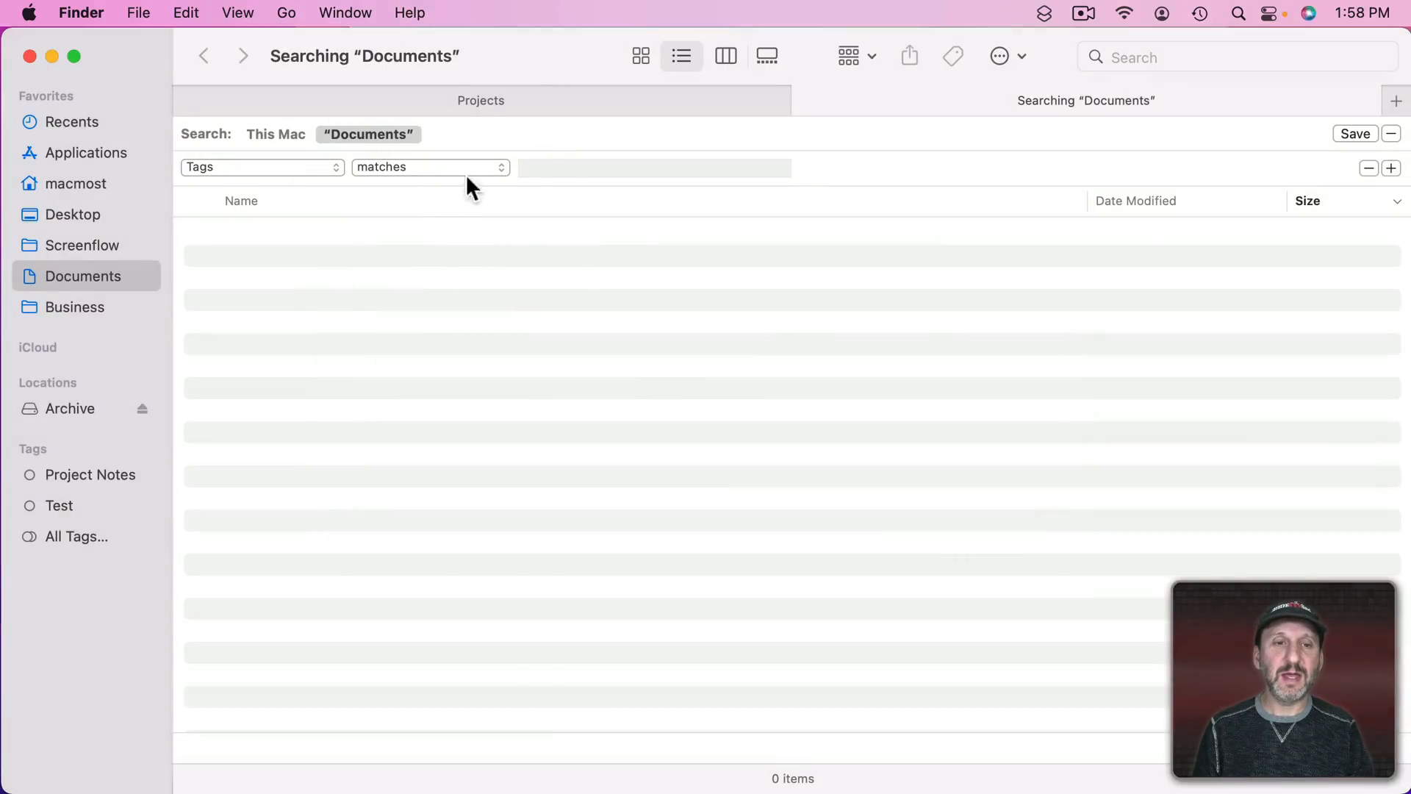
{"action": "type", "text": "Work"}
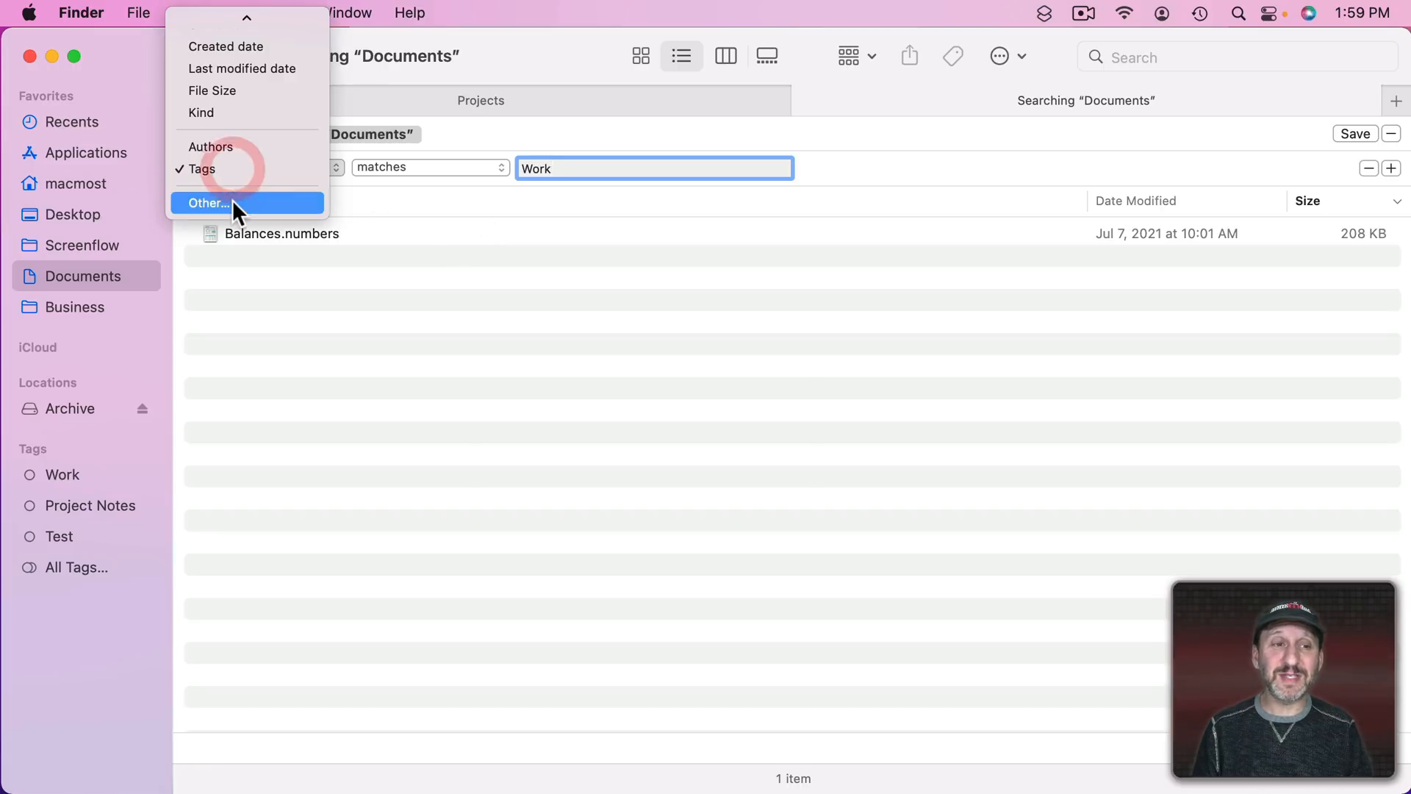
- Change the search rule to Keywords matches "Work" across This Mac
{"action": "left_click", "coordinate": [209, 203]}
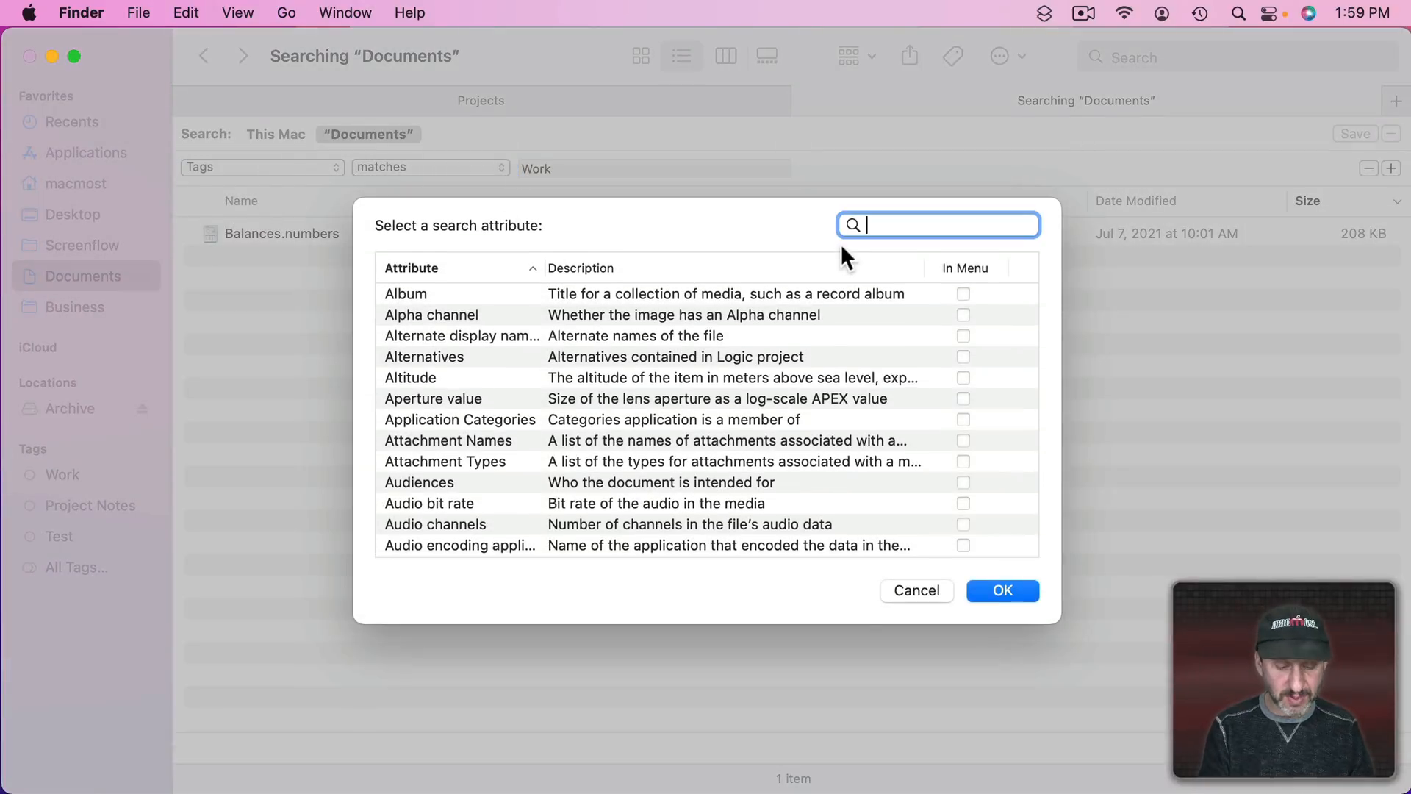
{"action": "type", "text": "key"}
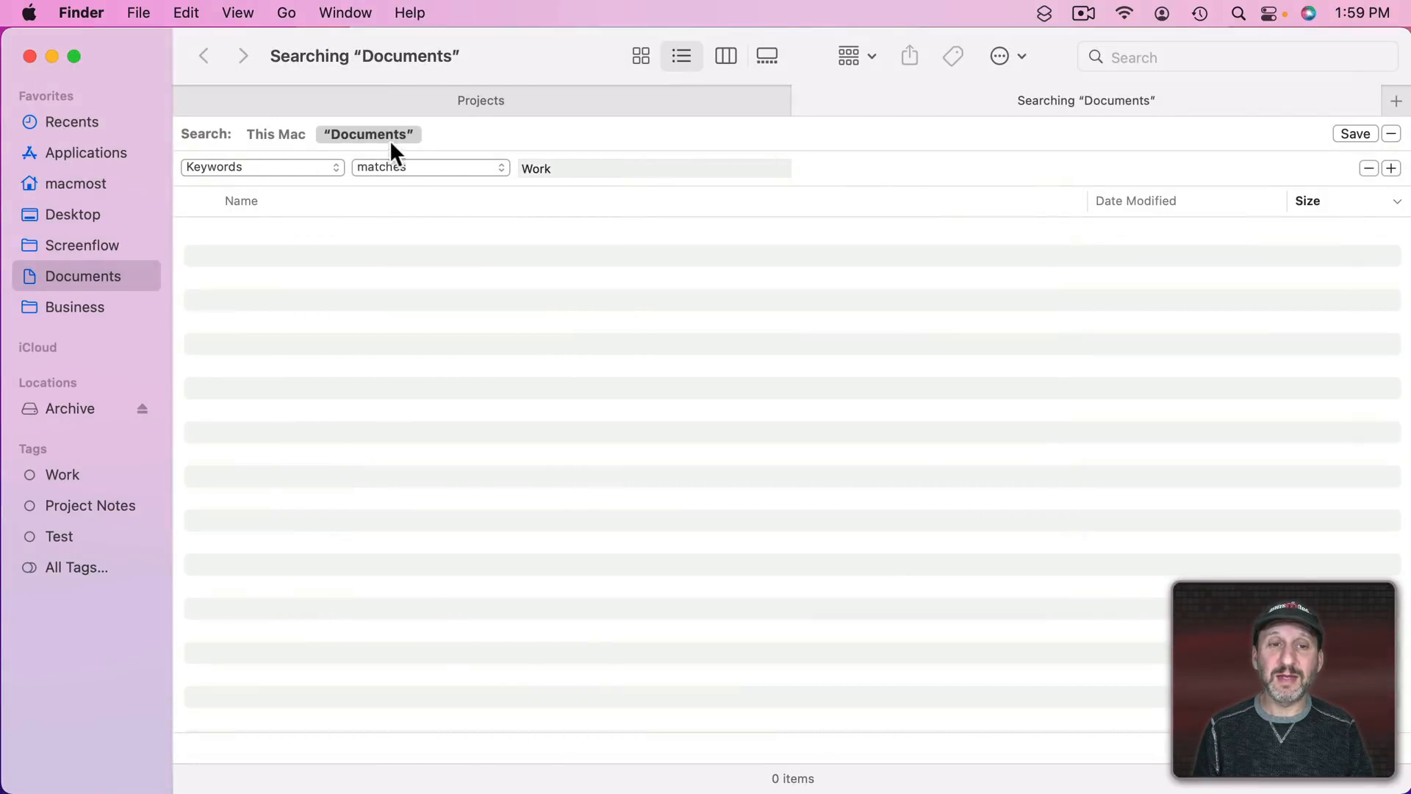
{"action": "left_click", "coordinate": [277, 134]}
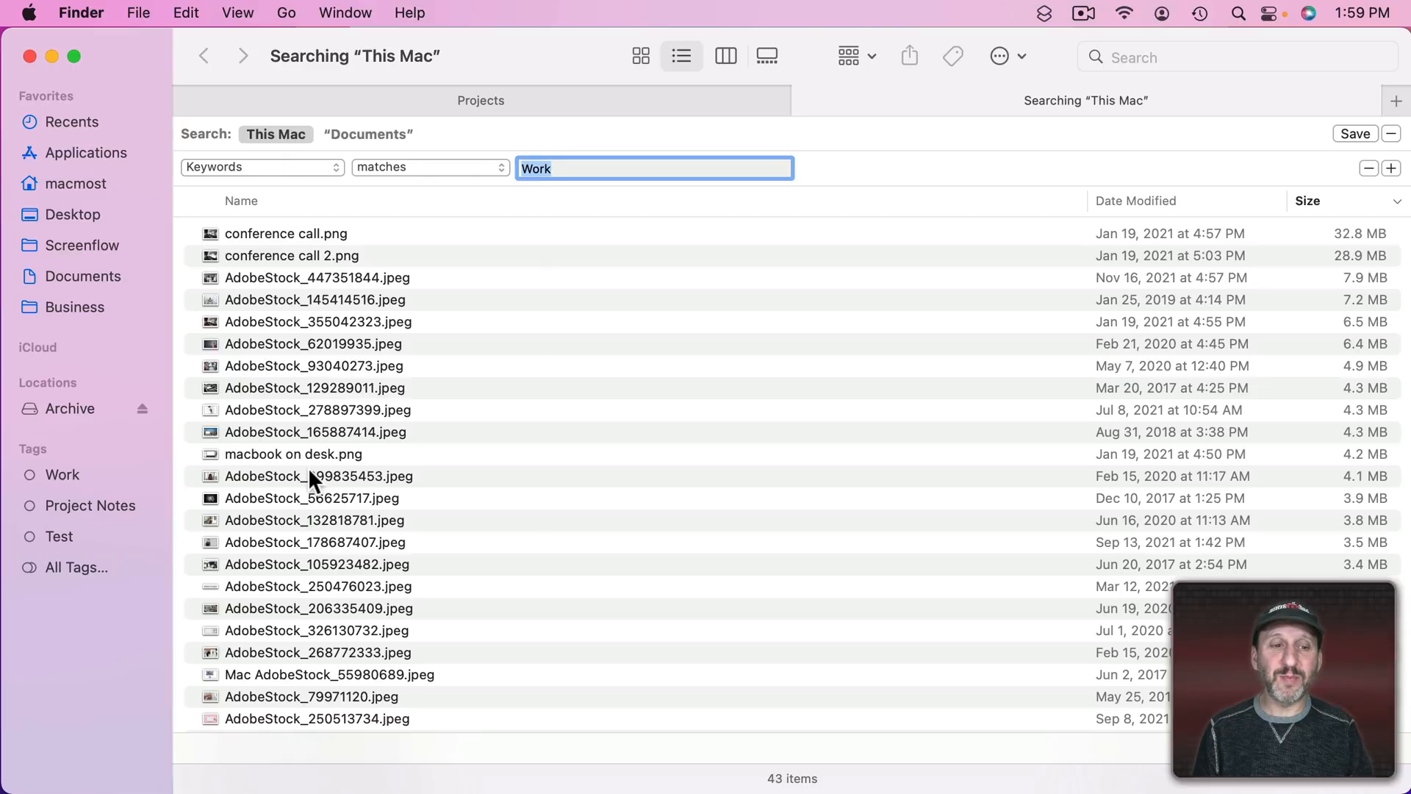
{"action": "mouse_move", "coordinate": [291, 284]}
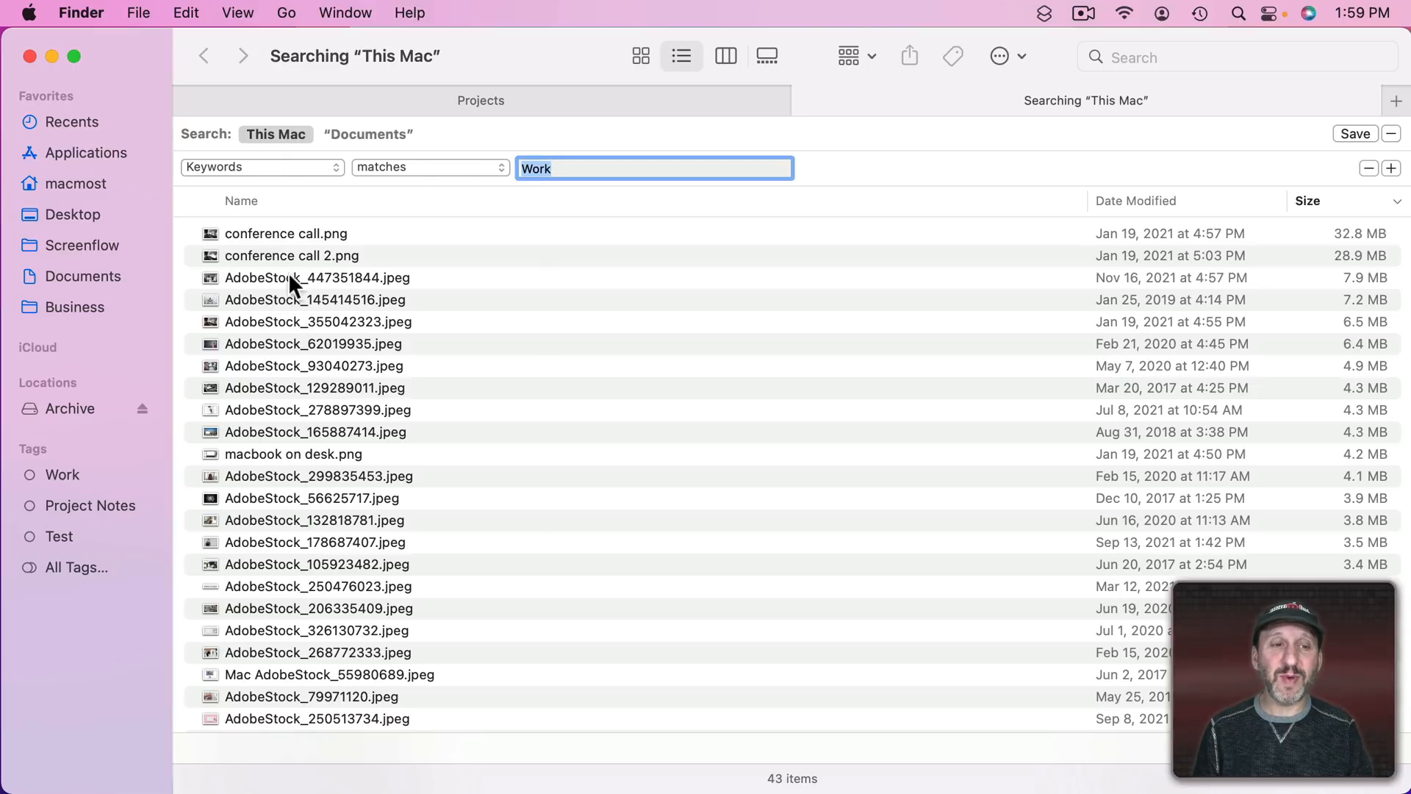
- Check that AdobeStock_447351844.jpeg lists work among its keywords in Get Info
{"action": "left_click", "coordinate": [317, 278]}
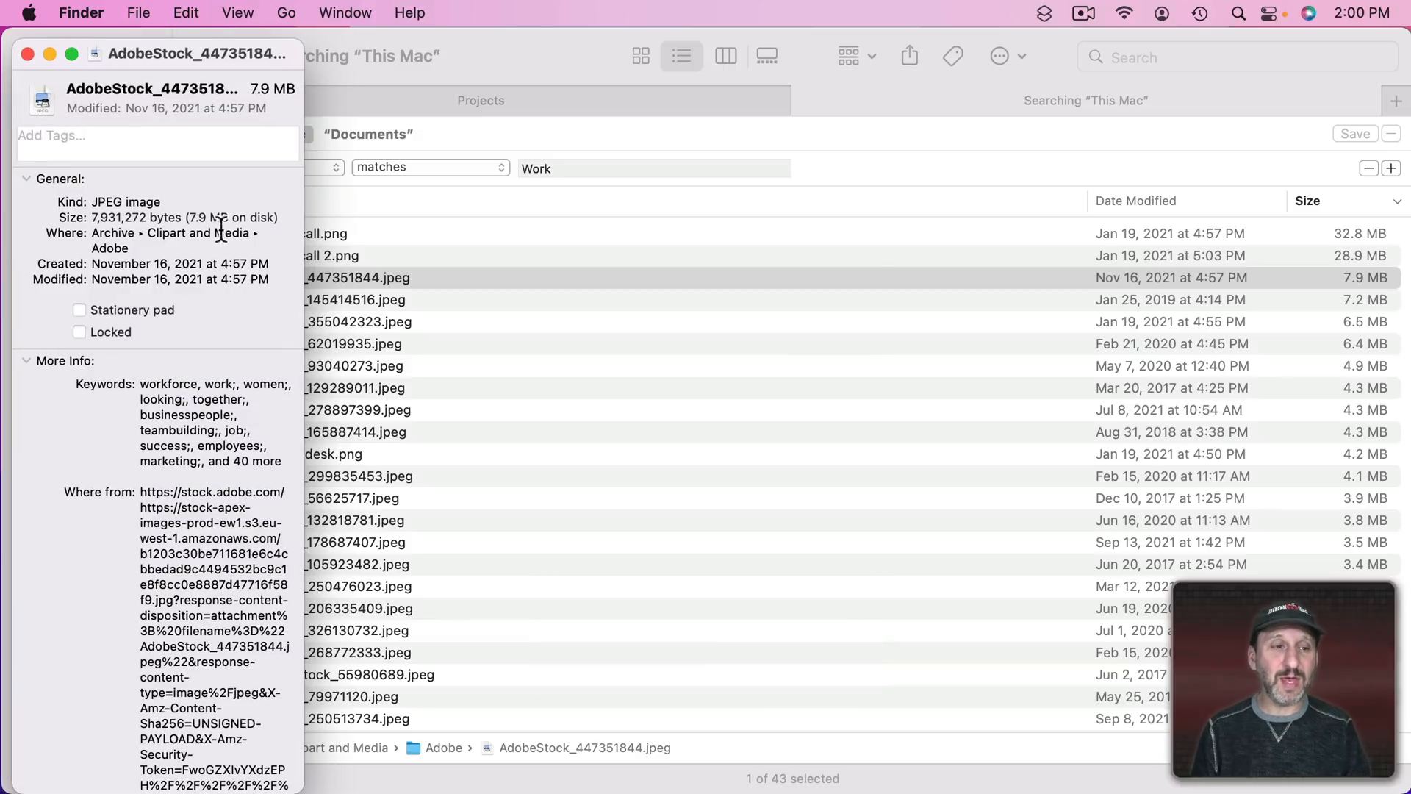
{"action": "mouse_move", "coordinate": [176, 388]}
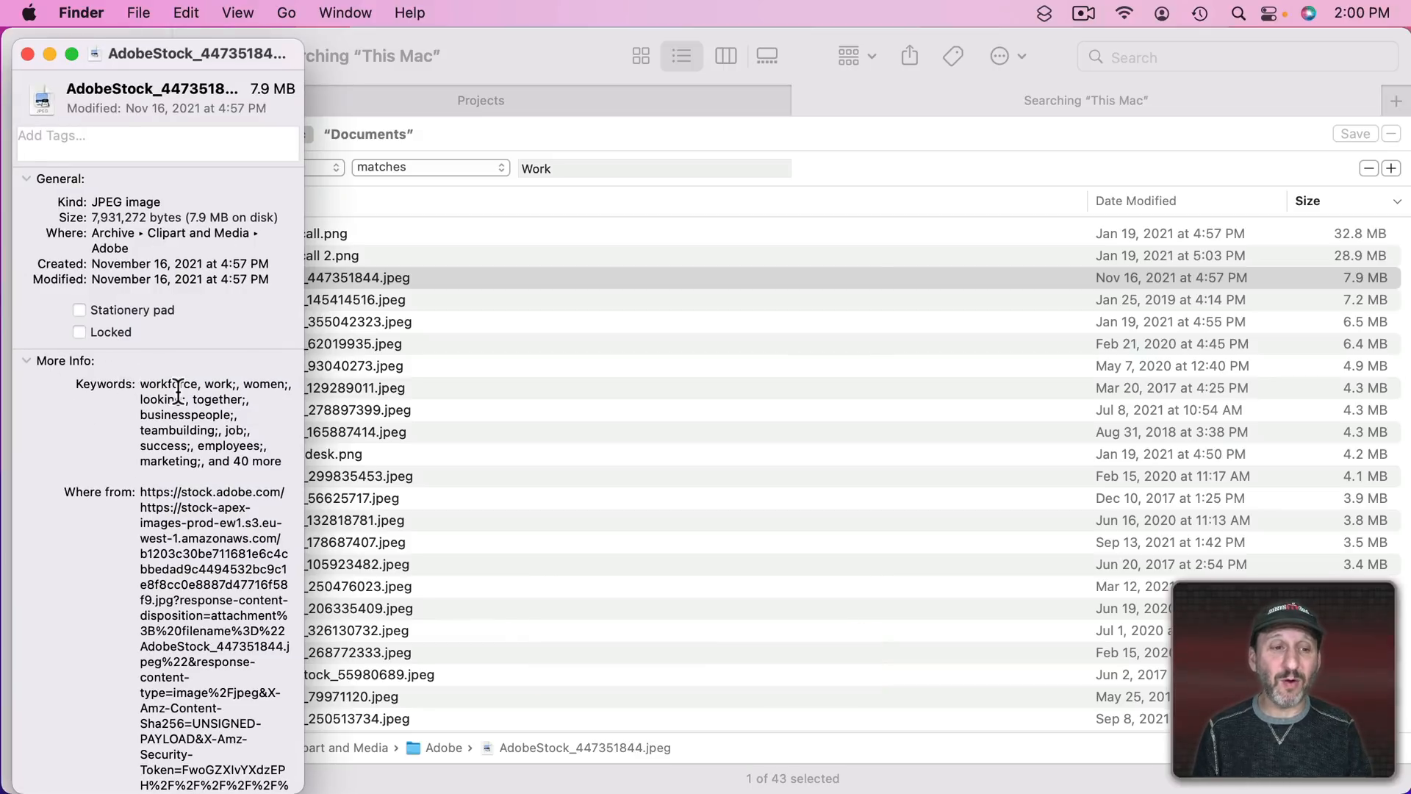
{"action": "double_click", "coordinate": [218, 384]}
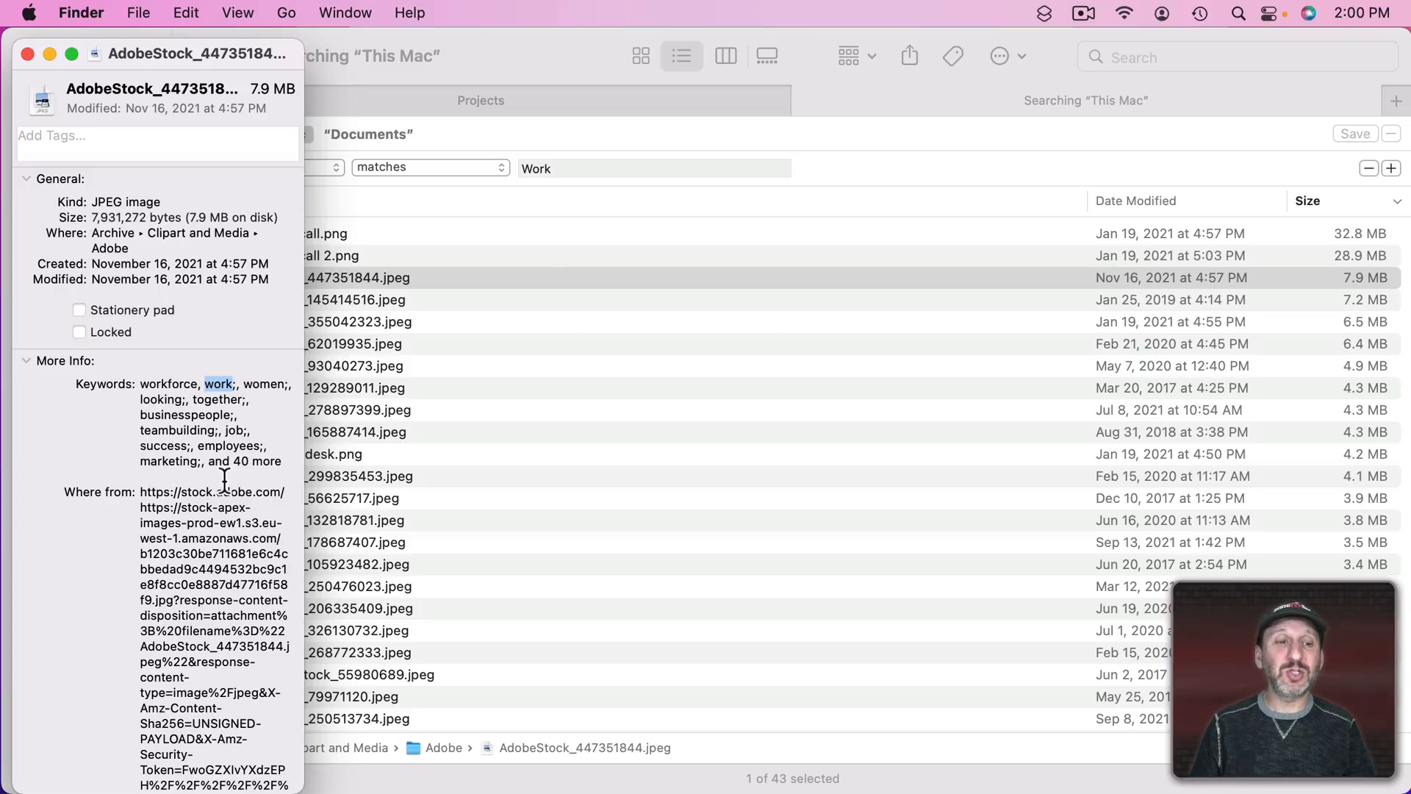
{"action": "left_click", "coordinate": [157, 144]}
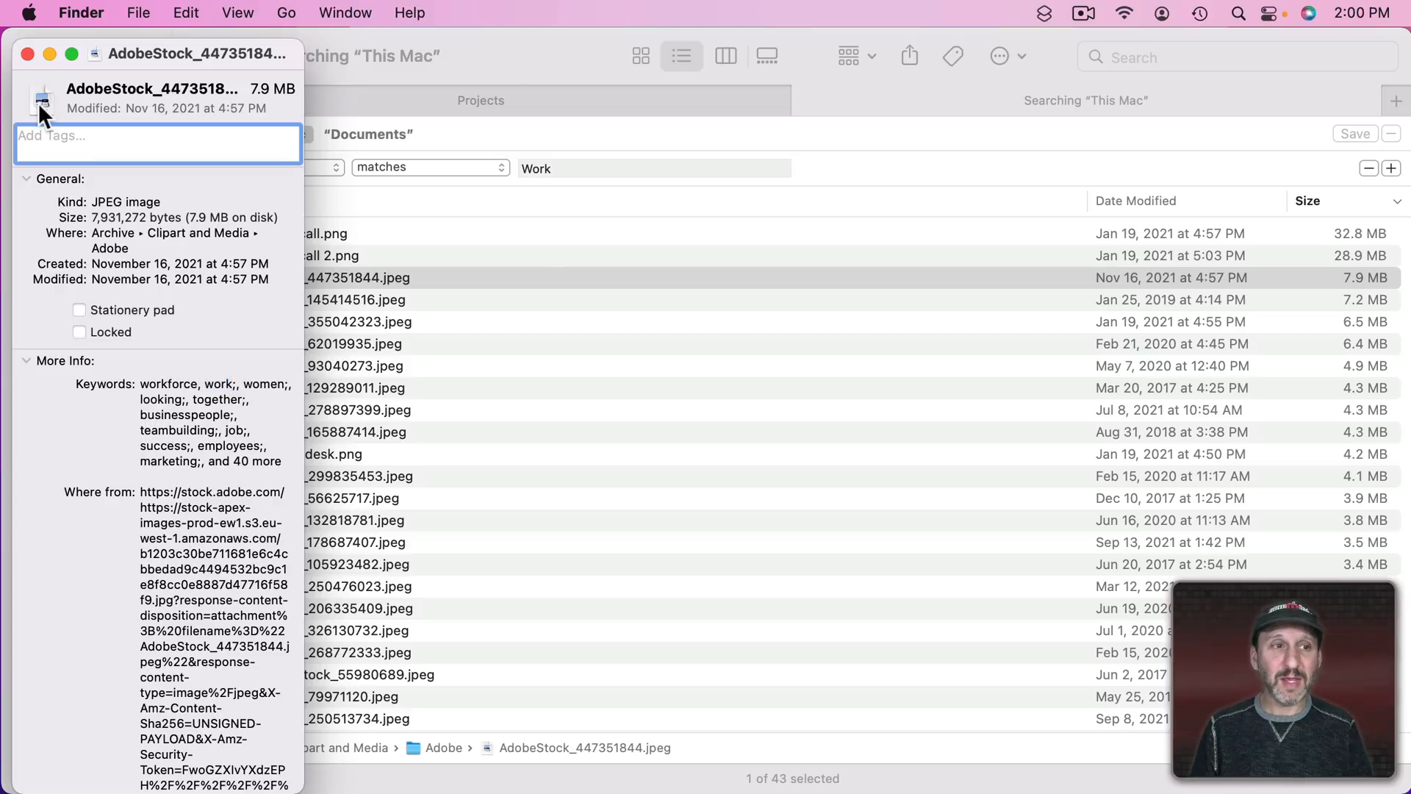
{"action": "mouse_move", "coordinate": [134, 141]}
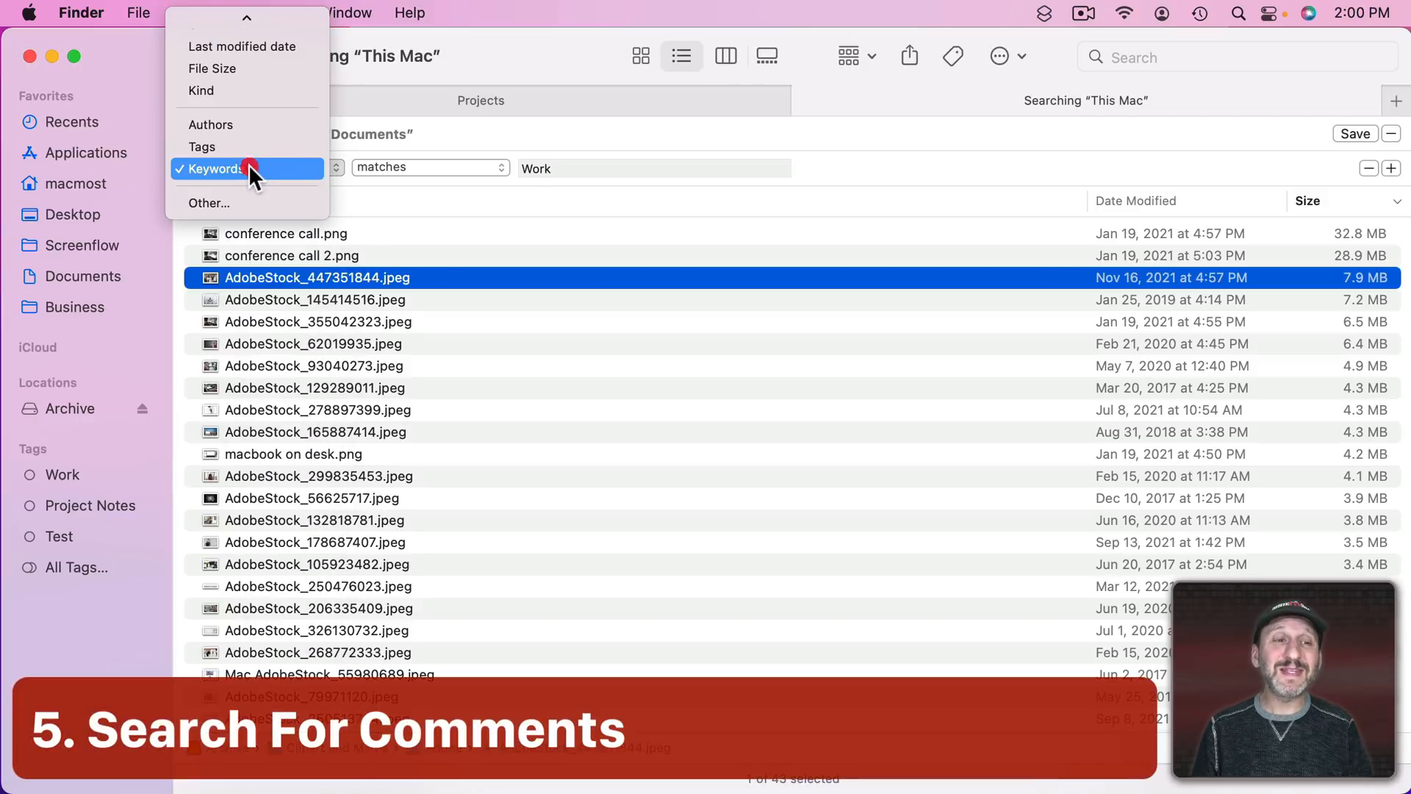
- Change the search rule to Comment matches "Work", leaving one stock photo
{"action": "left_click", "coordinate": [209, 203]}
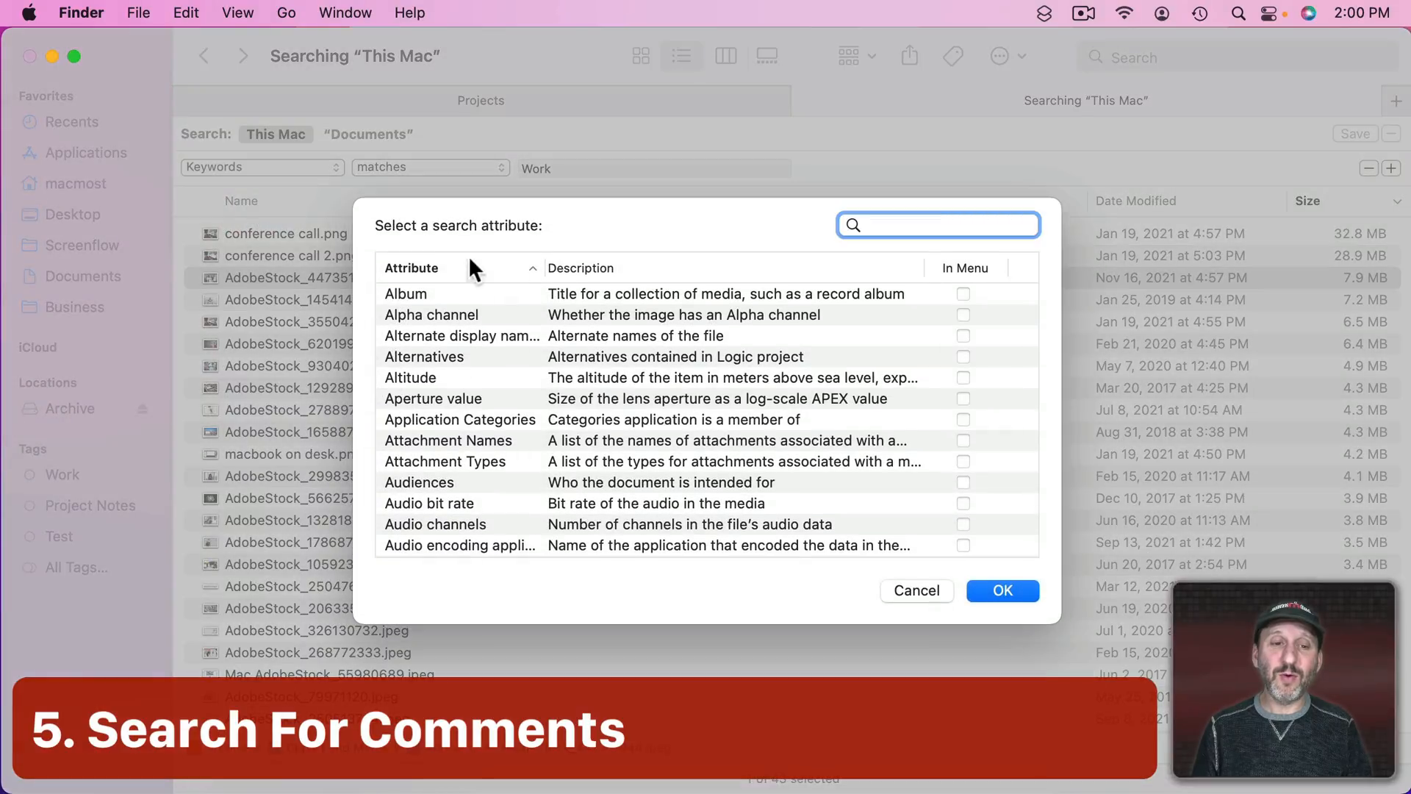
{"action": "type", "text": "commen"}
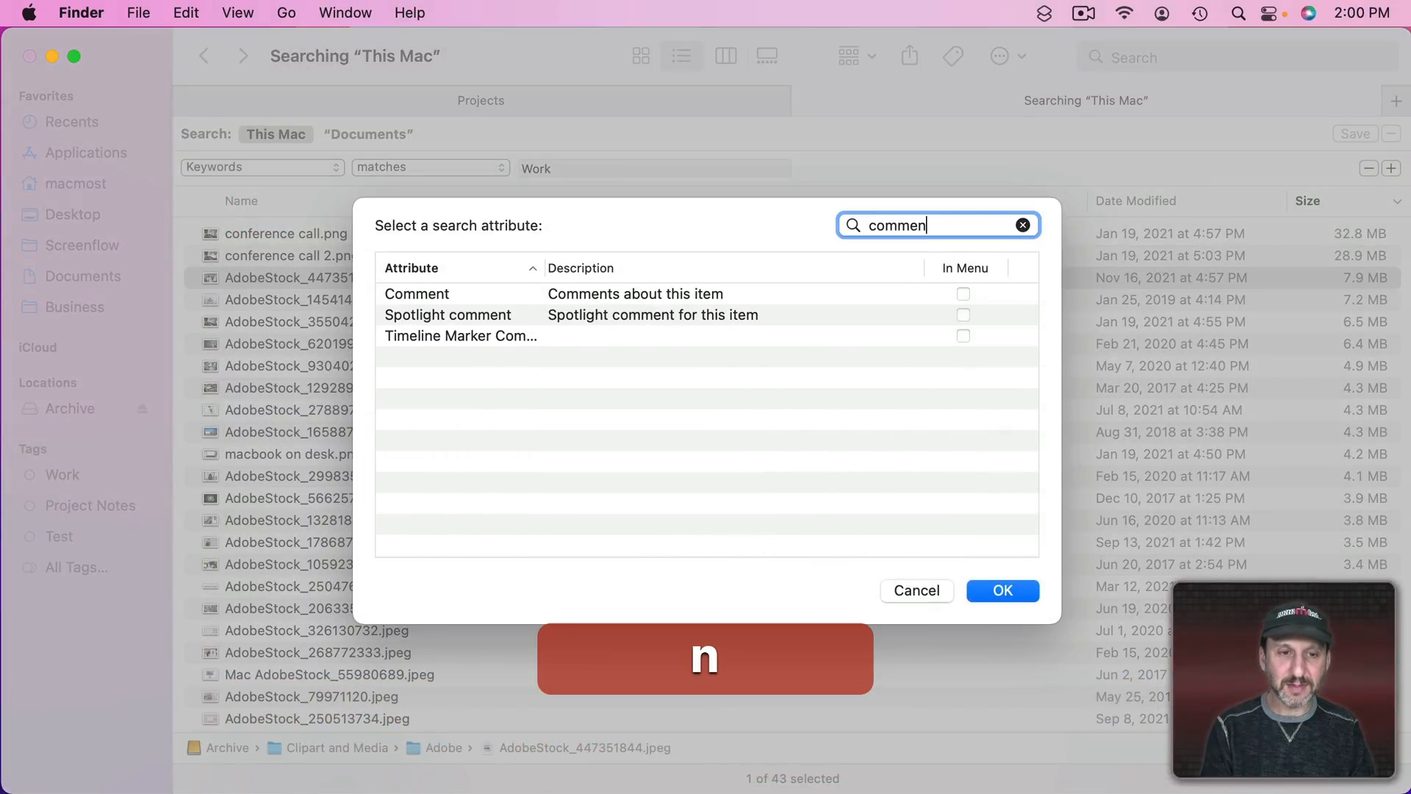
{"action": "left_click", "coordinate": [918, 591]}
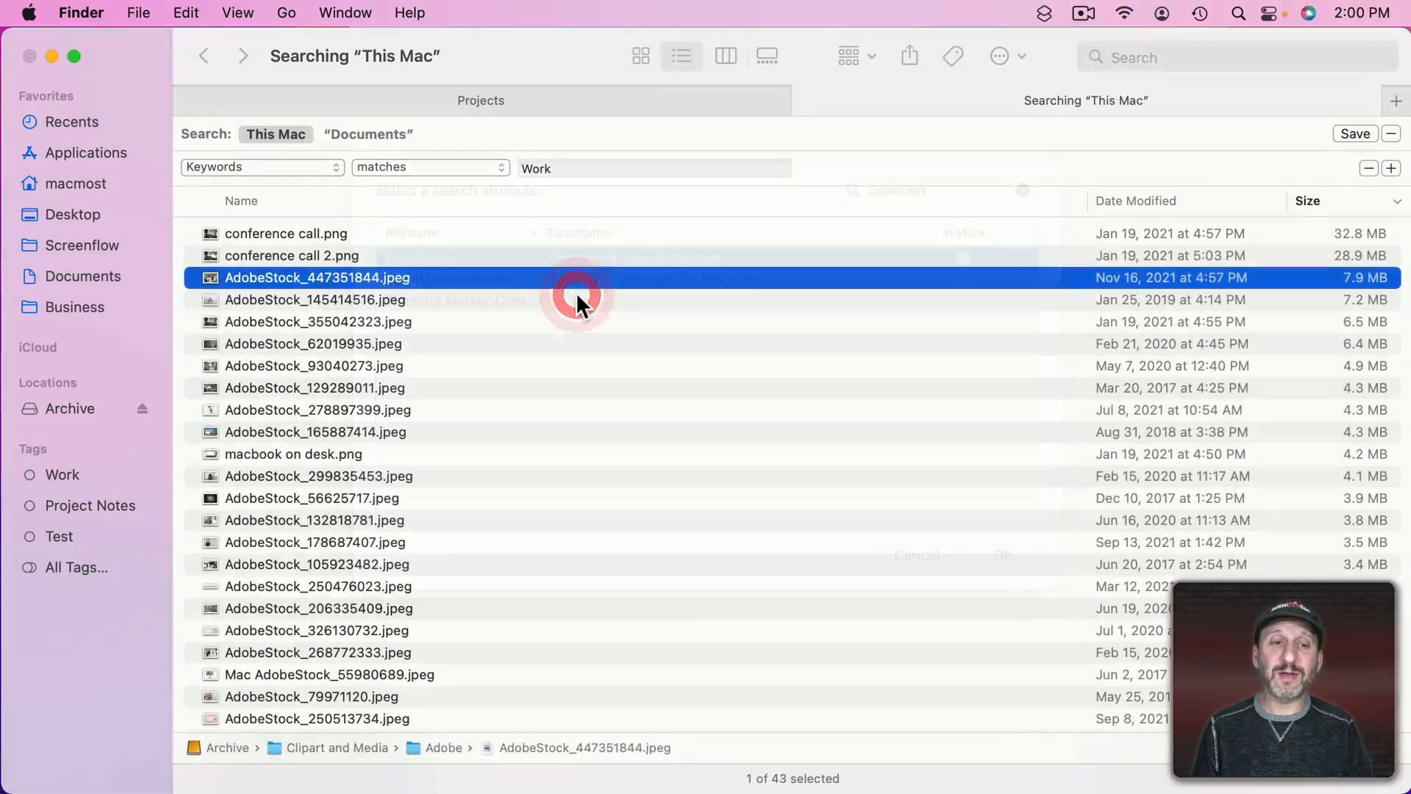
{"action": "left_click", "coordinate": [261, 166]}
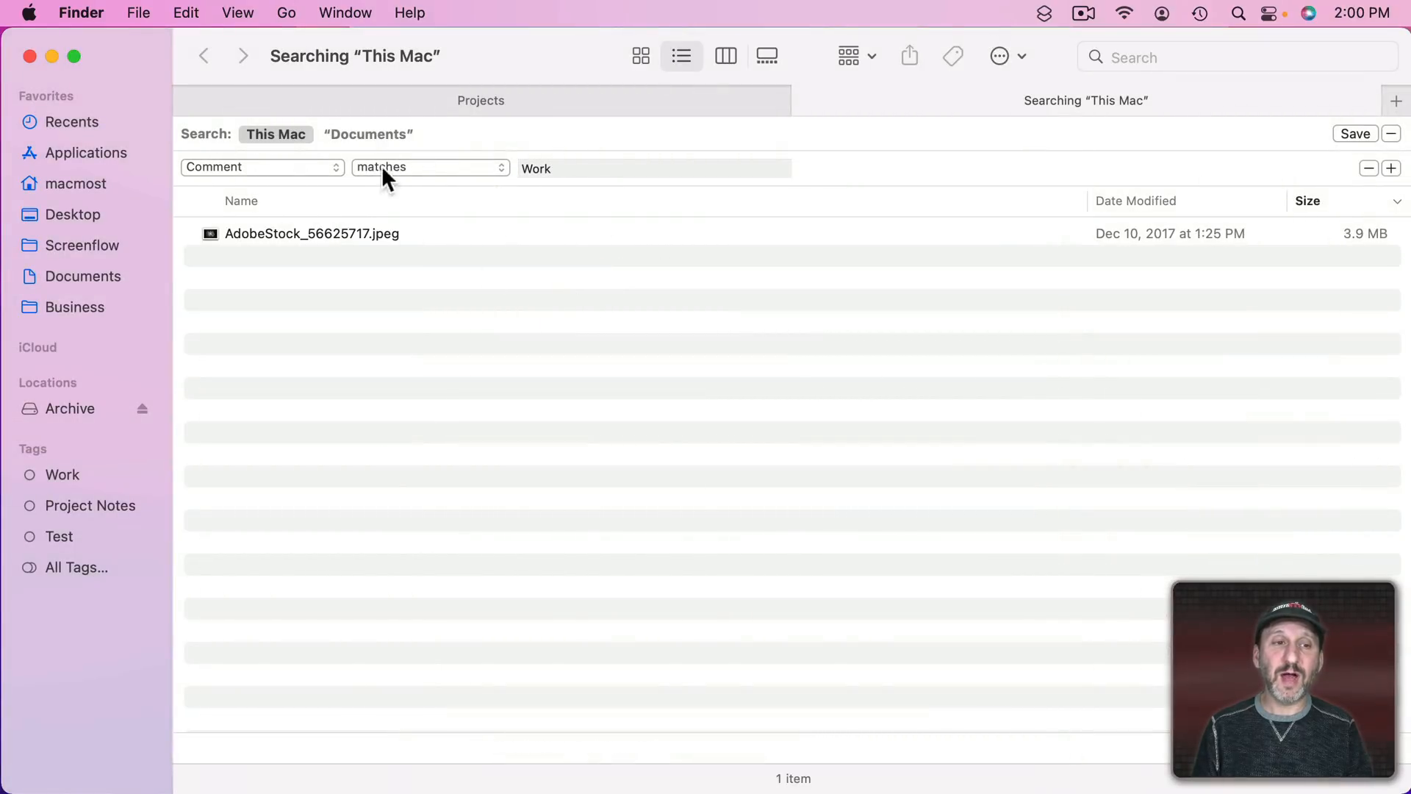
- View the matching photo's info, then switch over to the Projects folder
{"action": "left_click", "coordinate": [290, 235]}
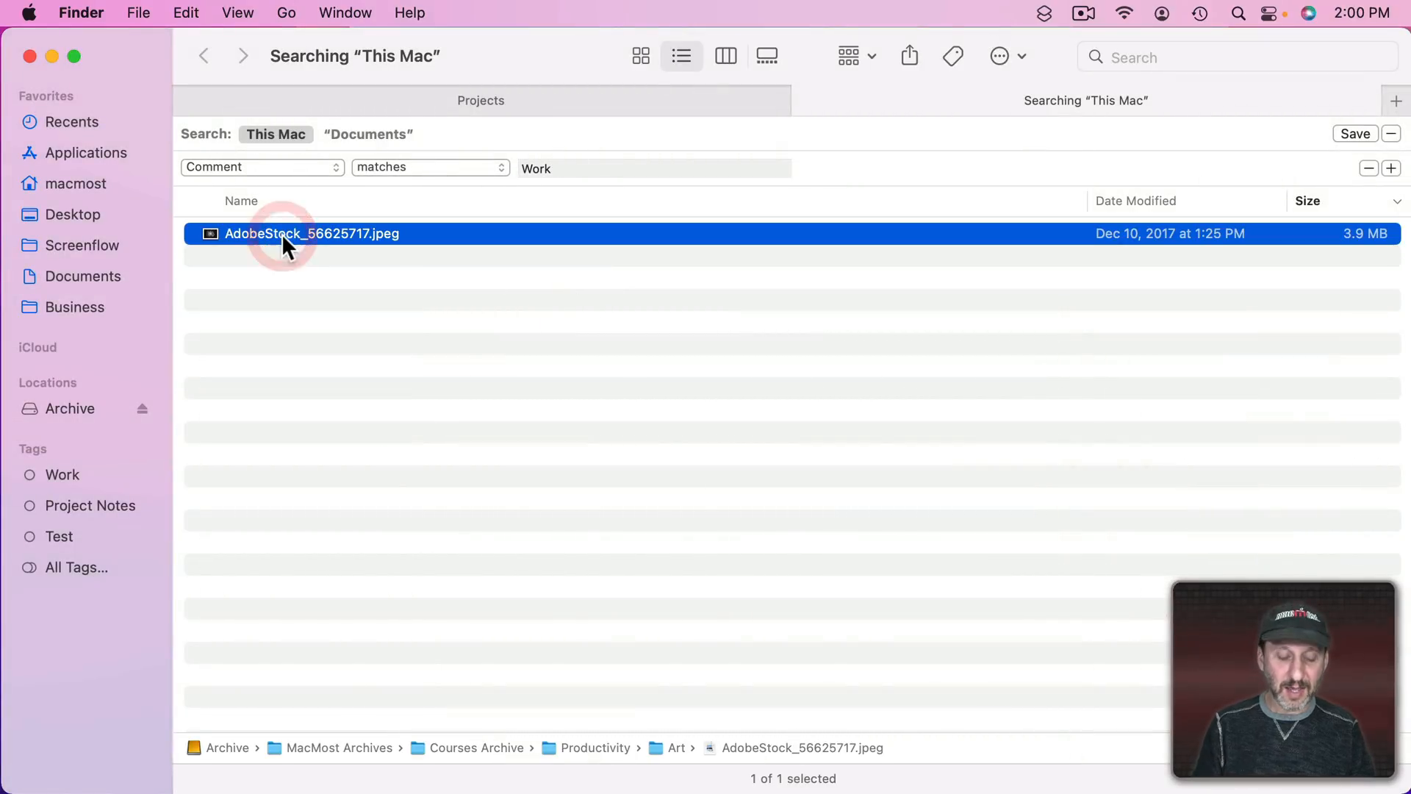
{"action": "key", "text": "Cmd+I"}
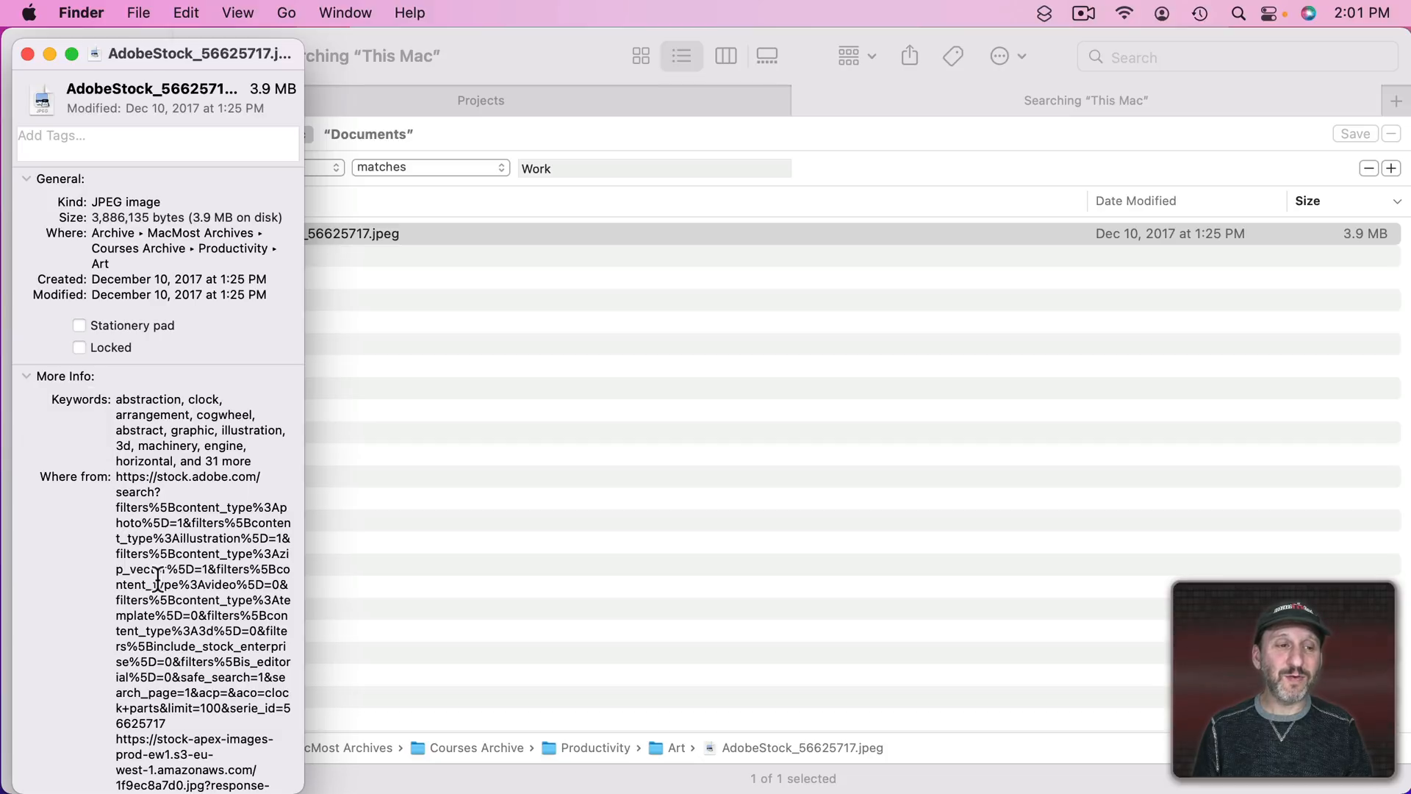
{"action": "mouse_move", "coordinate": [573, 178]}
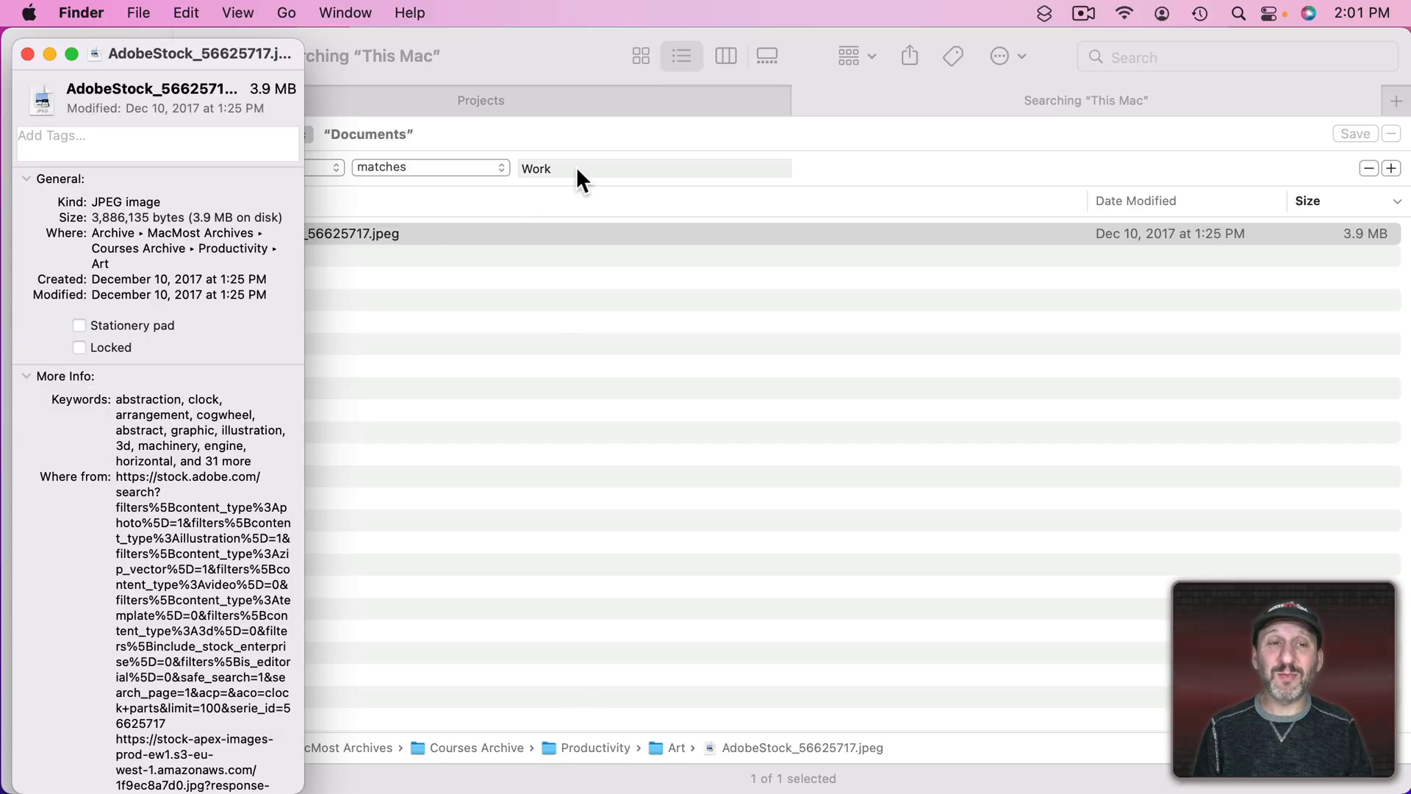
{"action": "mouse_move", "coordinate": [147, 136]}
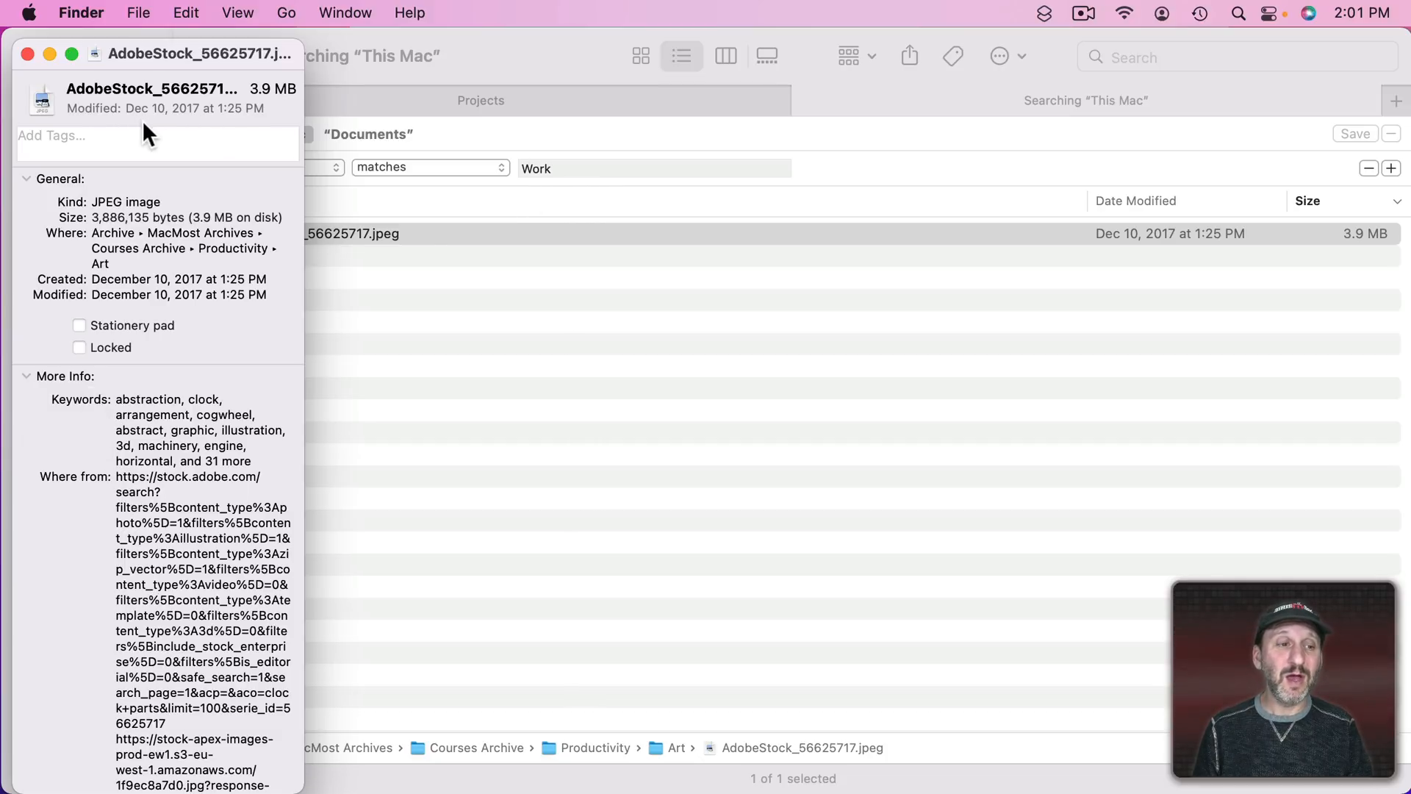
{"action": "left_click", "coordinate": [24, 57]}
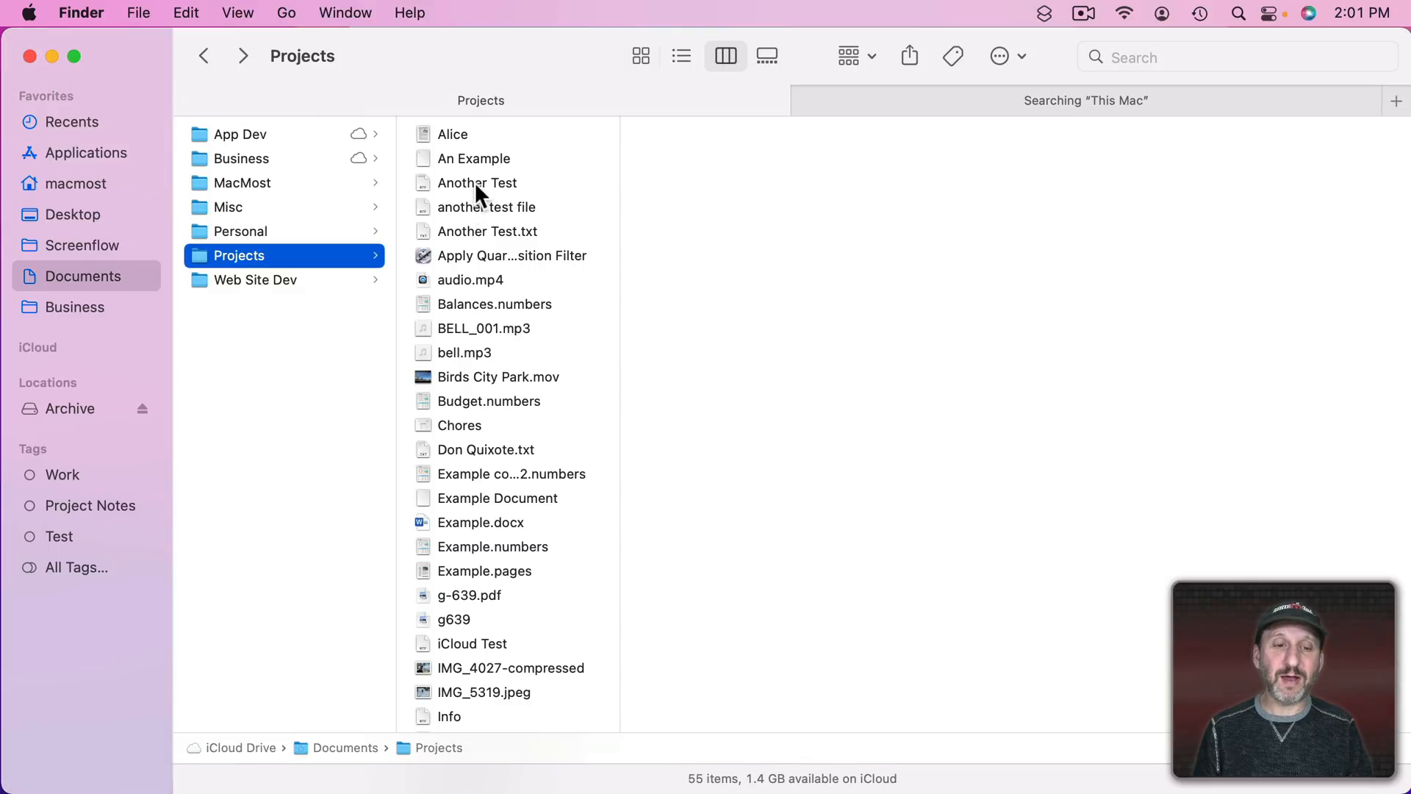
- Give Chores the comment 'This is a work file.' in its Get Info window
{"action": "left_click", "coordinate": [458, 425]}
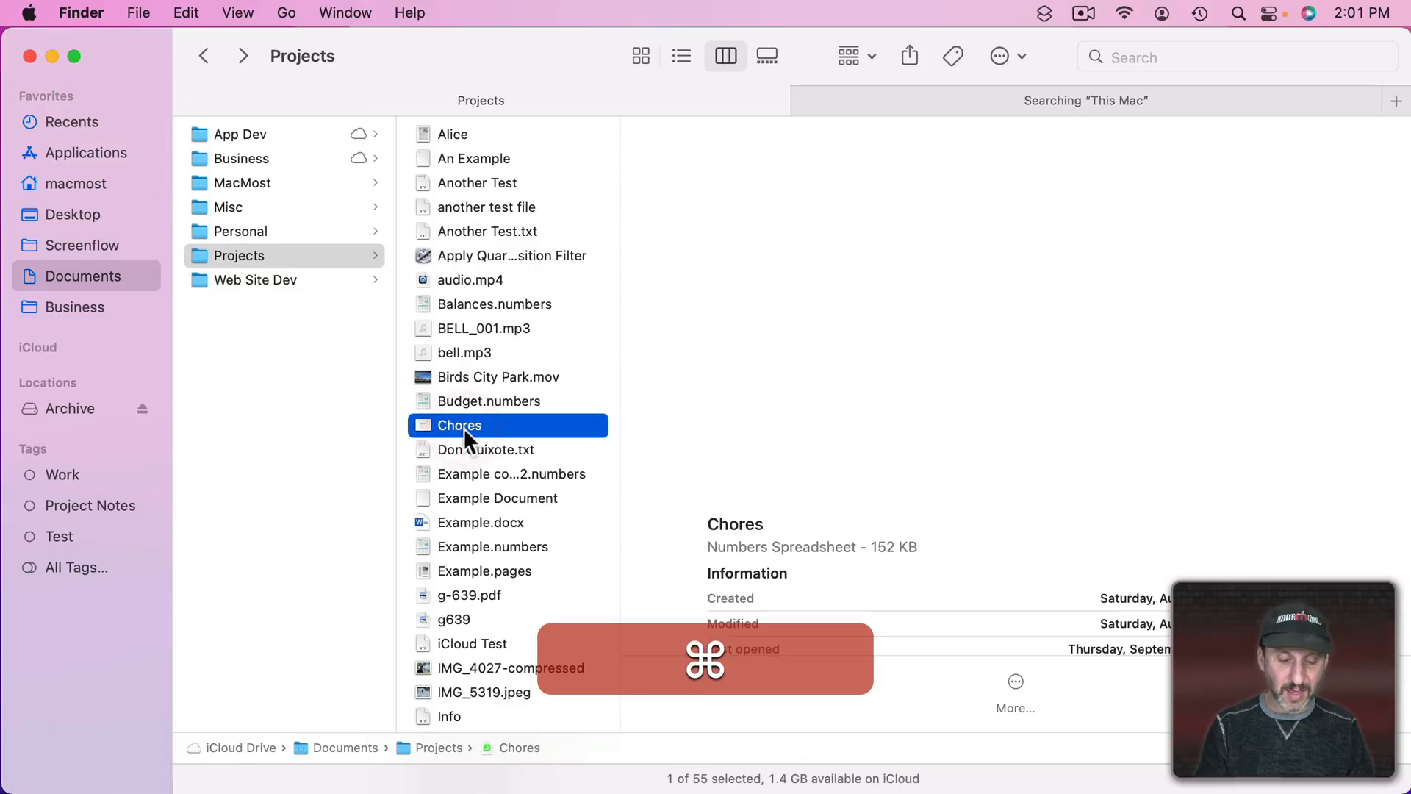
{"action": "key", "text": "cmd+i"}
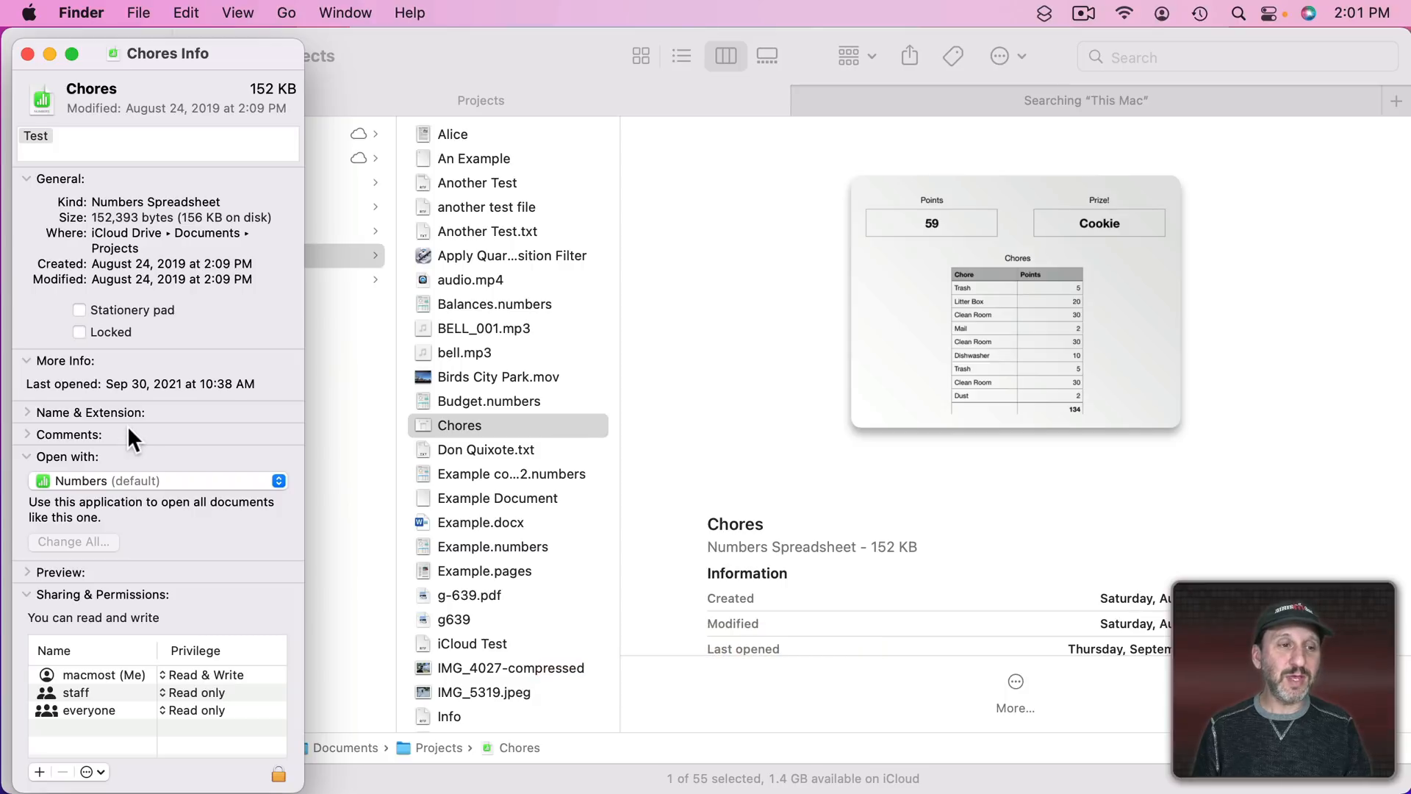
{"action": "left_click", "coordinate": [27, 434]}
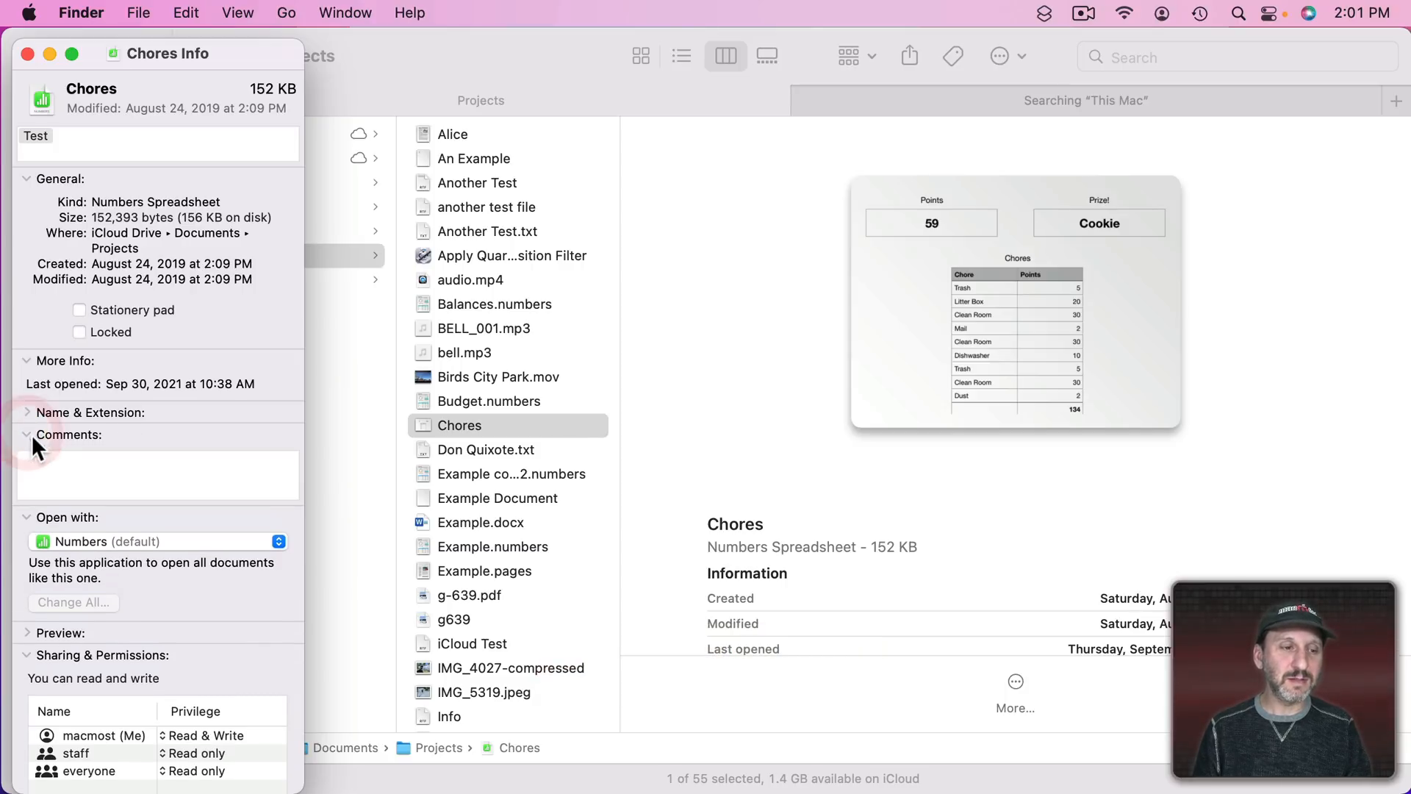
{"action": "type", "text": "This is a work file."}
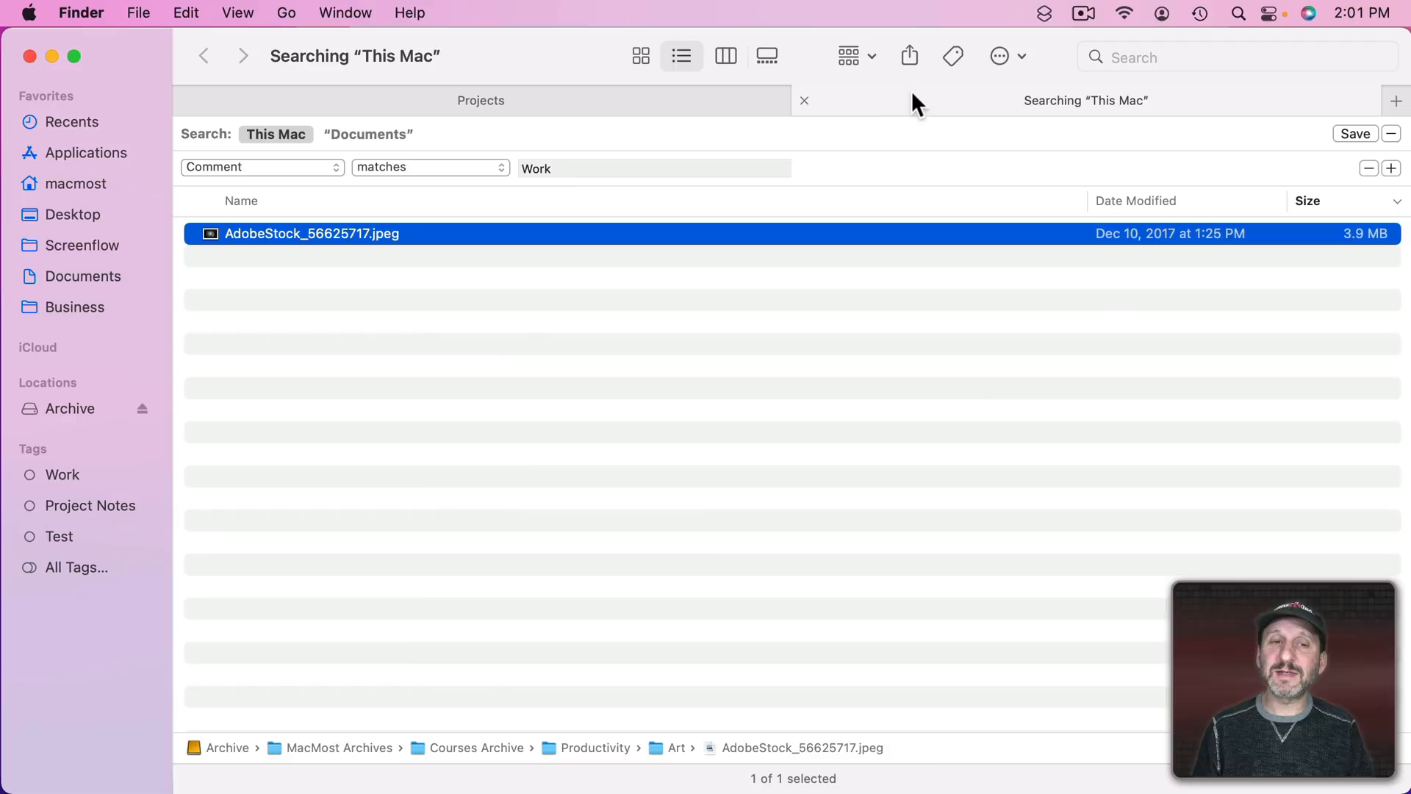
- Search Spotlight comments for Work so Chores is the only match
{"action": "left_click", "coordinate": [262, 166]}
{"action": "type", "text": "comm"}
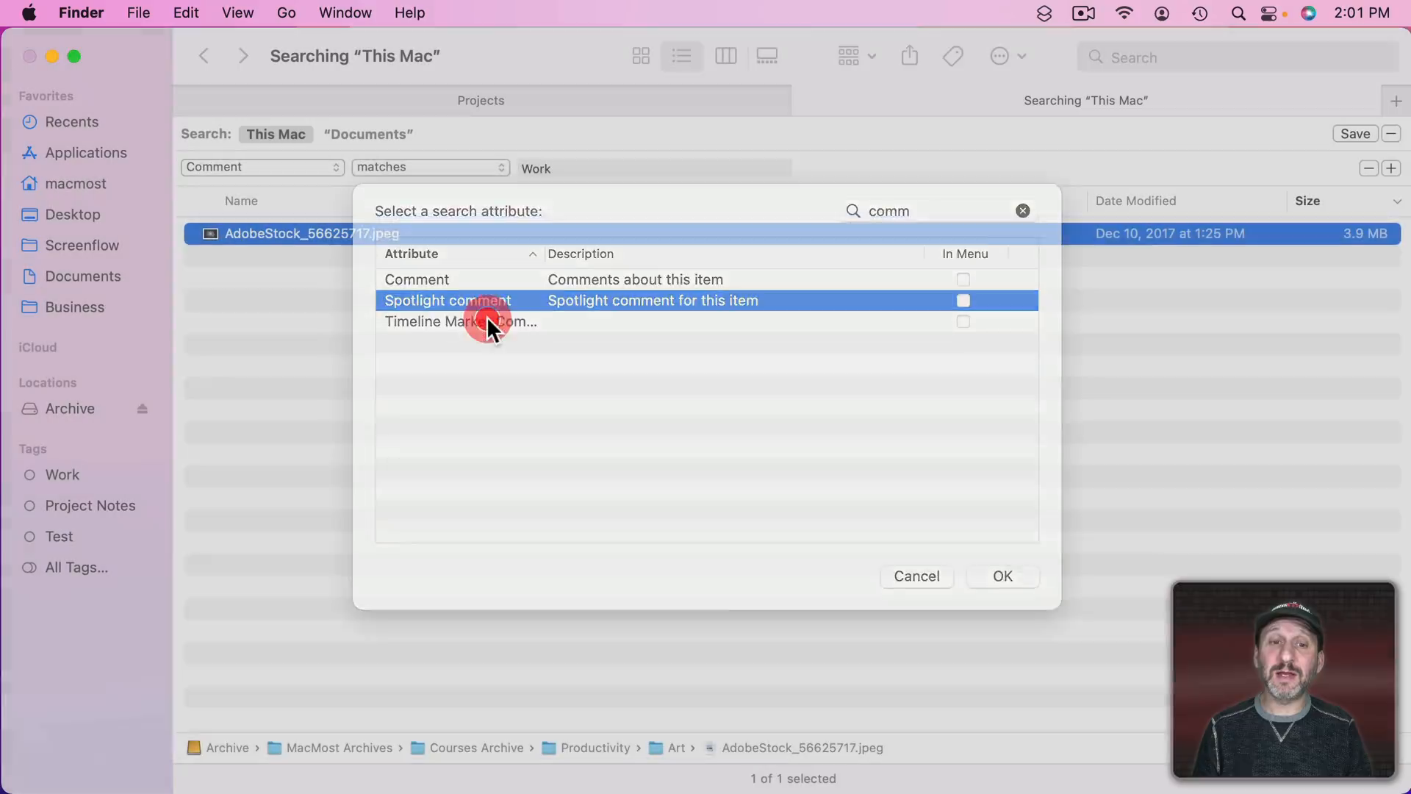
{"action": "left_click", "coordinate": [1003, 577]}
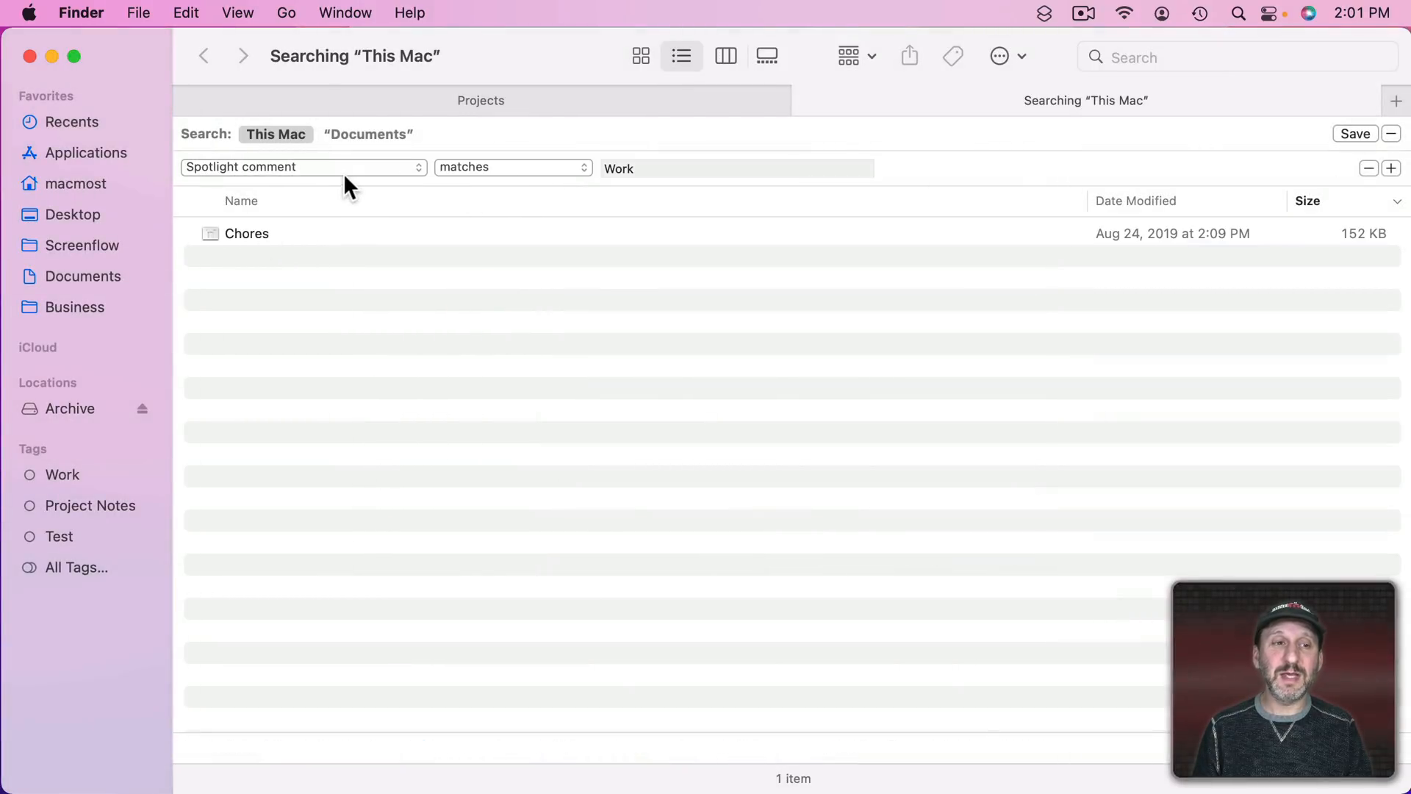
{"action": "left_click", "coordinate": [247, 234]}
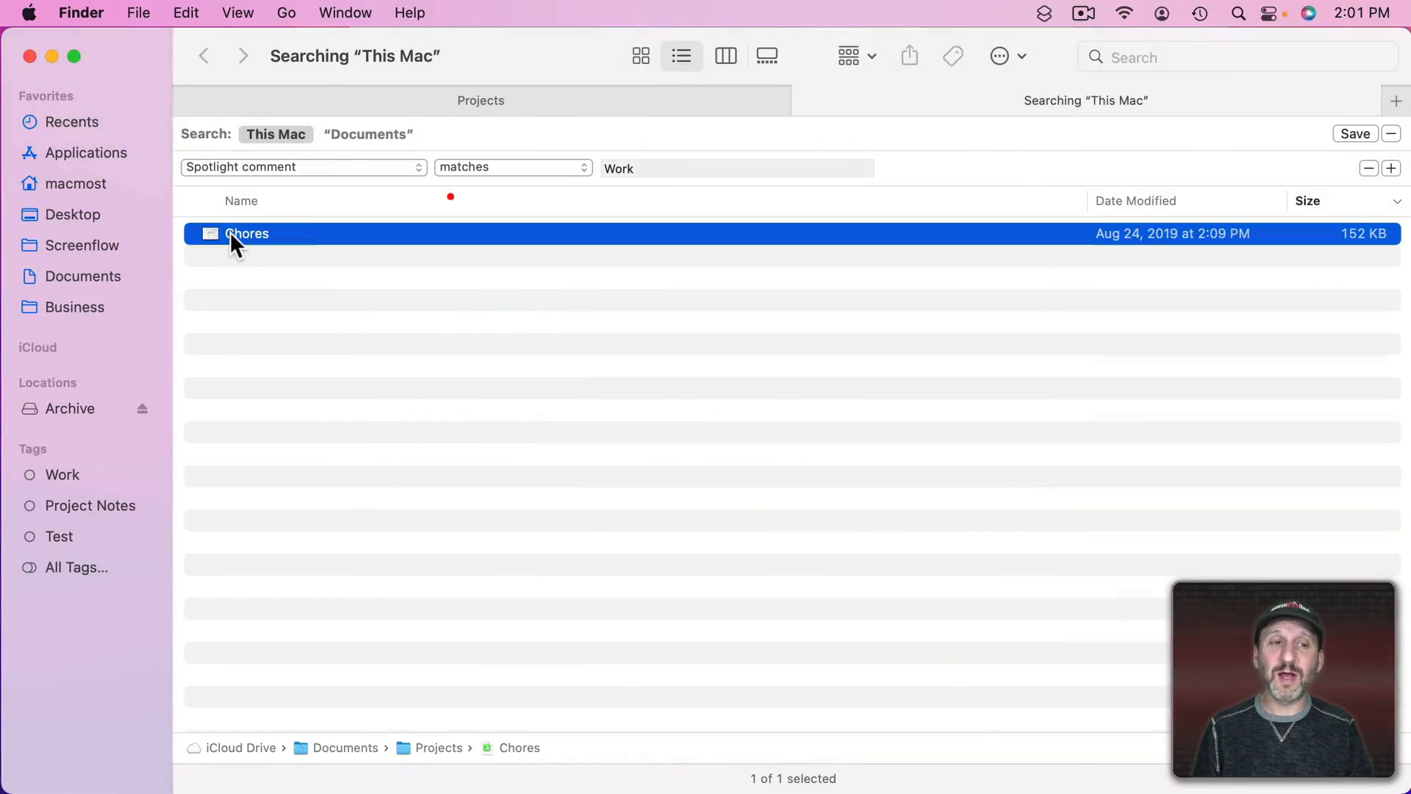
{"action": "left_click", "coordinate": [303, 166]}
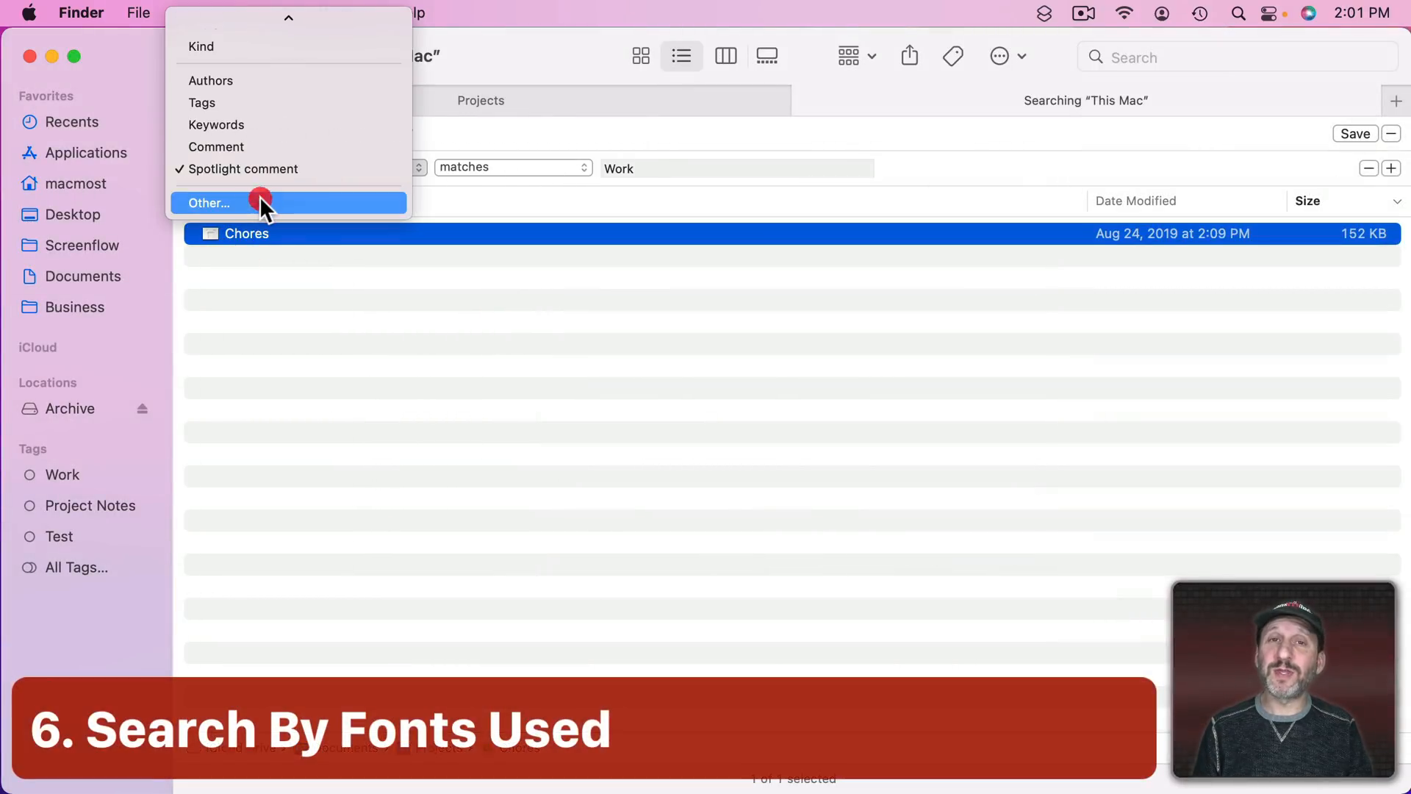
- Add a Fonts matches Arial rule to the search
{"action": "left_click", "coordinate": [211, 203]}
{"action": "type", "text": "font"}
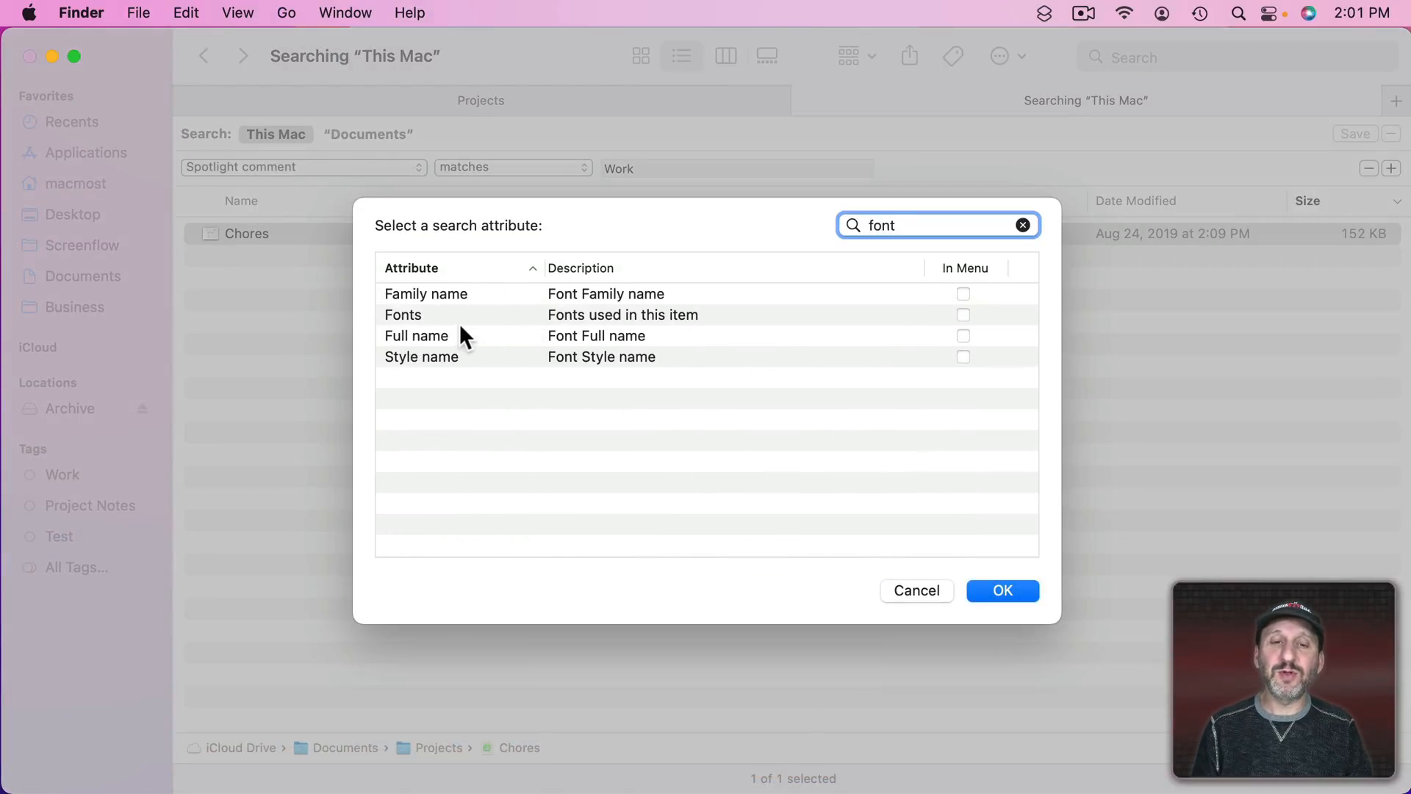
{"action": "left_click", "coordinate": [403, 315]}
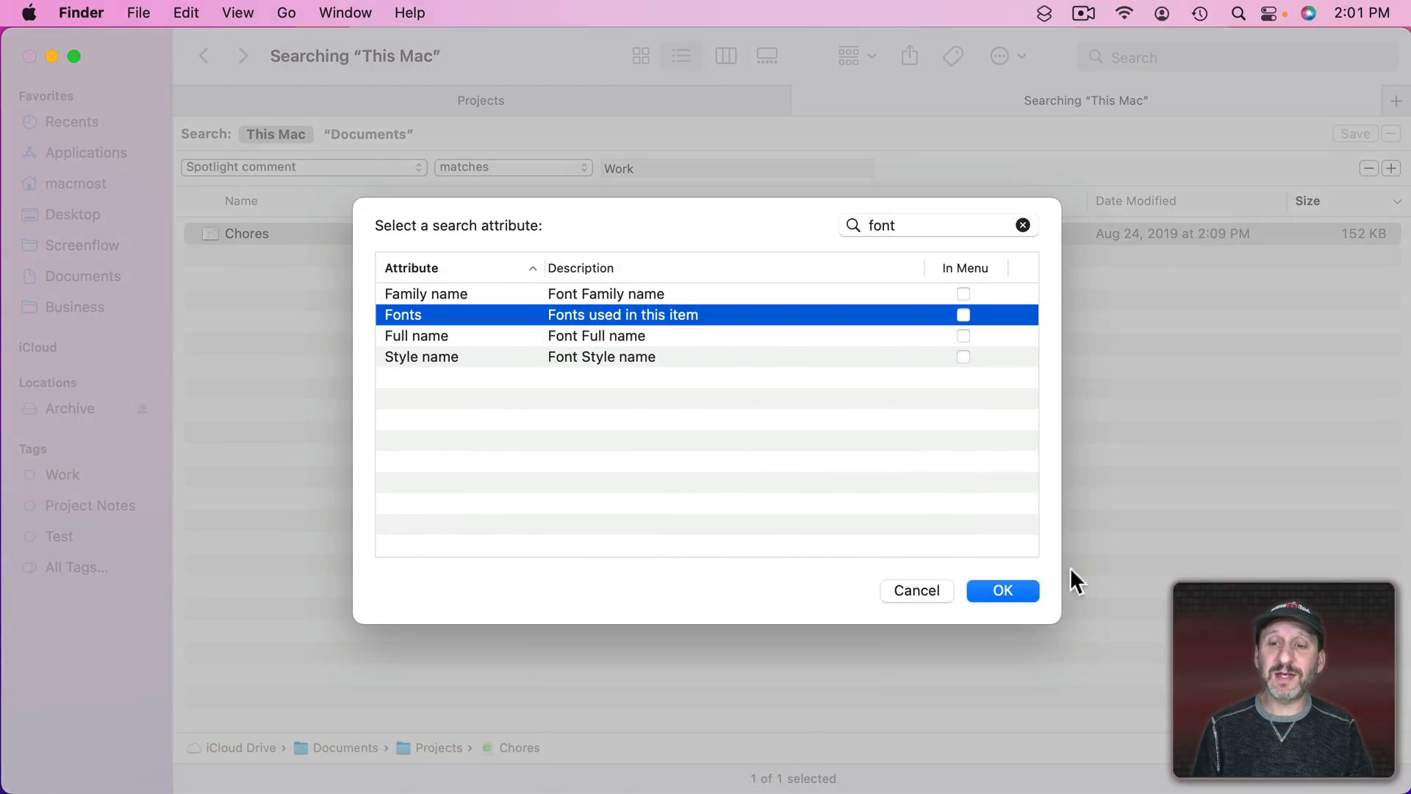
{"action": "left_click", "coordinate": [1002, 591]}
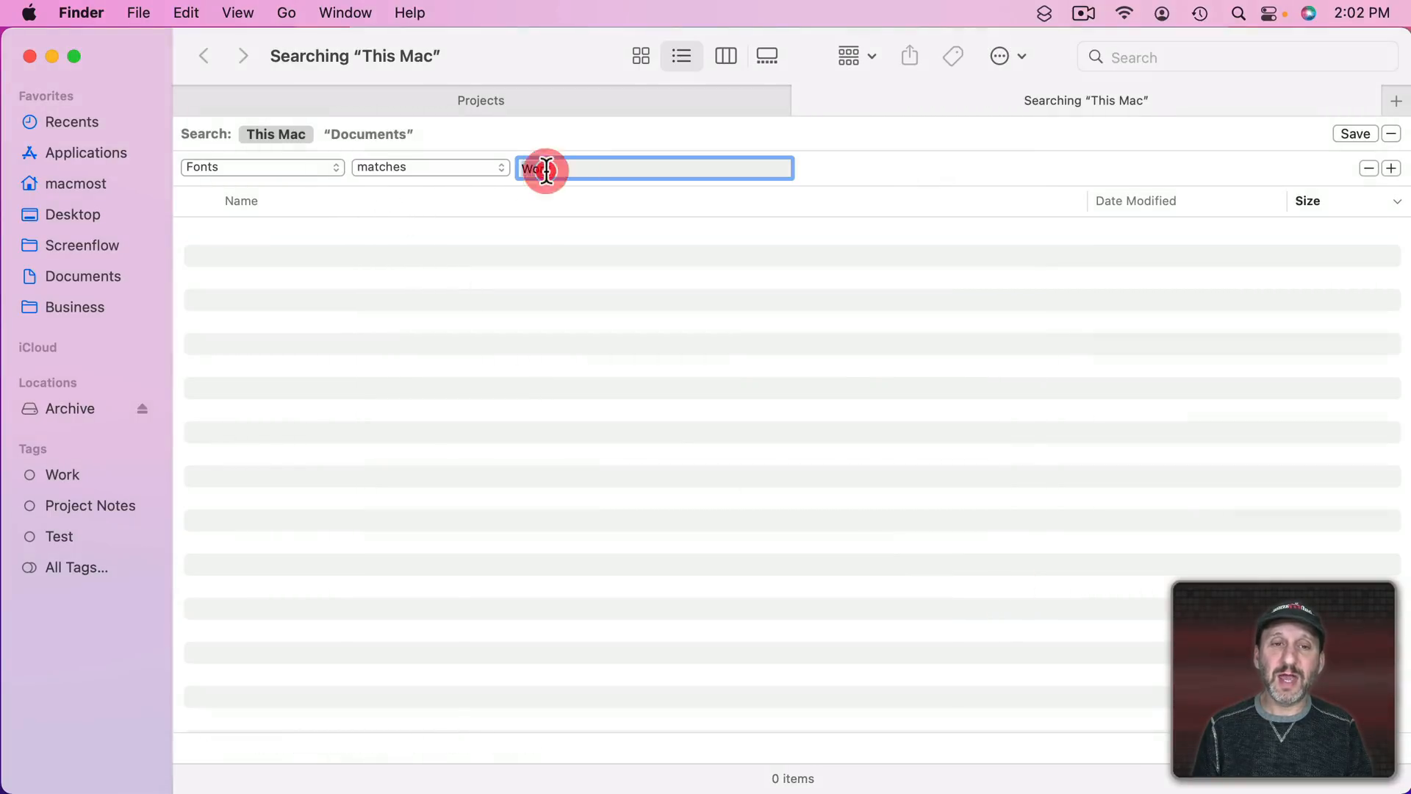
{"action": "type", "text": "Arial"}
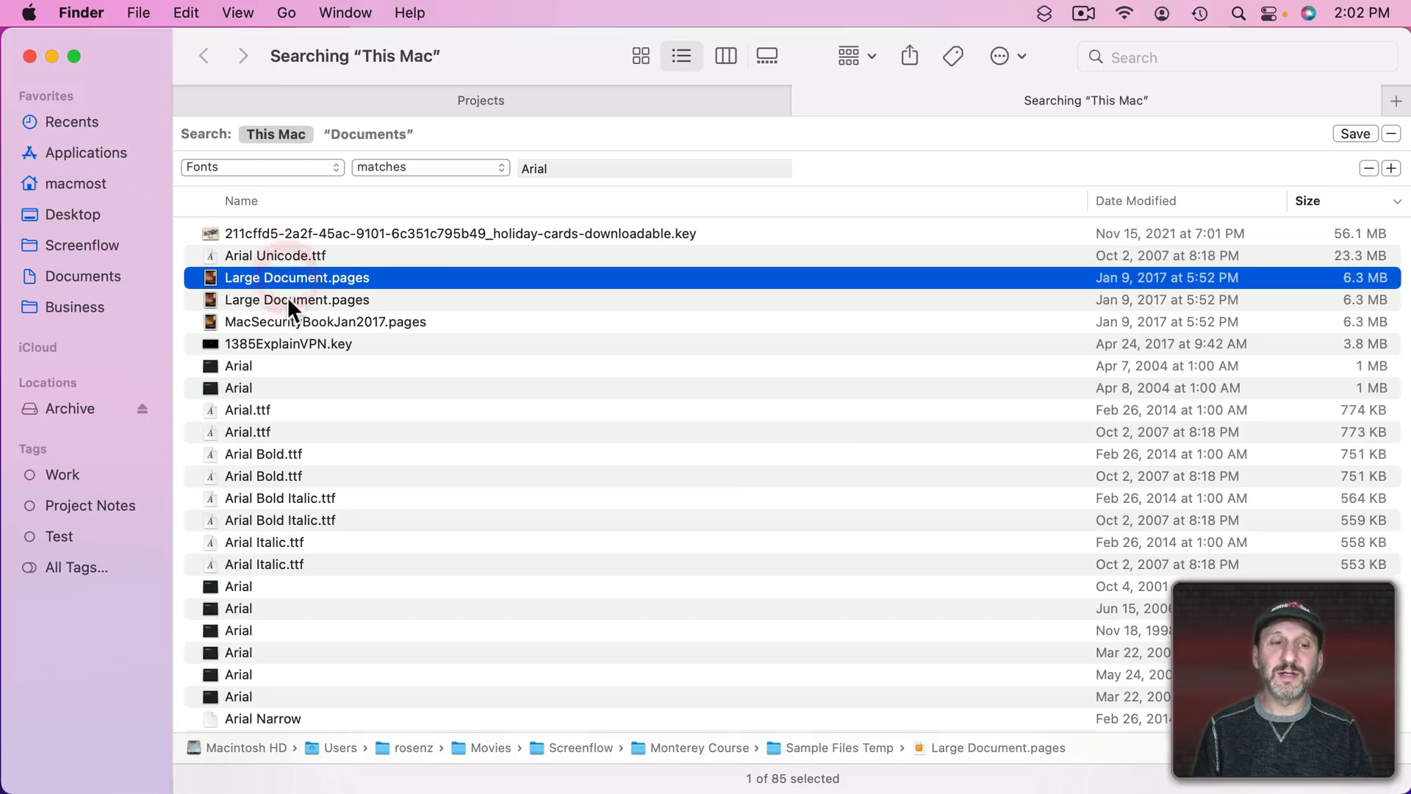
- Inspect the 1385ExplainVPN.key and Arial.ttf results, then restrict to Kind is Document across This Mac
{"action": "left_click", "coordinate": [288, 344]}
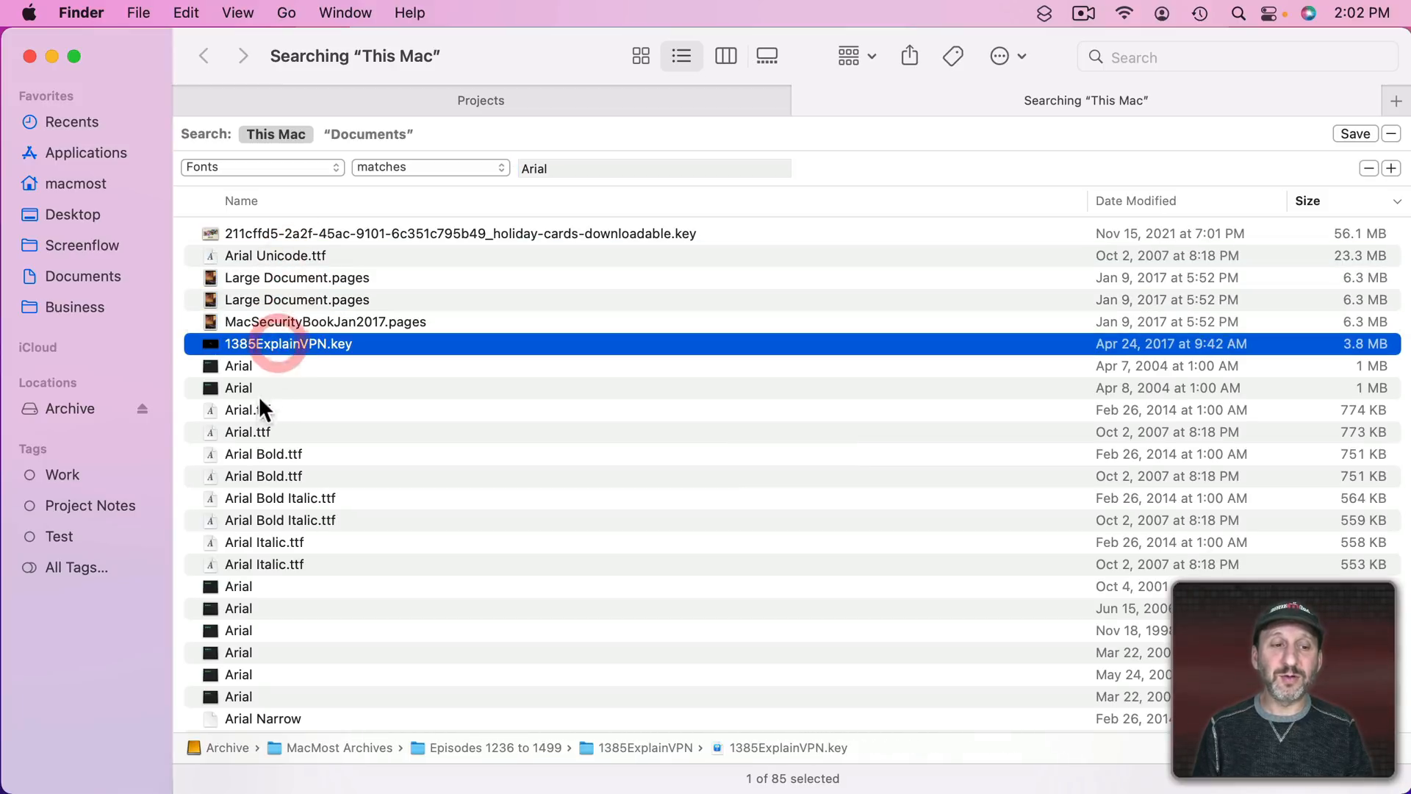
{"action": "left_click", "coordinate": [247, 409]}
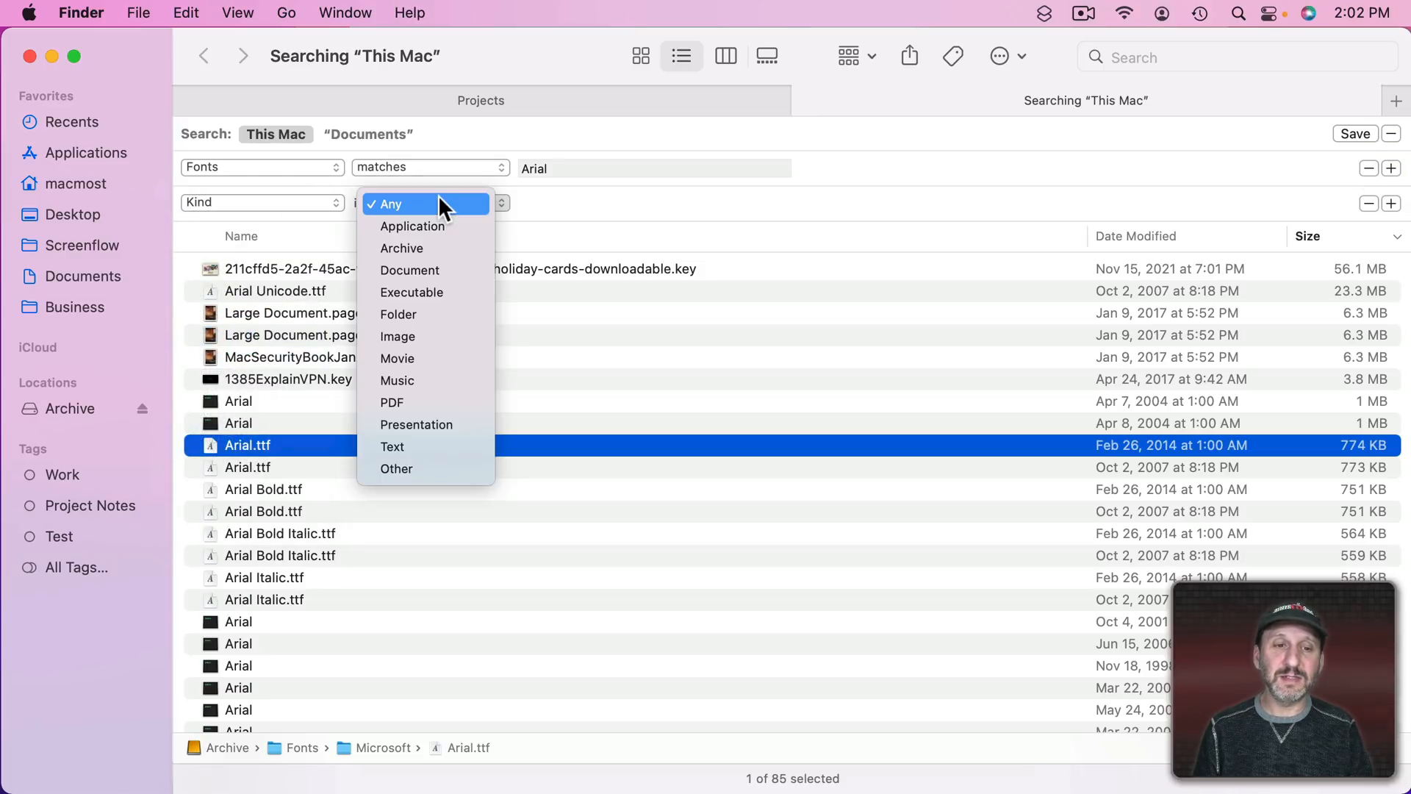
{"action": "left_click", "coordinate": [409, 270]}
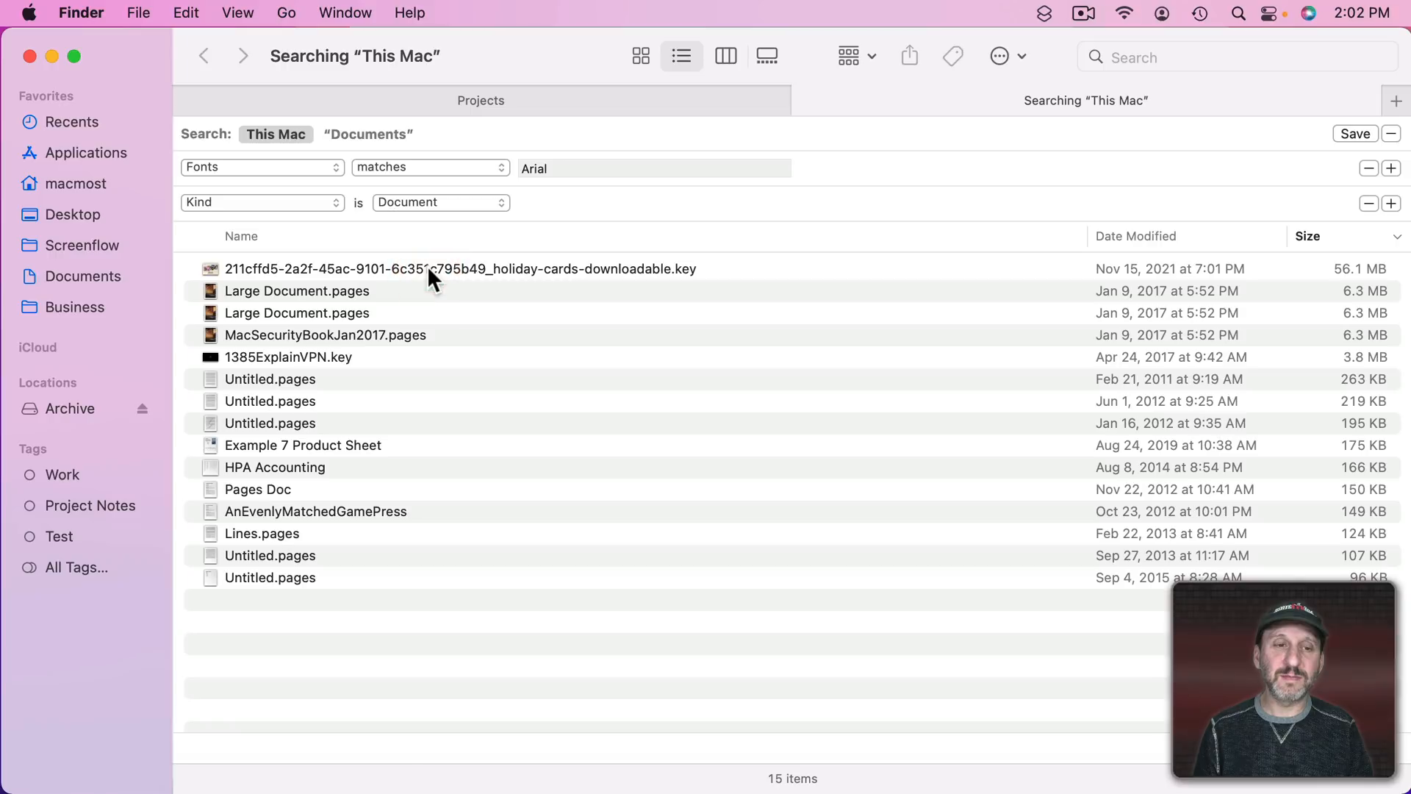
{"action": "mouse_move", "coordinate": [303, 521]}
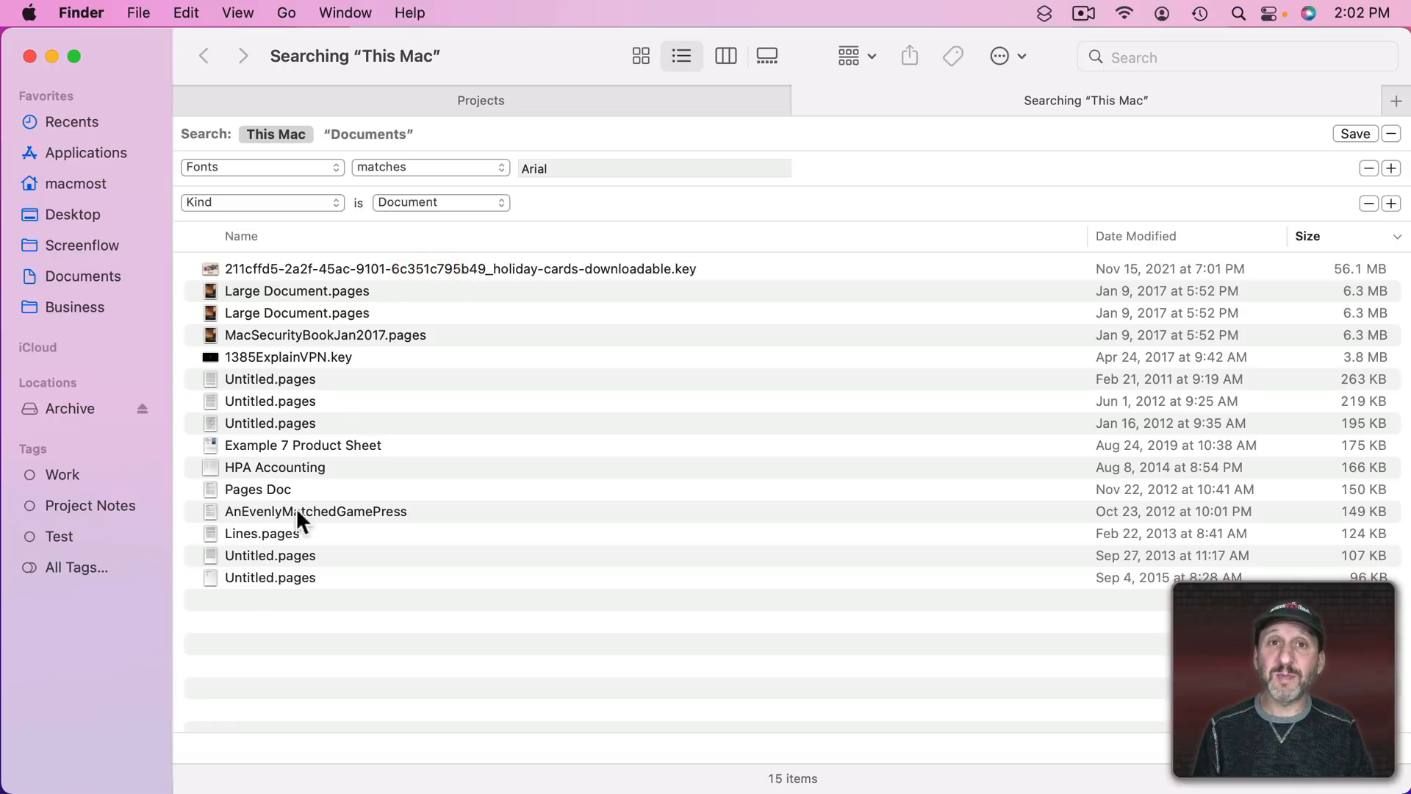
{"action": "left_click", "coordinate": [572, 167]}
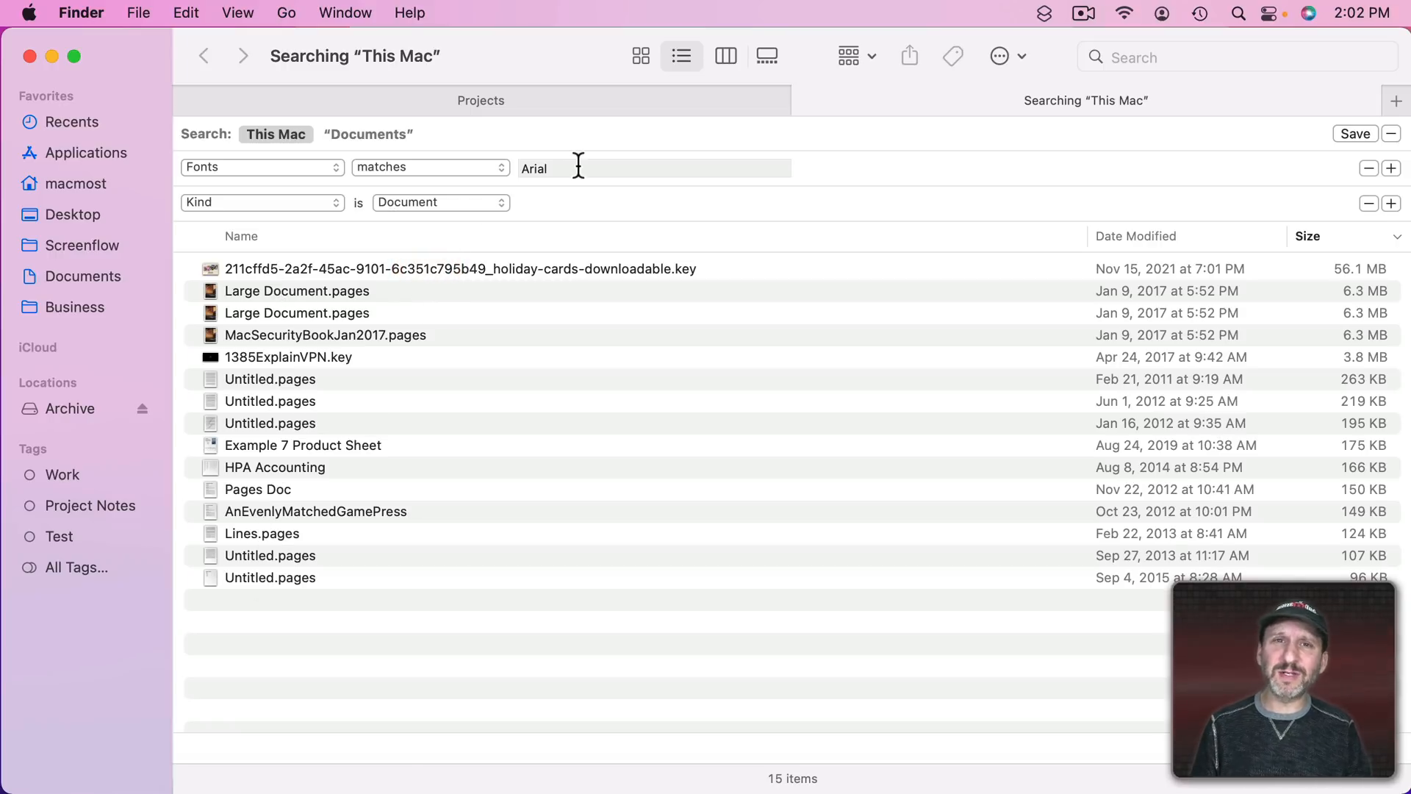
{"action": "mouse_move", "coordinate": [351, 284]}
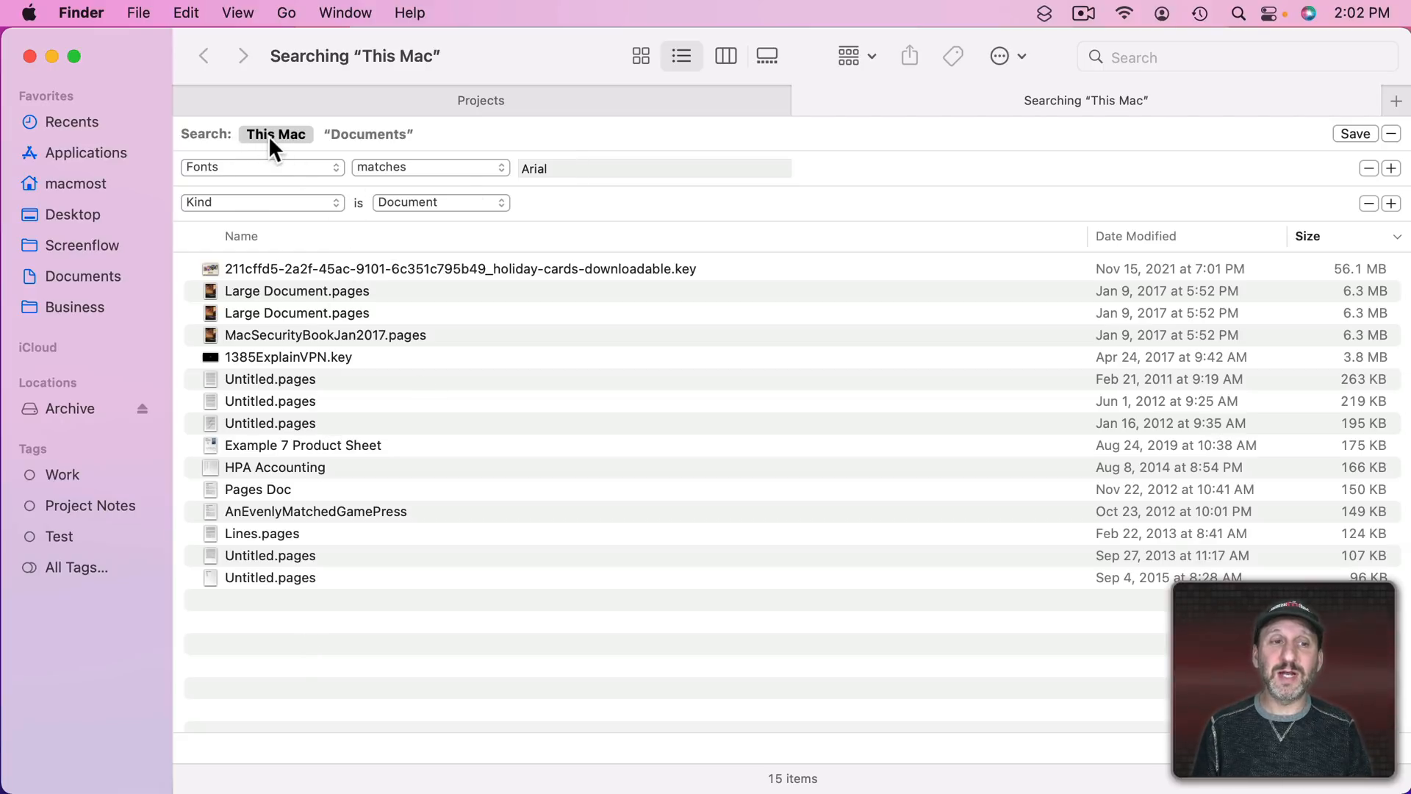
{"action": "left_click", "coordinate": [367, 133]}
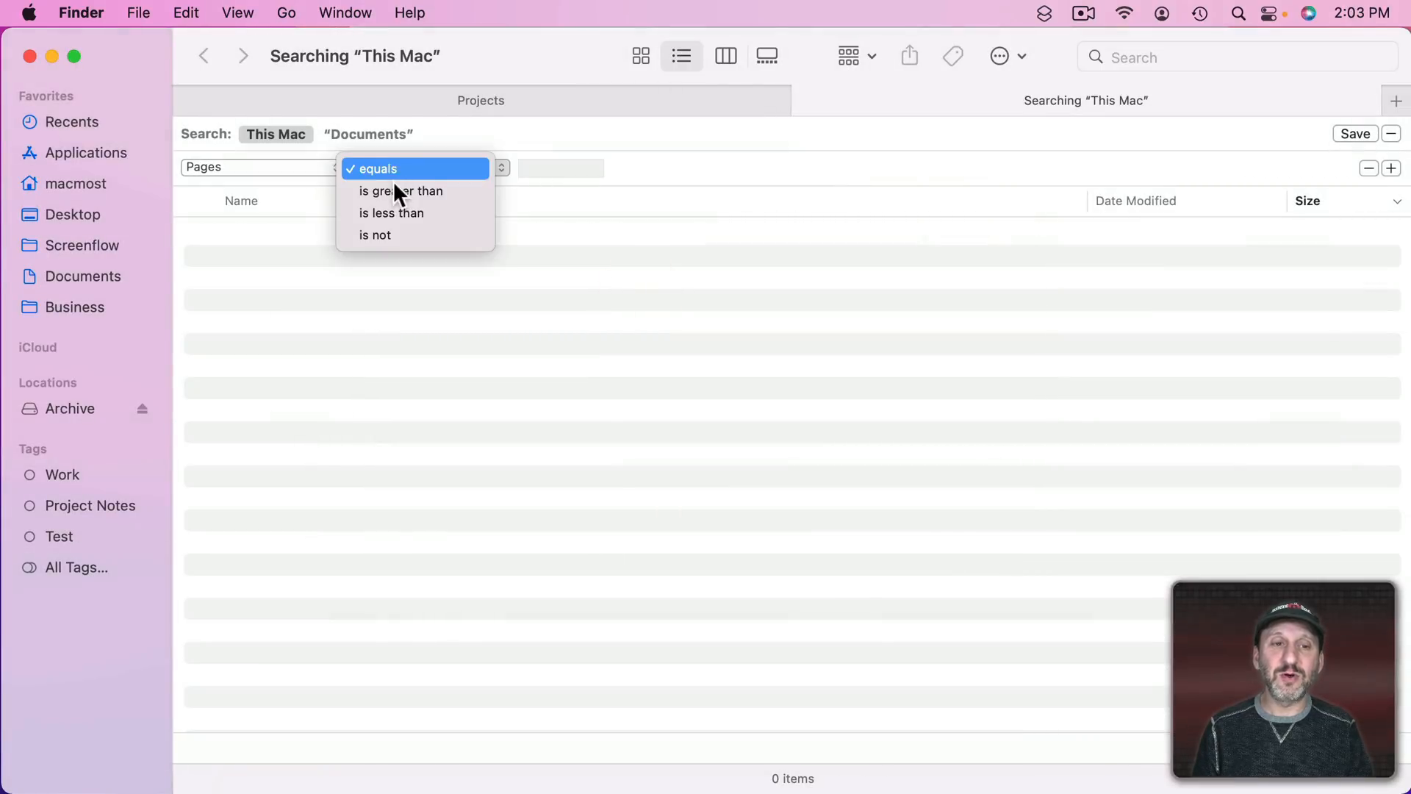
- Set the Pages rule to is greater than 100, then 500, listing long PDFs
{"action": "left_click", "coordinate": [400, 191]}
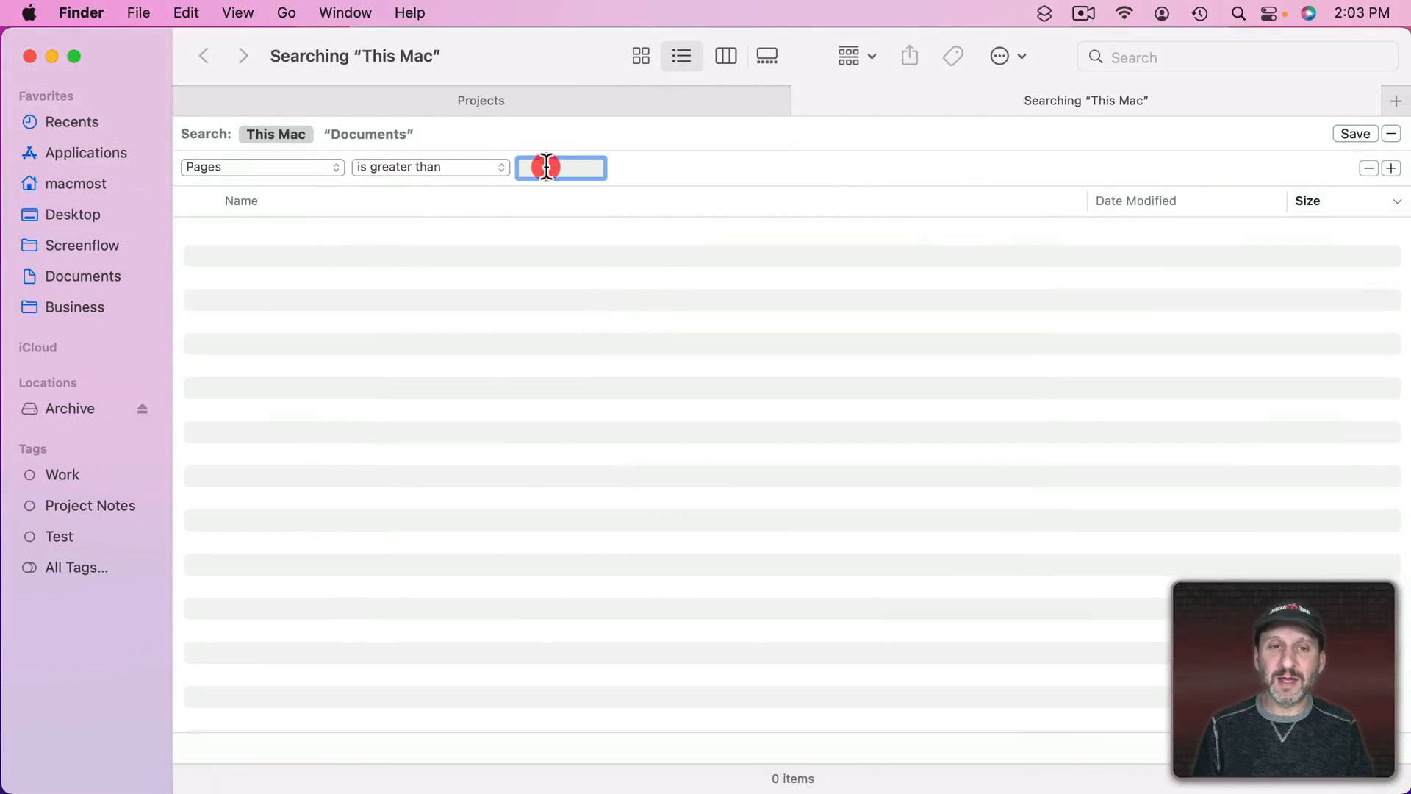
{"action": "type", "text": "100"}
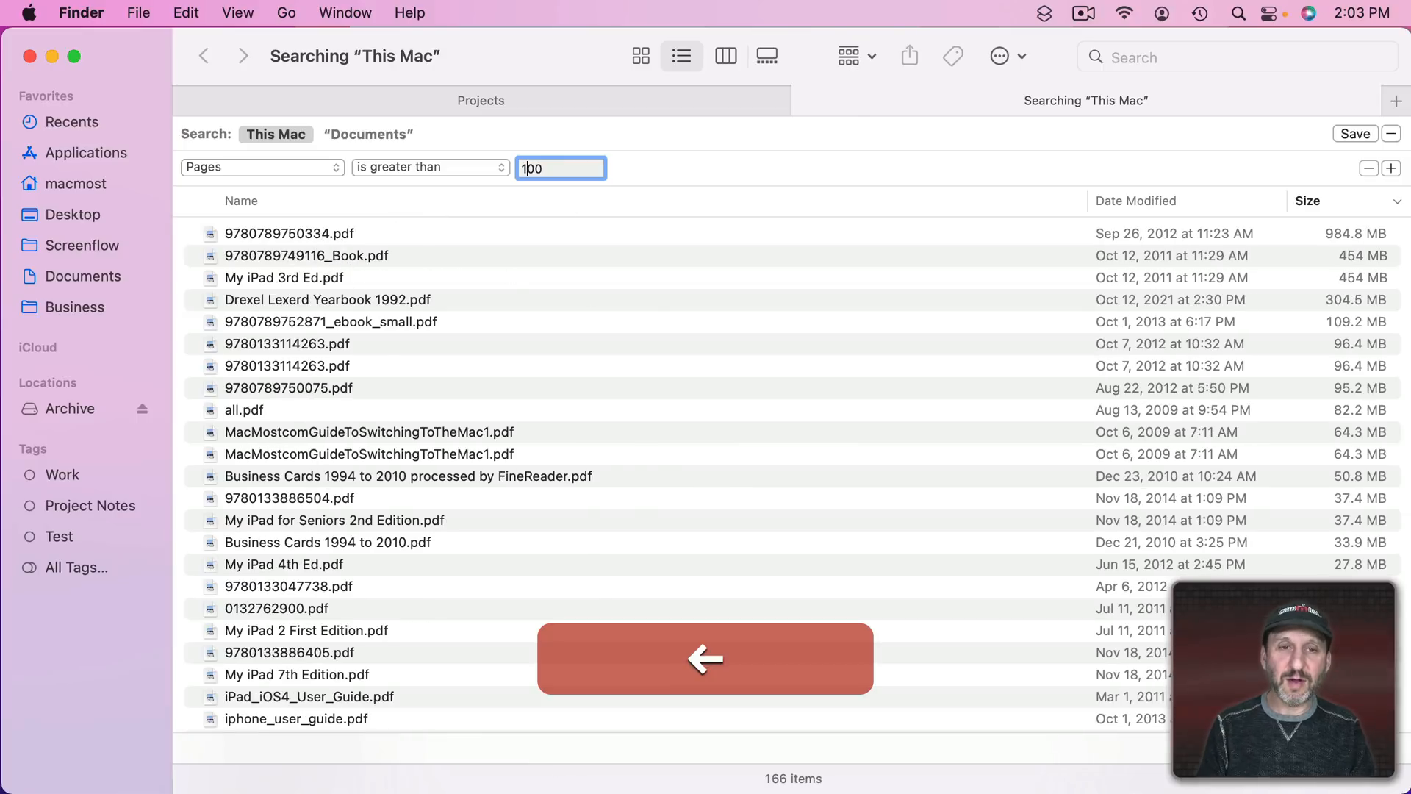
{"action": "type", "text": "500"}
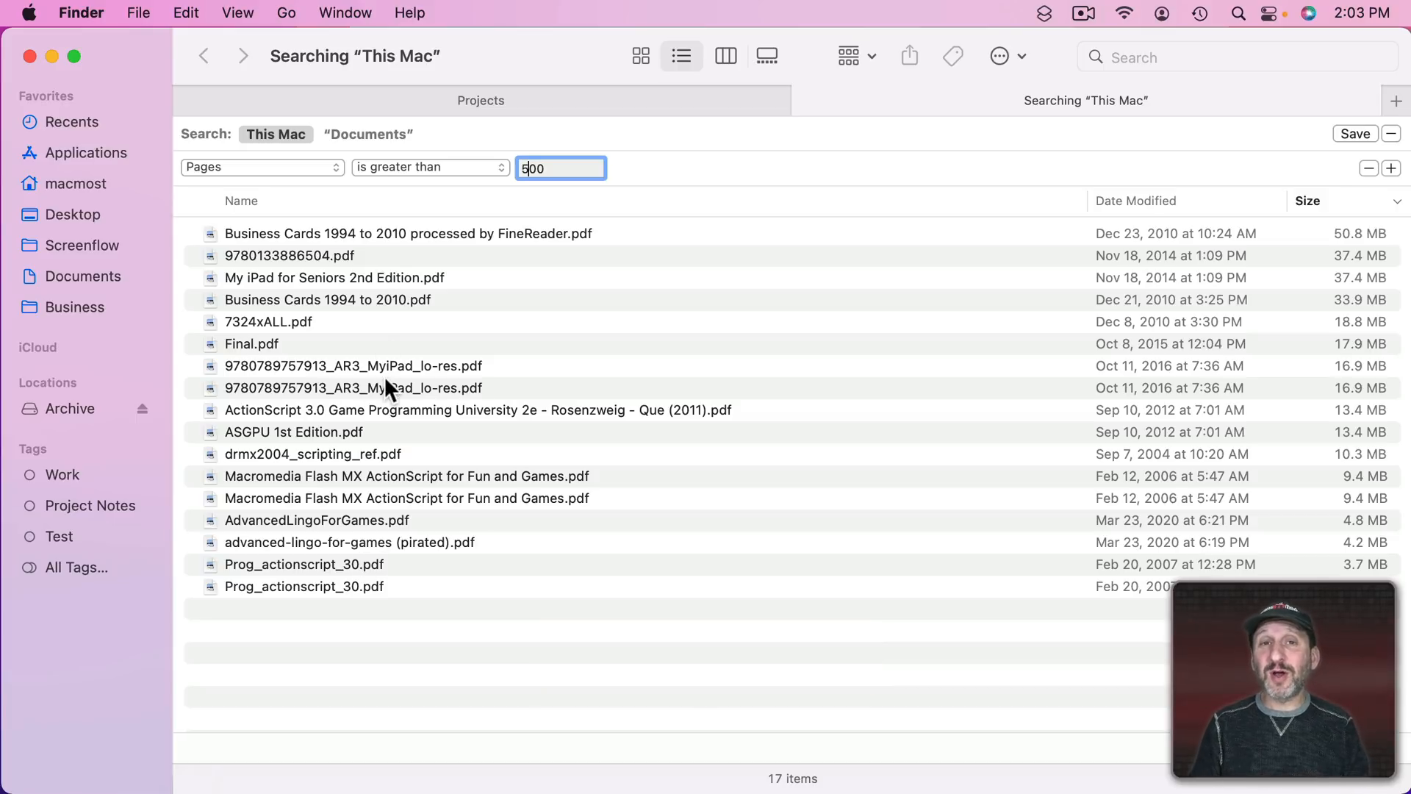
{"action": "mouse_move", "coordinate": [315, 372]}
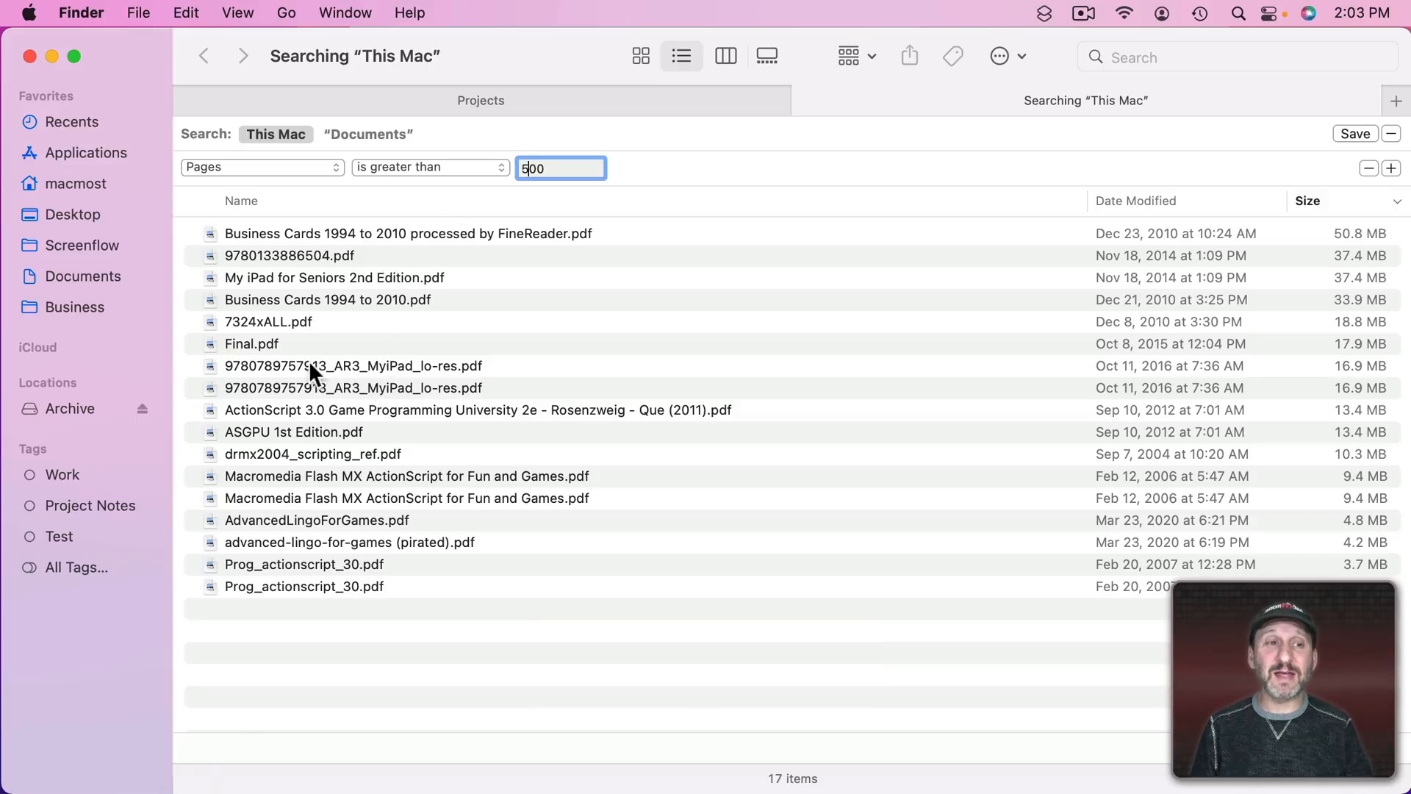
{"action": "mouse_move", "coordinate": [341, 213]}
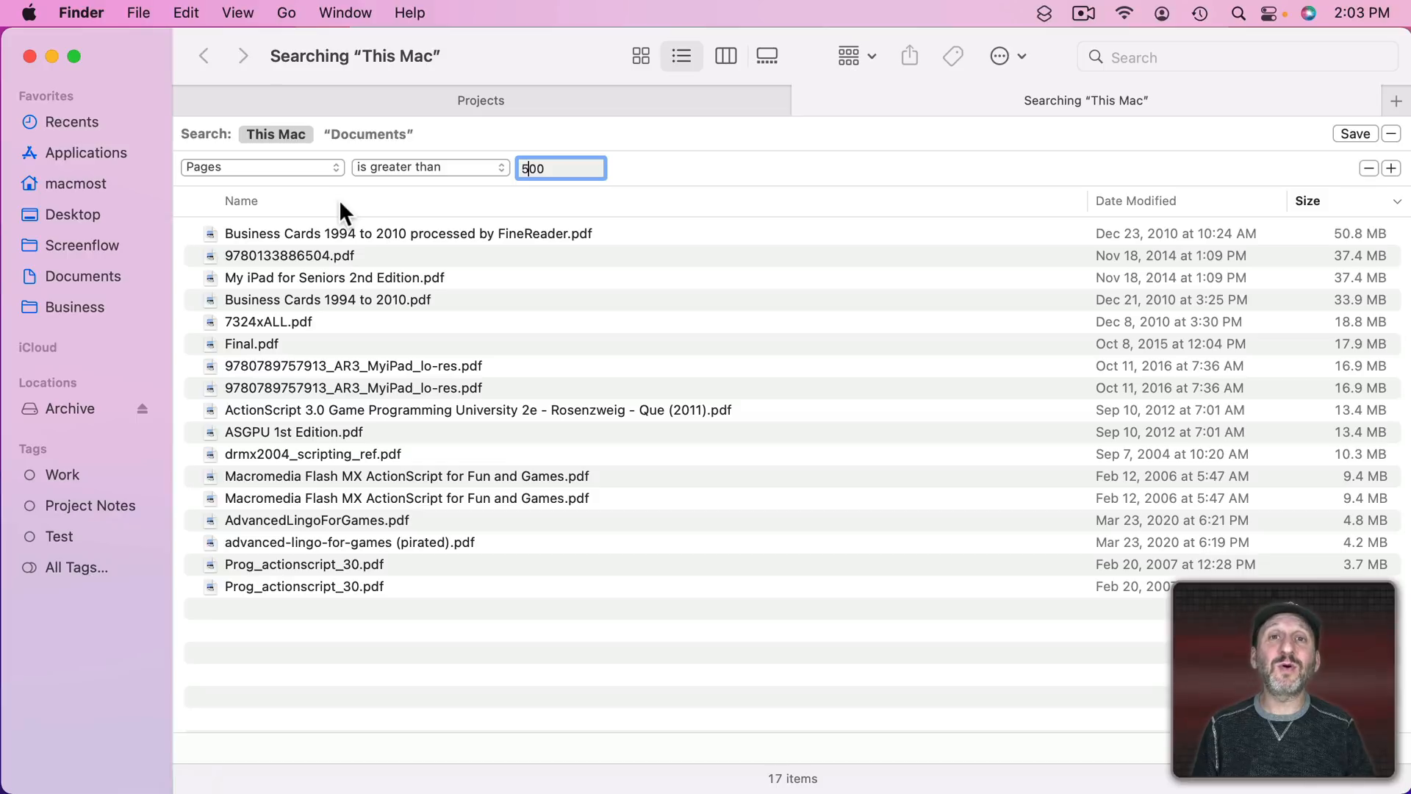
{"action": "mouse_move", "coordinate": [442, 189]}
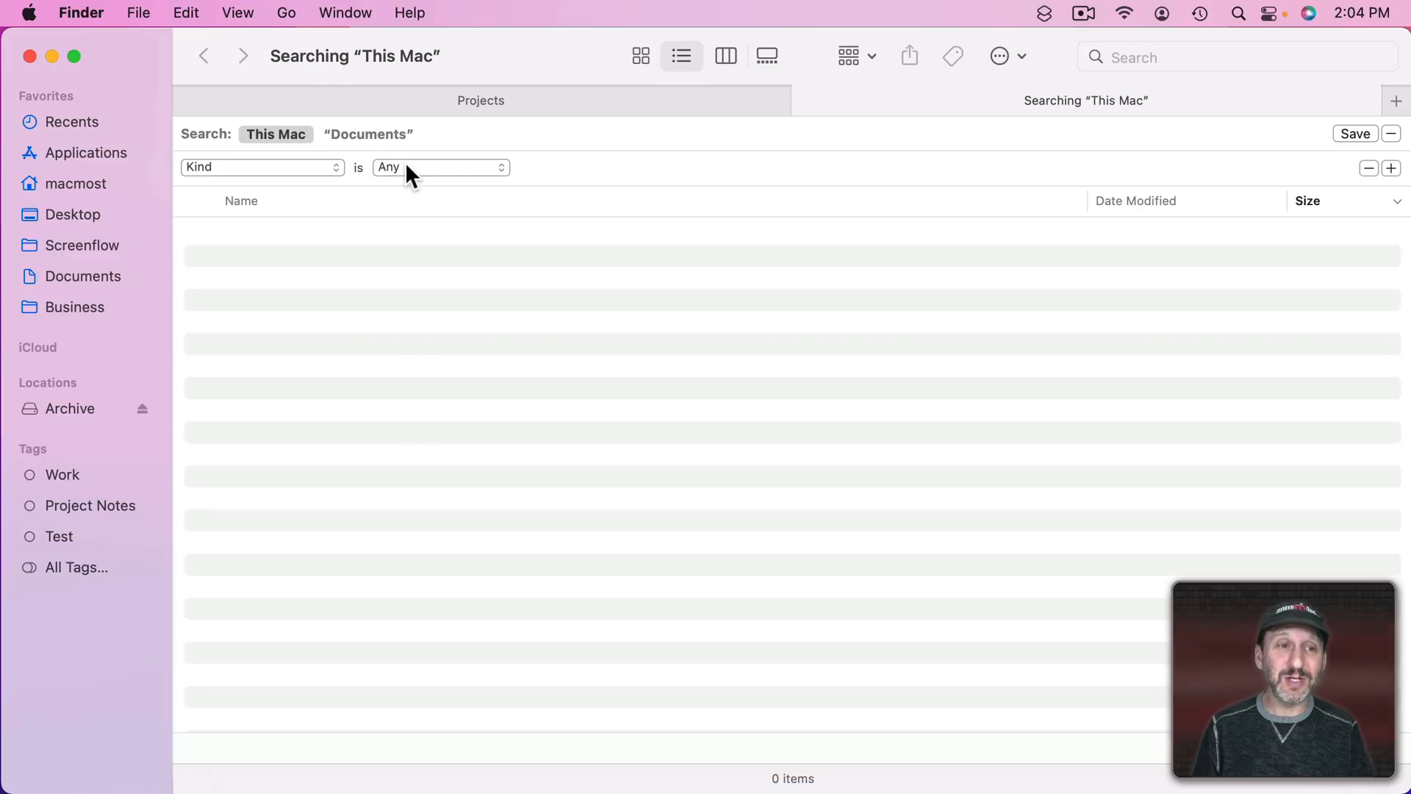
- Set Kind to Application, go to Applications and start a search scoped to it
{"action": "left_click", "coordinate": [439, 166]}
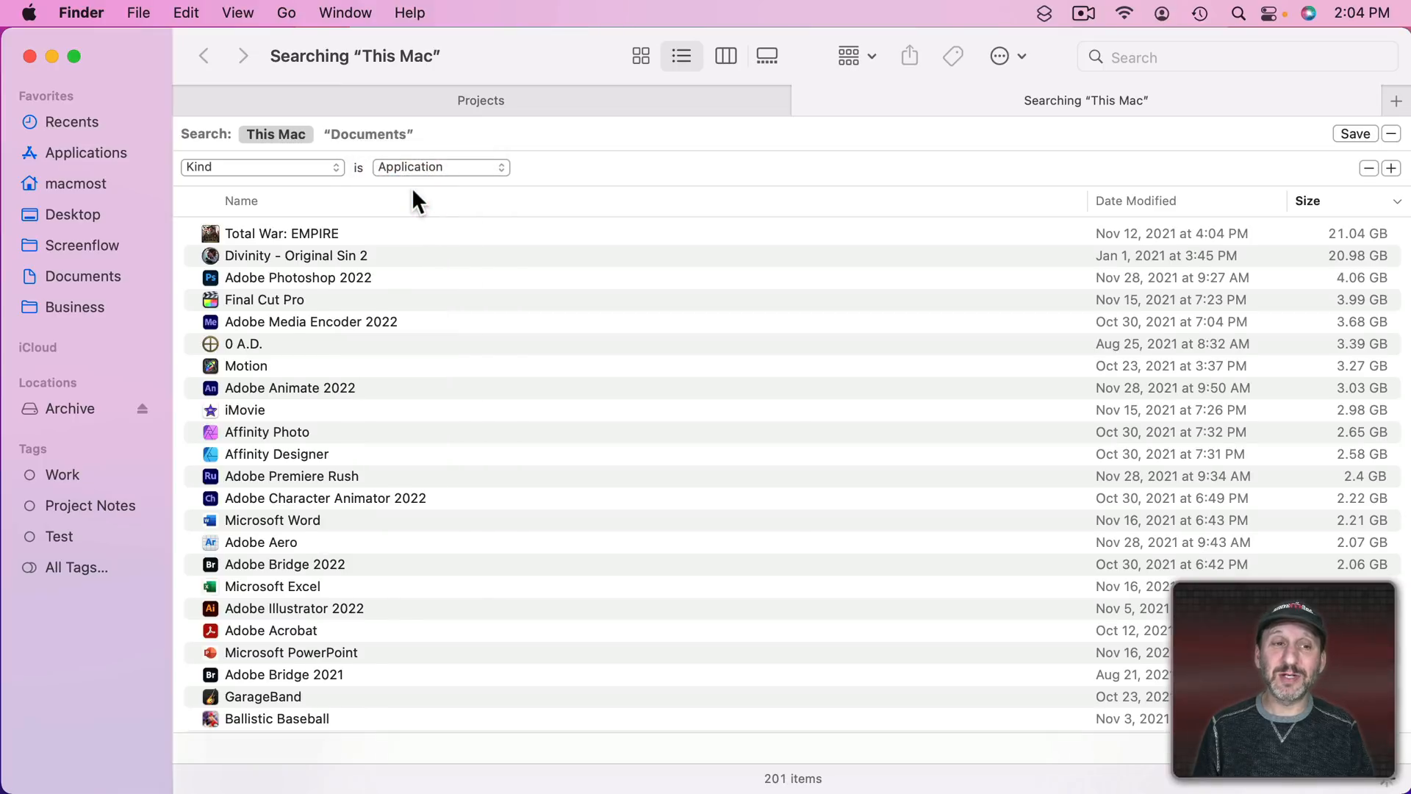
{"action": "scroll", "scroll_direction": "down", "scroll_amount": 3}
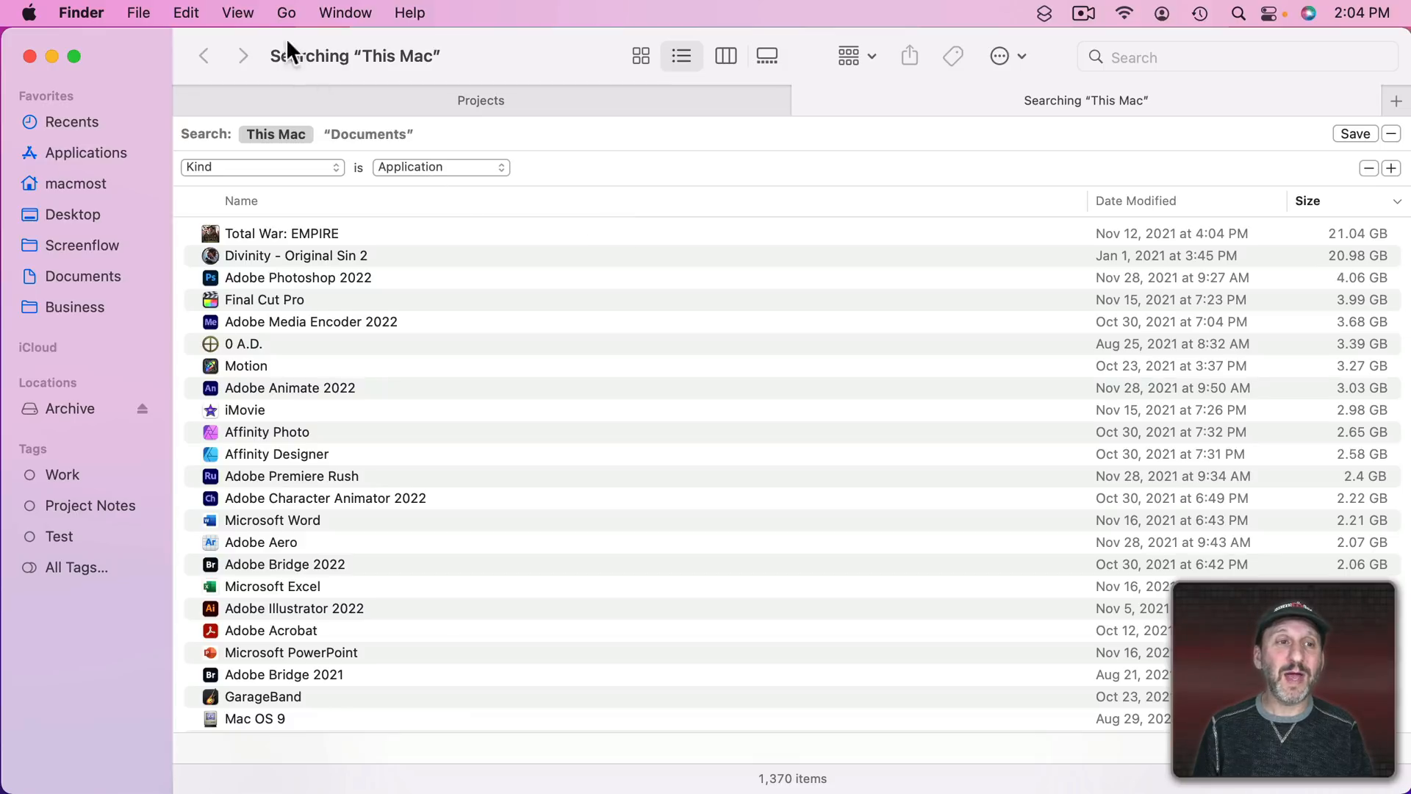
{"action": "left_click", "coordinate": [285, 12]}
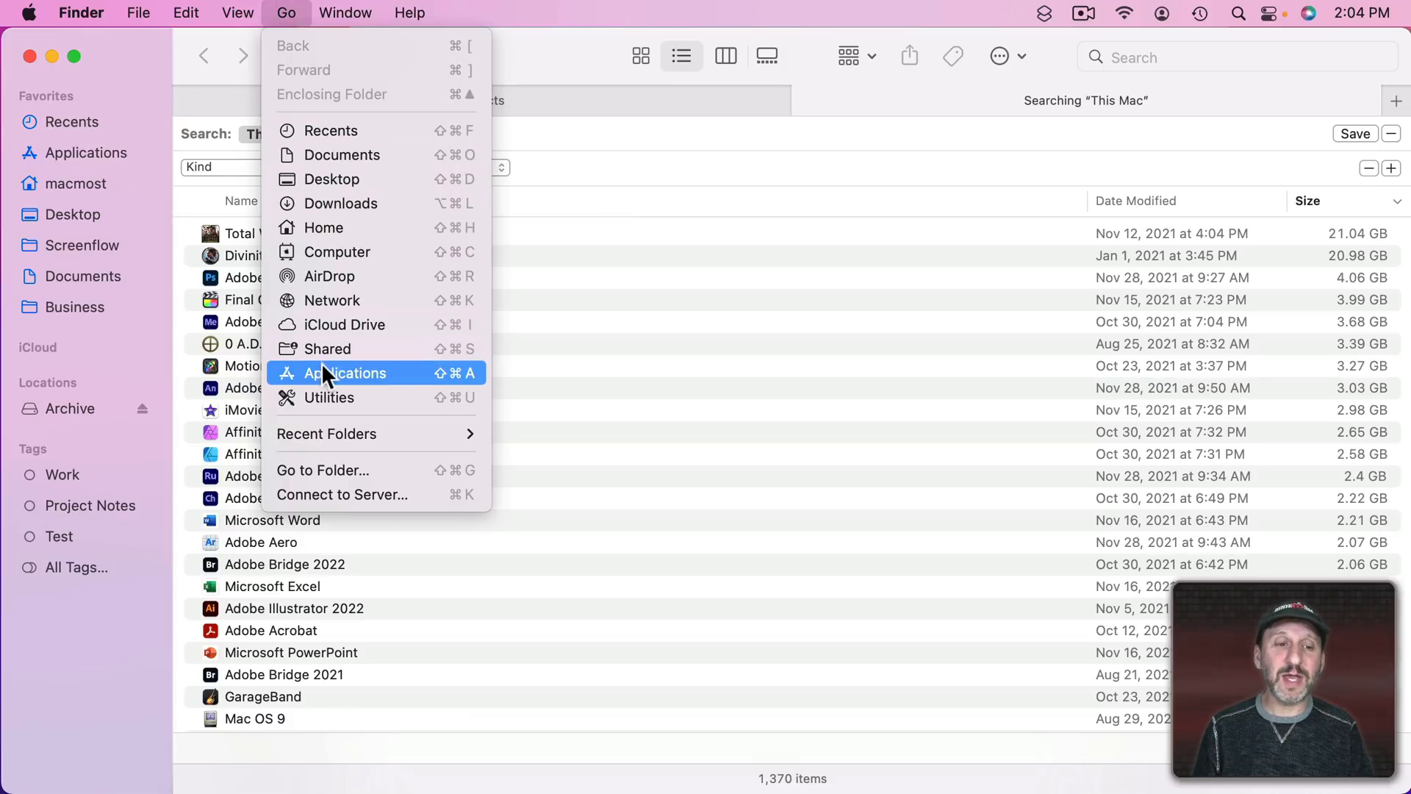
{"action": "left_click", "coordinate": [354, 373]}
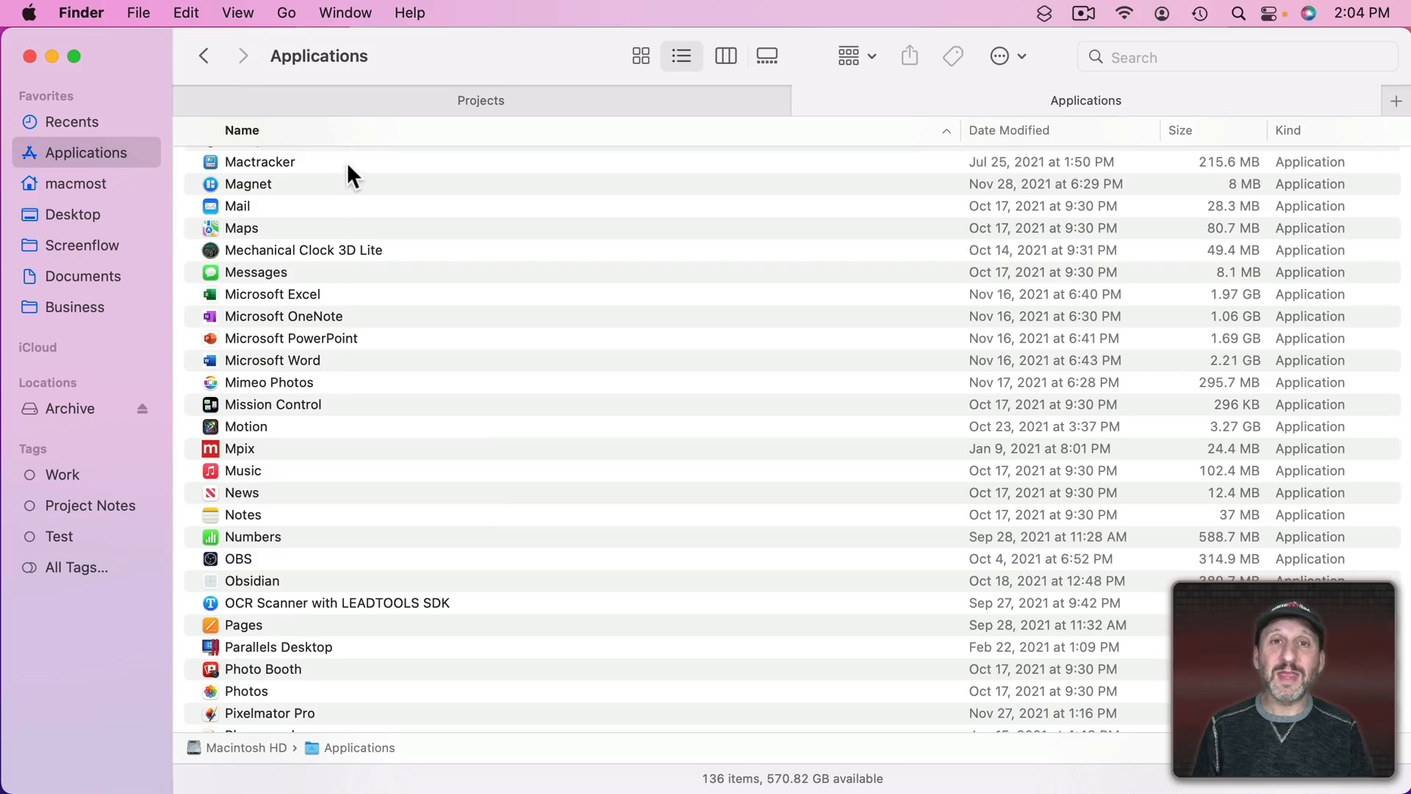
{"action": "key", "text": "cmd+f"}
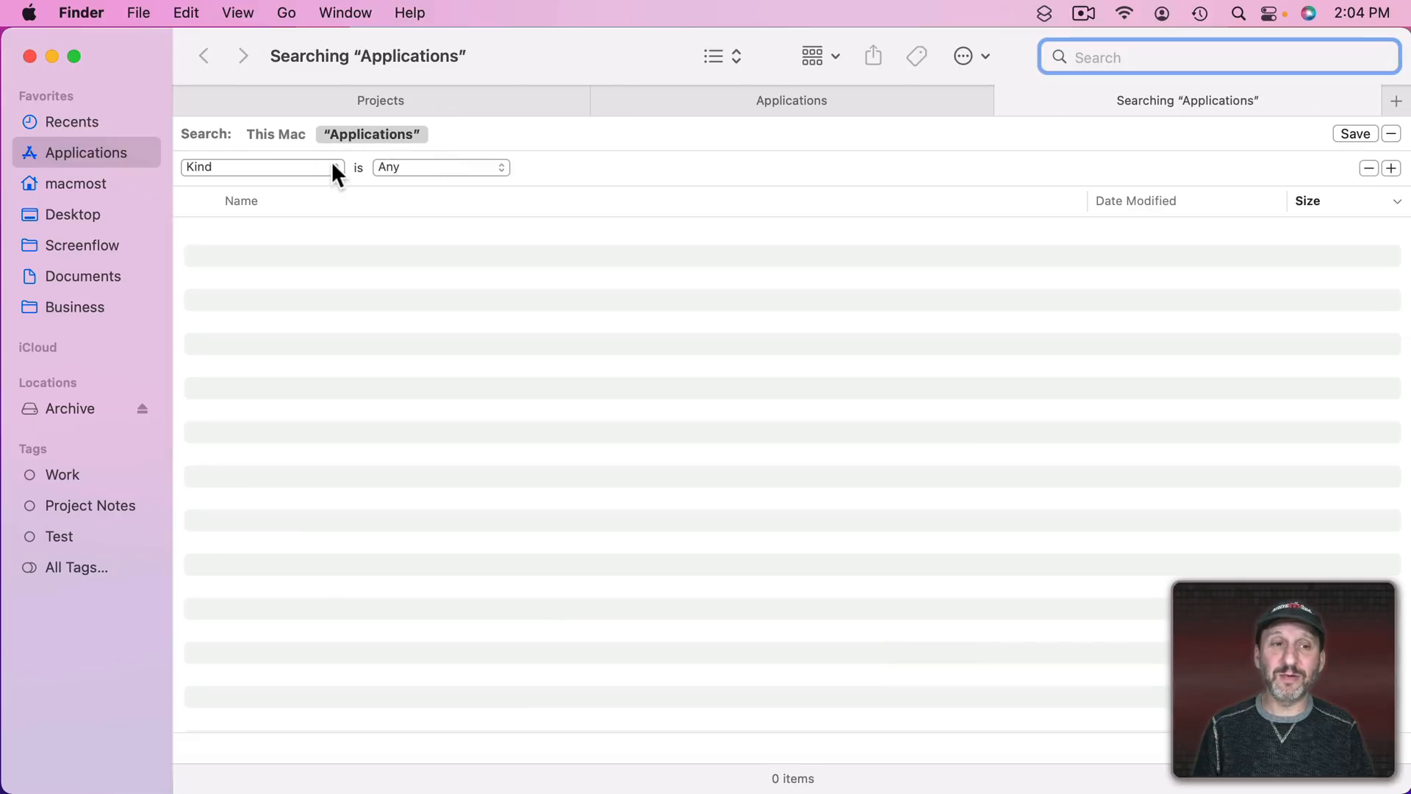
- Pair Kind is Application with a new App Store Category rule
{"action": "left_click", "coordinate": [441, 166]}
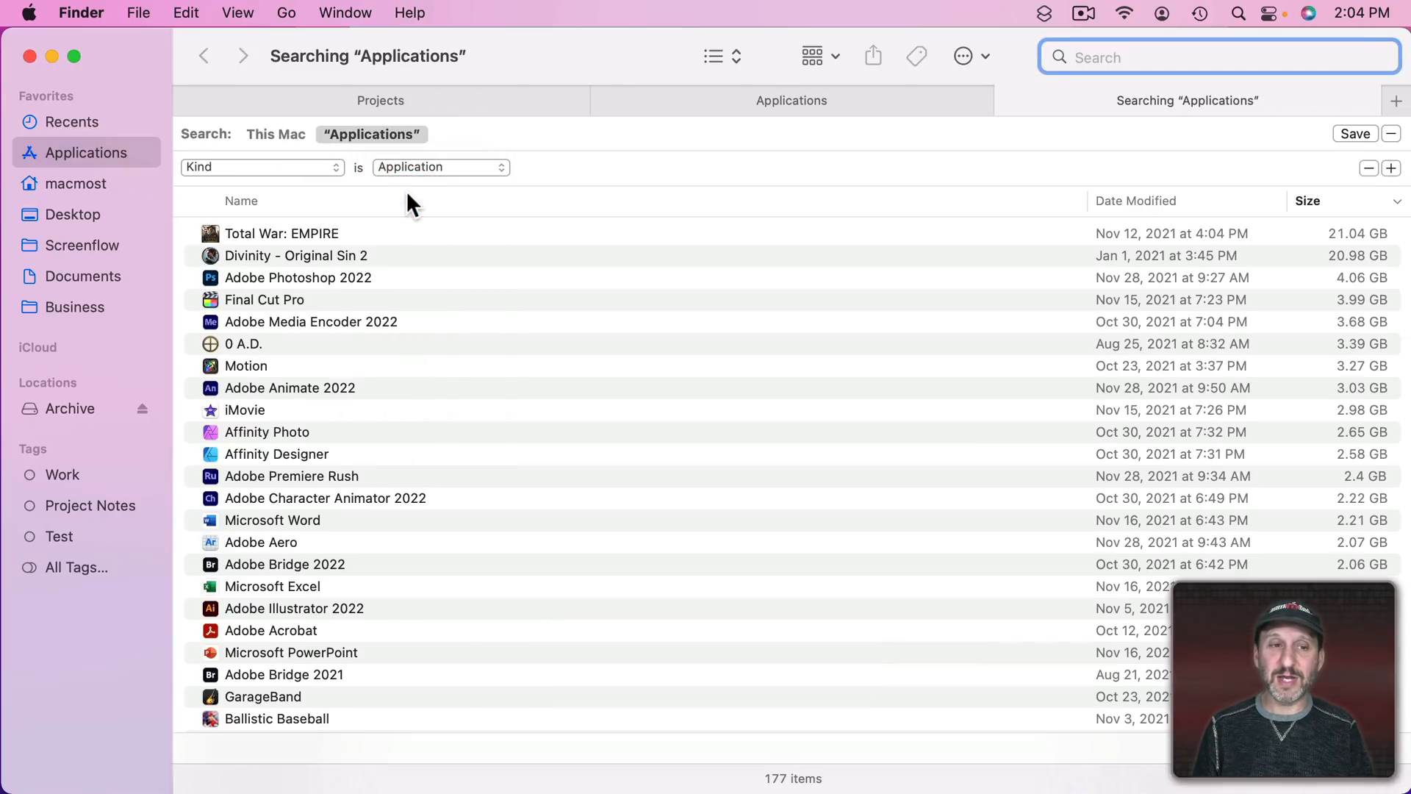
{"action": "mouse_move", "coordinate": [390, 175]}
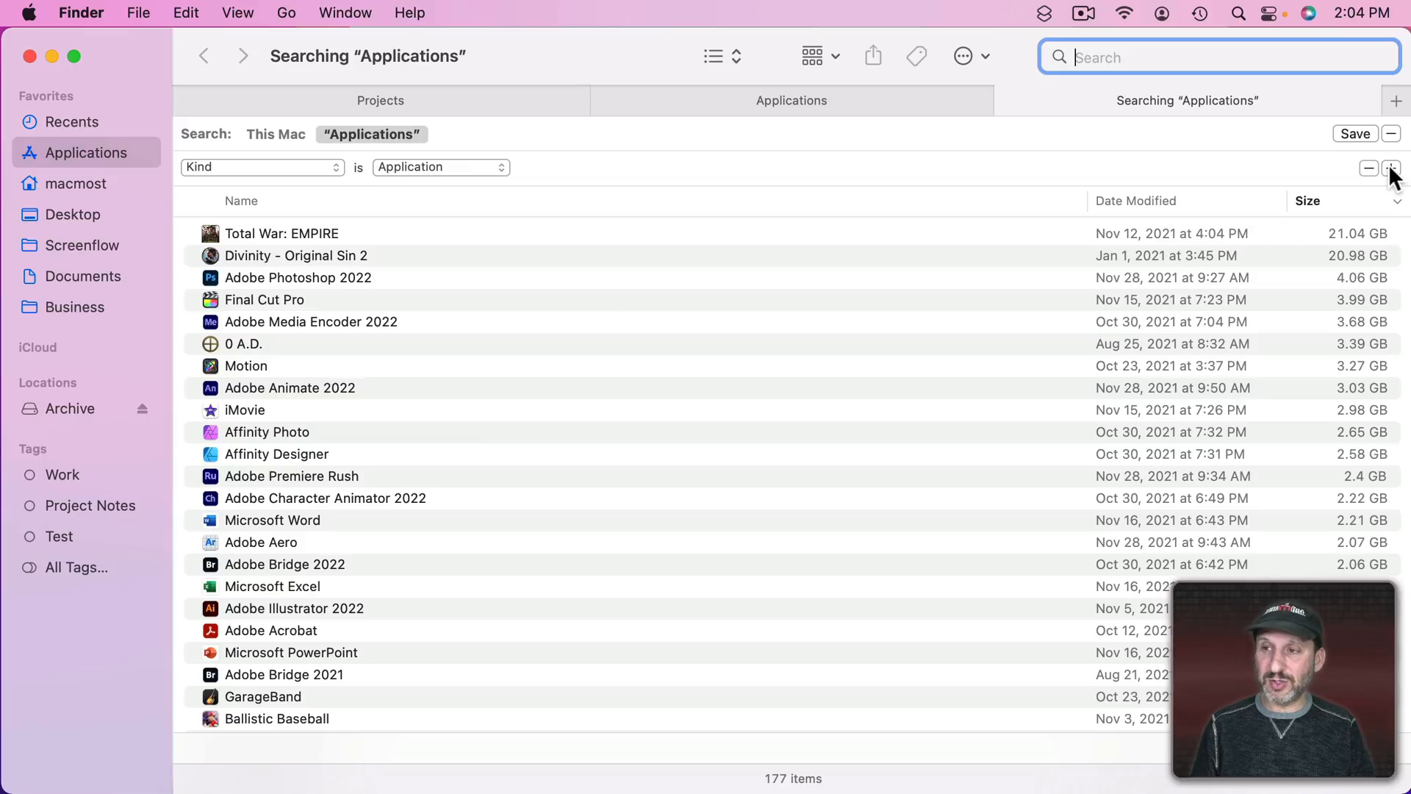
{"action": "left_click", "coordinate": [1393, 168]}
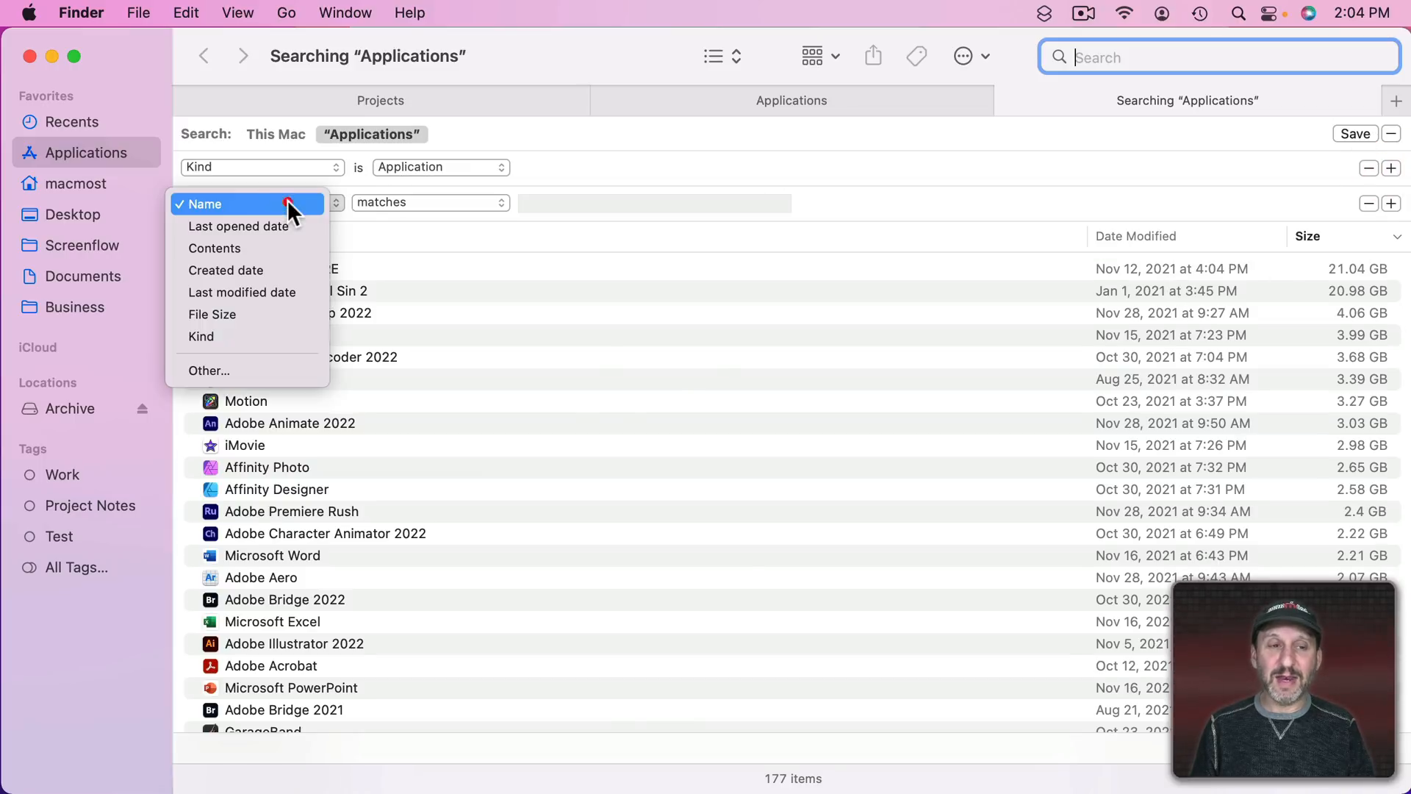
{"action": "left_click", "coordinate": [208, 370]}
{"action": "type", "text": "app"}
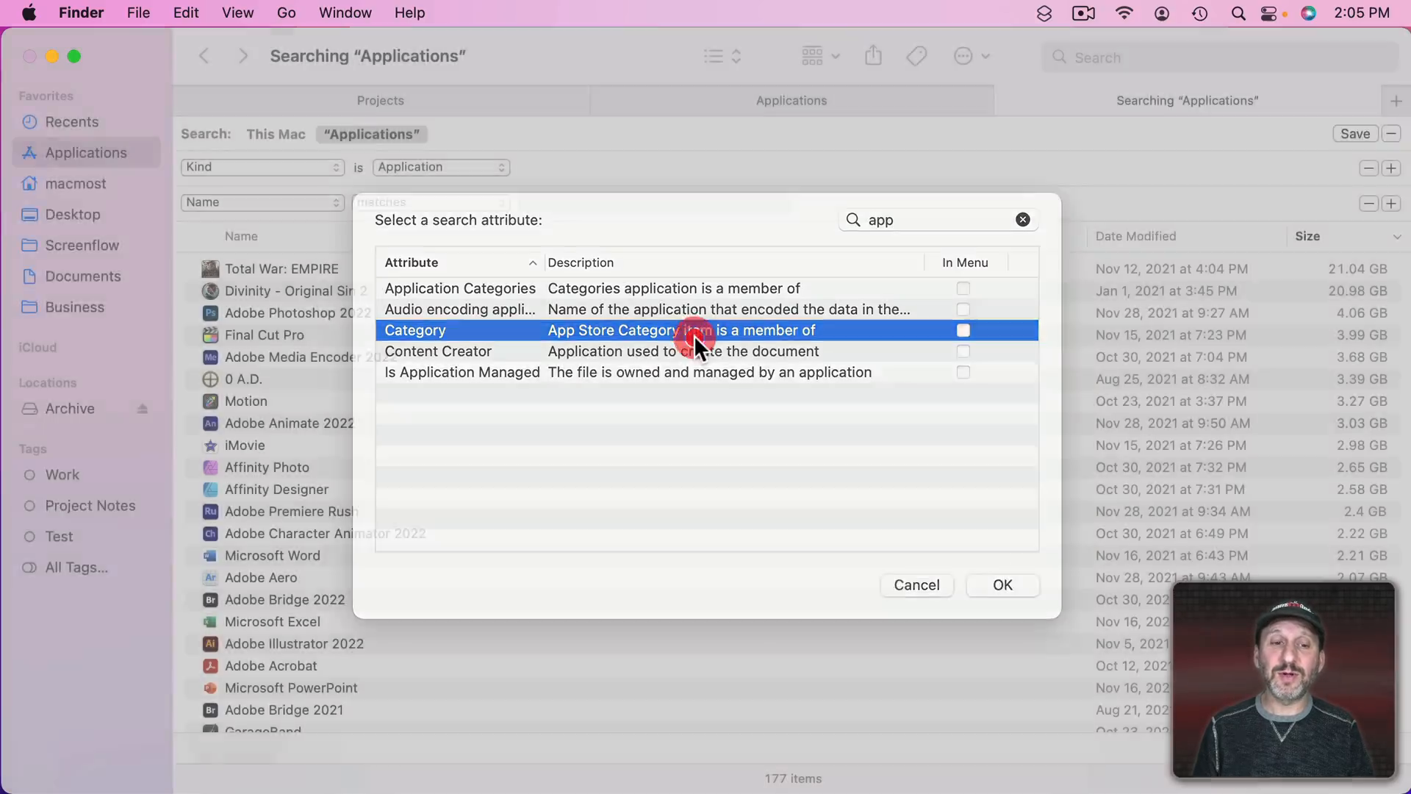
{"action": "left_click", "coordinate": [1002, 585]}
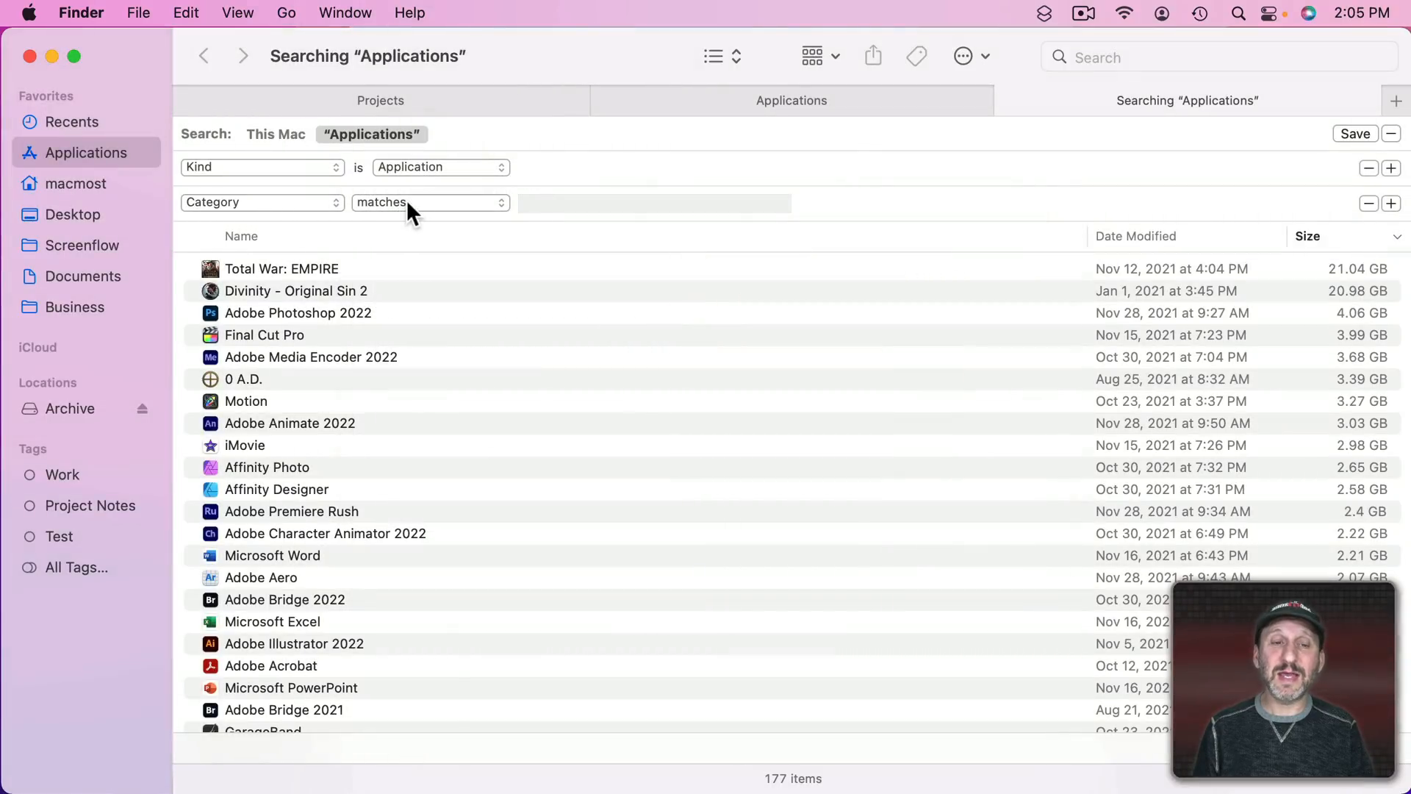
- Try category game, then productivity, then graphics, which lists 7 apps
{"action": "type", "text": "game"}
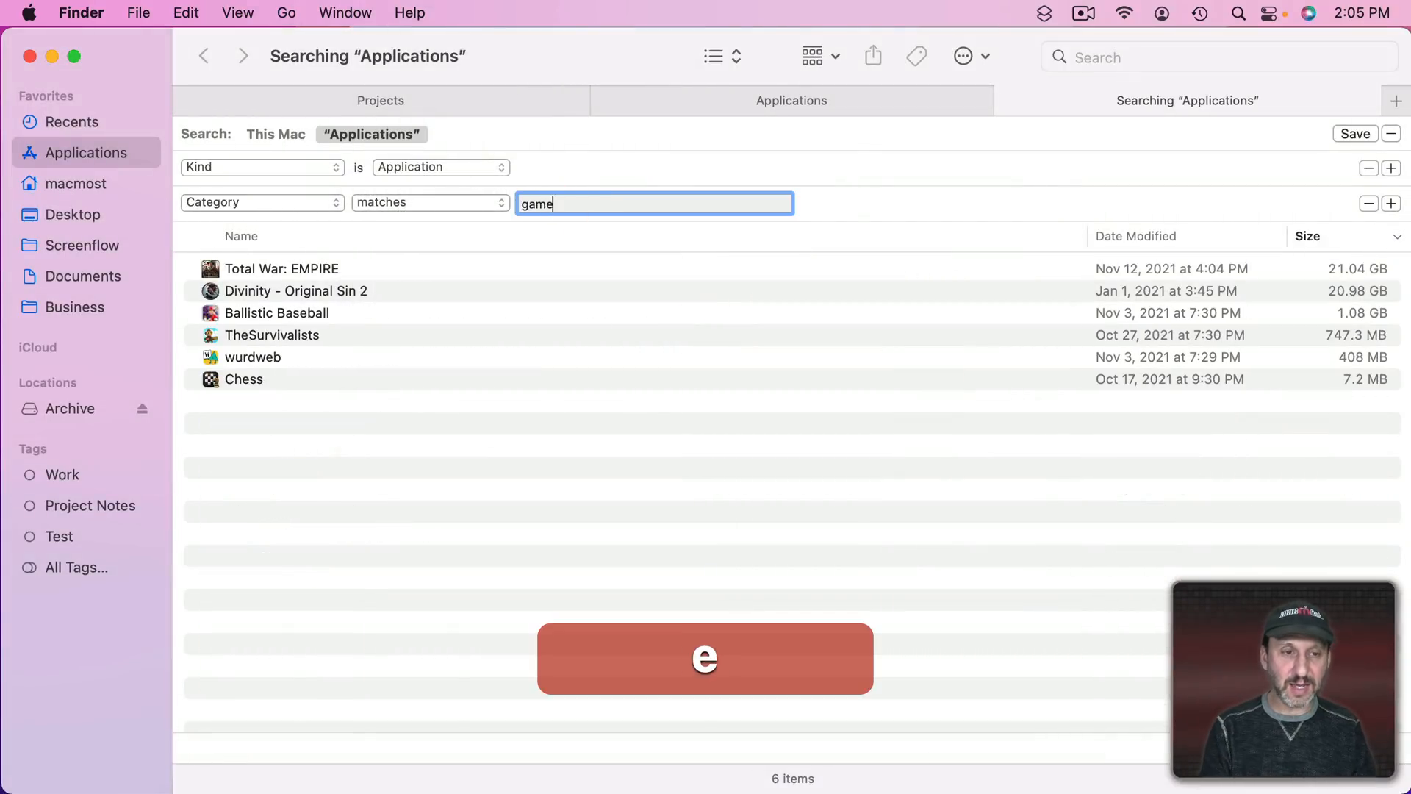
{"action": "type", "text": "prod"}
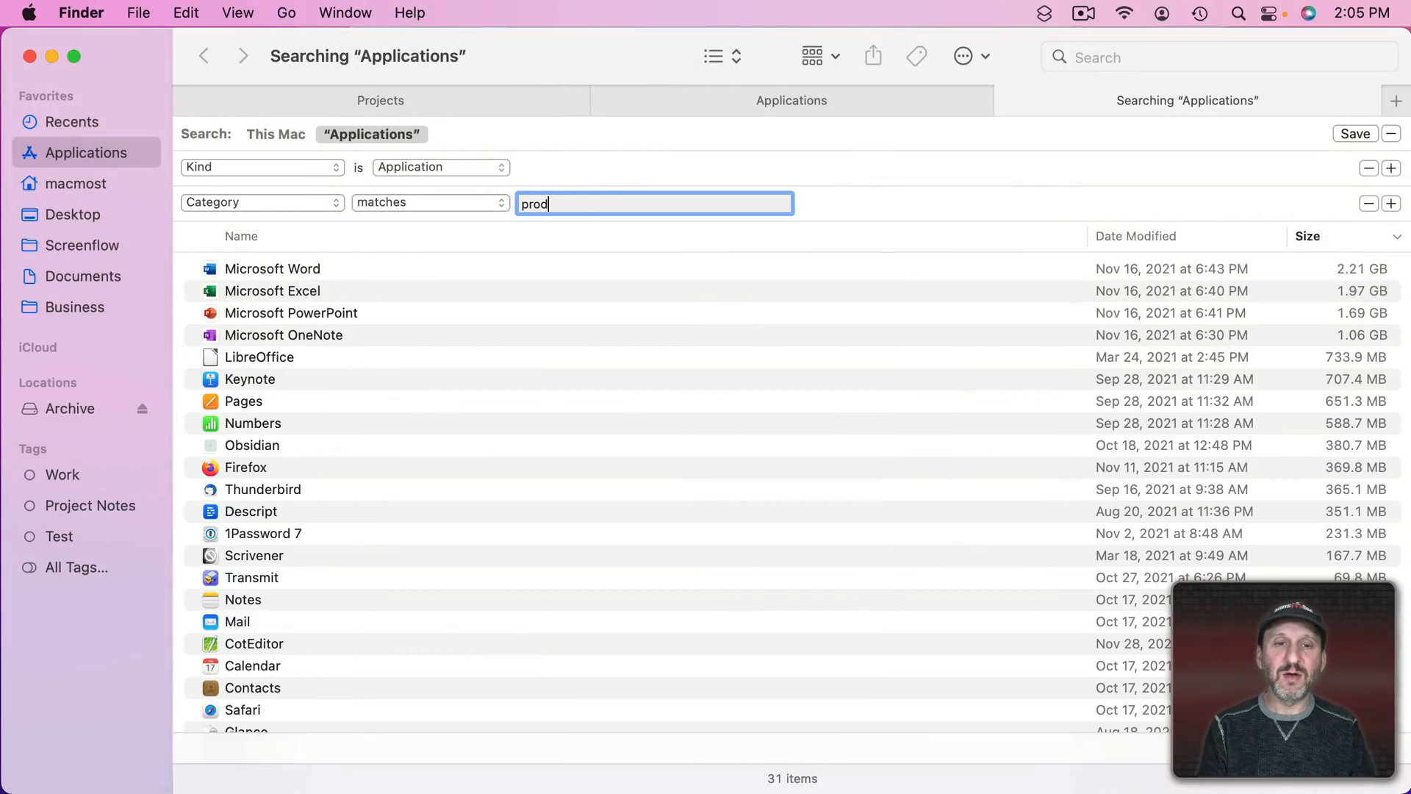
{"action": "type", "text": "graphics"}
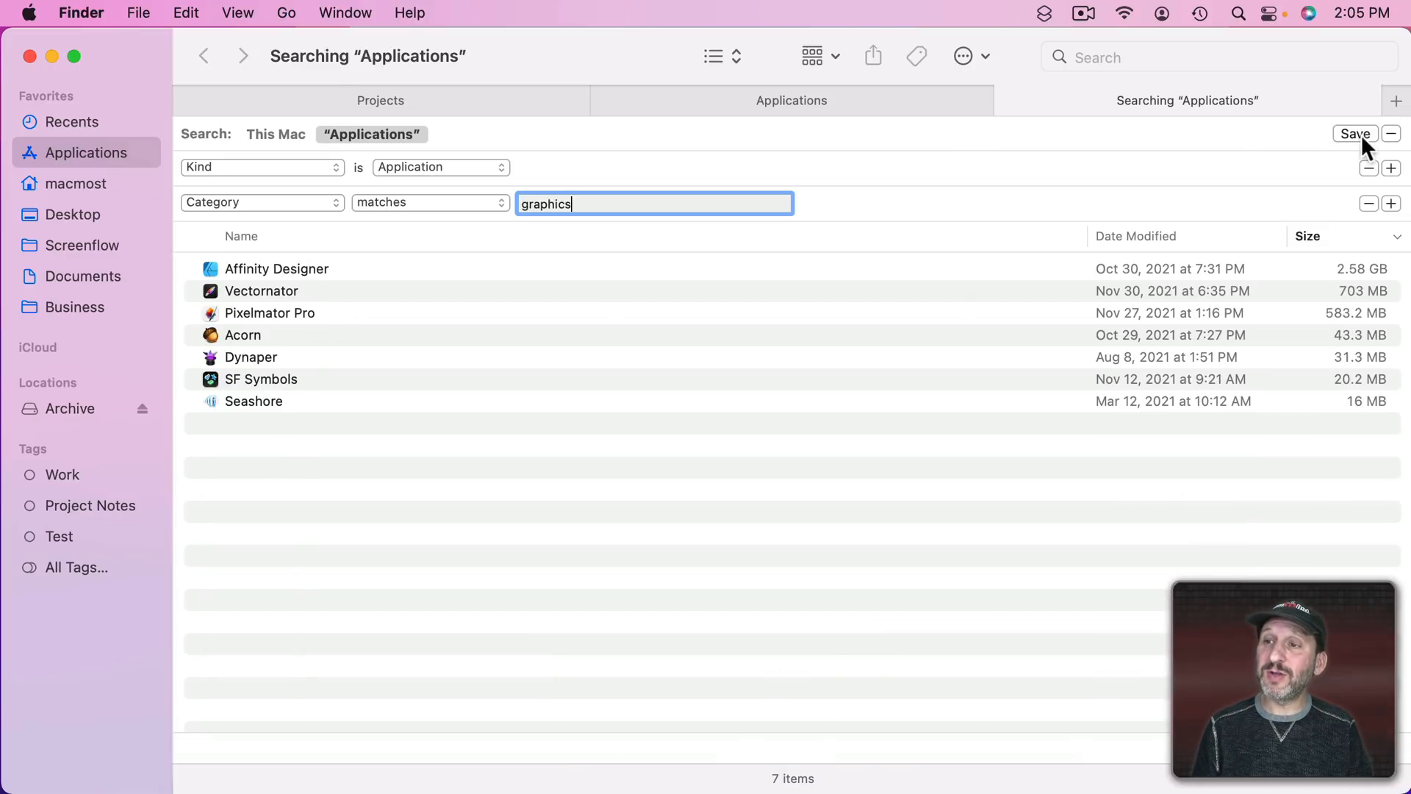
- Save the search as a Graphics Apps smart folder added to the sidebar
{"action": "left_click", "coordinate": [1356, 132]}
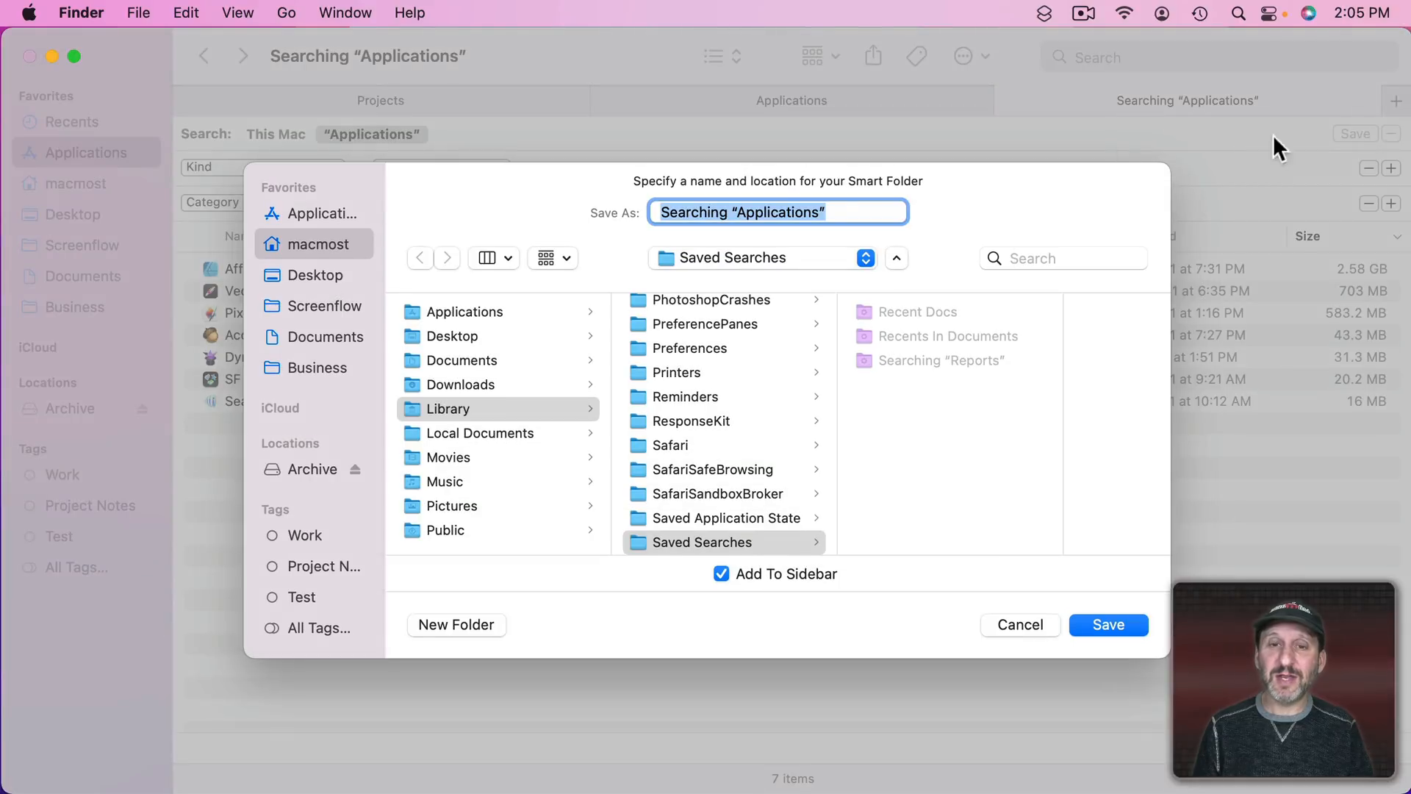
{"action": "mouse_move", "coordinate": [979, 526]}
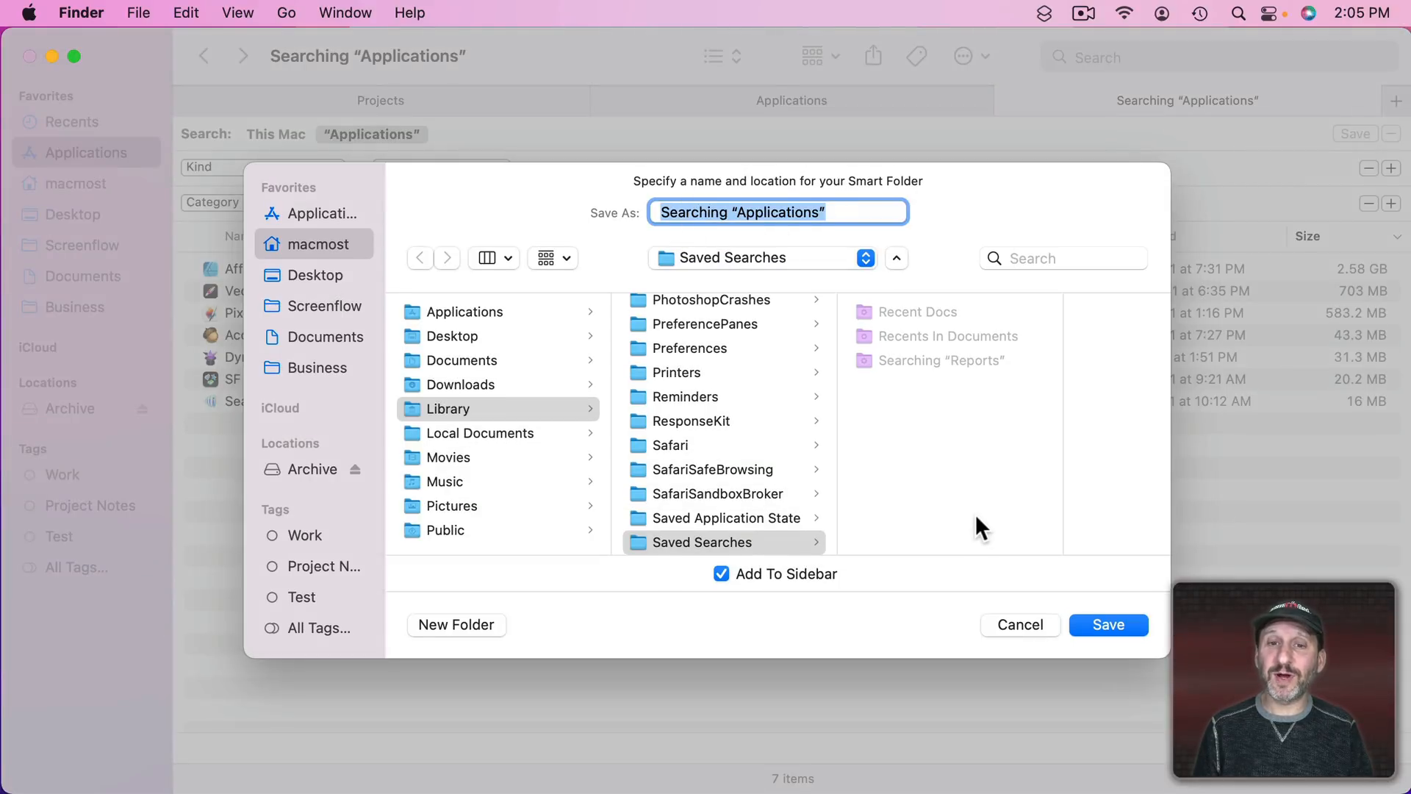
{"action": "type", "text": "Graphics App"}
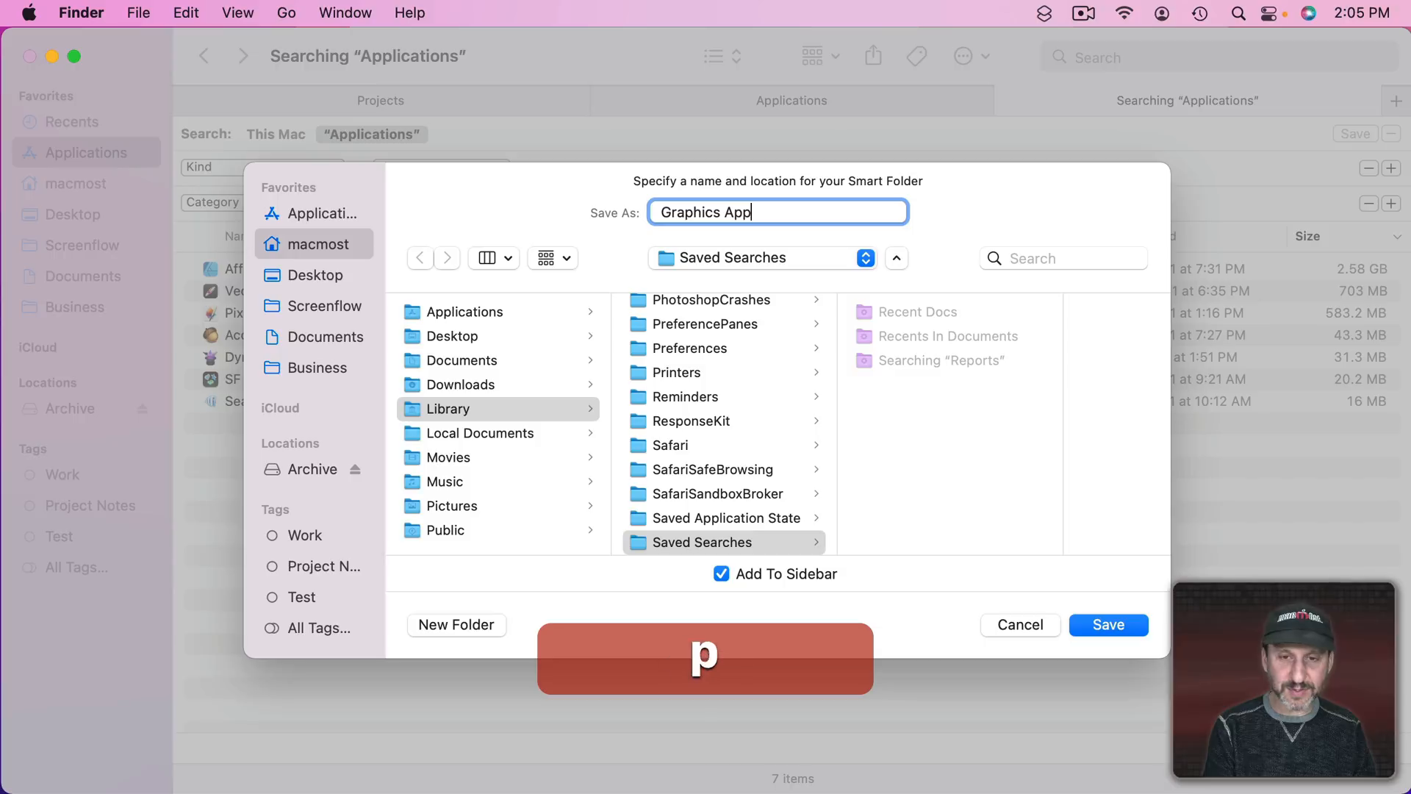
{"action": "type", "text": "s"}
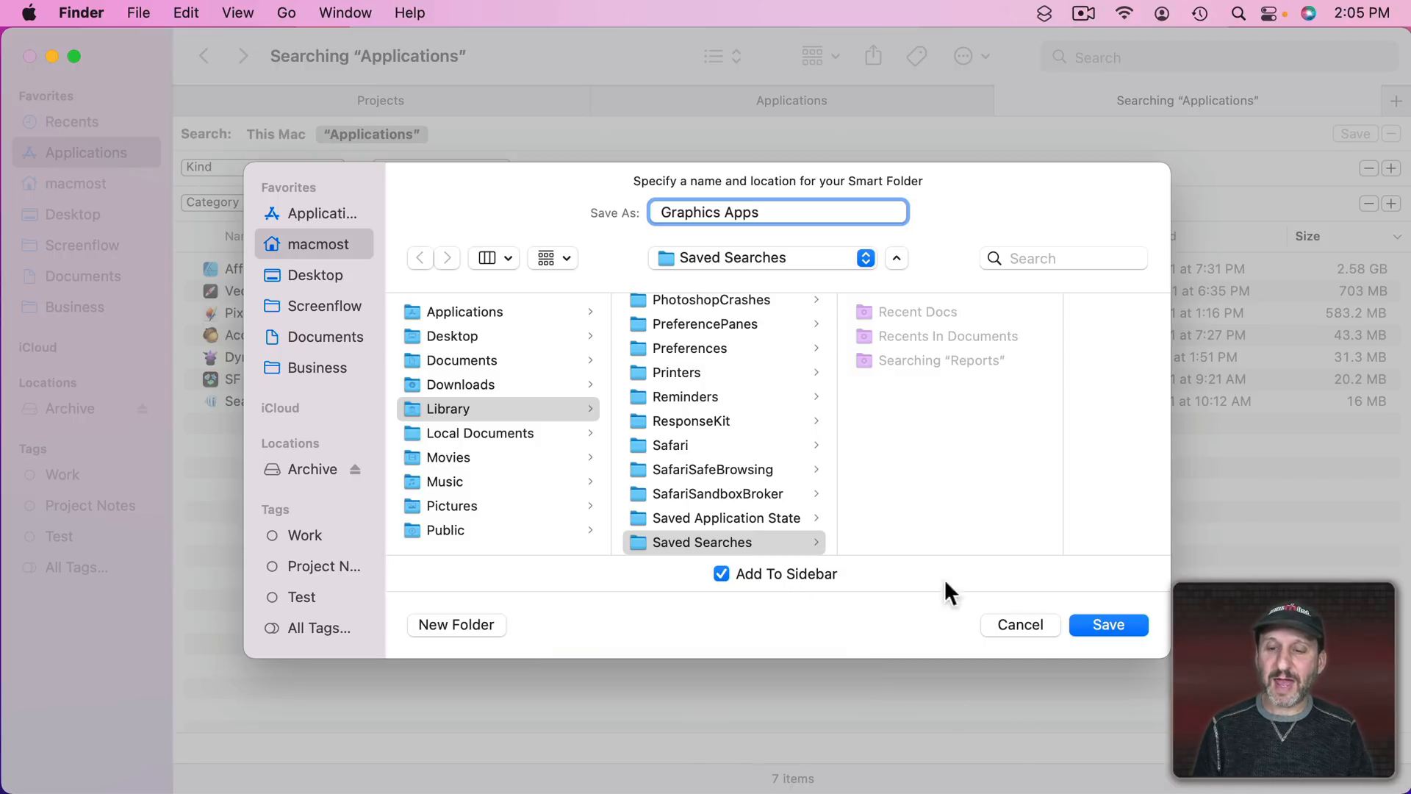
{"action": "left_click", "coordinate": [1108, 624]}
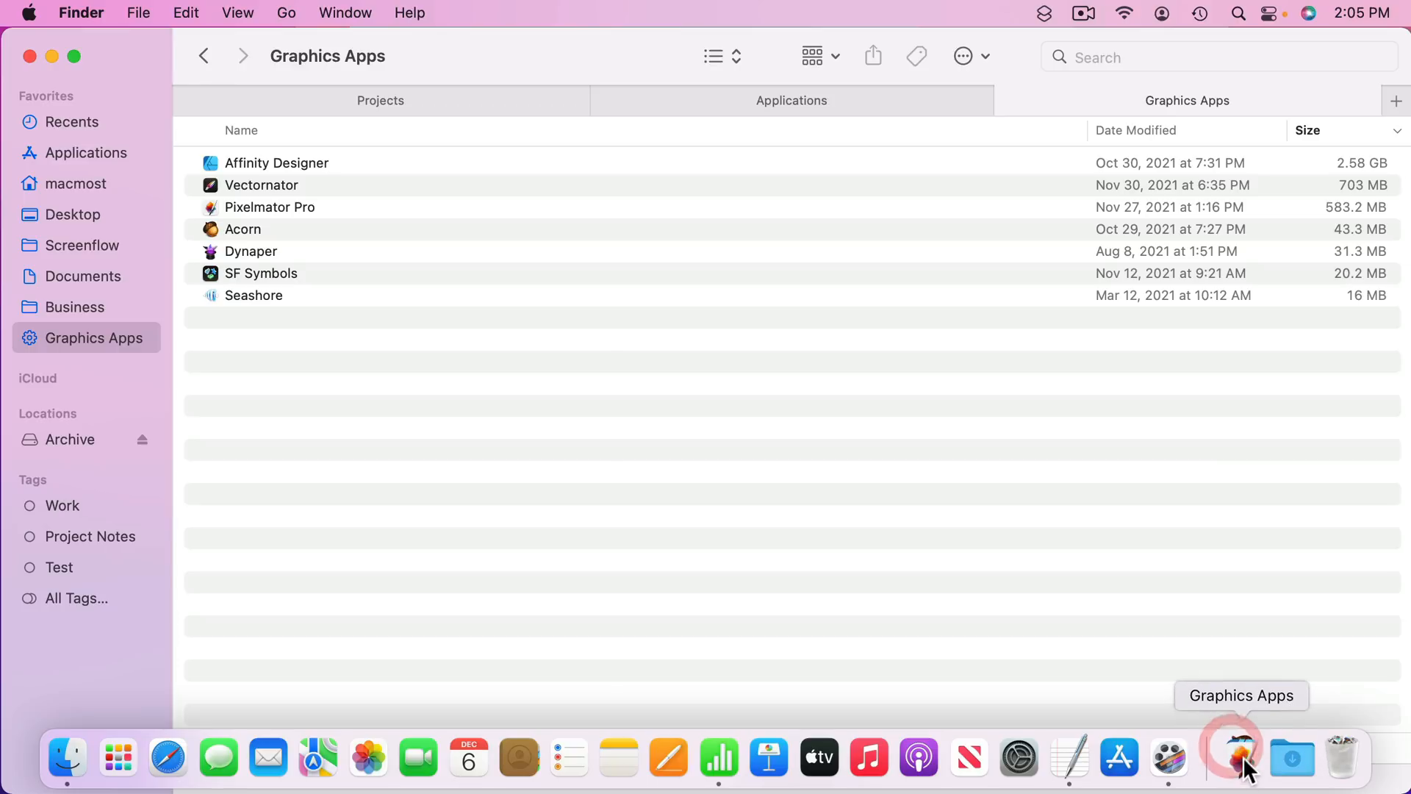
{"action": "left_click", "coordinate": [1235, 756]}
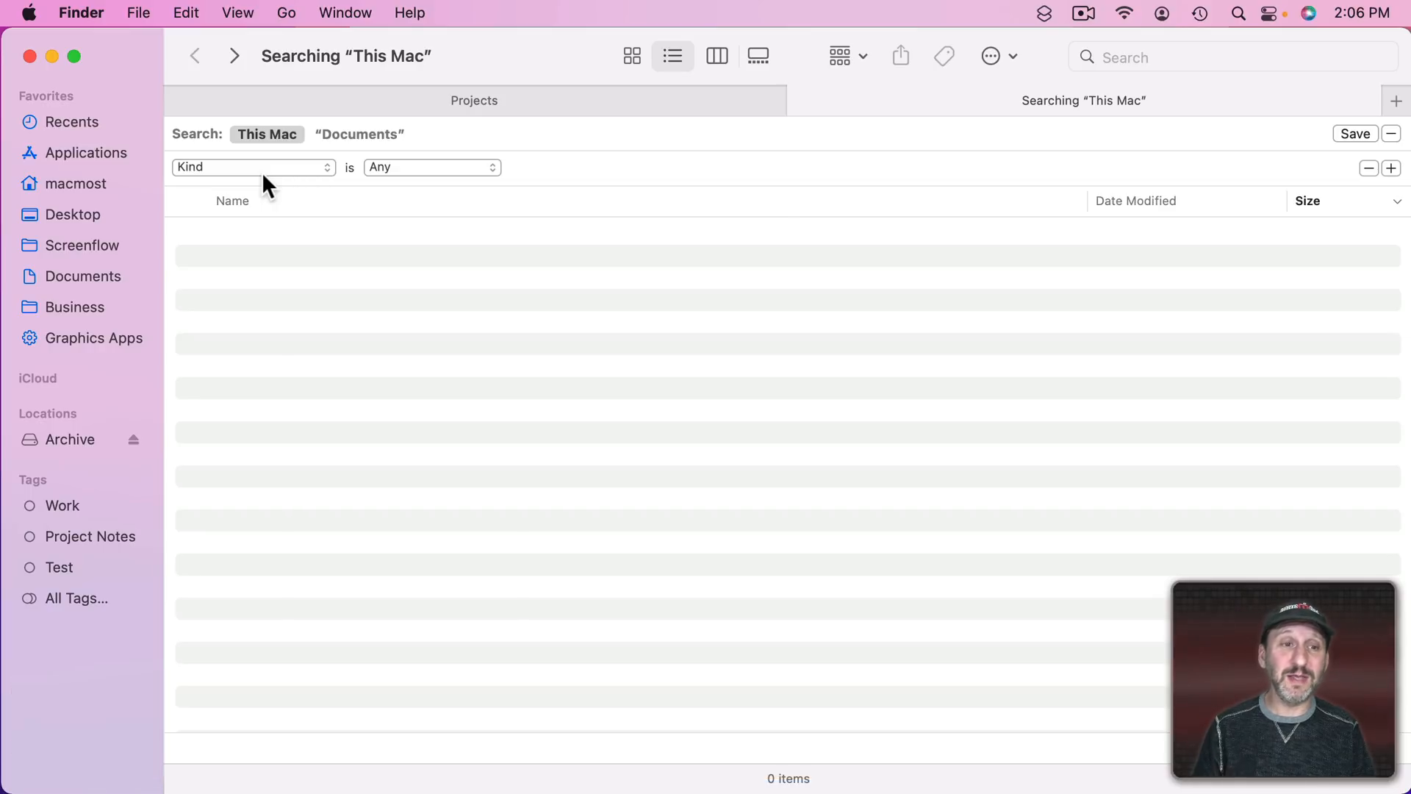
{"action": "mouse_move", "coordinate": [332, 179]}
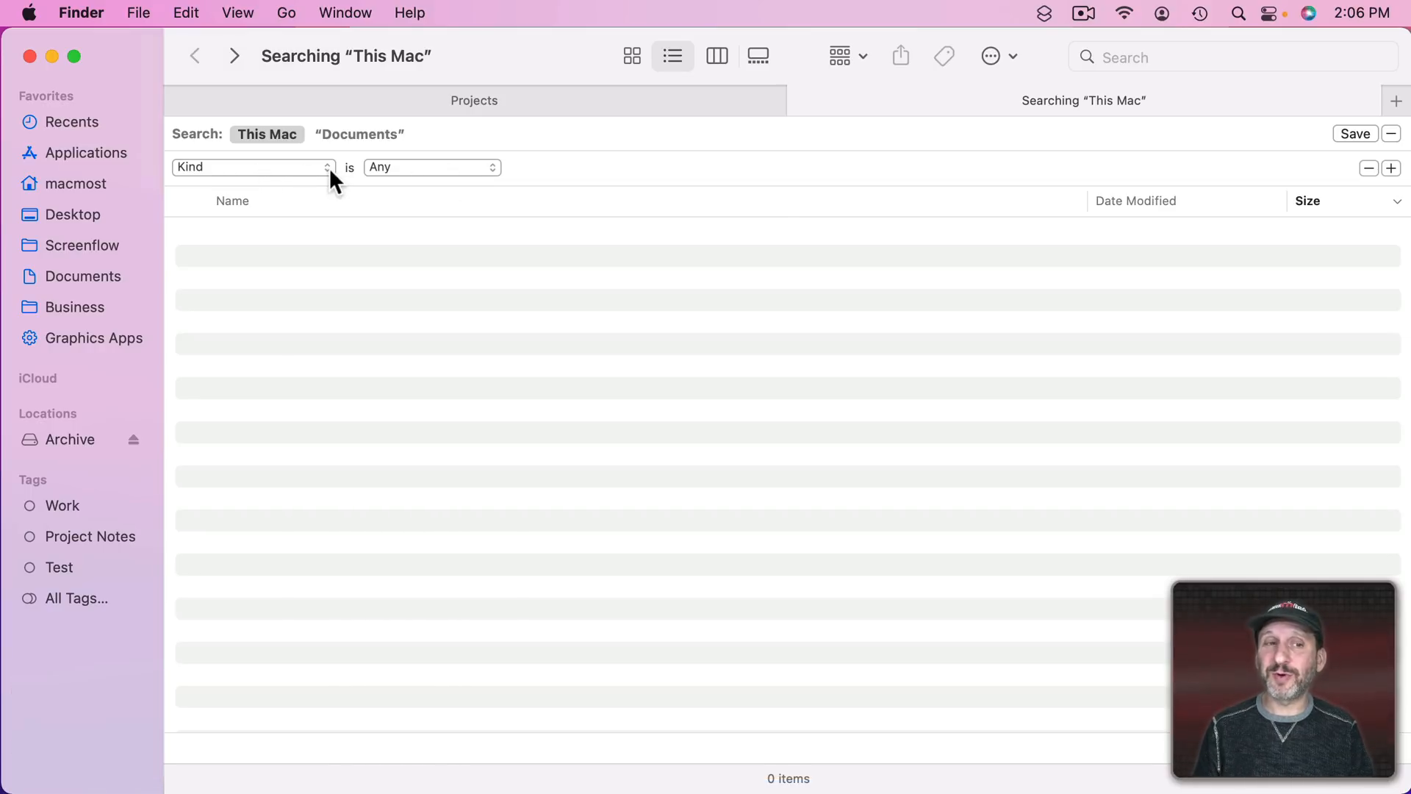
- Set a Number of items is greater than 1000 rule to find large folders
{"action": "left_click", "coordinate": [253, 166]}
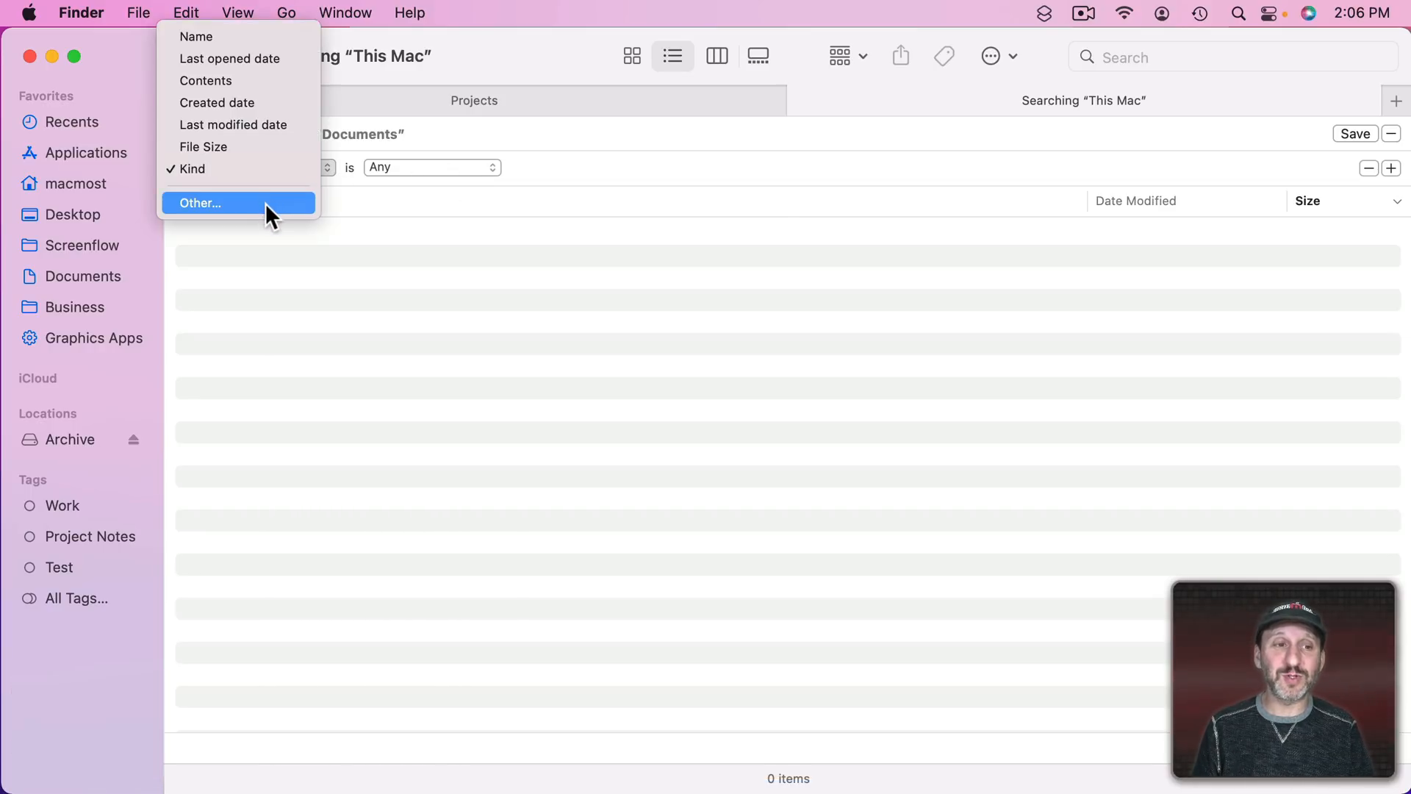
{"action": "left_click", "coordinate": [216, 203]}
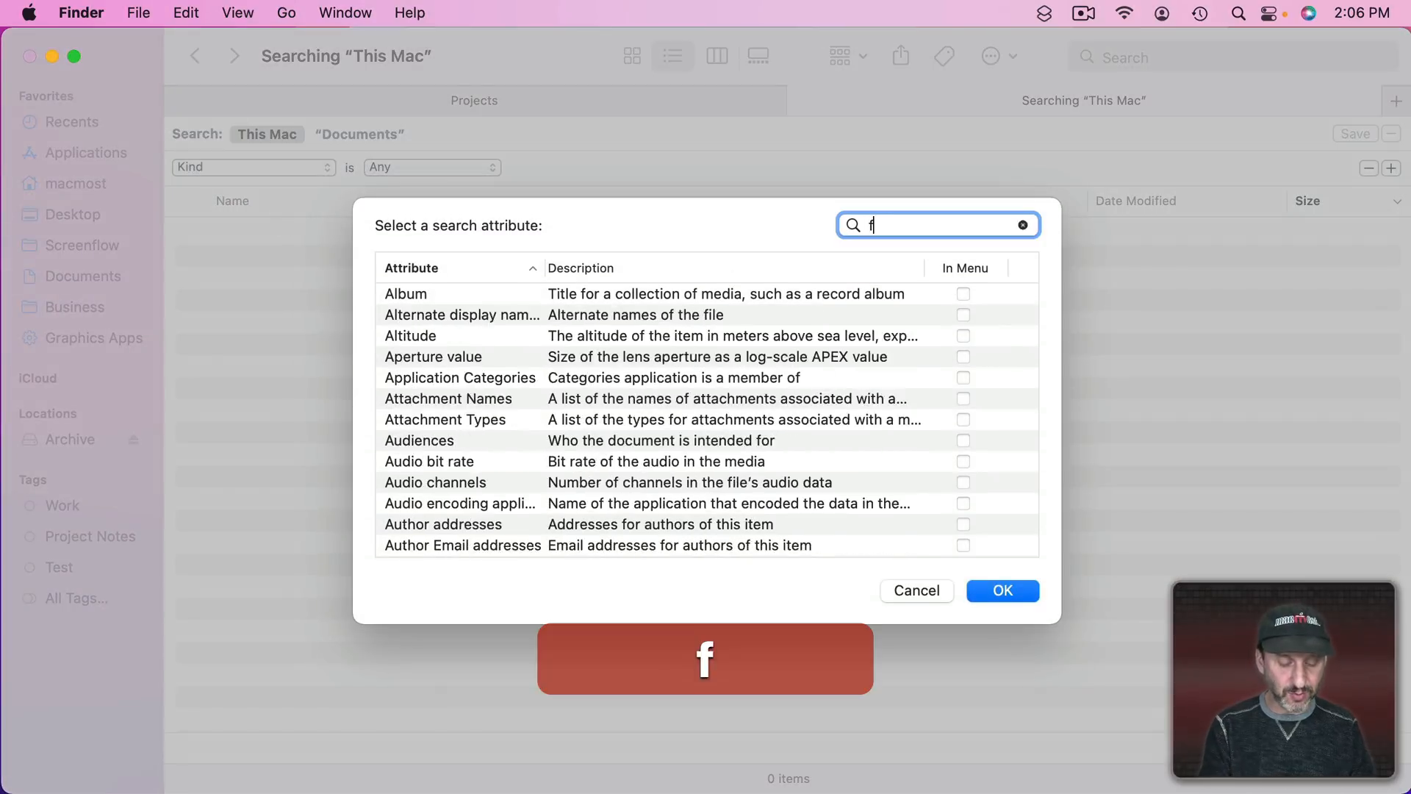
{"action": "type", "text": "older"}
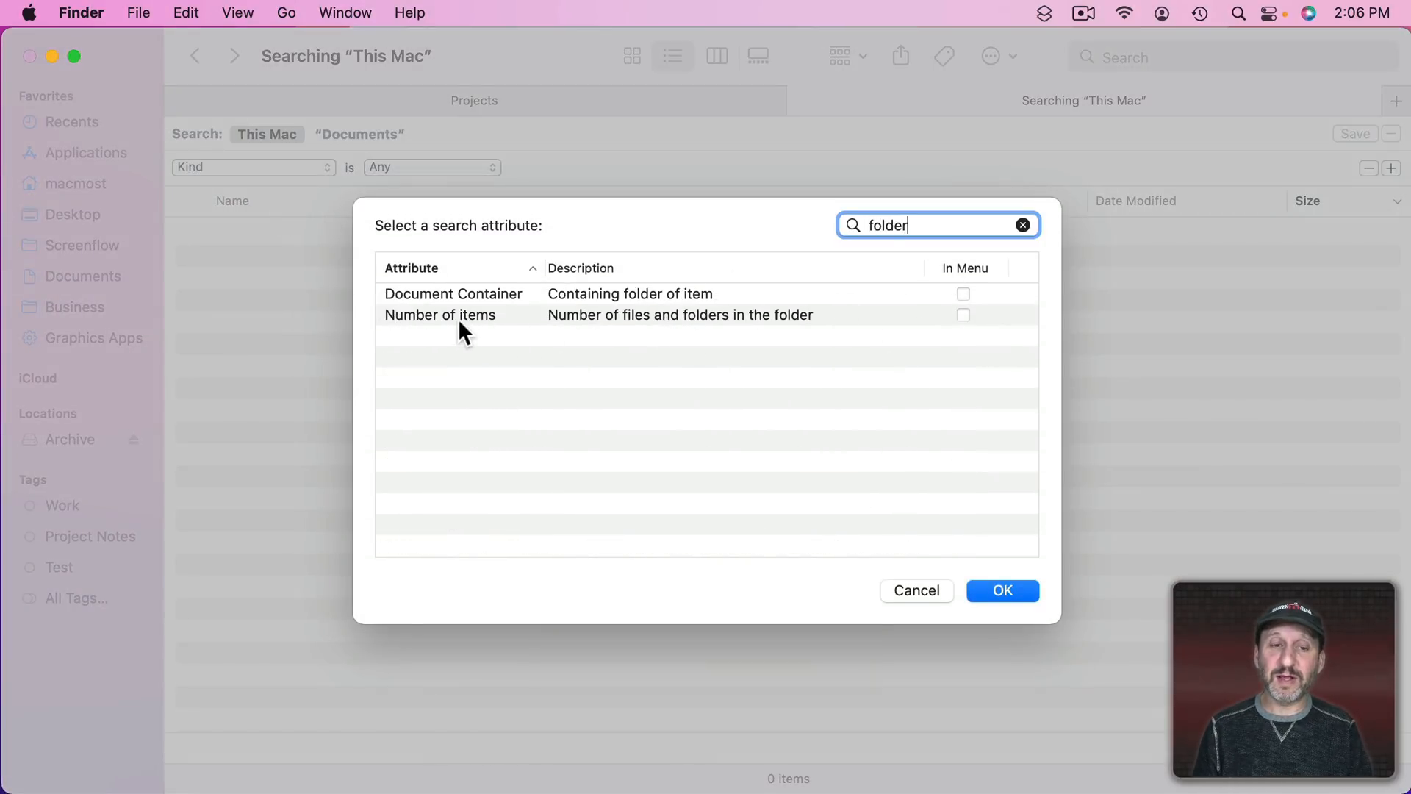
{"action": "left_click", "coordinate": [1002, 591]}
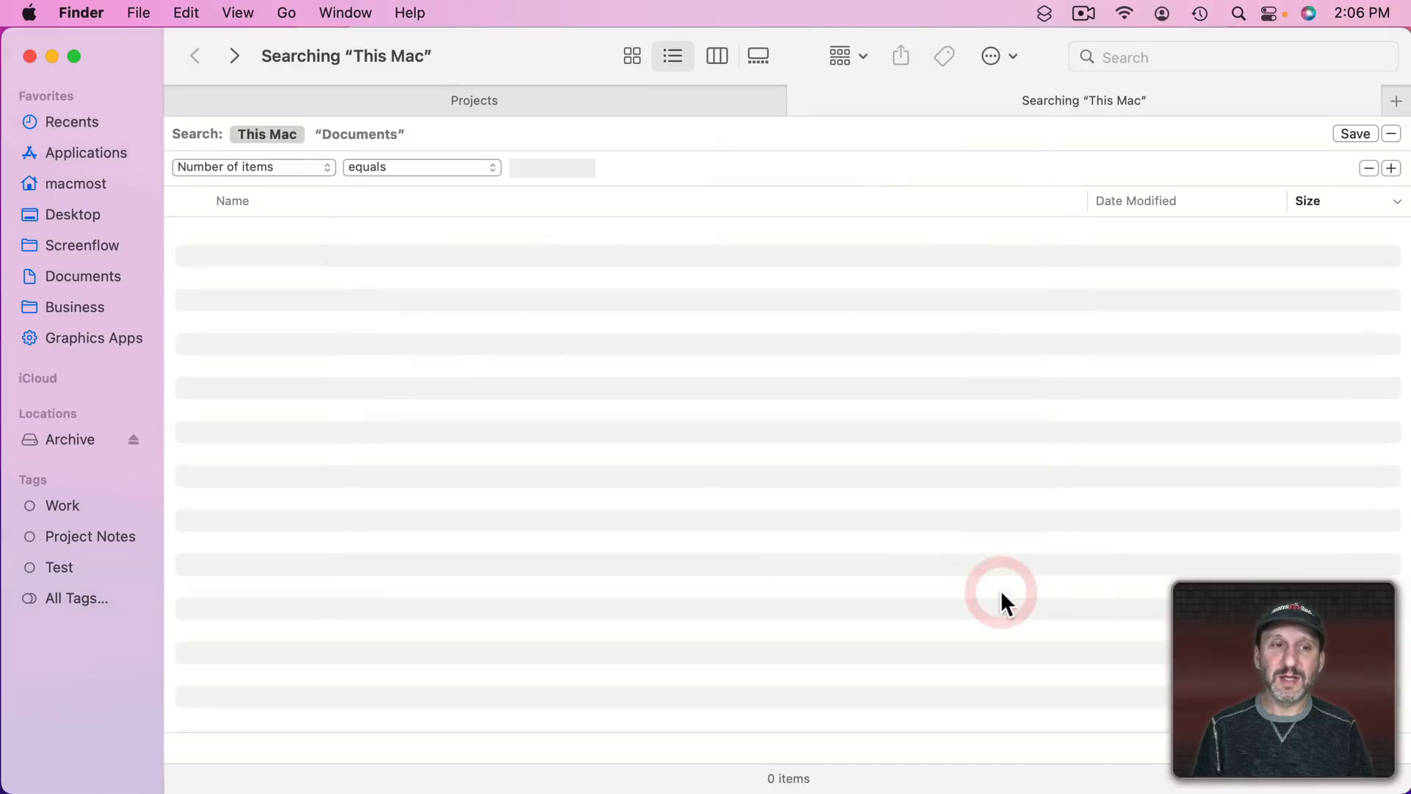
{"action": "left_click", "coordinate": [421, 166]}
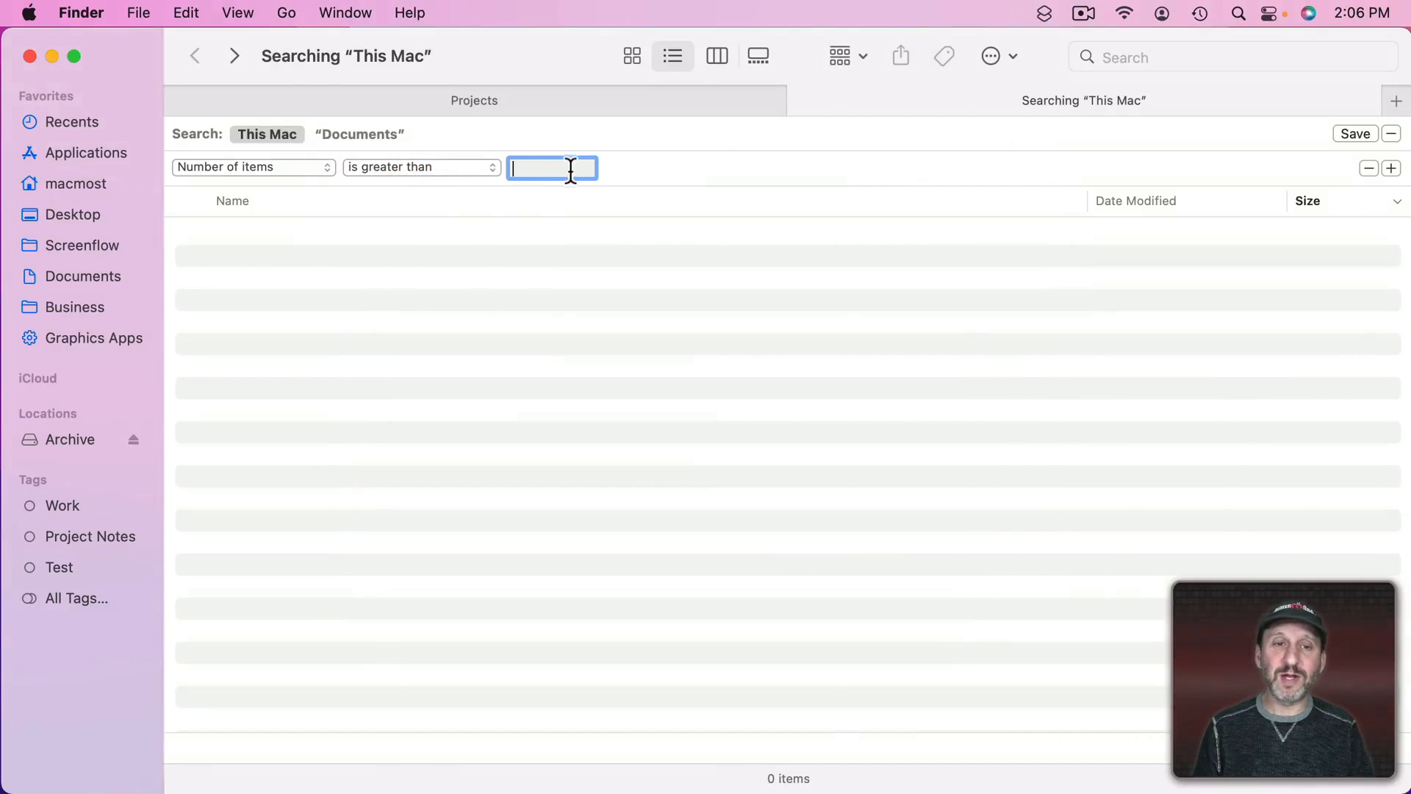
{"action": "type", "text": "1000"}
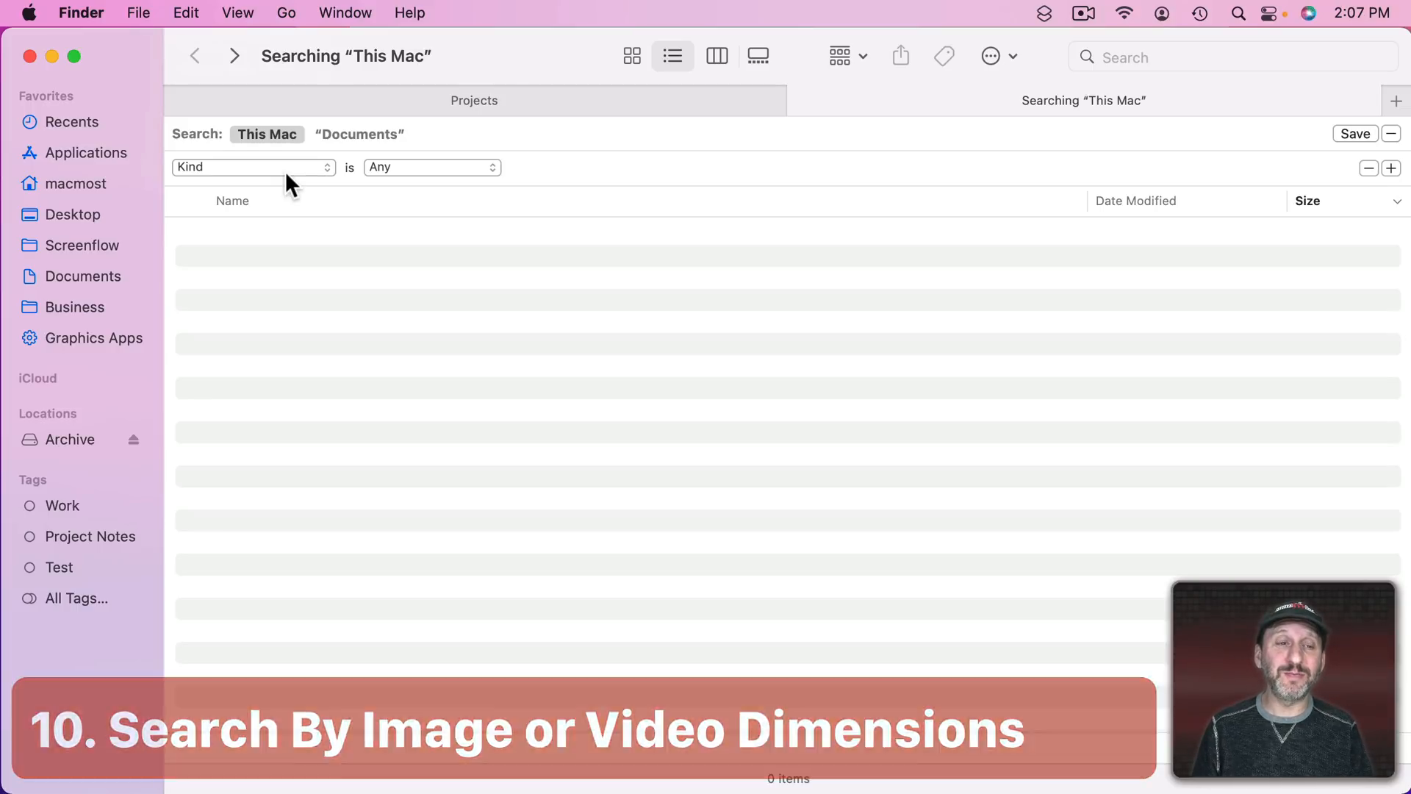
- Set a Pixel count is greater than 100000000 rule via the Other… attribute list
{"action": "left_click", "coordinate": [253, 166]}
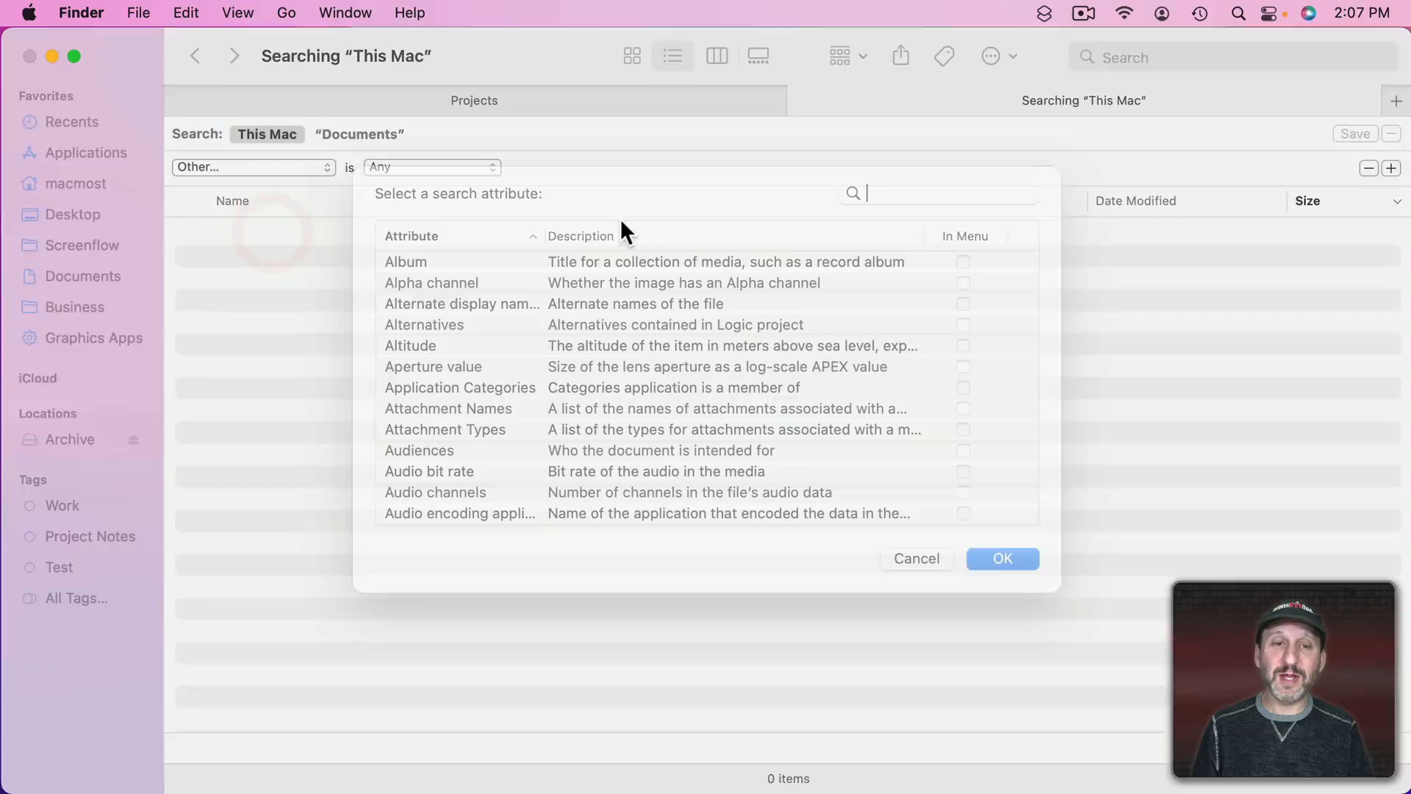
{"action": "type", "text": "pixel"}
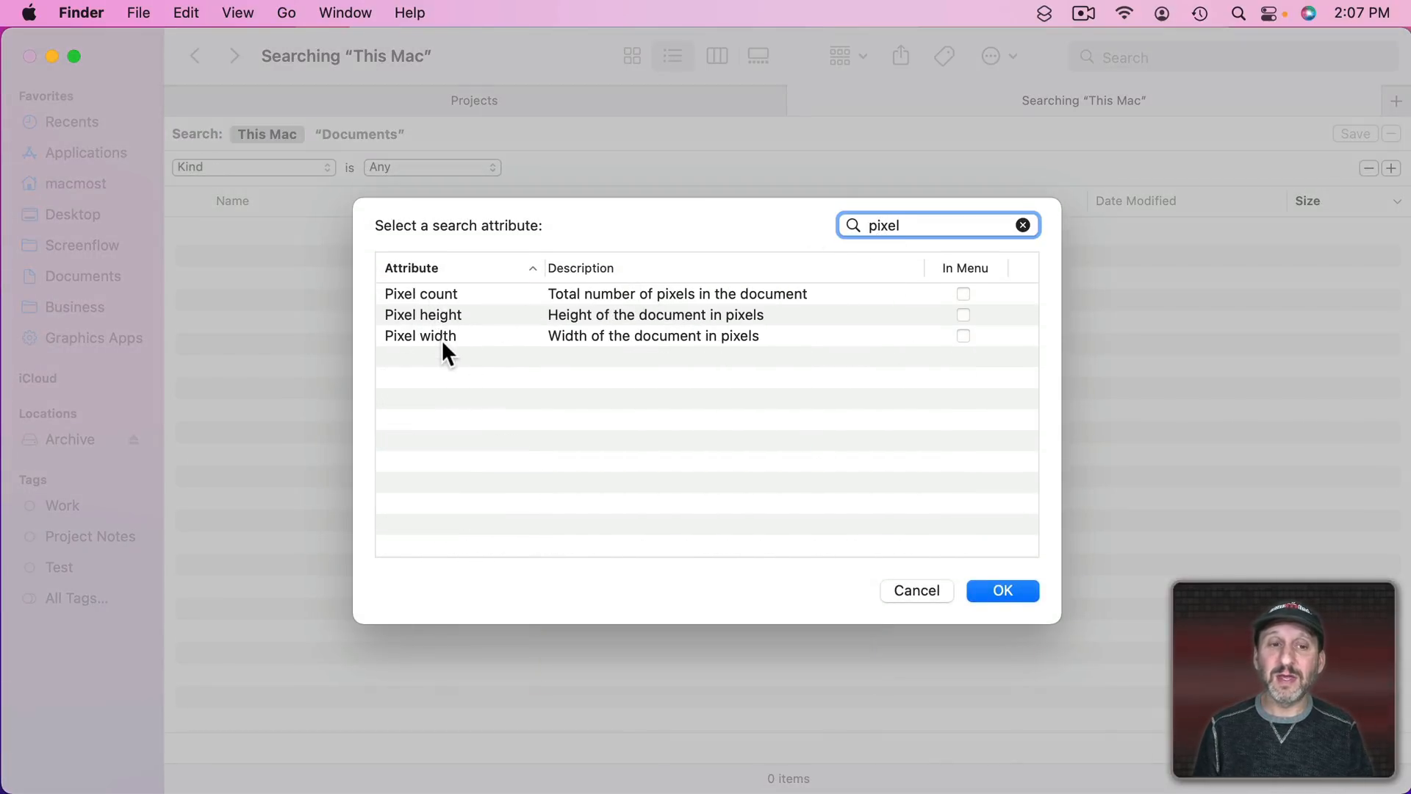
{"action": "left_click", "coordinate": [1002, 591]}
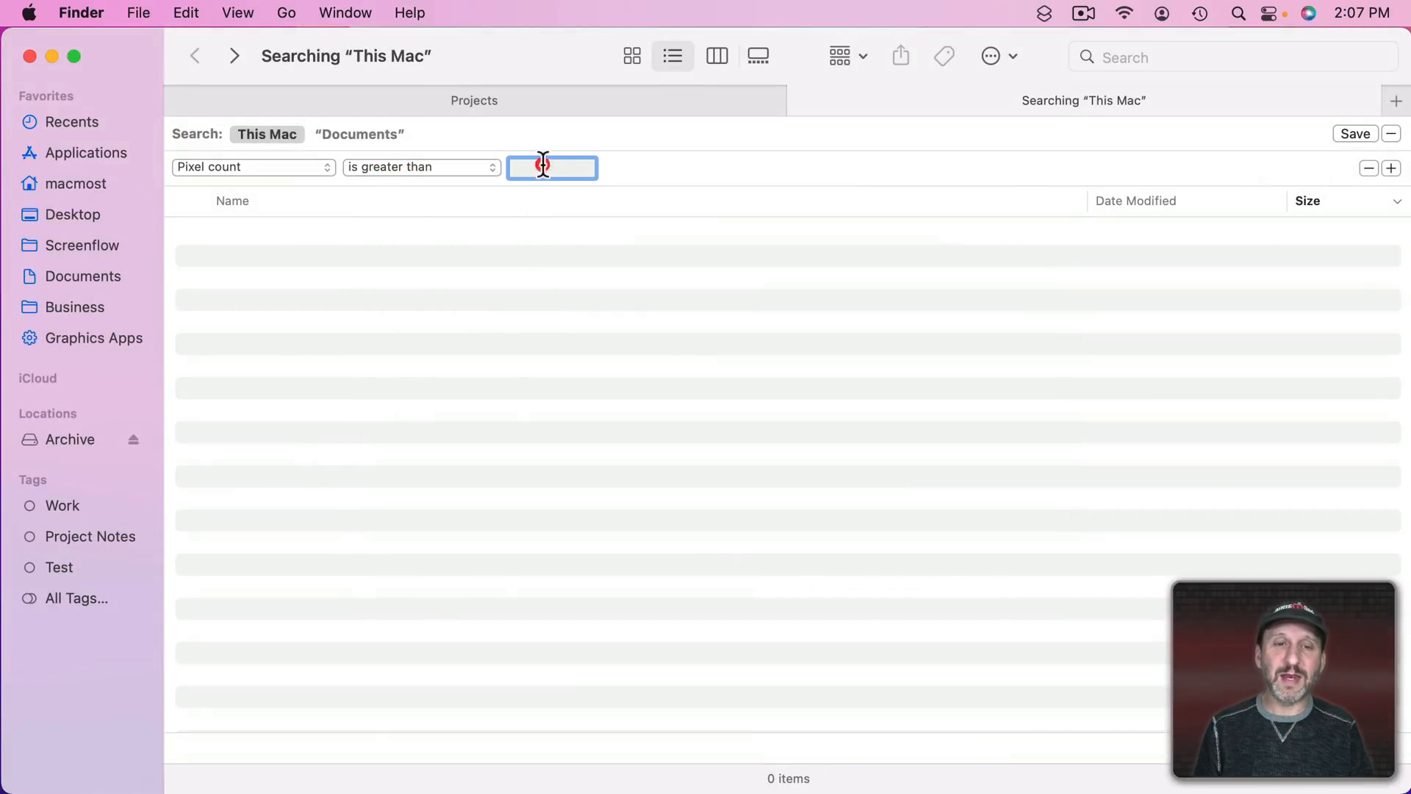
{"action": "type", "text": "1"}
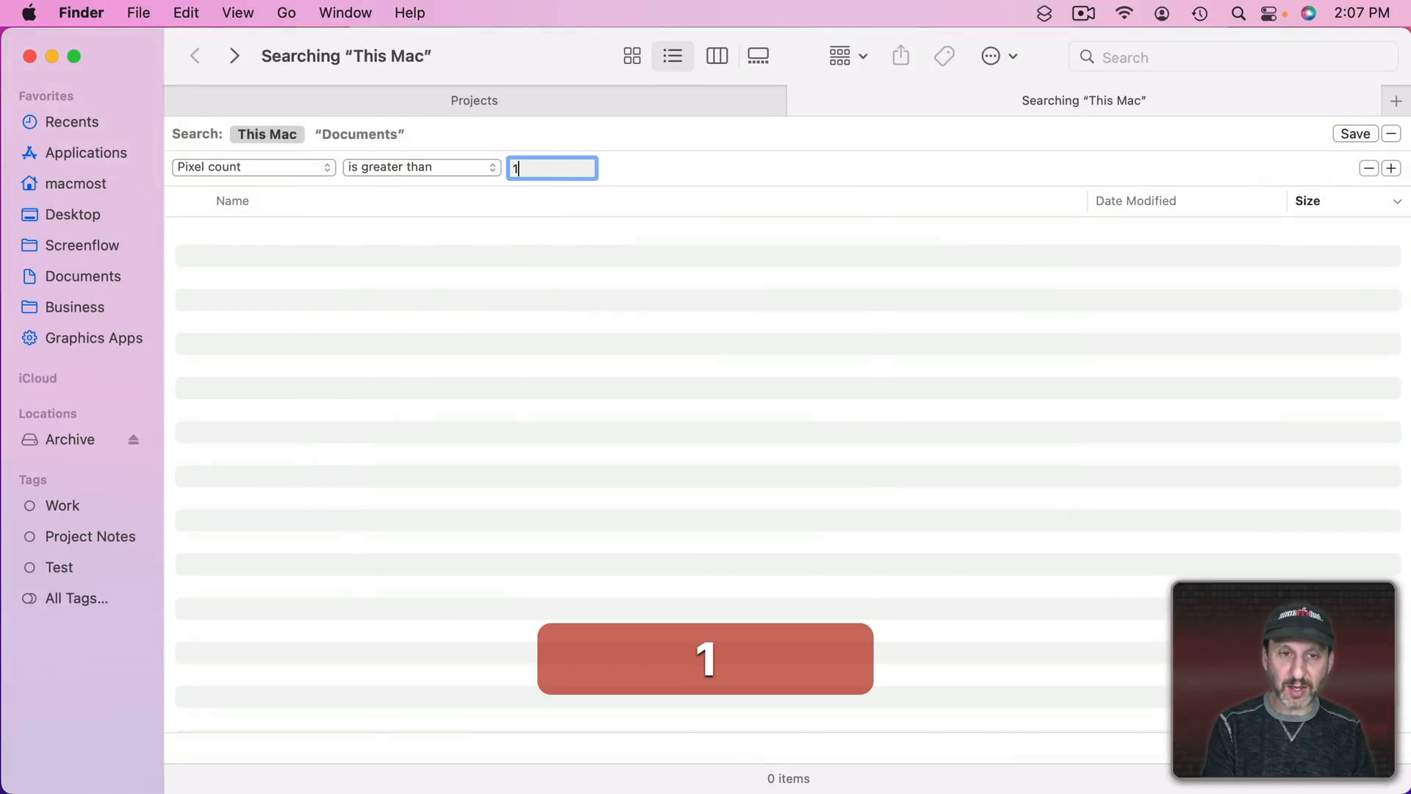
{"action": "type", "text": "00000000"}
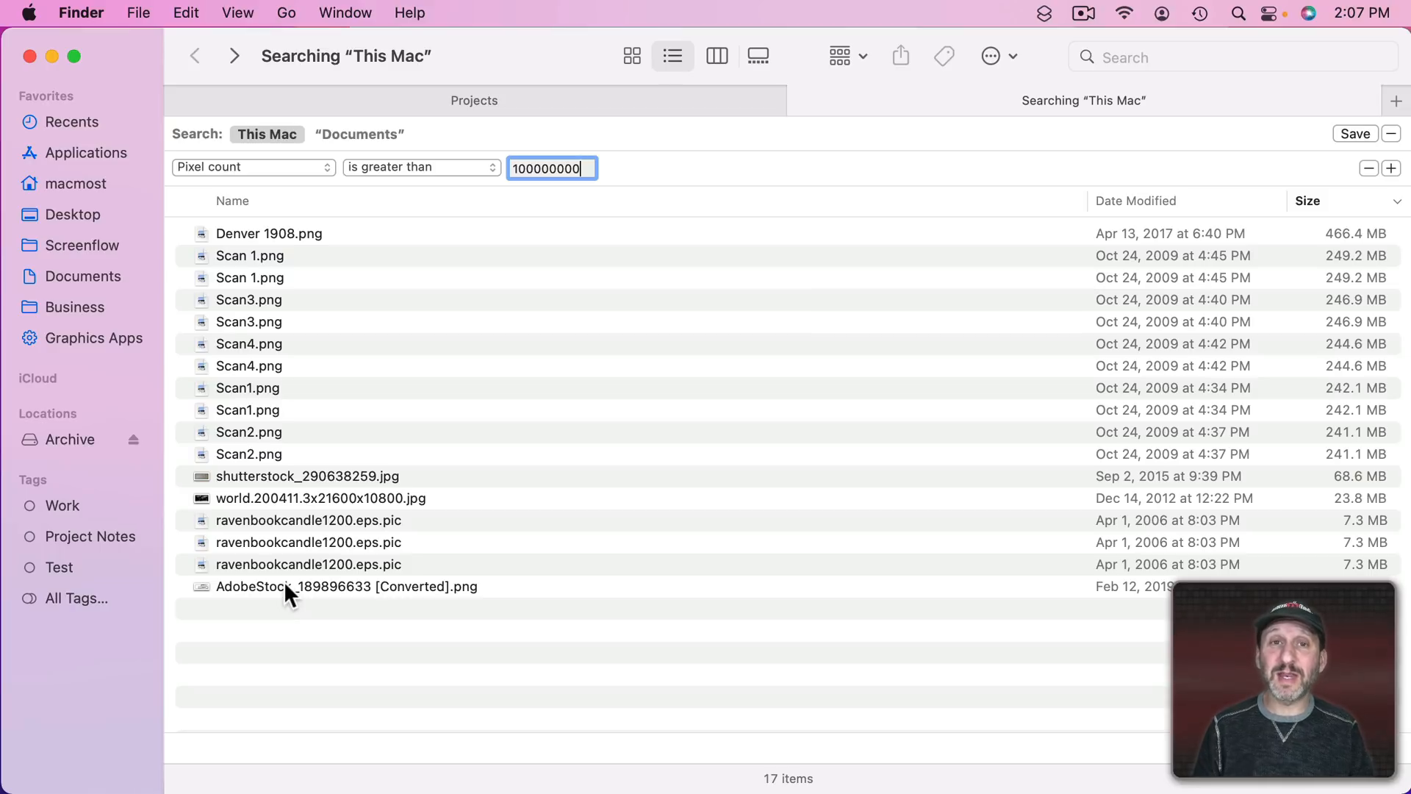
{"action": "mouse_move", "coordinate": [335, 368]}
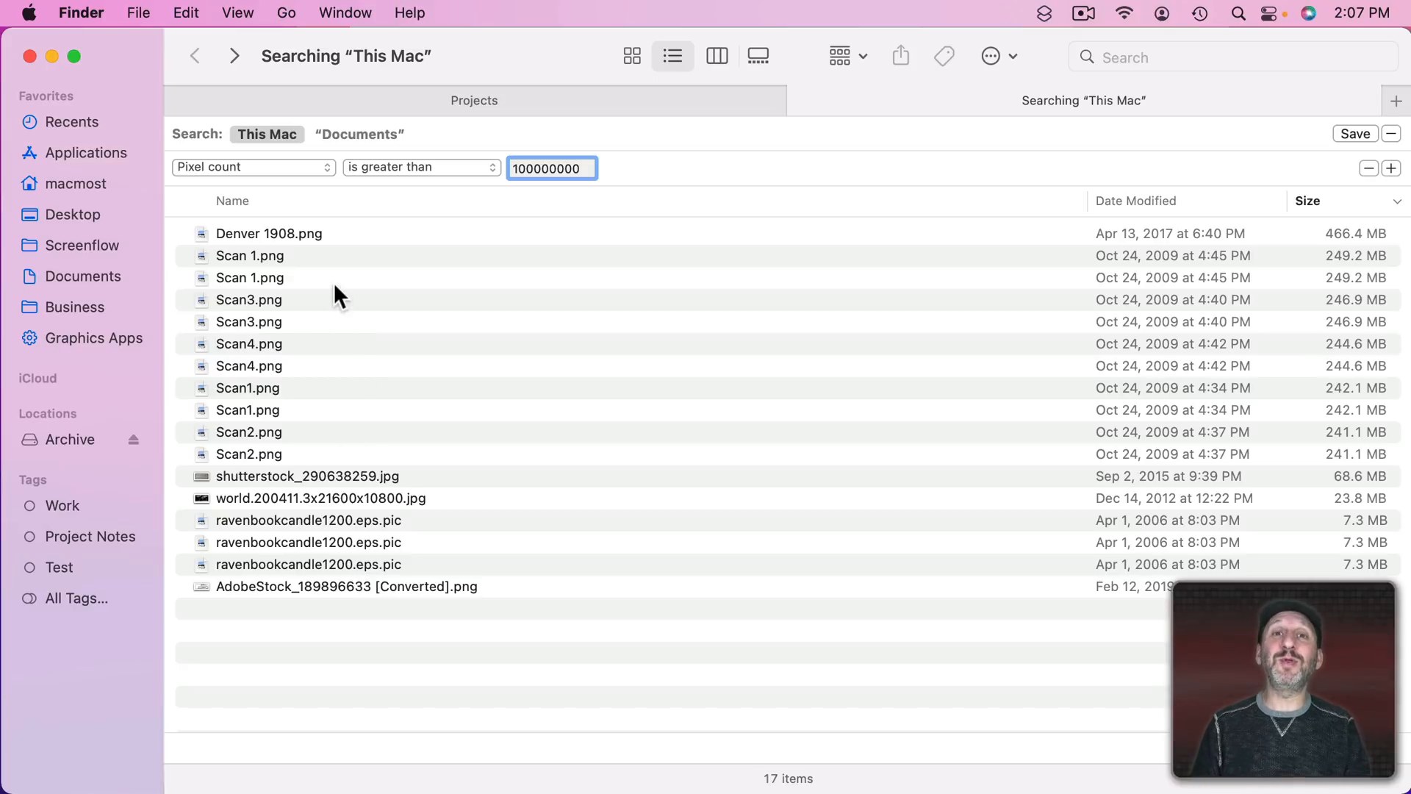
- Switch the rule to Pixel height 2160 and add a second criterion row
{"action": "left_click", "coordinate": [252, 166]}
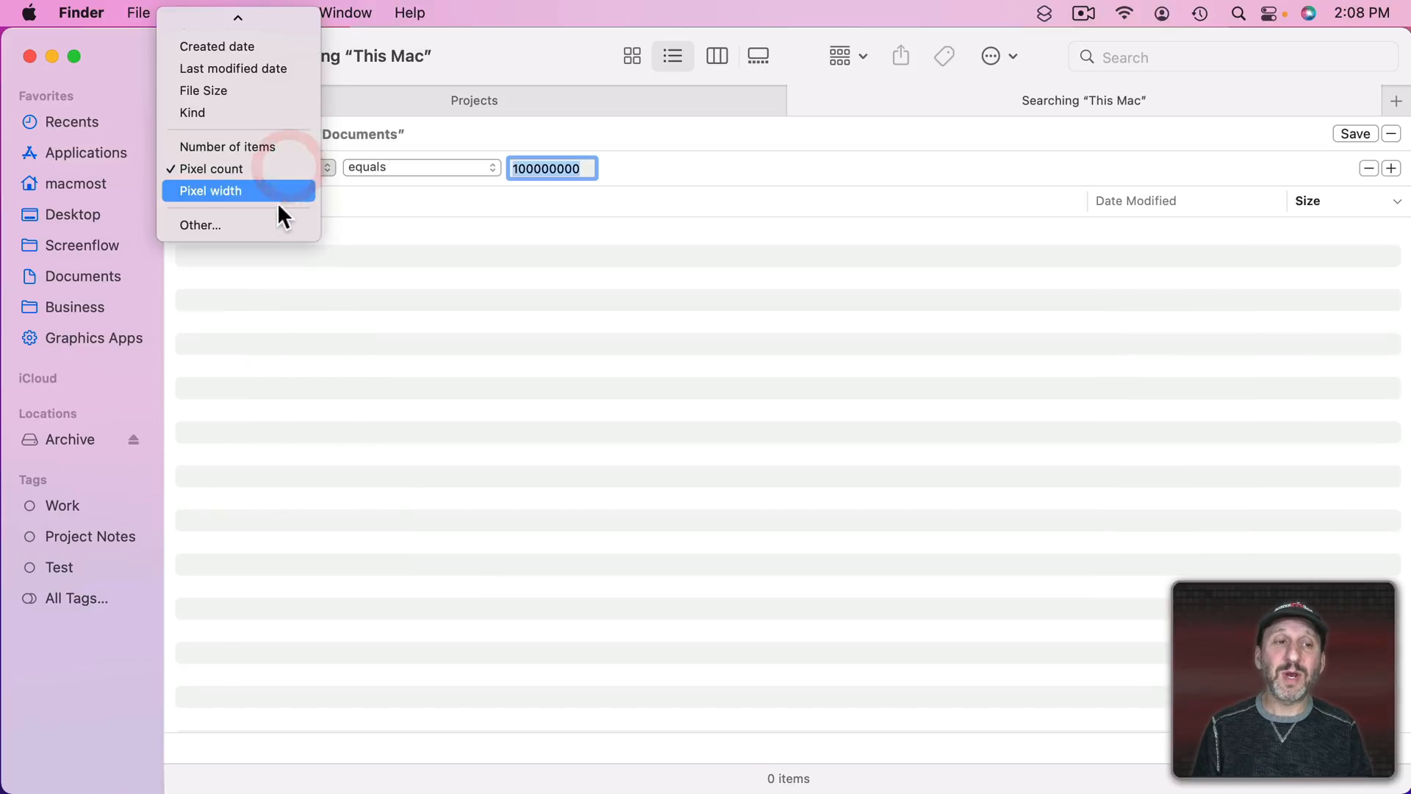
{"action": "left_click", "coordinate": [200, 225]}
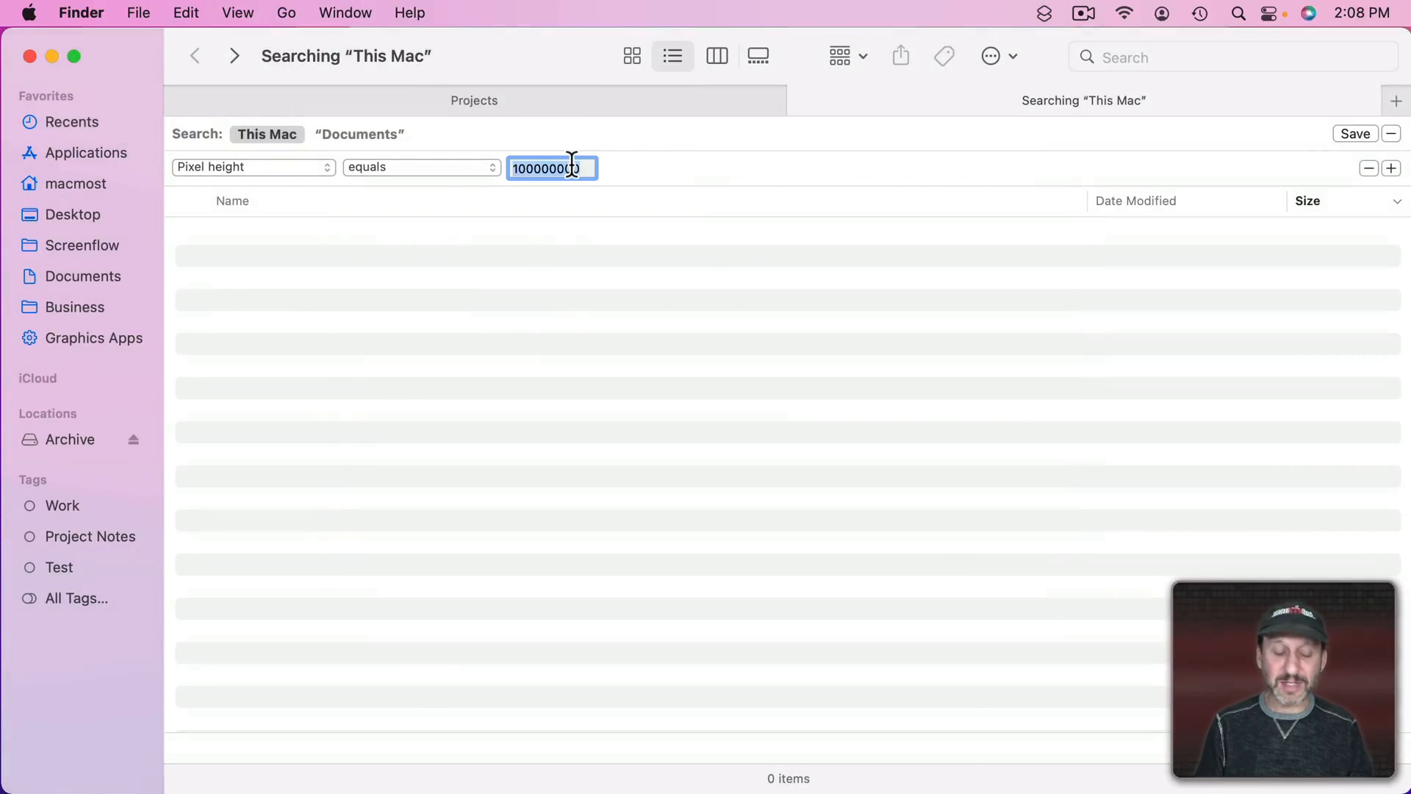
{"action": "type", "text": "2160"}
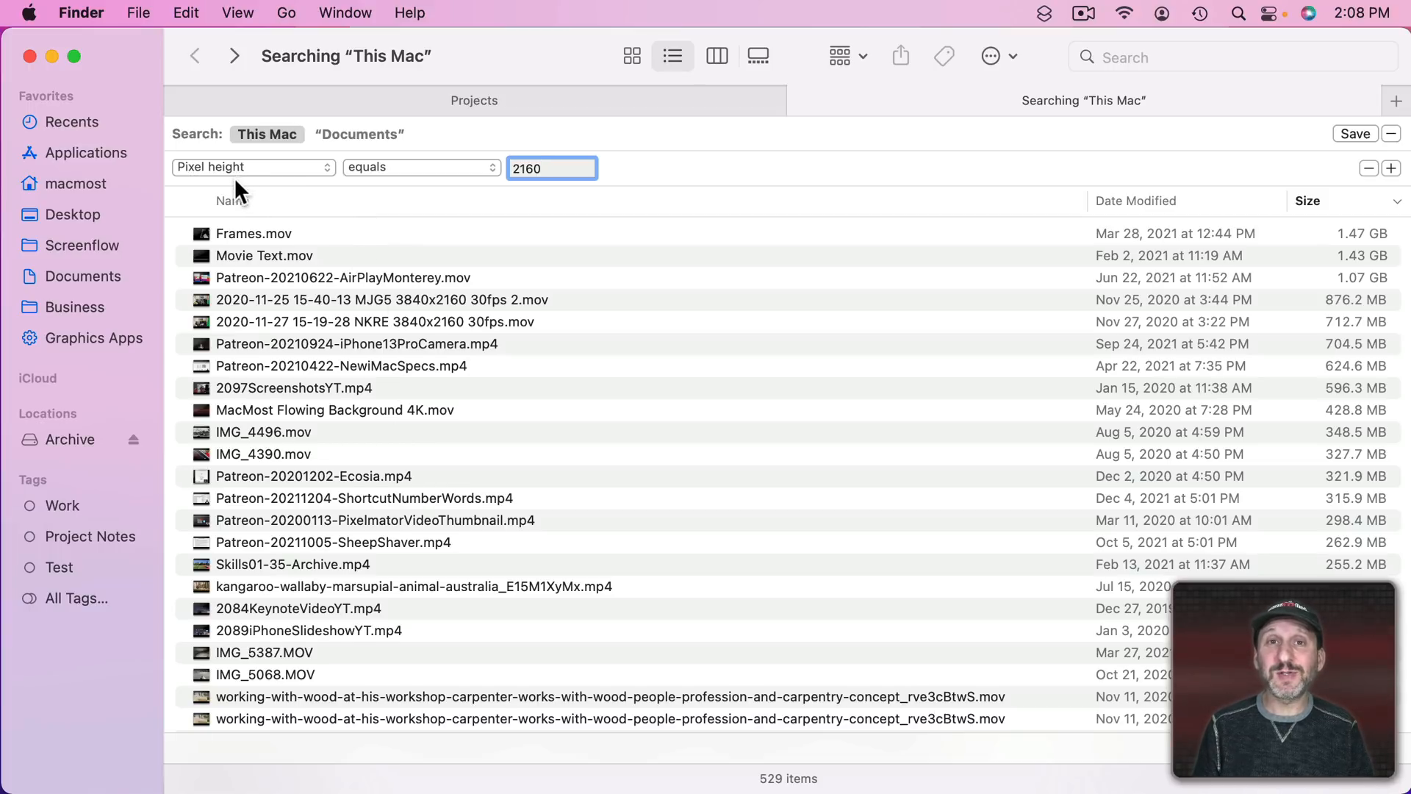
{"action": "left_click", "coordinate": [520, 168]}
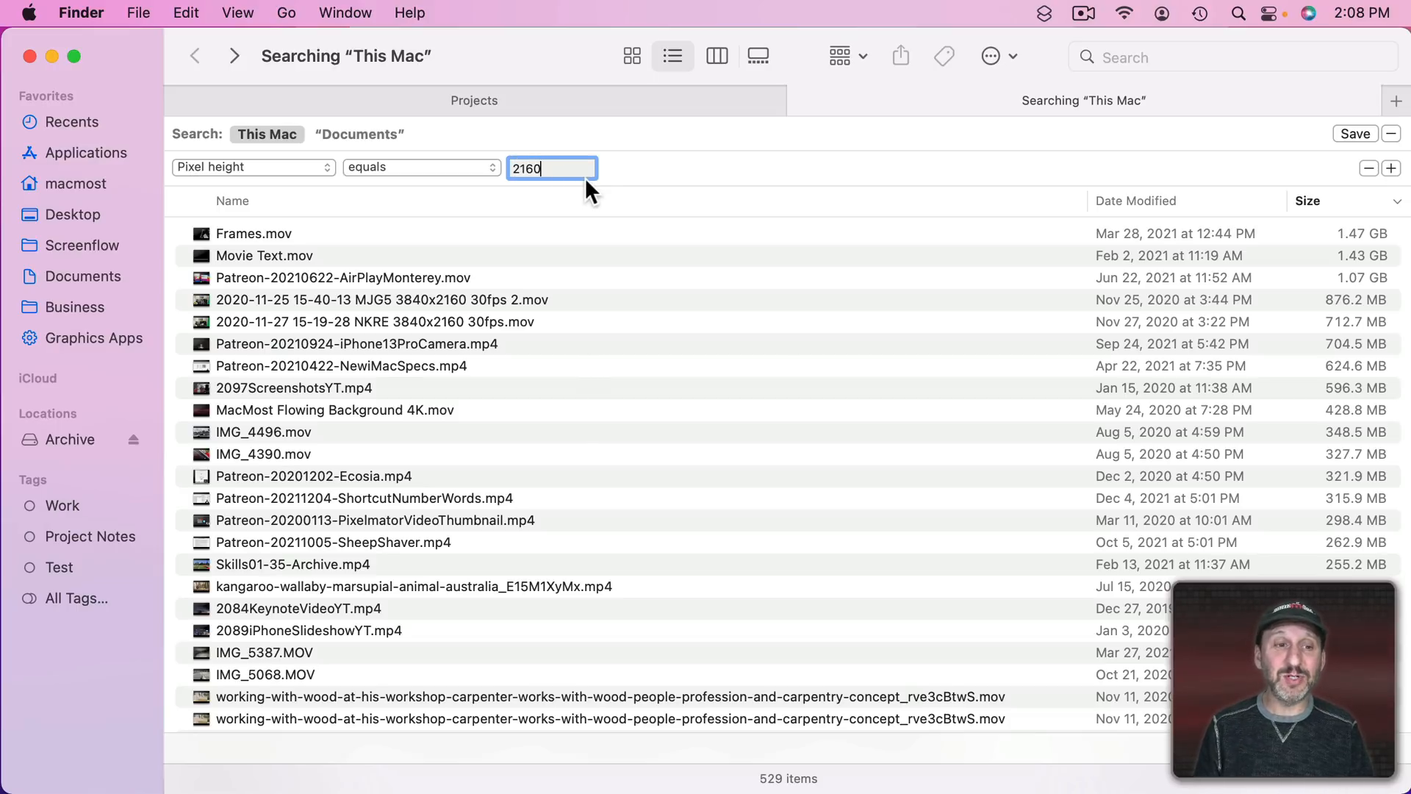
{"action": "mouse_move", "coordinate": [1375, 184]}
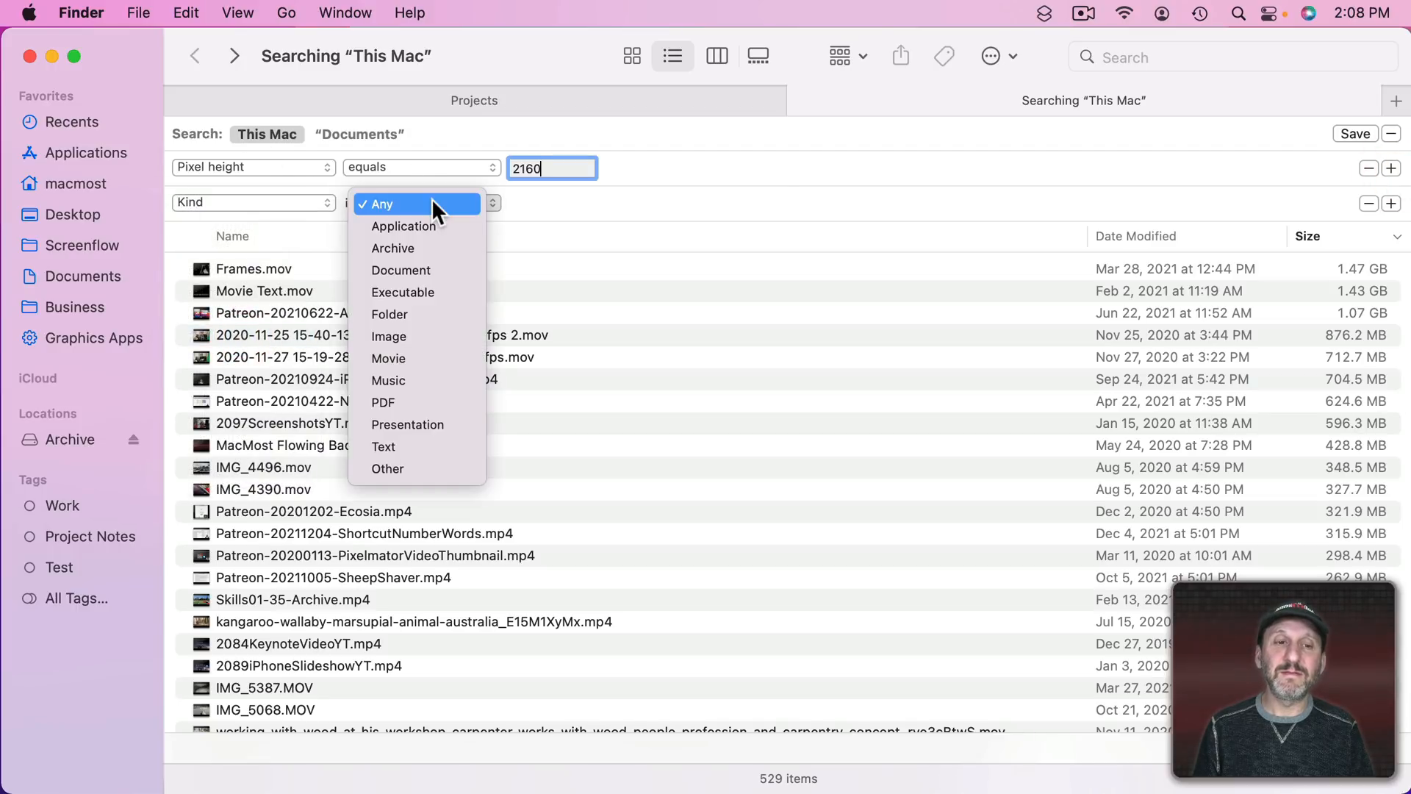
- Limit Kind to Movie and change the height comparison to is greater than 2160
{"action": "left_click", "coordinate": [388, 335]}
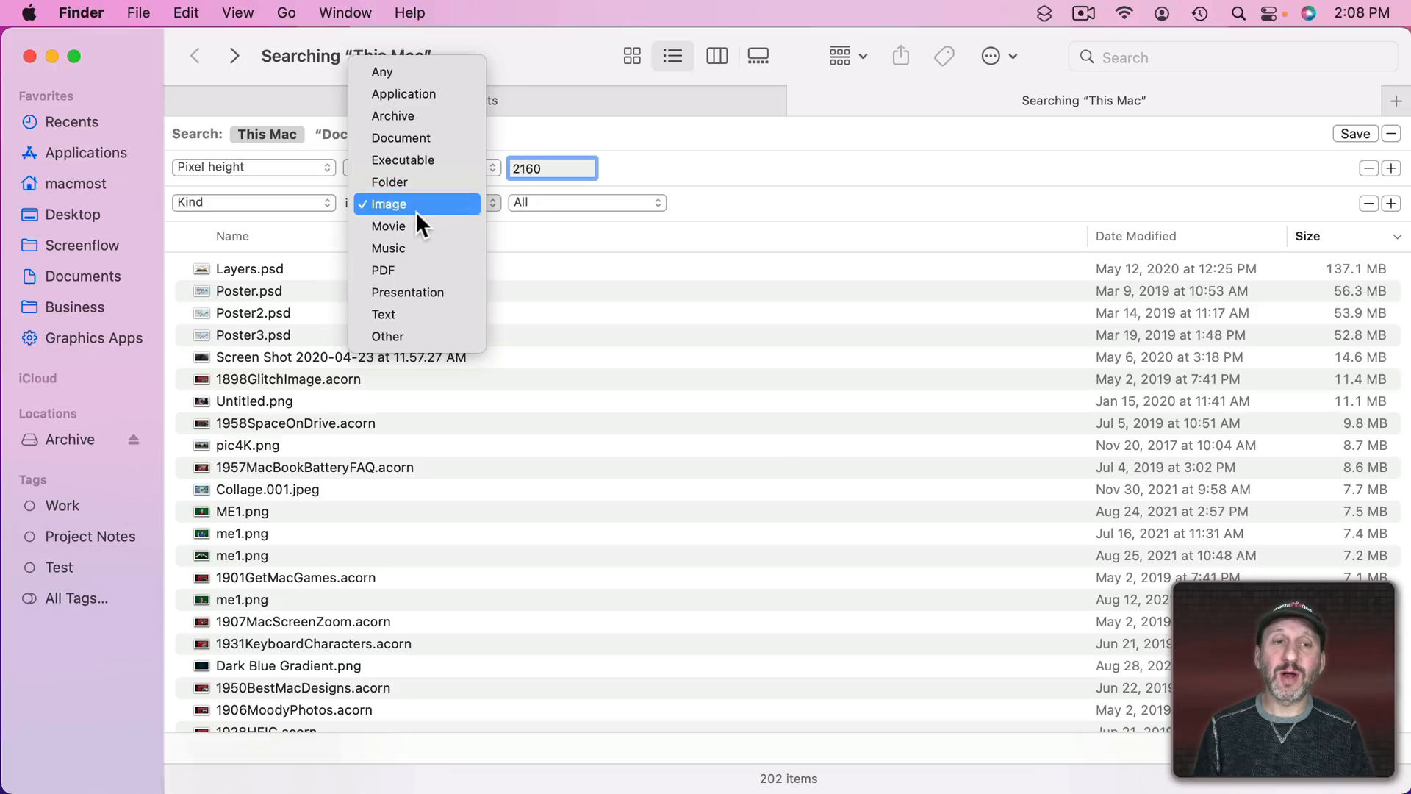
{"action": "left_click", "coordinate": [388, 226]}
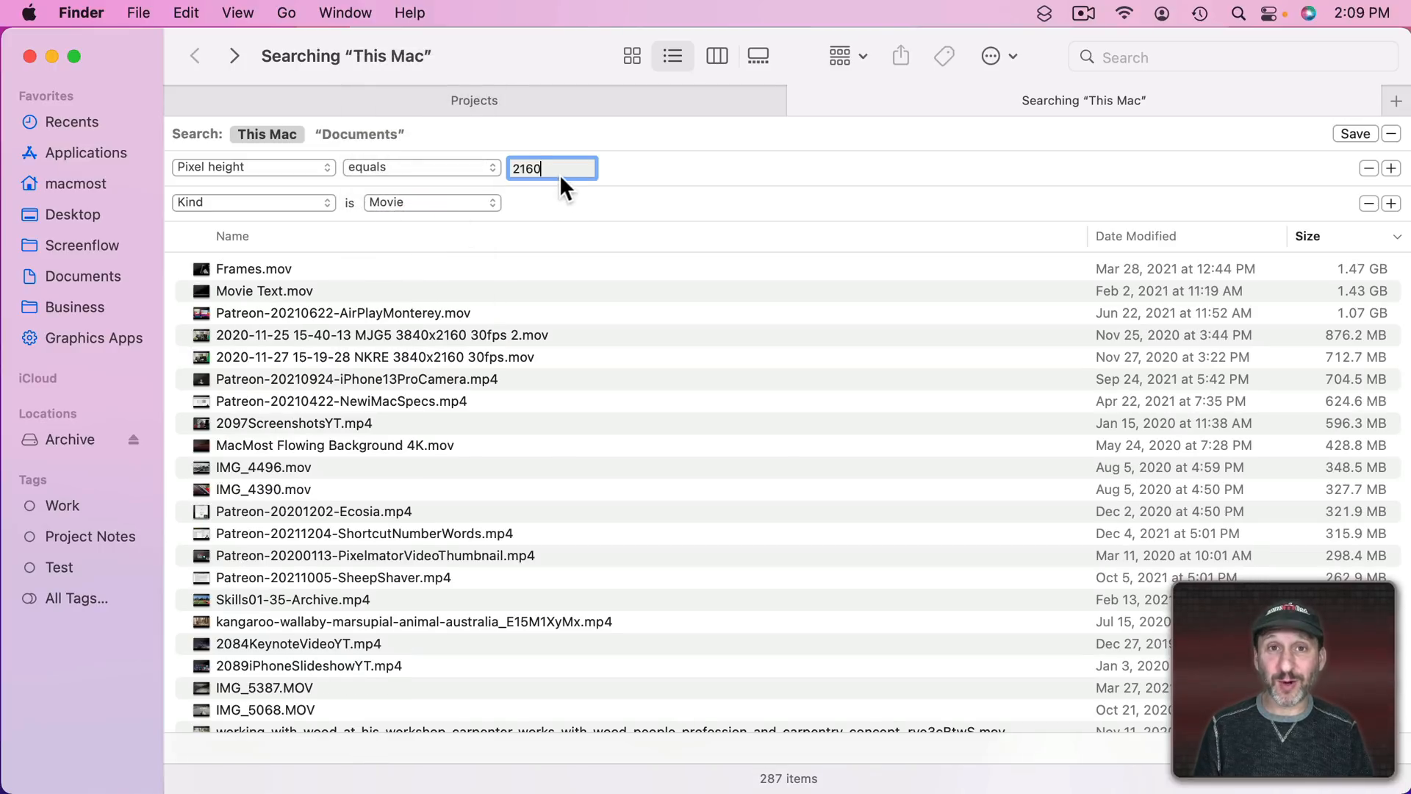
{"action": "left_click", "coordinate": [420, 166]}
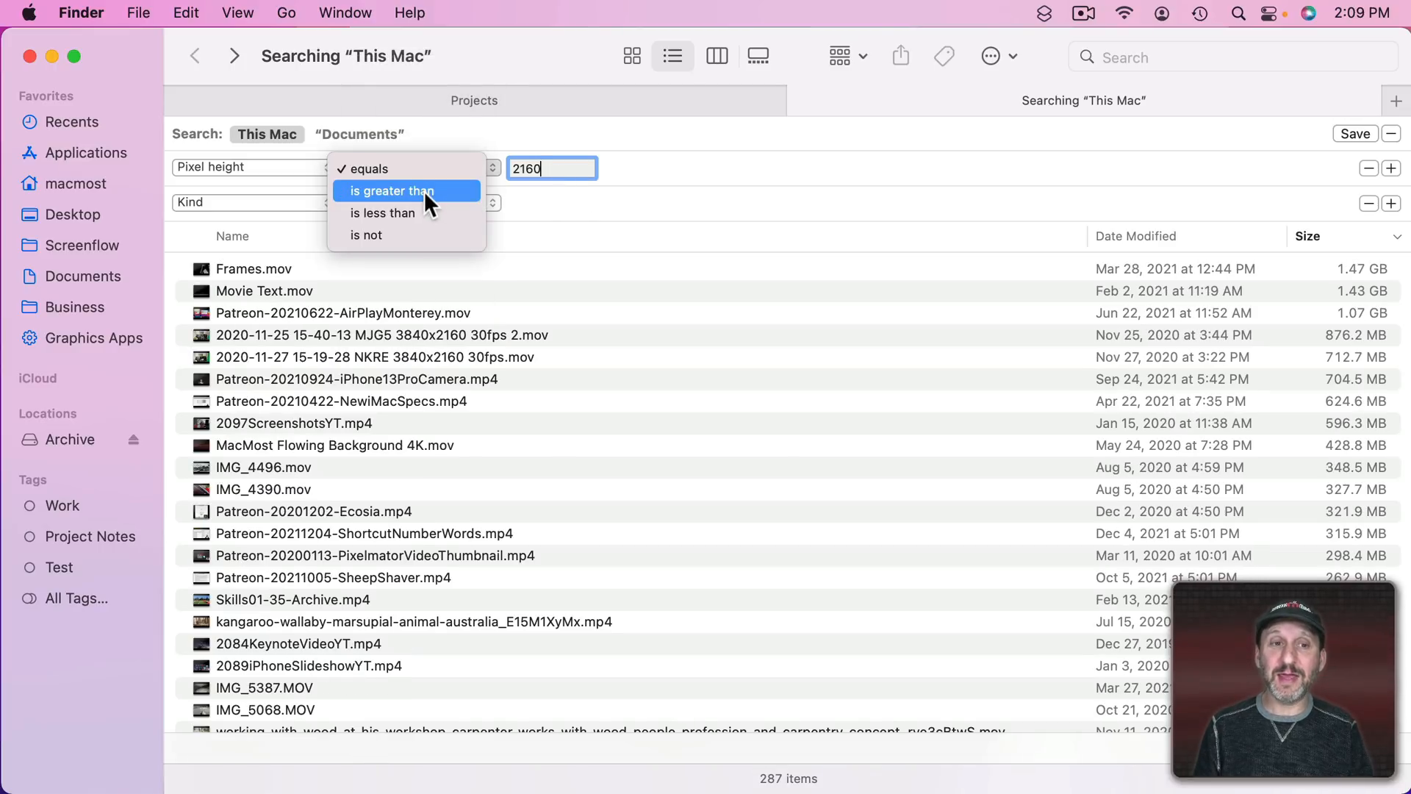
{"action": "left_click", "coordinate": [391, 191]}
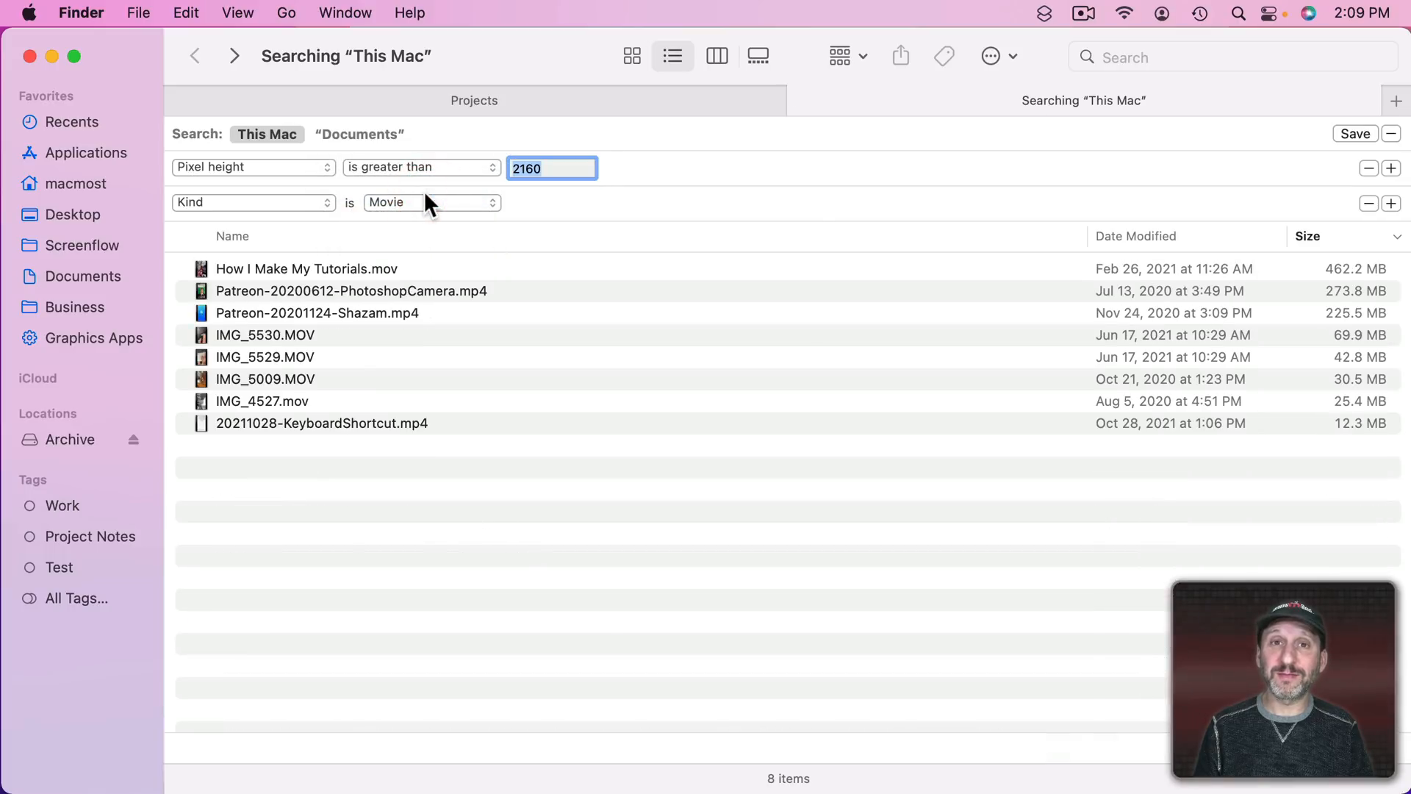
{"action": "left_click", "coordinate": [253, 202]}
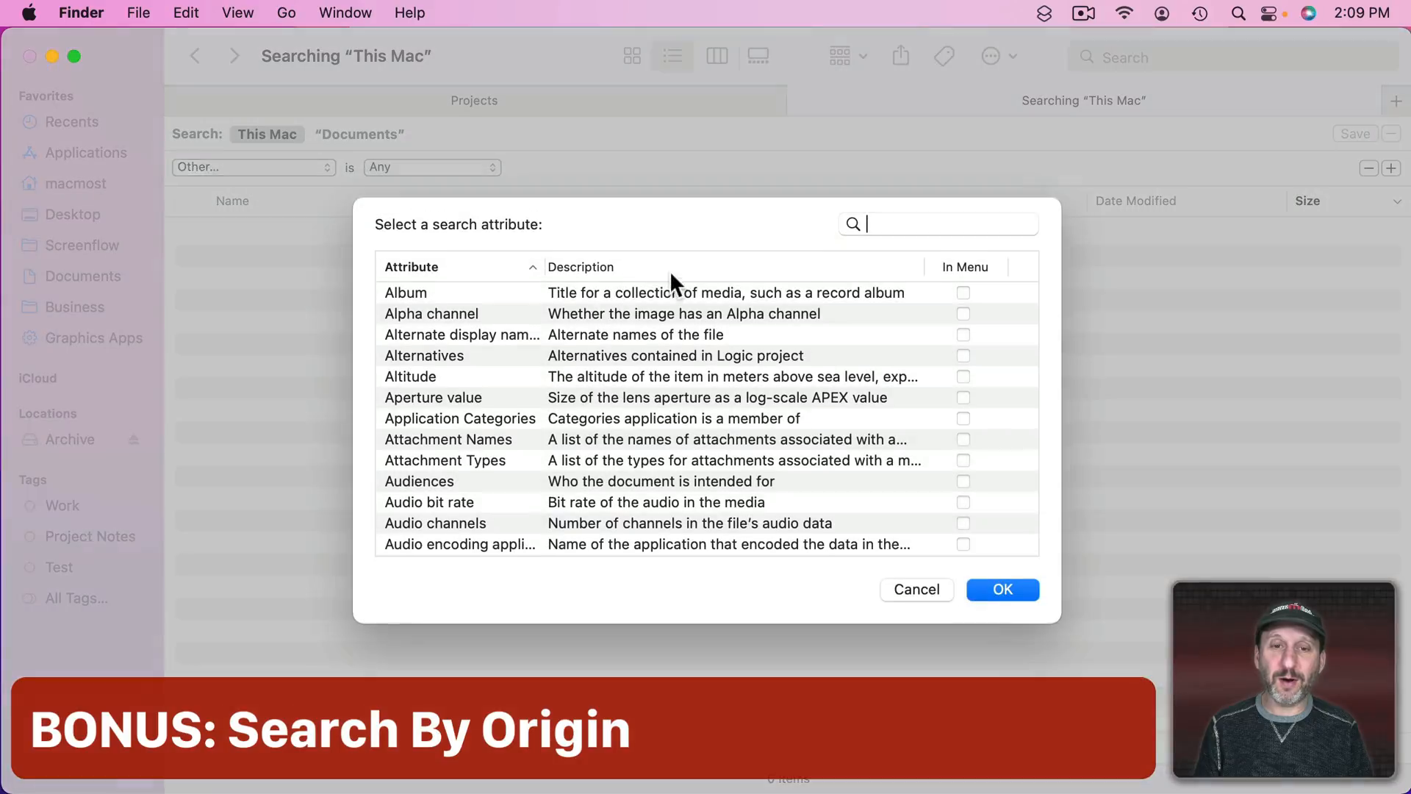
- Set a Where from matches "adobe" rule and select AdobeStock_221808647.jpeg to inspect it
{"action": "type", "text": "where"}
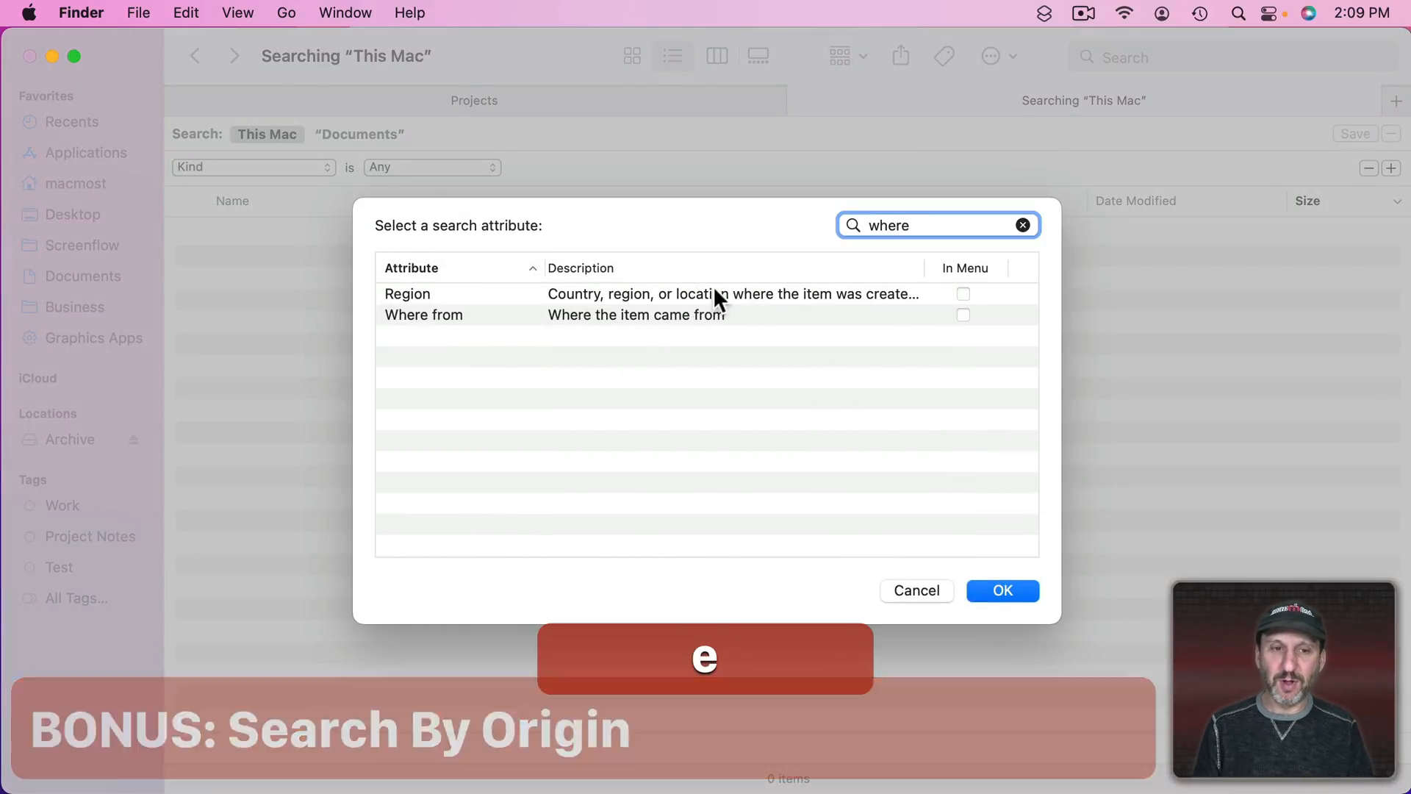
{"action": "left_click", "coordinate": [1003, 591]}
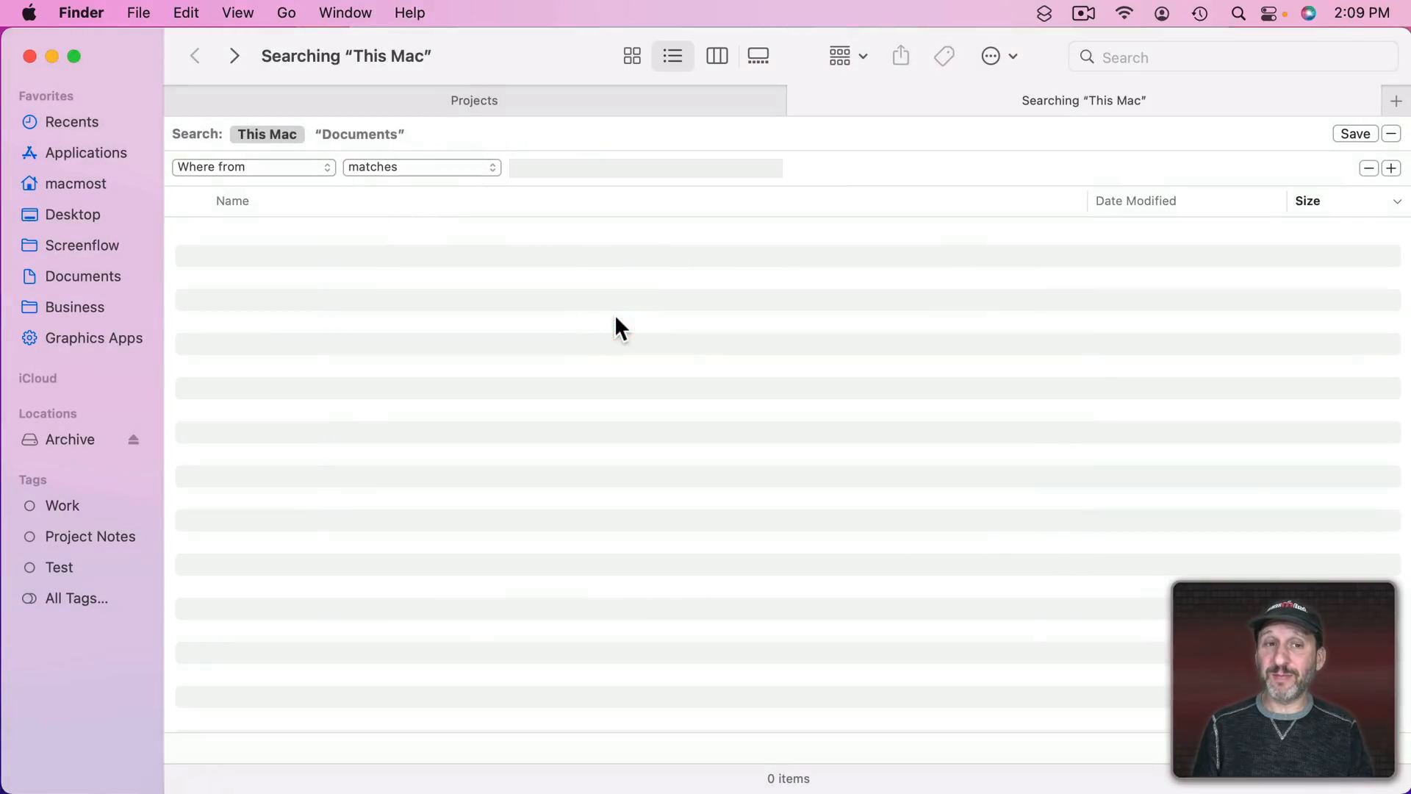
{"action": "mouse_move", "coordinate": [477, 184]}
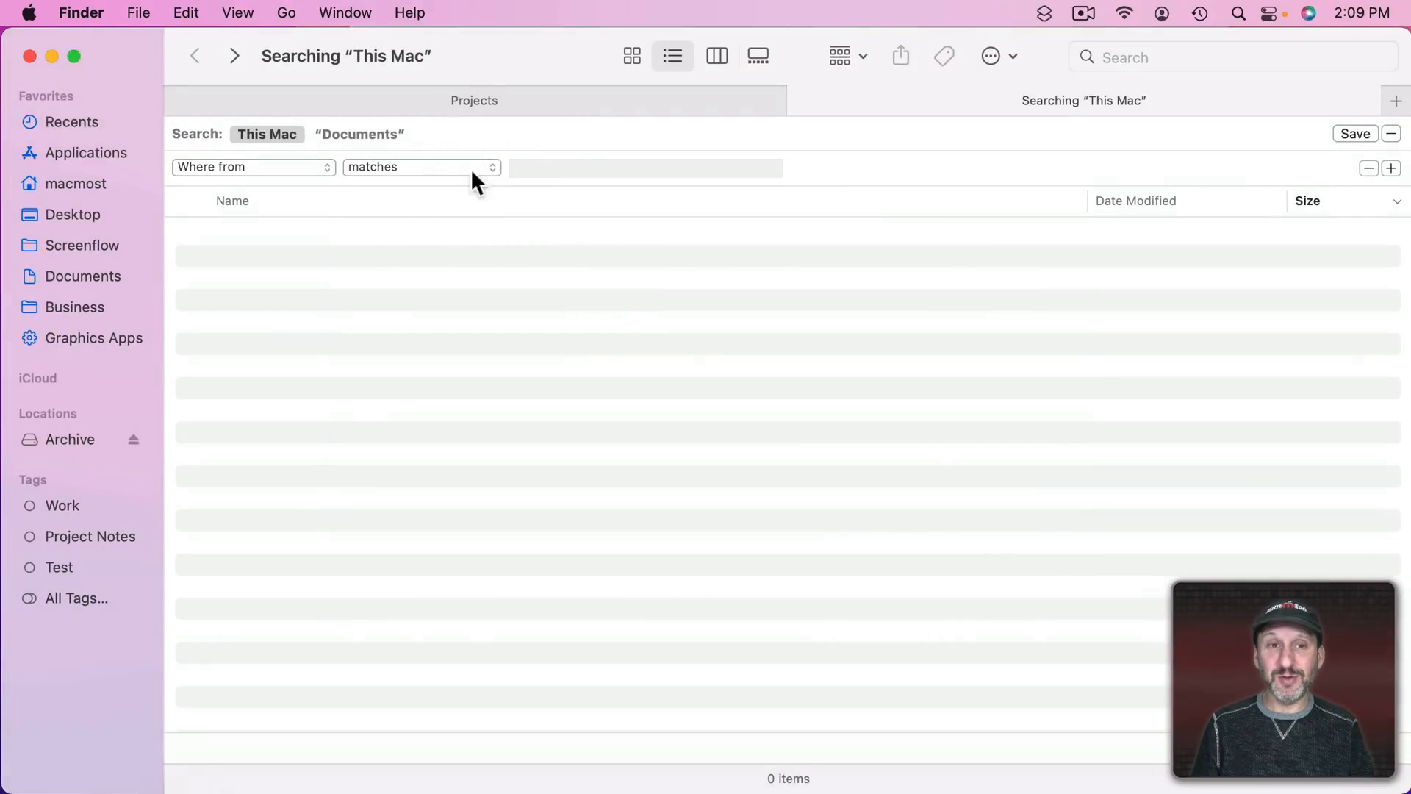
{"action": "left_click", "coordinate": [644, 167]}
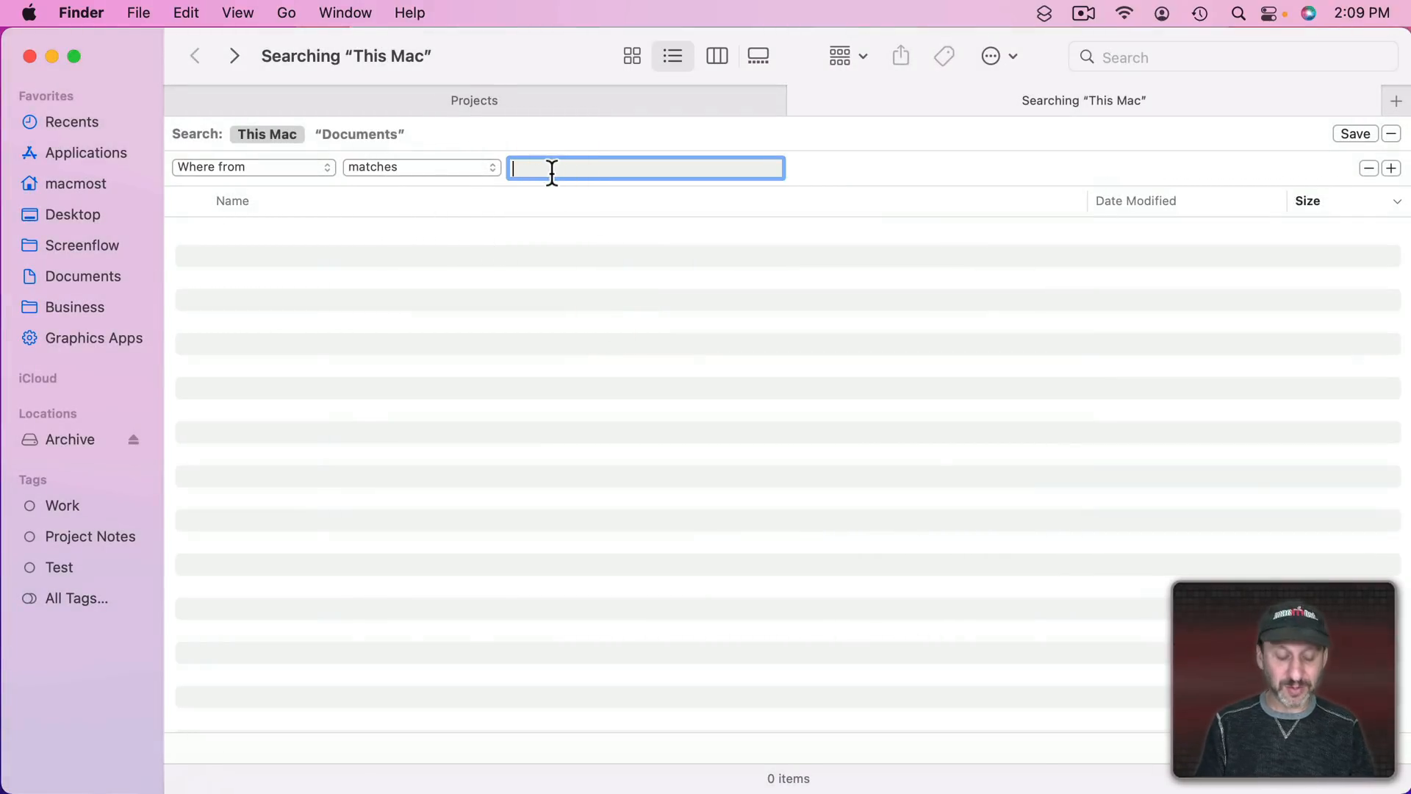
{"action": "type", "text": "adobe"}
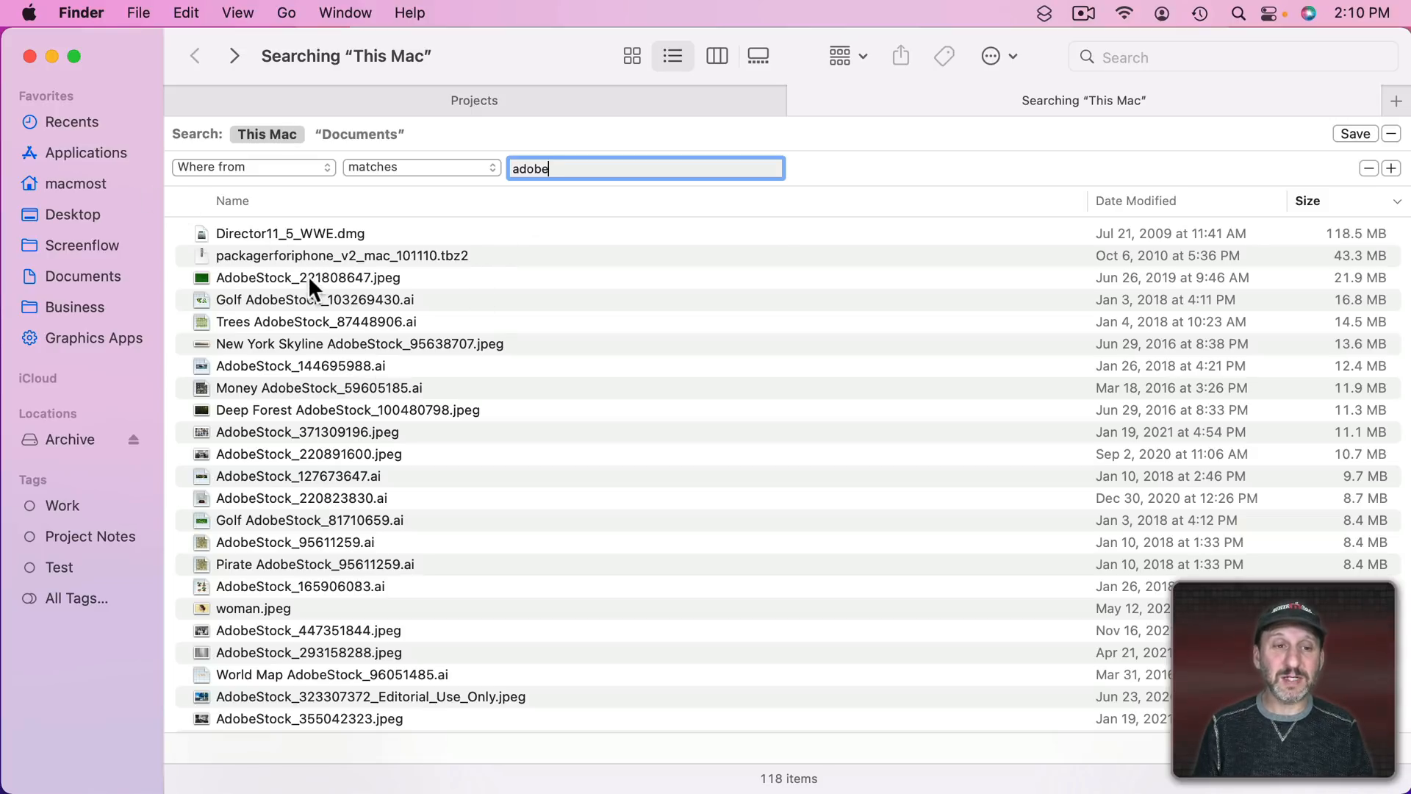
{"action": "left_click", "coordinate": [309, 278]}
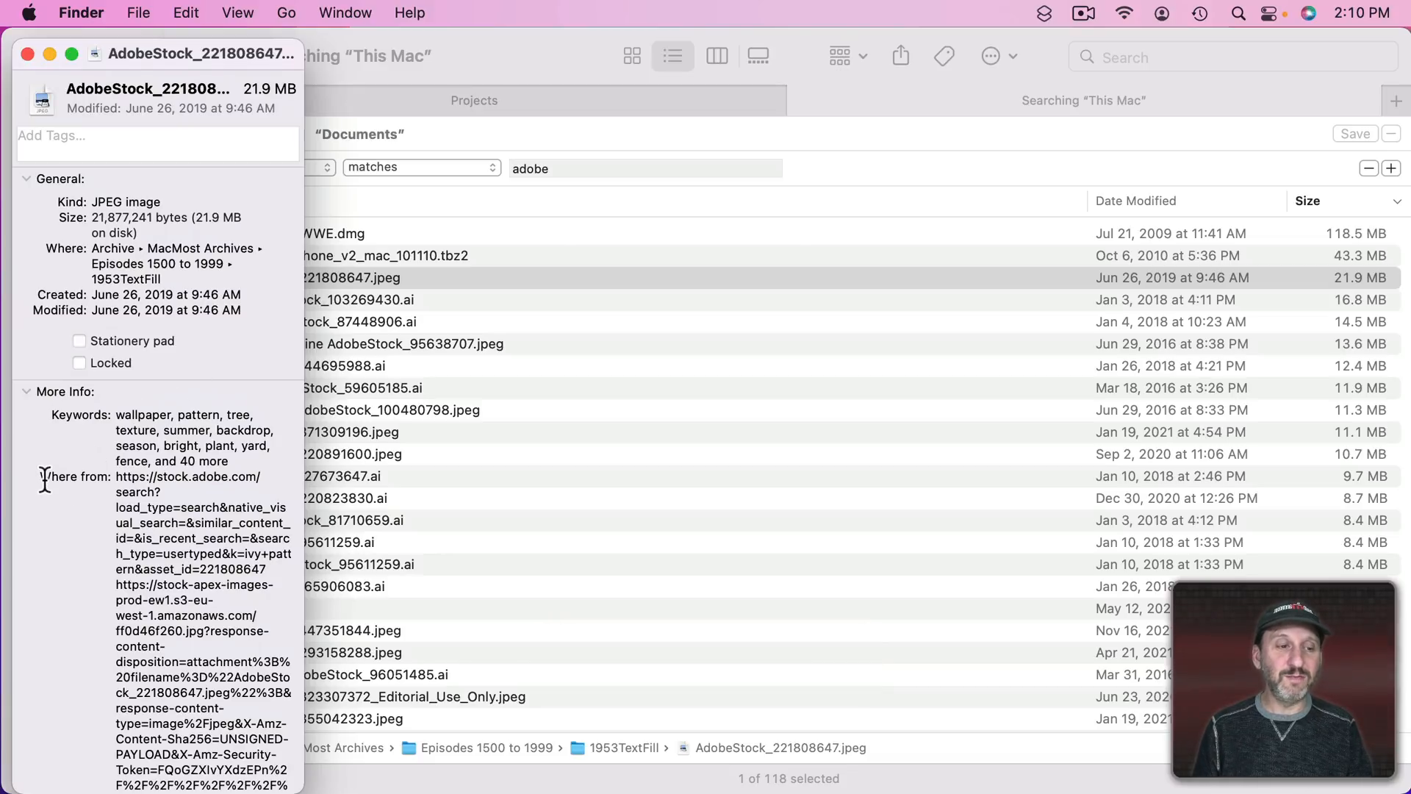
{"action": "mouse_move", "coordinate": [129, 485]}
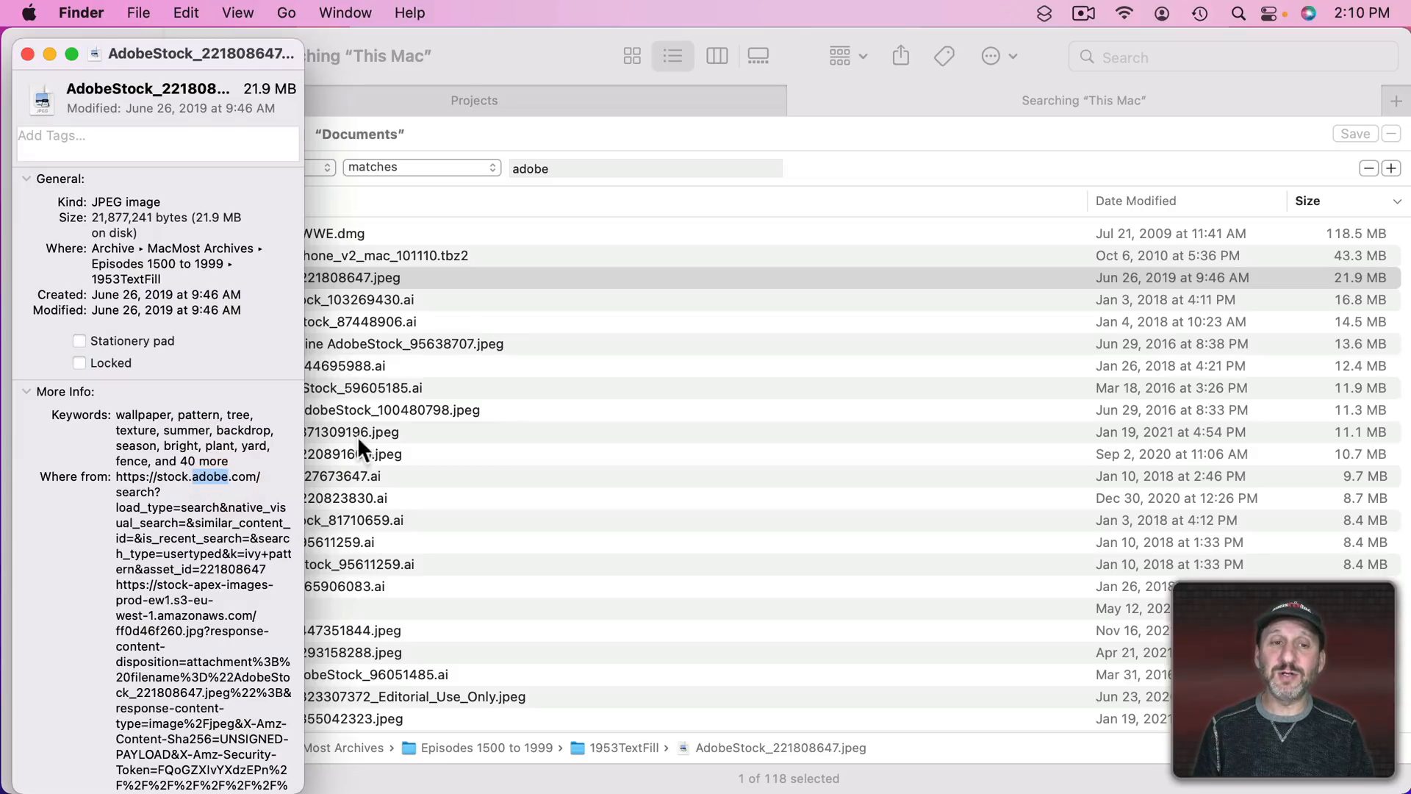
{"action": "mouse_move", "coordinate": [535, 183]}
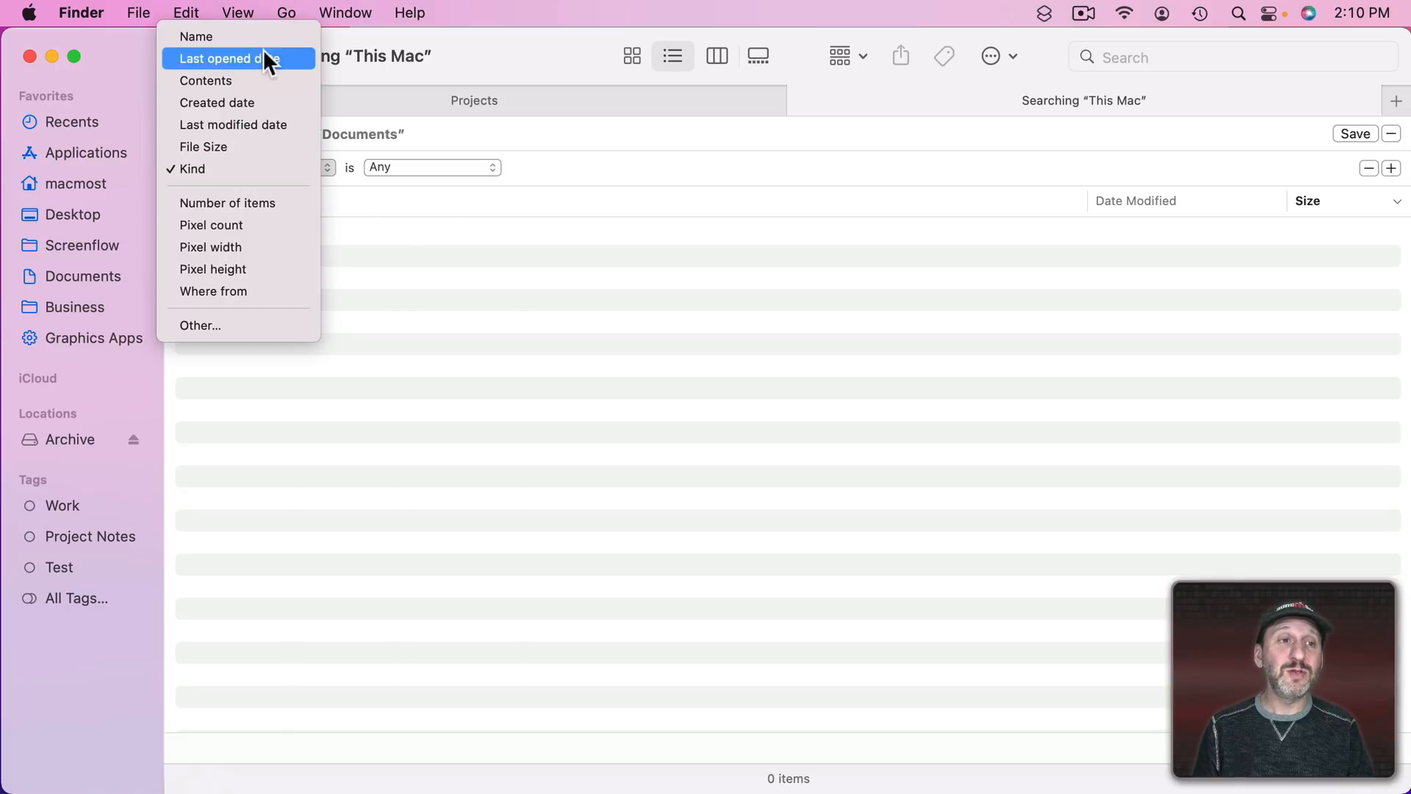
{"action": "mouse_move", "coordinate": [236, 194]}
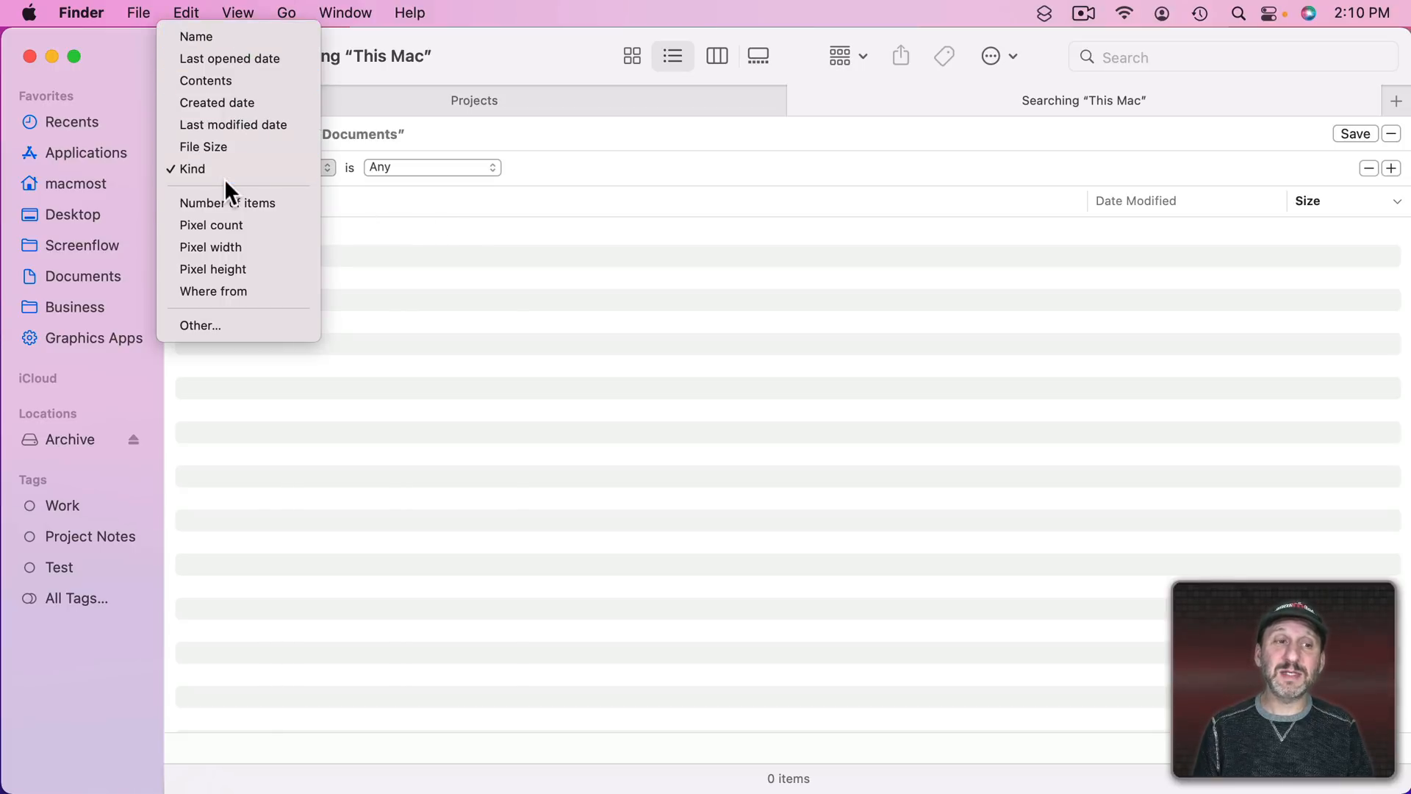
{"action": "mouse_move", "coordinate": [223, 314]}
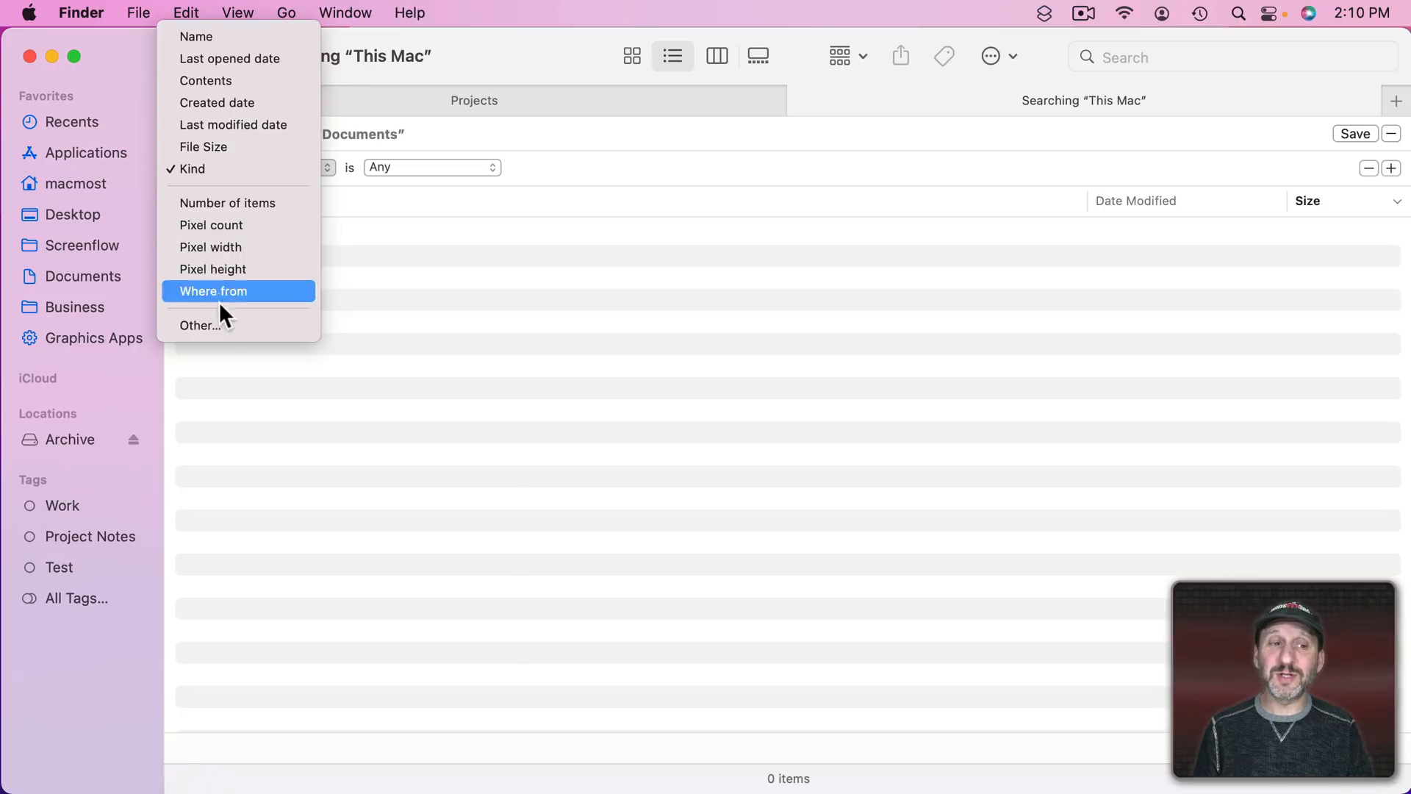
- Tick In Menu for Pixel count in the Other… attribute list and confirm
{"action": "left_click", "coordinate": [200, 325]}
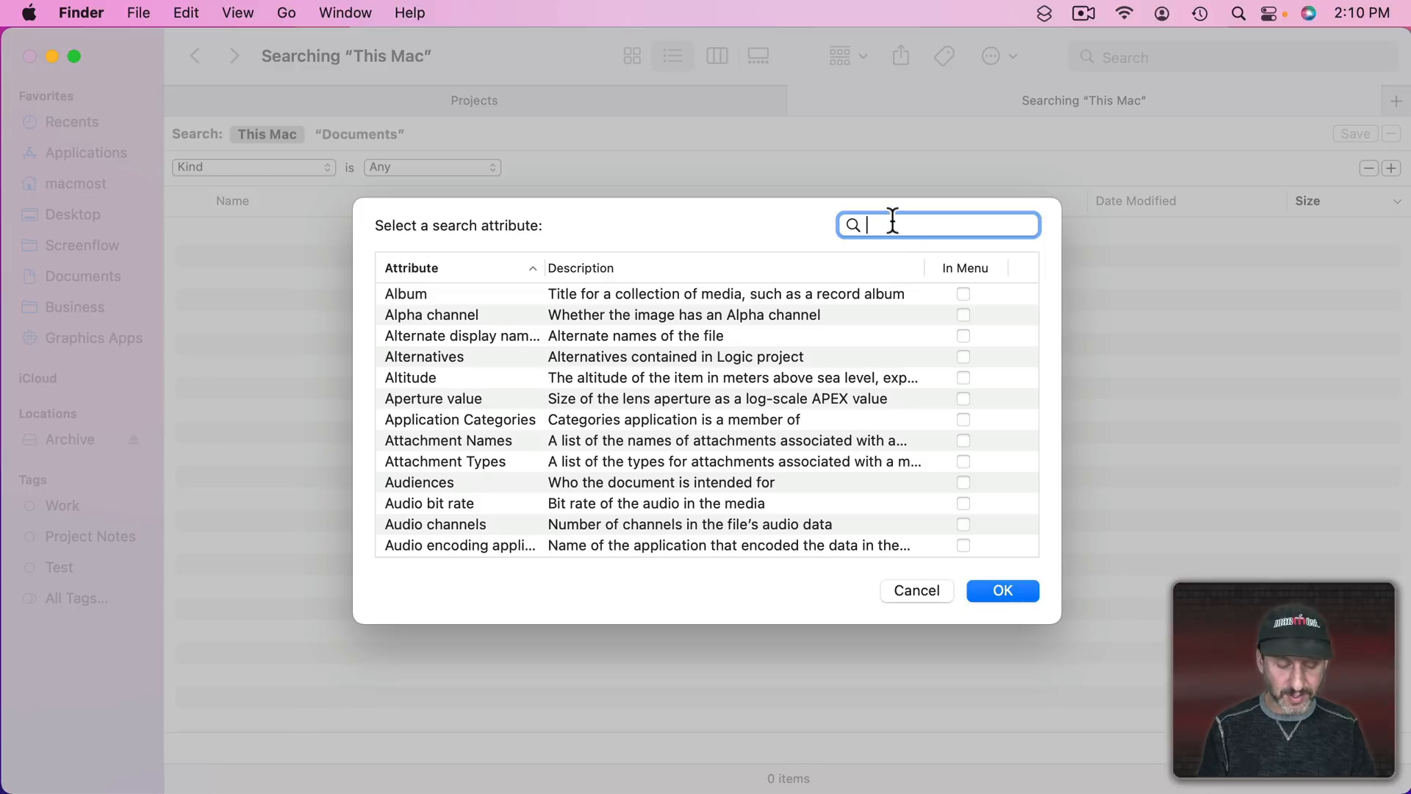
{"action": "type", "text": "pixel"}
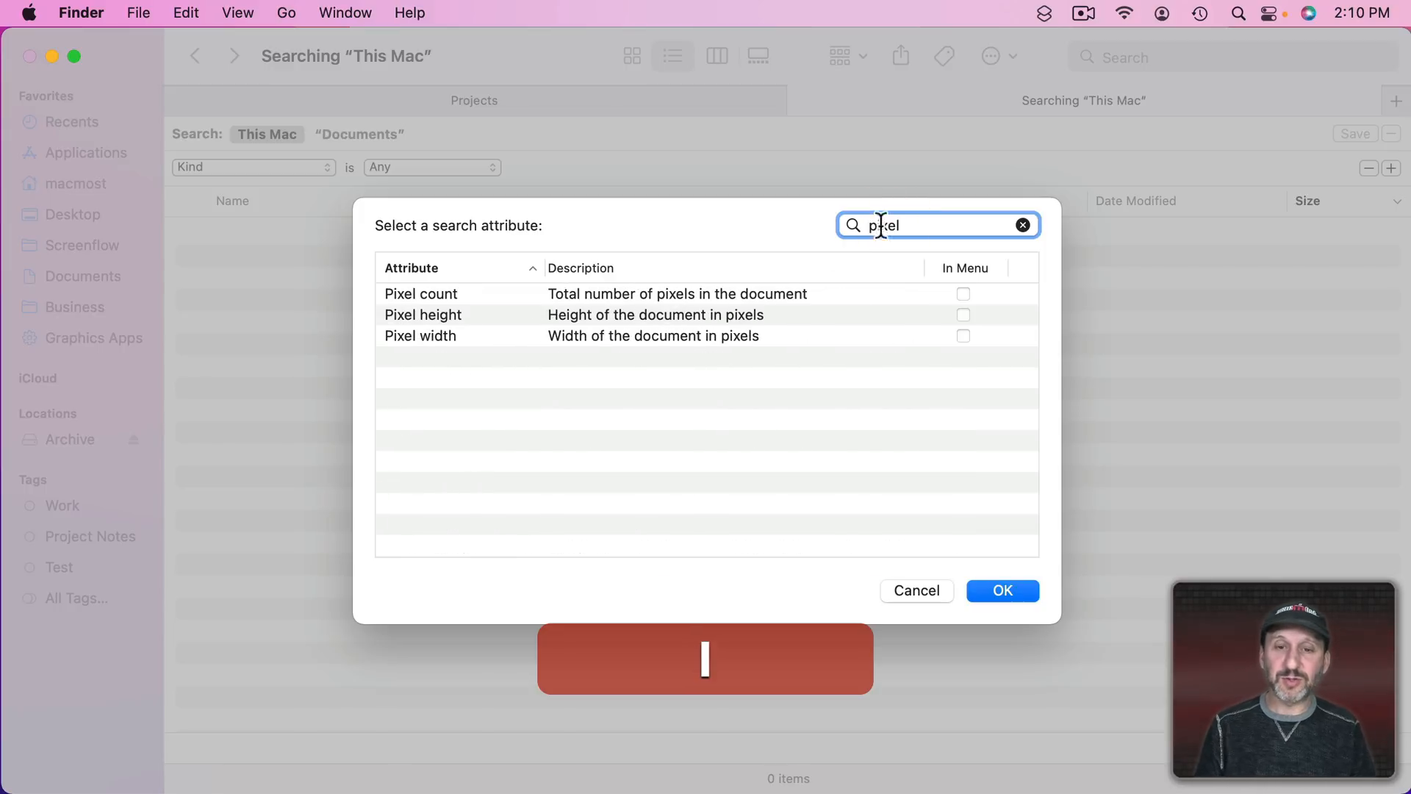
{"action": "left_click", "coordinate": [963, 294]}
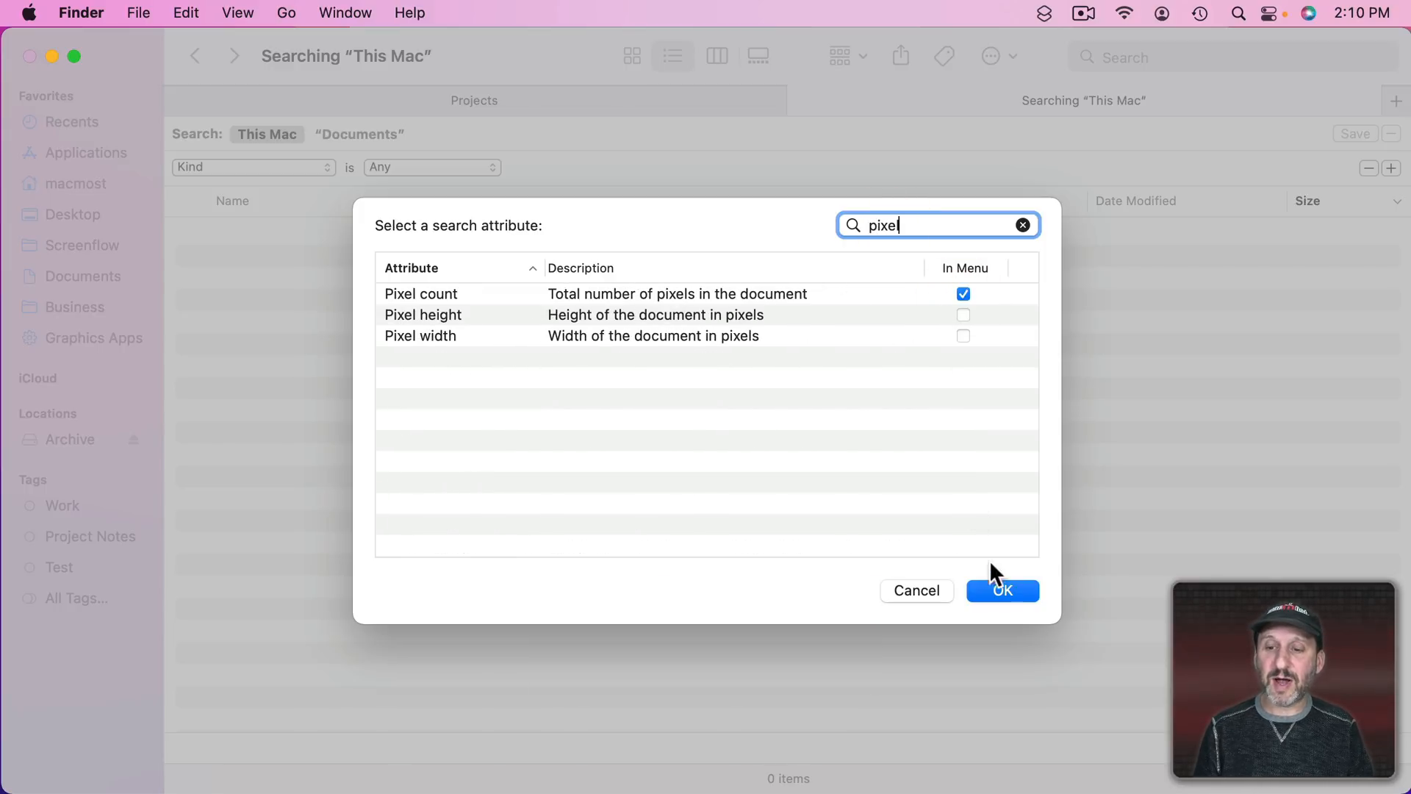
{"action": "left_click", "coordinate": [1002, 591]}
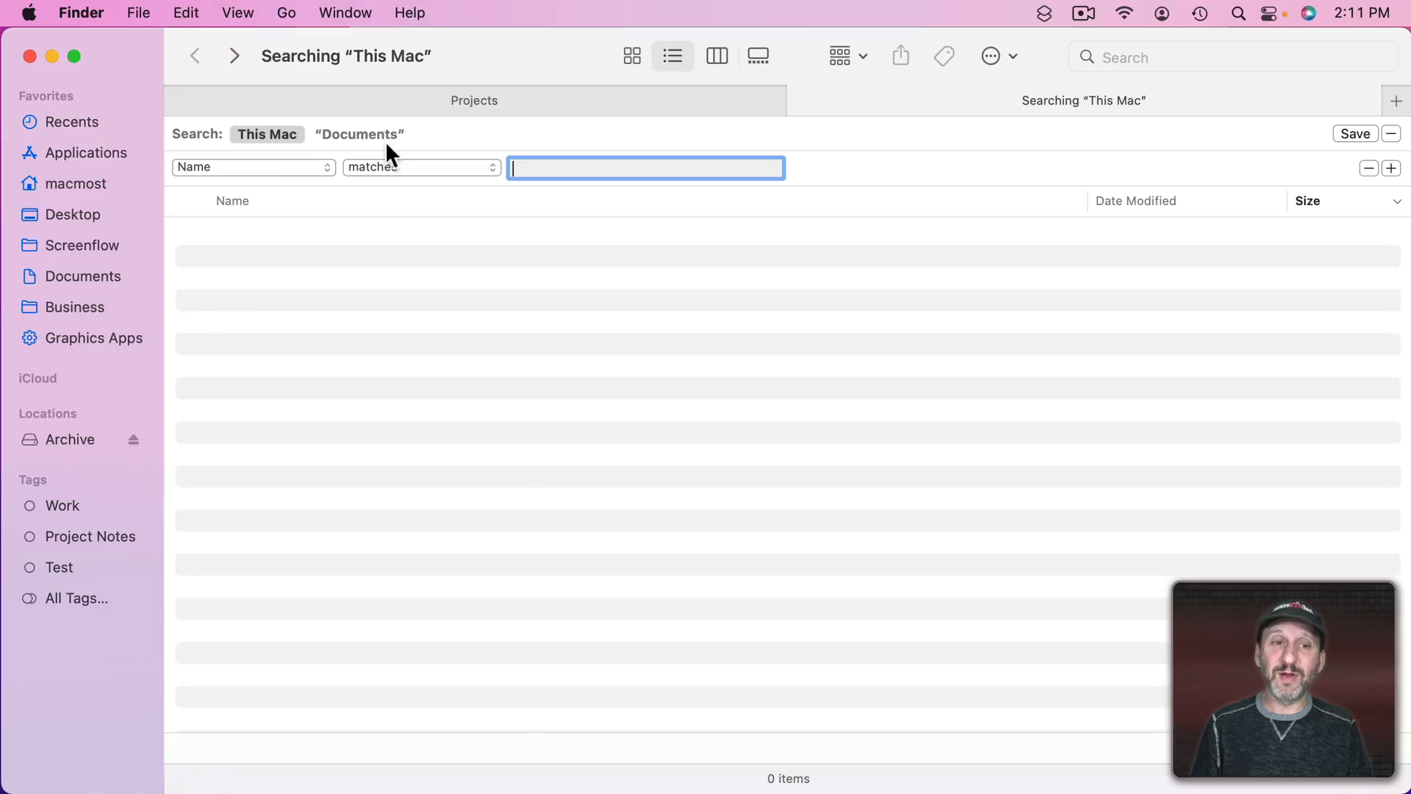
{"action": "mouse_move", "coordinate": [661, 186]}
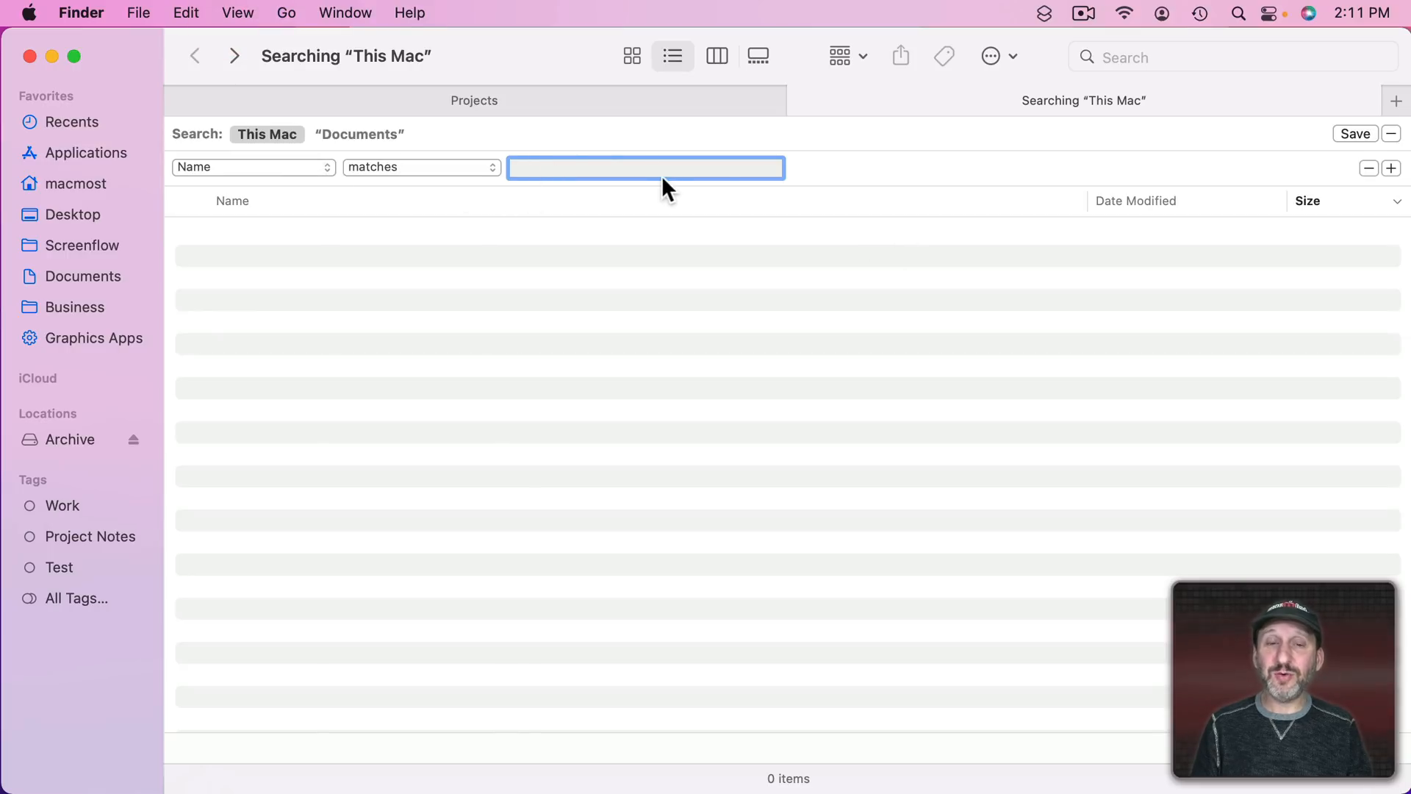
{"action": "mouse_move", "coordinate": [439, 179]}
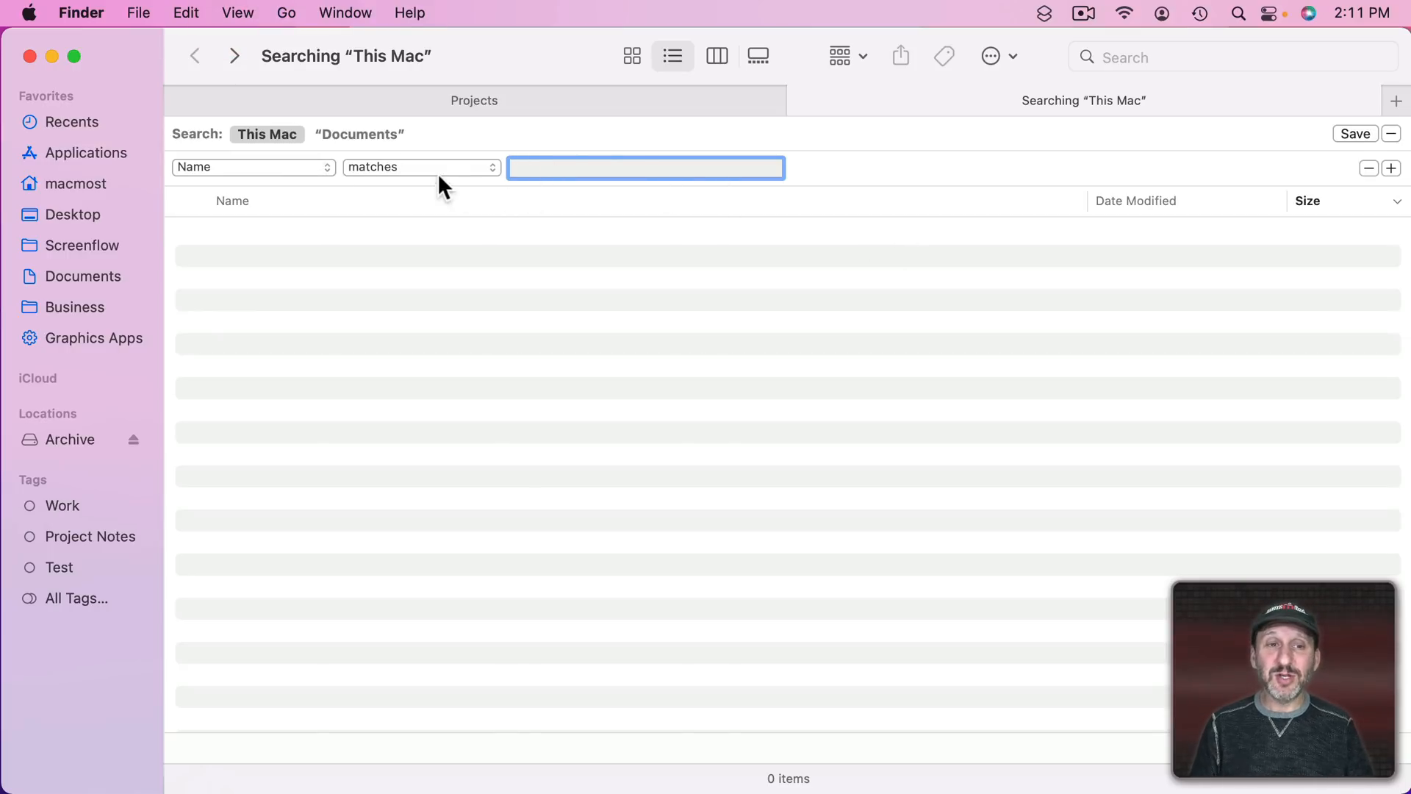
- Enter t*st in the Name field, a wildcard replacing one letter
{"action": "type", "text": "test"}
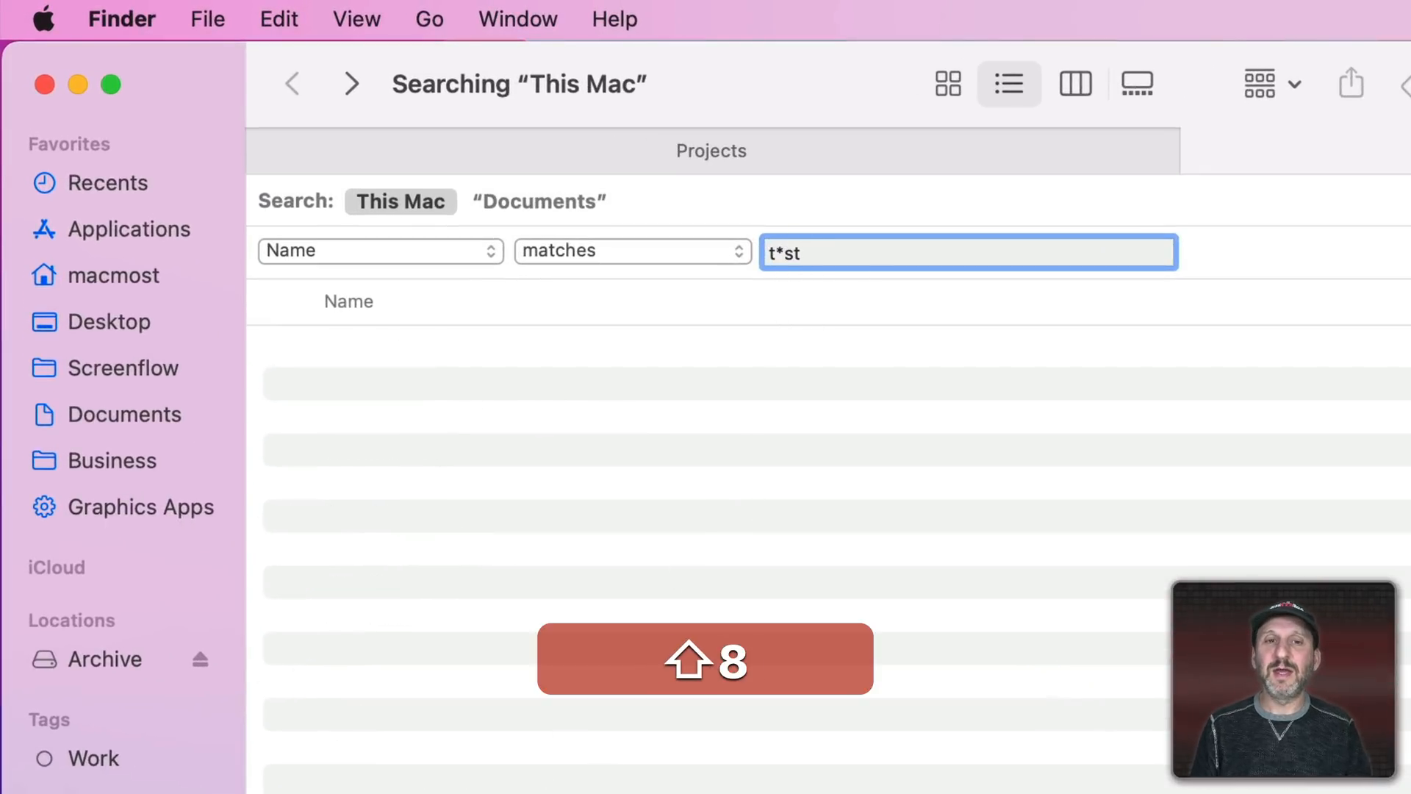
{"action": "key", "text": "Backspace"}
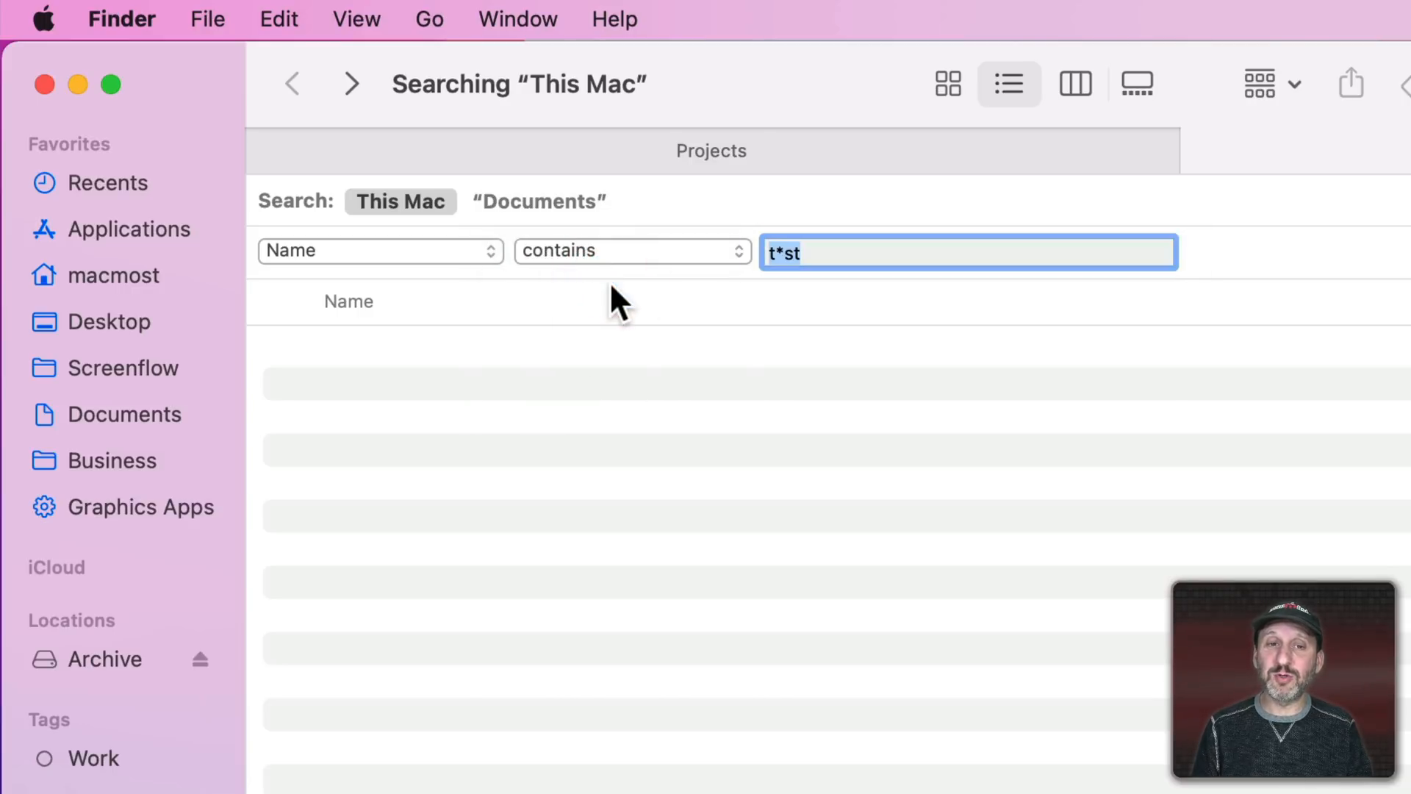
{"action": "left_click", "coordinate": [379, 251]}
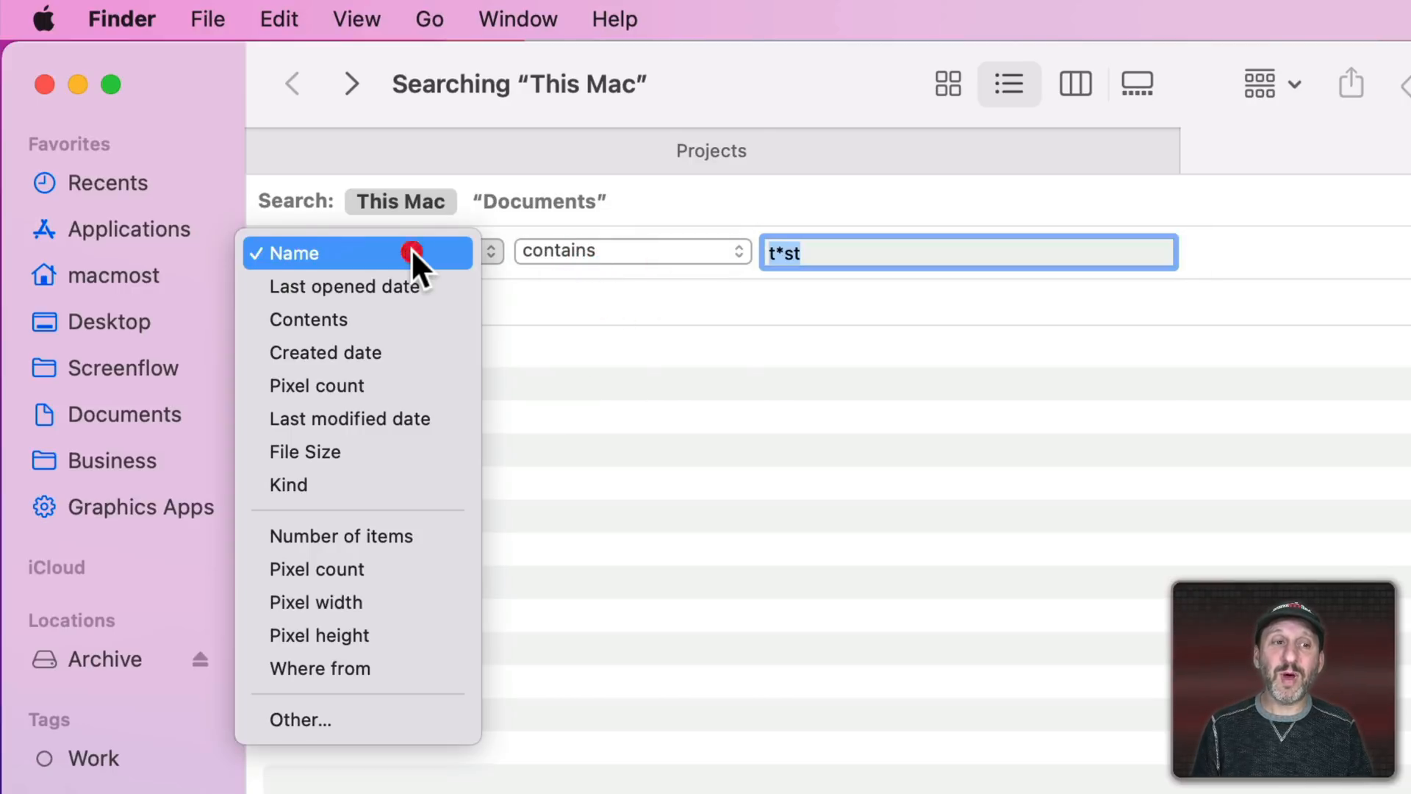
- Choose Raw query as the search attribute from the Other… list
{"action": "left_click", "coordinate": [300, 720]}
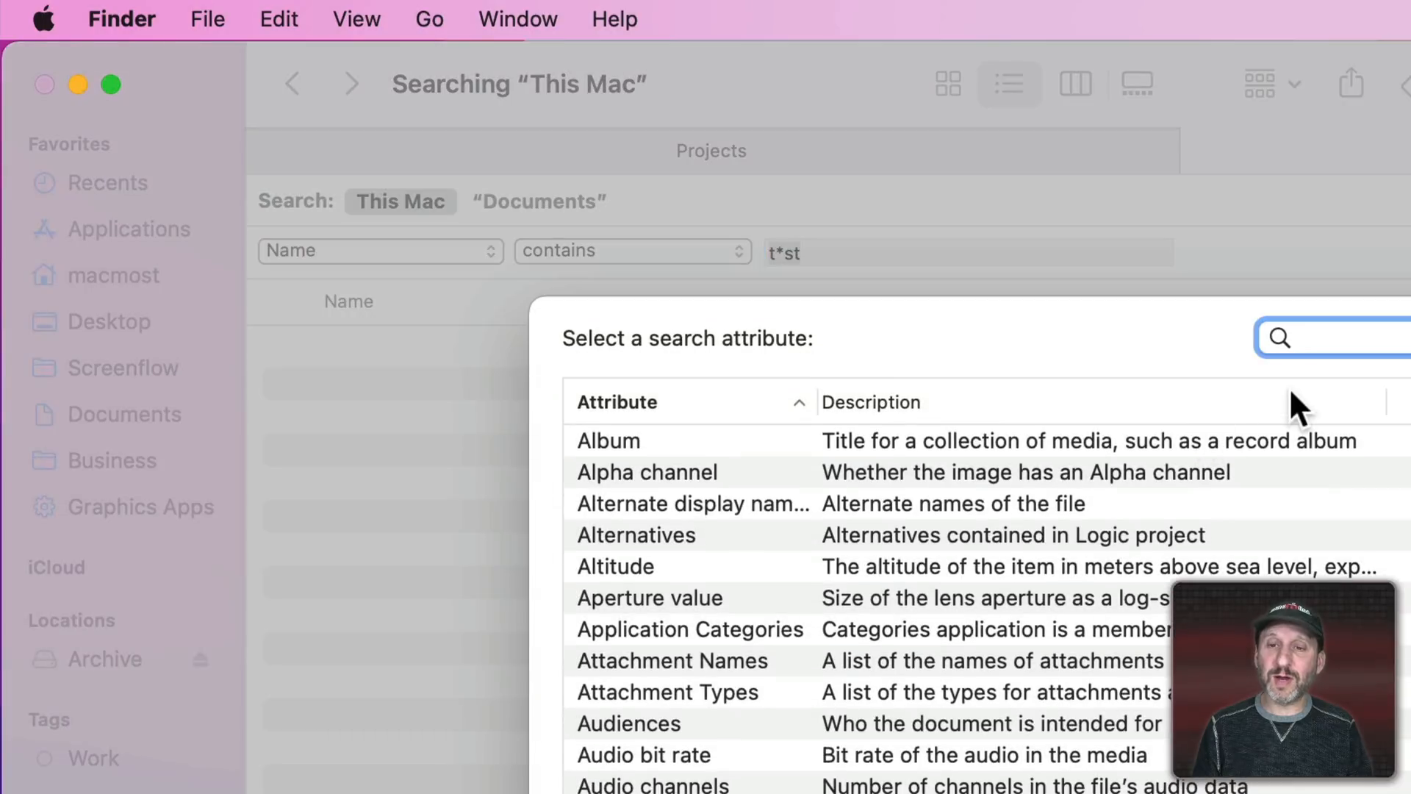
{"action": "type", "text": "raw"}
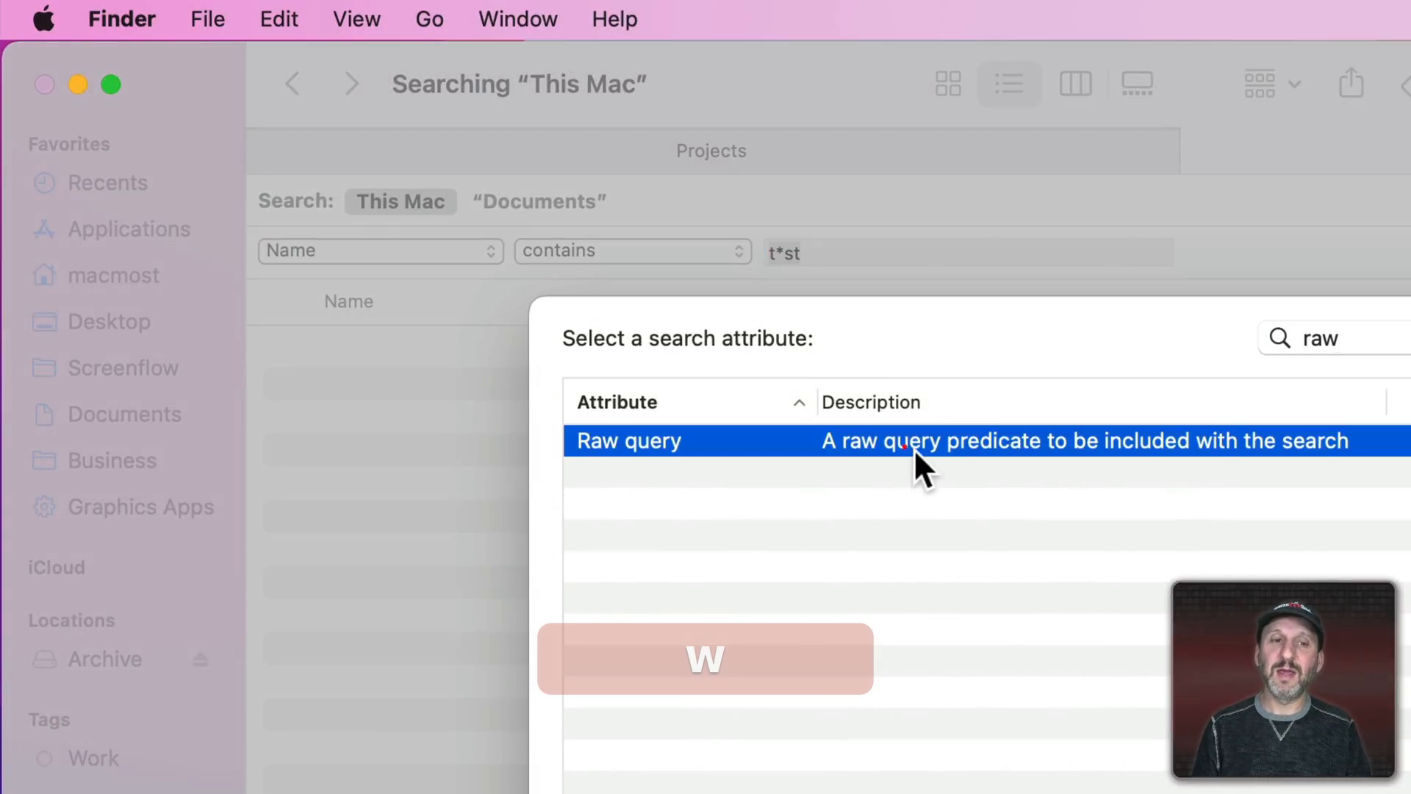
{"action": "left_click", "coordinate": [628, 441]}
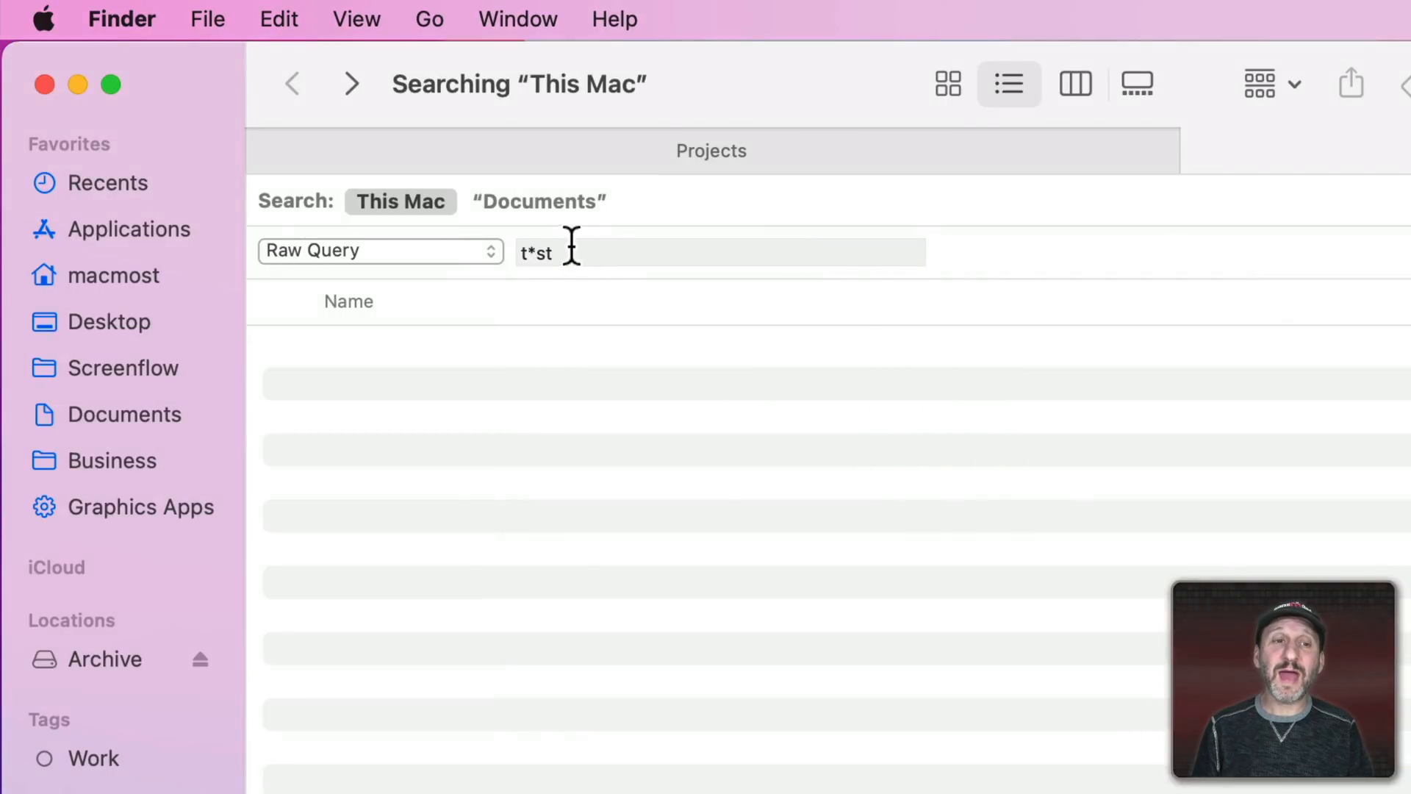
- Enter the query kMDItemDisplayName == "t*st"c for case-insensitive display-name matching
{"action": "key", "text": "cmd+v"}
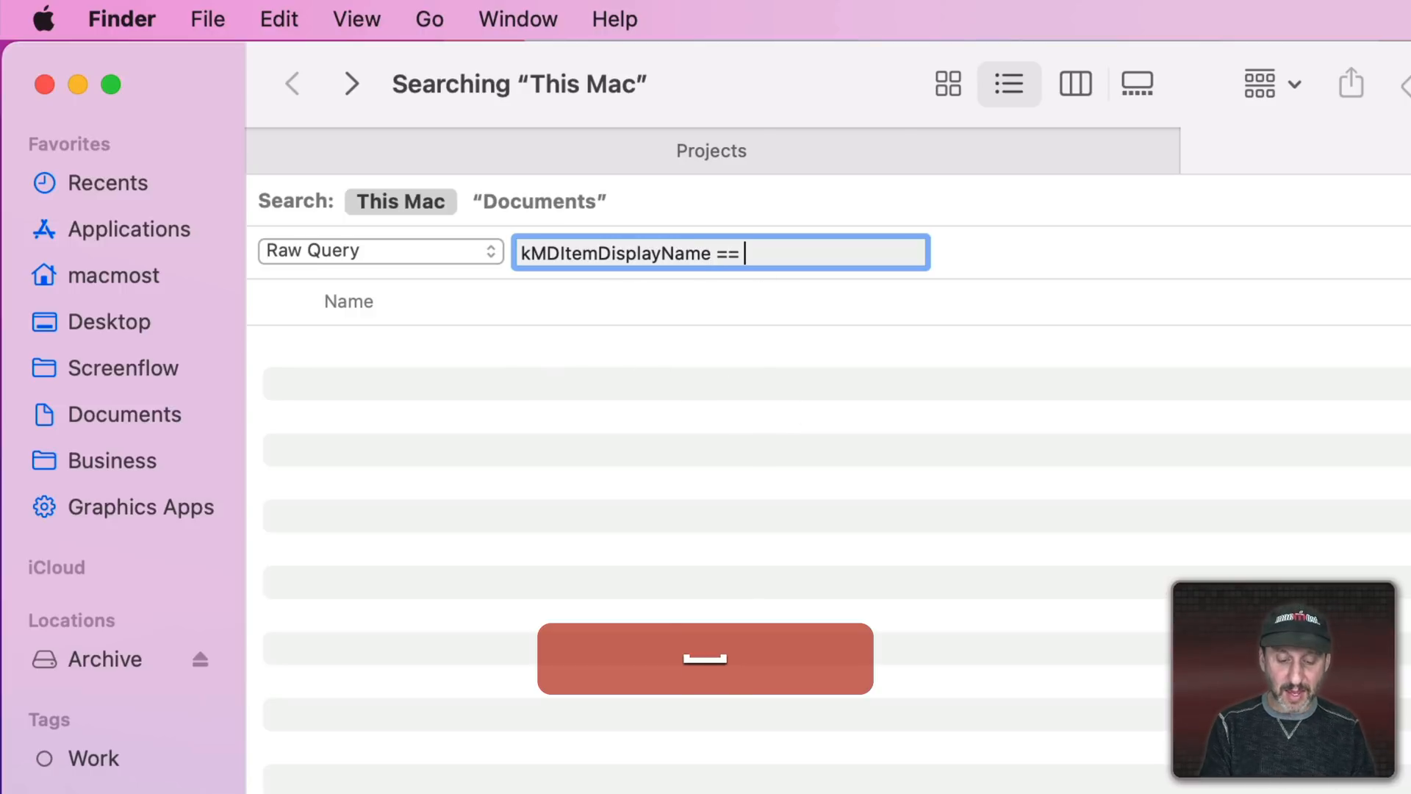
{"action": "type", "text": "\"test\""}
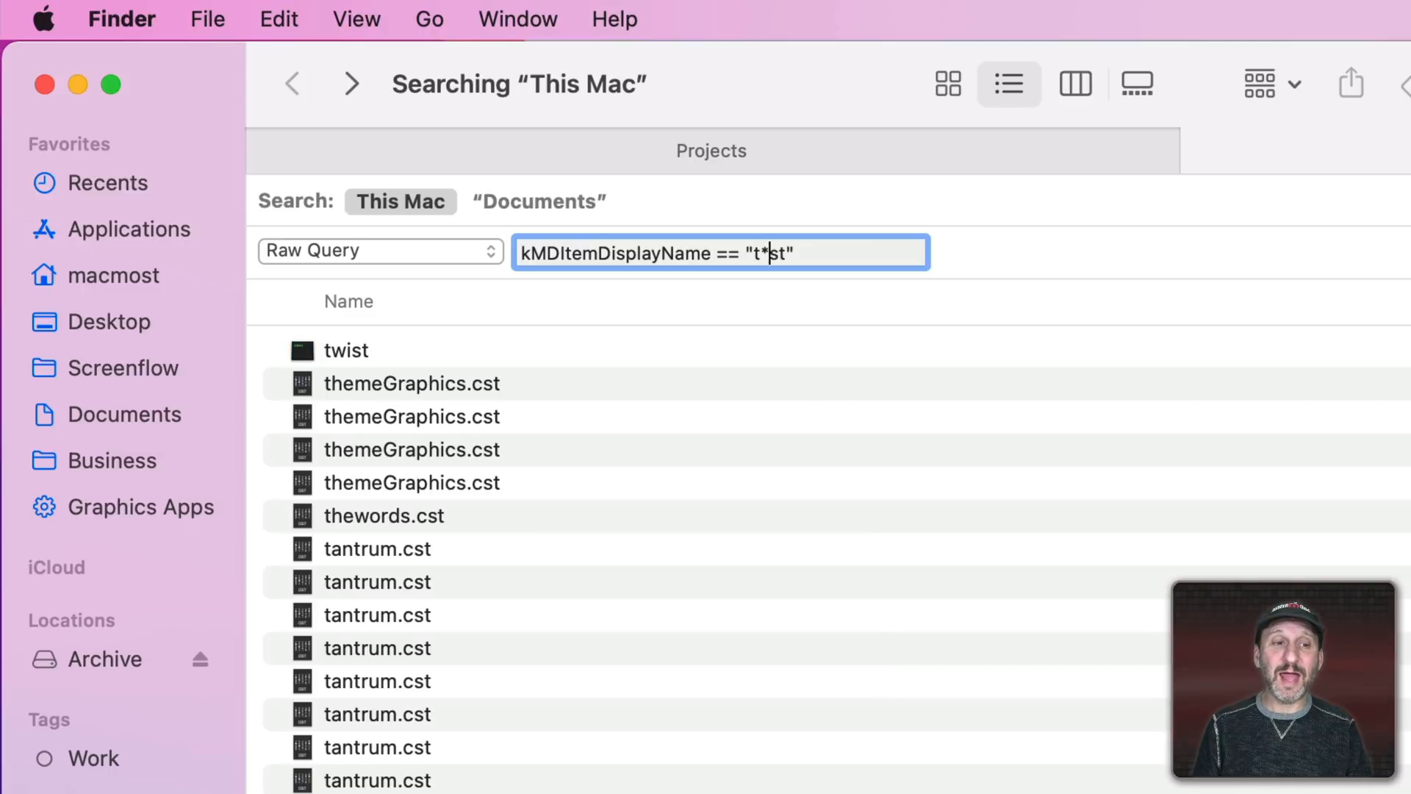
{"action": "mouse_move", "coordinate": [485, 406]}
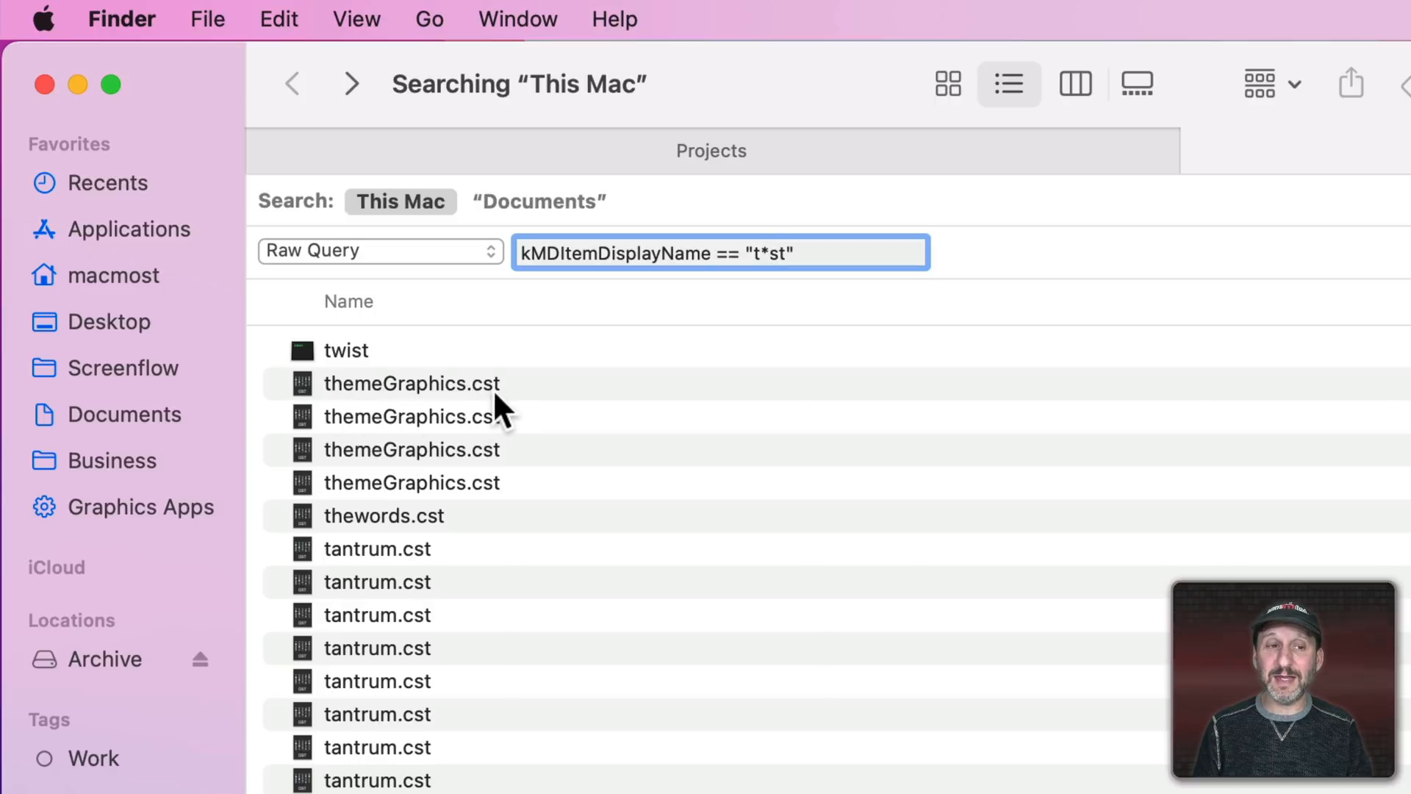
{"action": "mouse_move", "coordinate": [752, 337]}
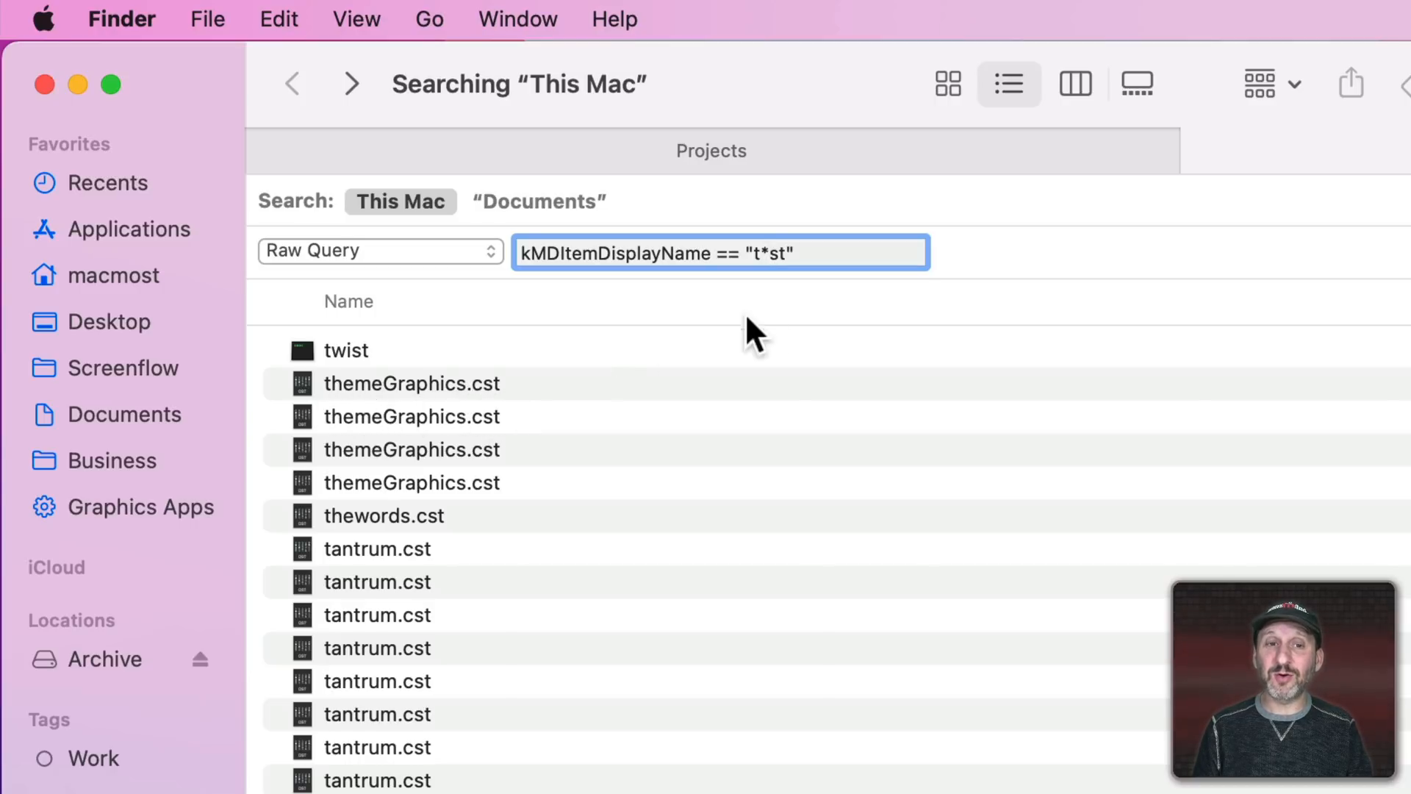
{"action": "type", "text": "c"}
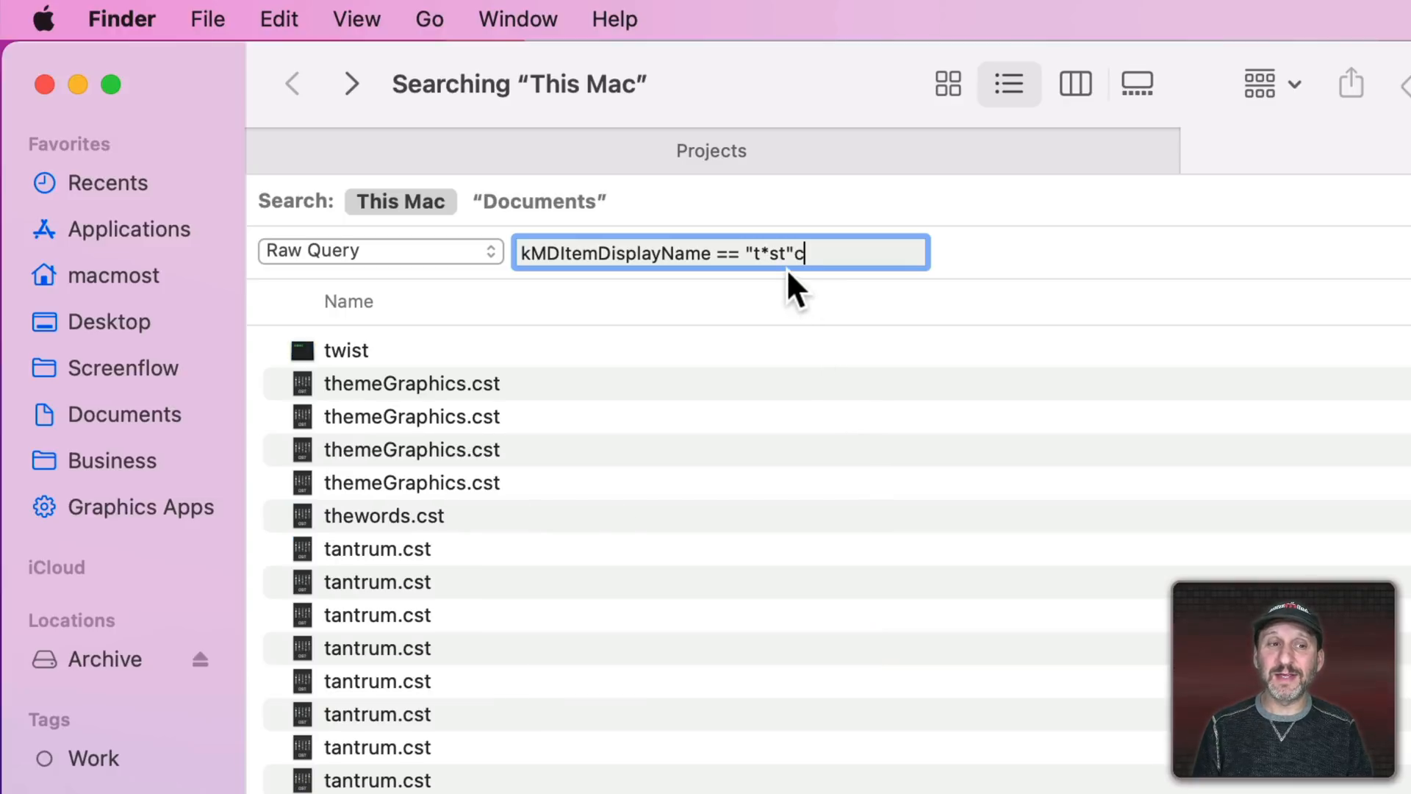
{"action": "mouse_move", "coordinate": [769, 382]}
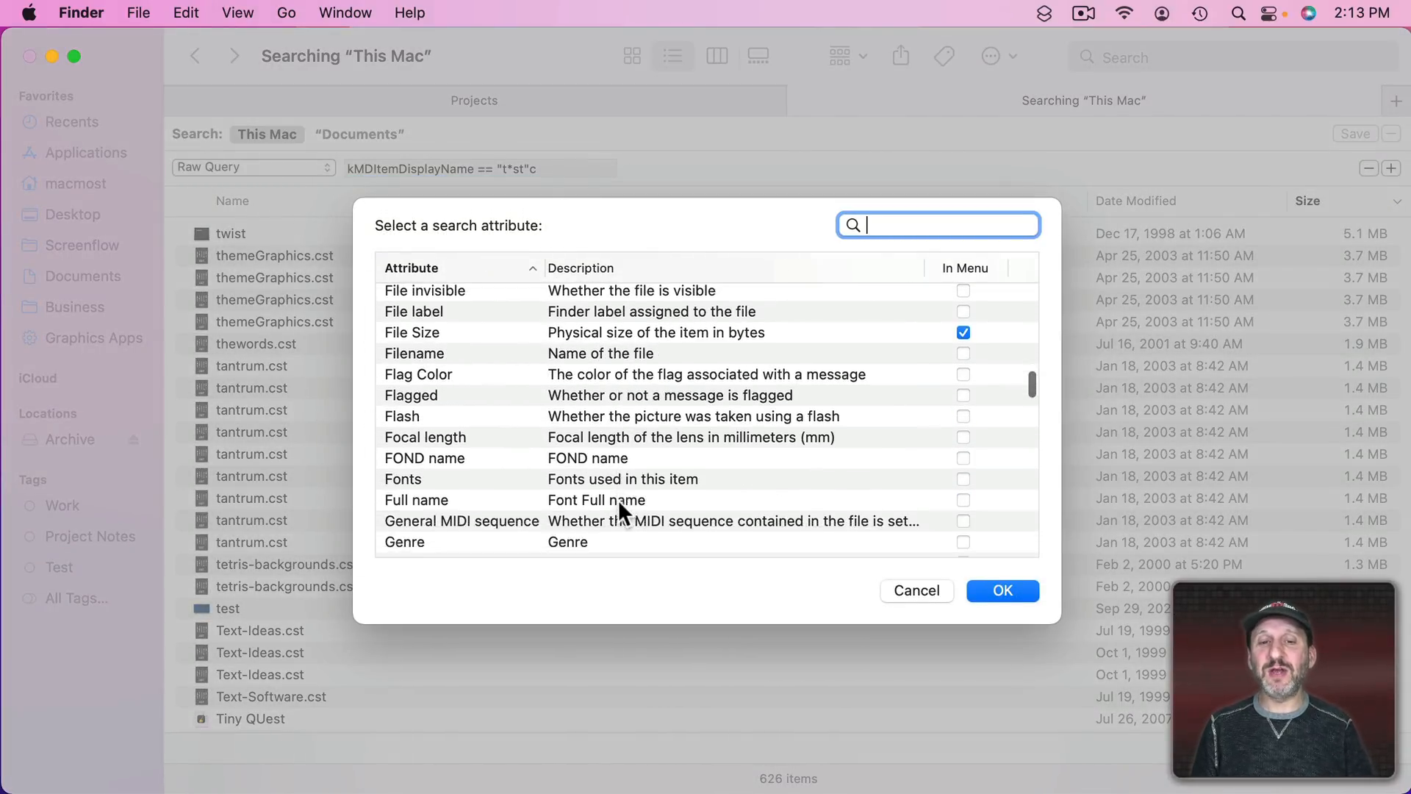
{"action": "scroll", "scroll_direction": "down", "scroll_amount": 3}
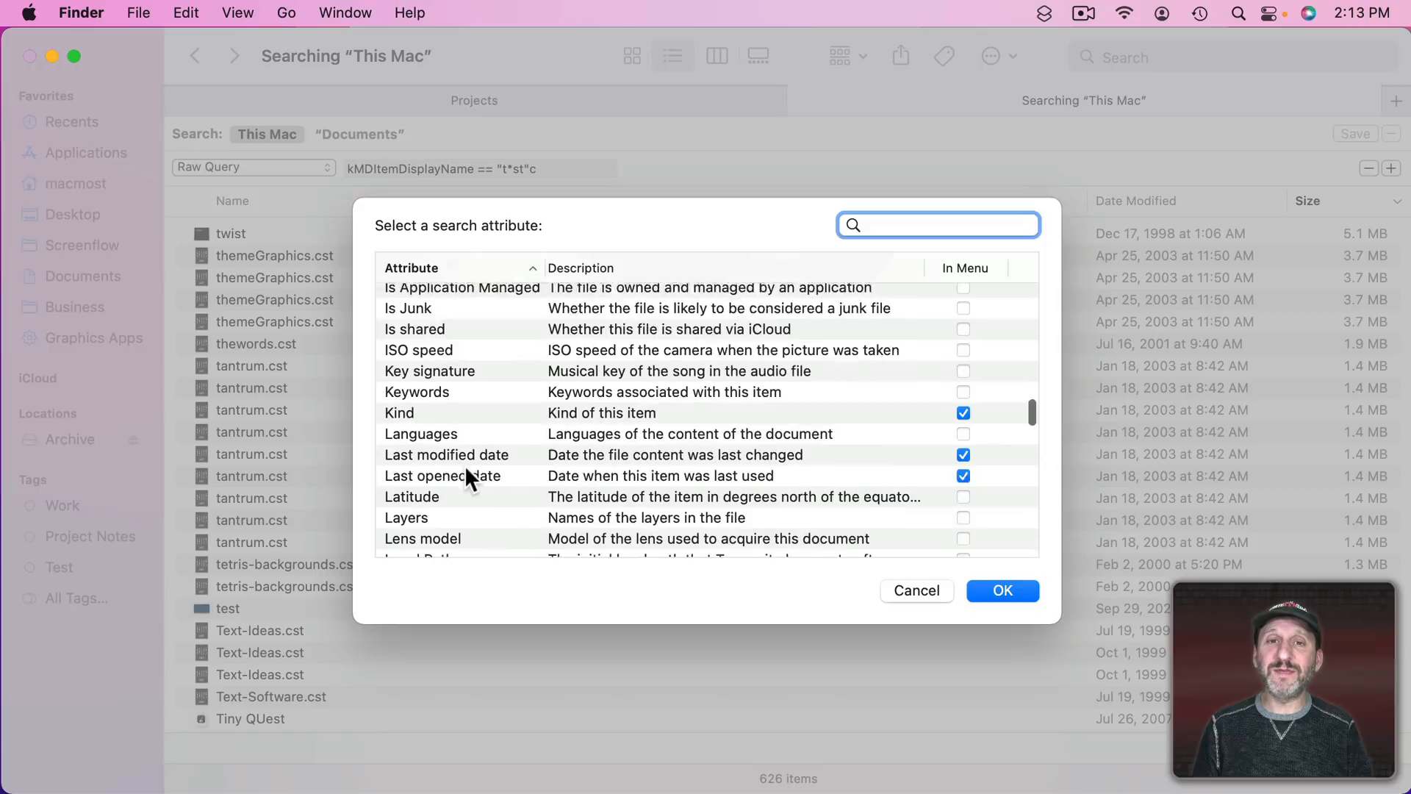
{"action": "scroll", "scroll_direction": "down", "scroll_amount": 3}
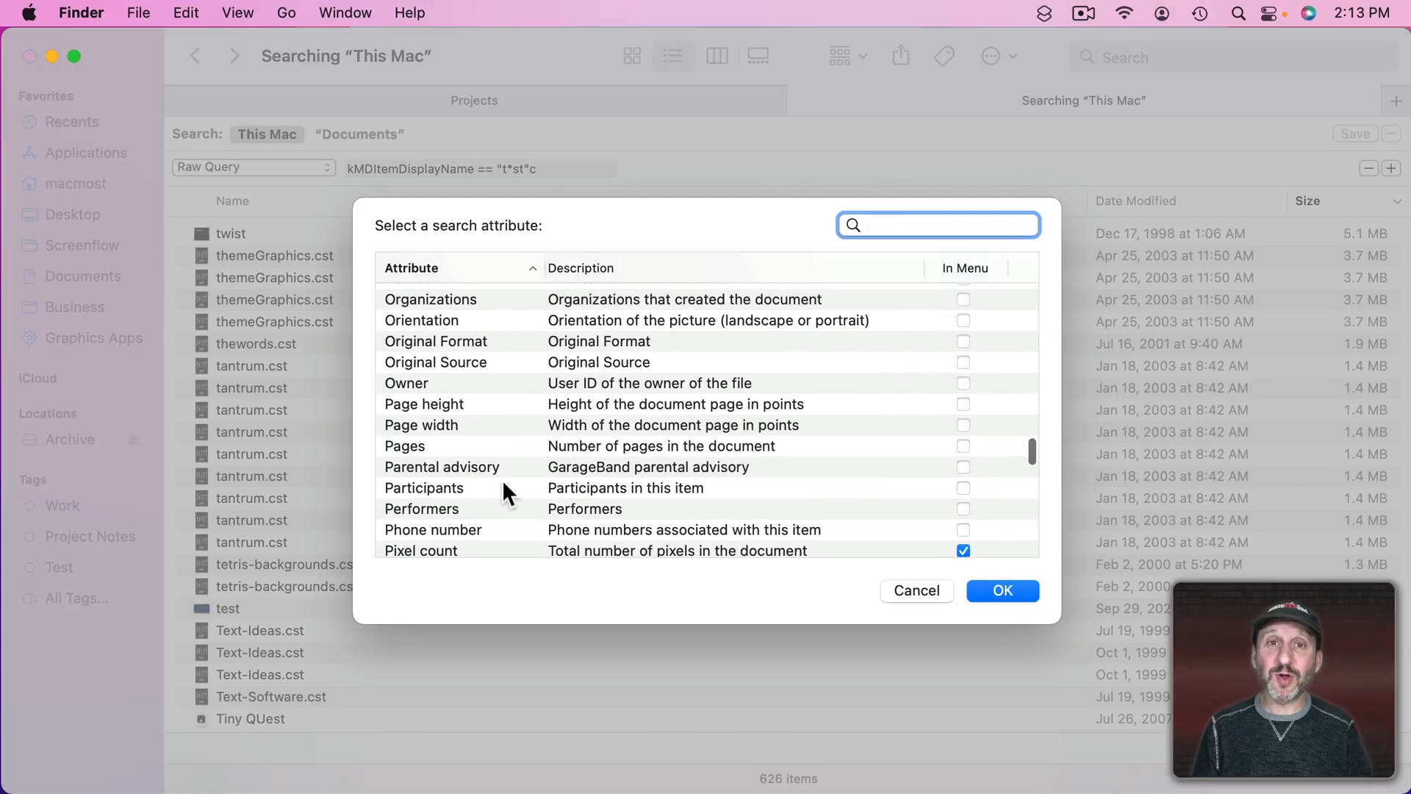
{"action": "left_click", "coordinate": [917, 591]}
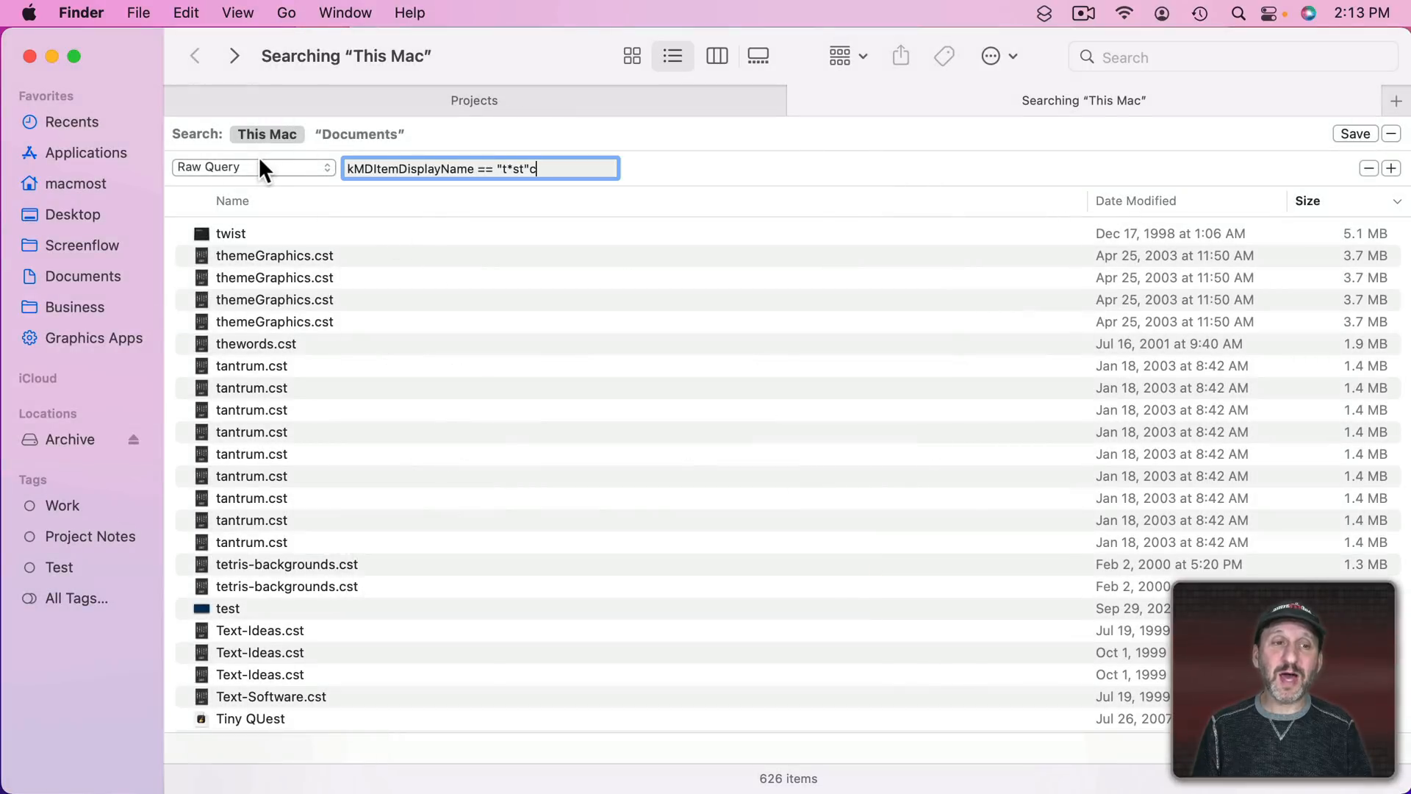
- Switch the rule to Last modified date and try the before comparison
{"action": "left_click", "coordinate": [253, 168]}
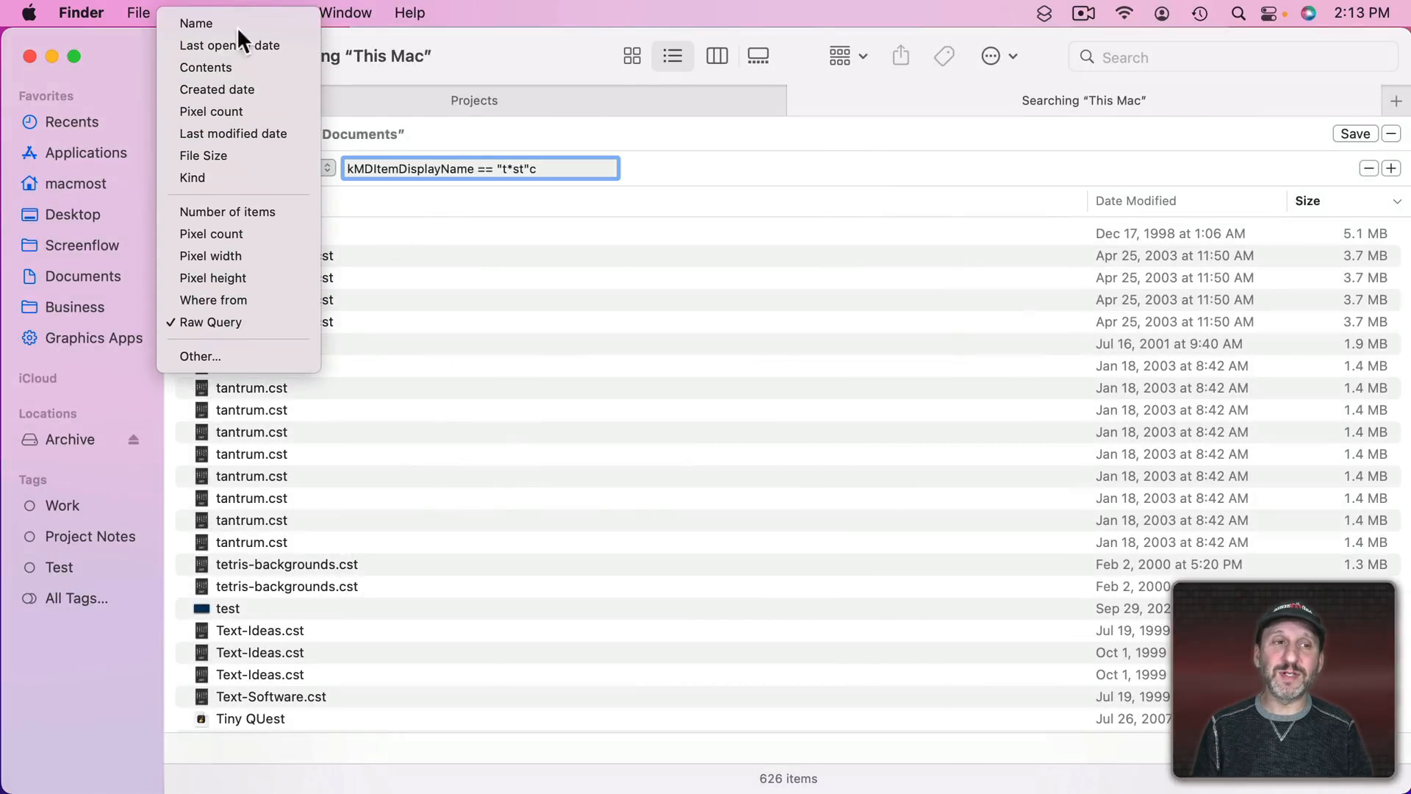
{"action": "mouse_move", "coordinate": [242, 141]}
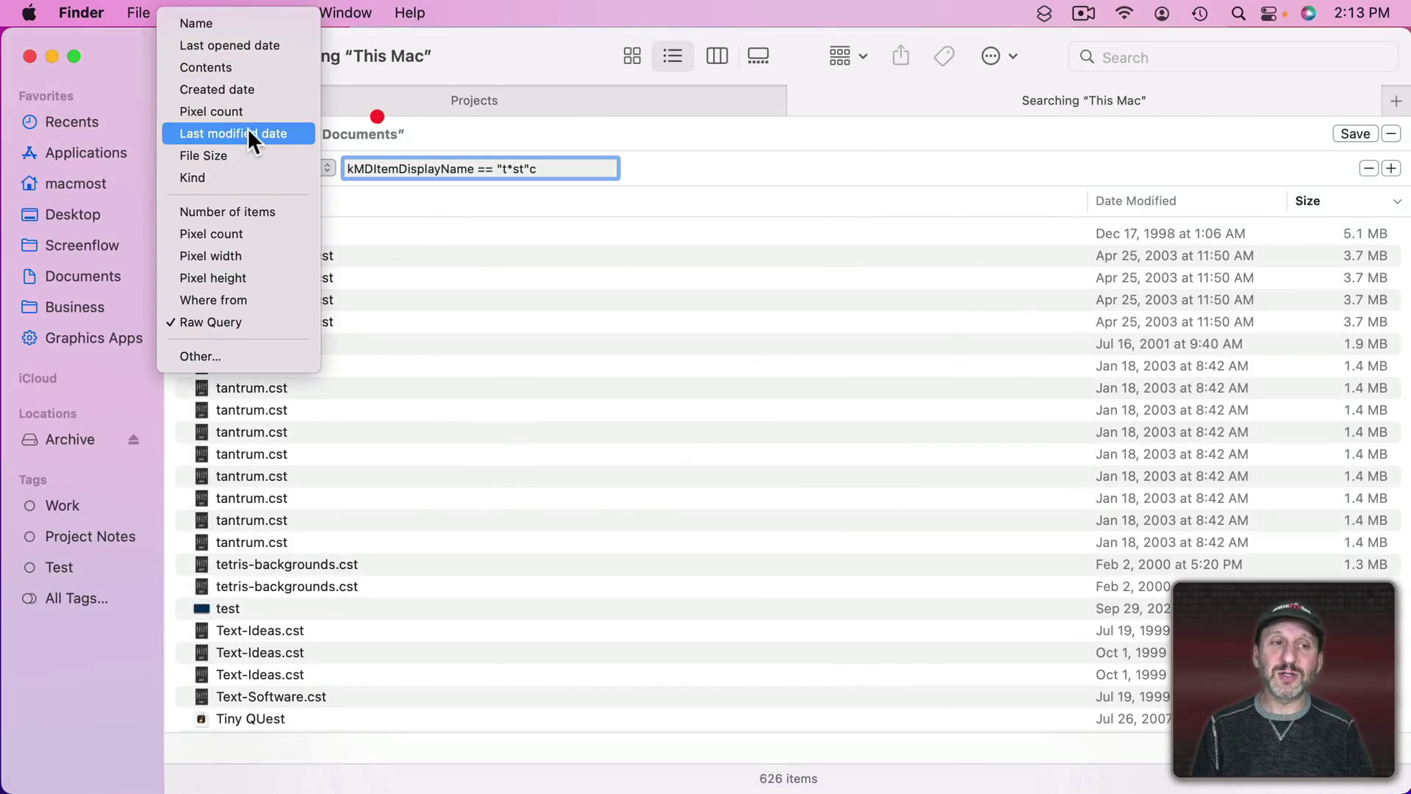
{"action": "left_click", "coordinate": [237, 133]}
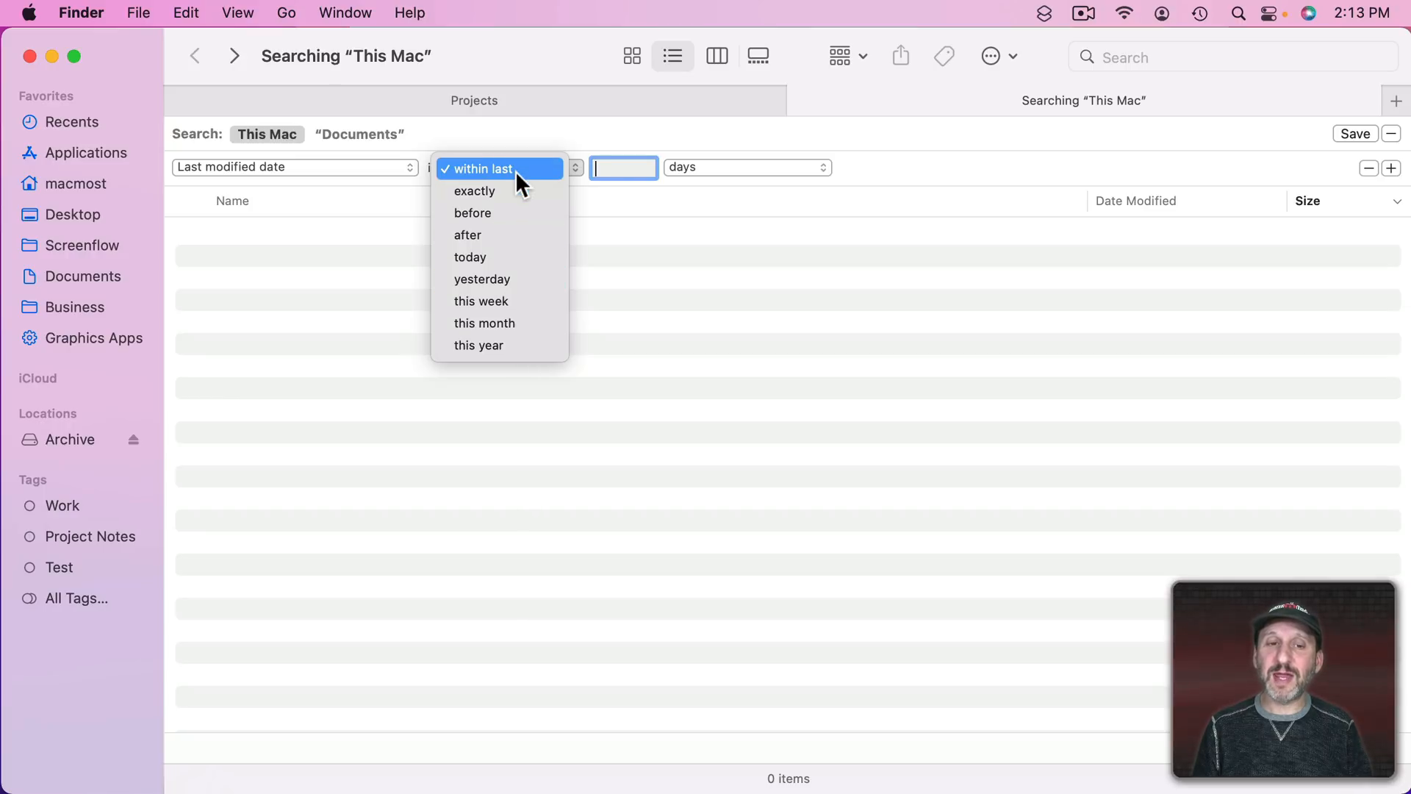
{"action": "mouse_move", "coordinate": [499, 214]}
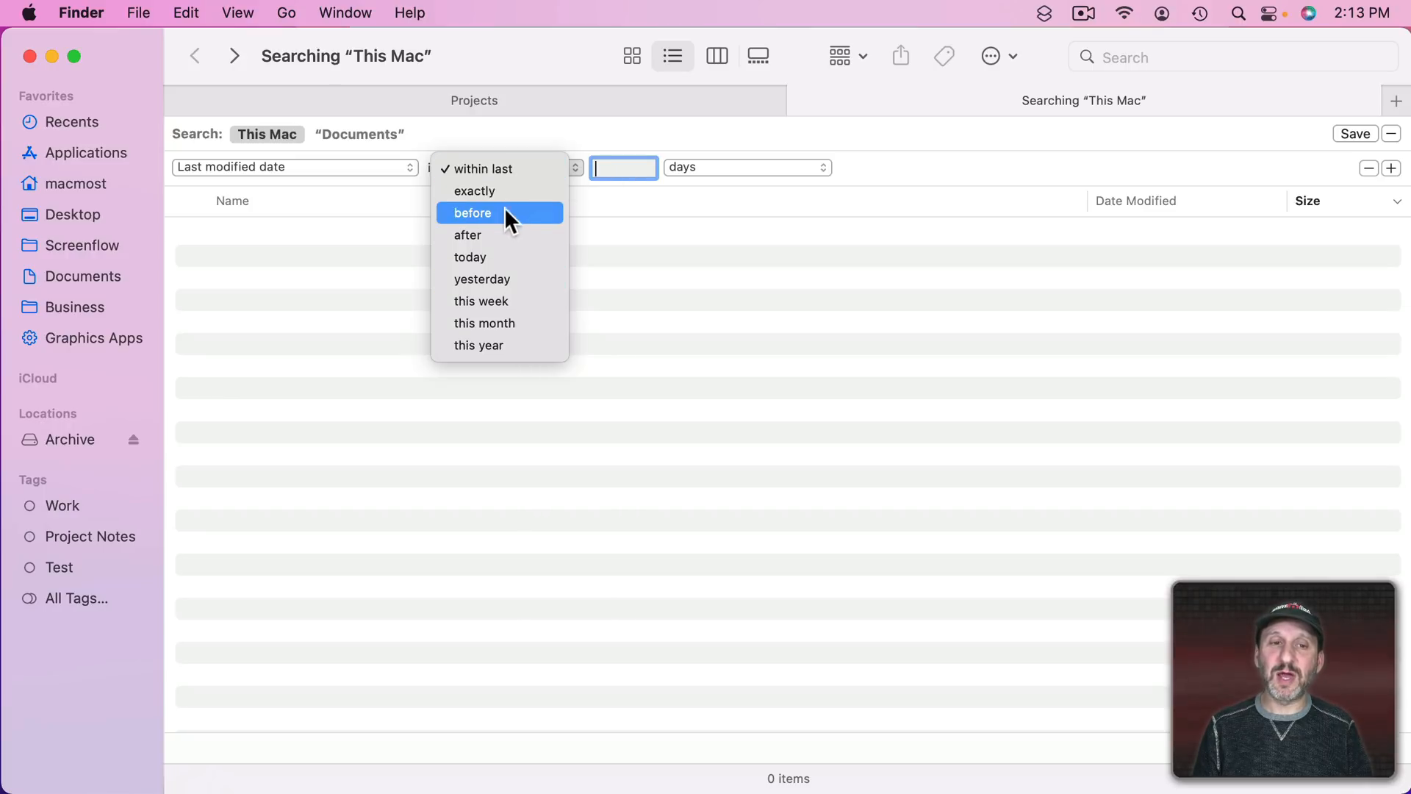
{"action": "left_click", "coordinate": [472, 212]}
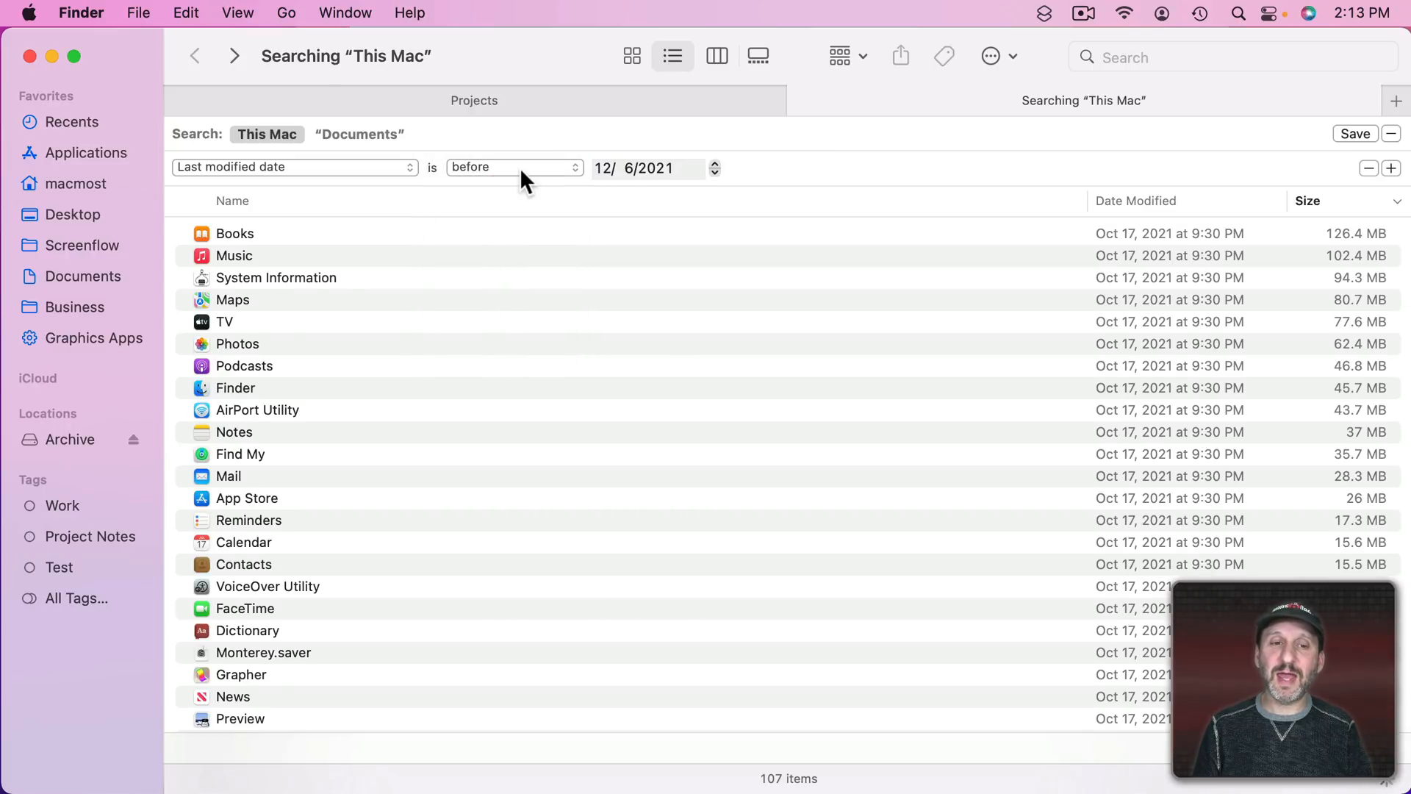
- Change the date comparison to within last, keeping Last modified date as the attribute
{"action": "left_click", "coordinate": [514, 166]}
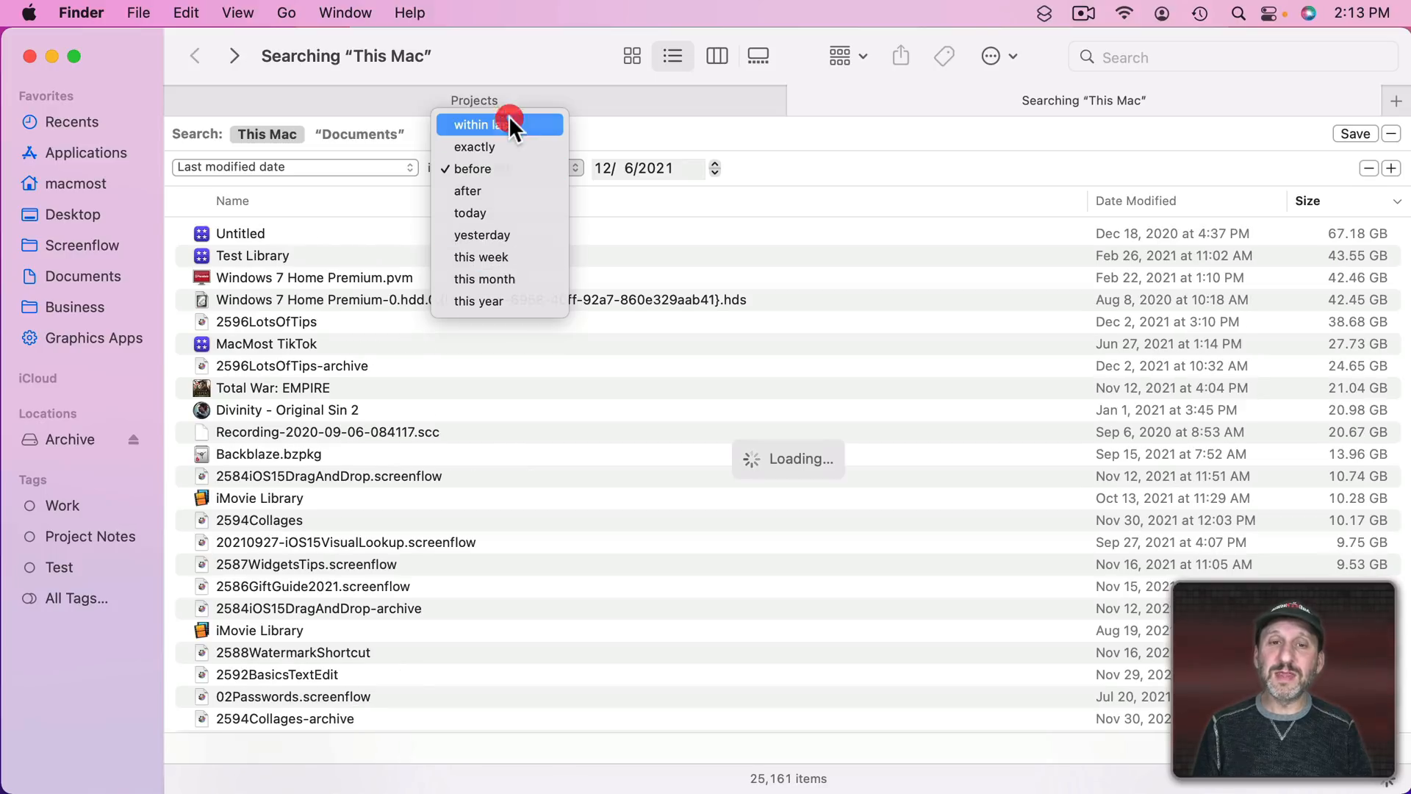
{"action": "left_click", "coordinate": [485, 123]}
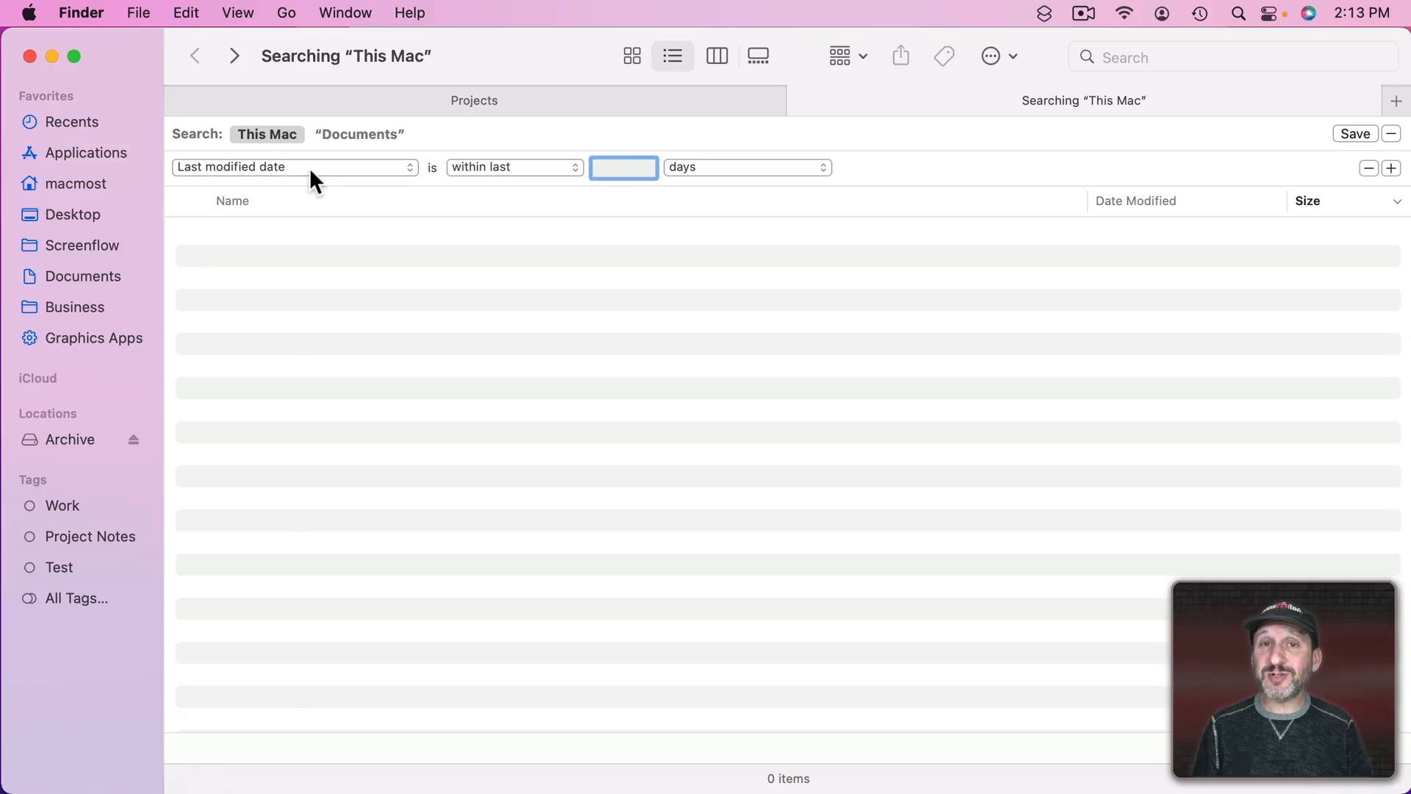
{"action": "left_click", "coordinate": [294, 166]}
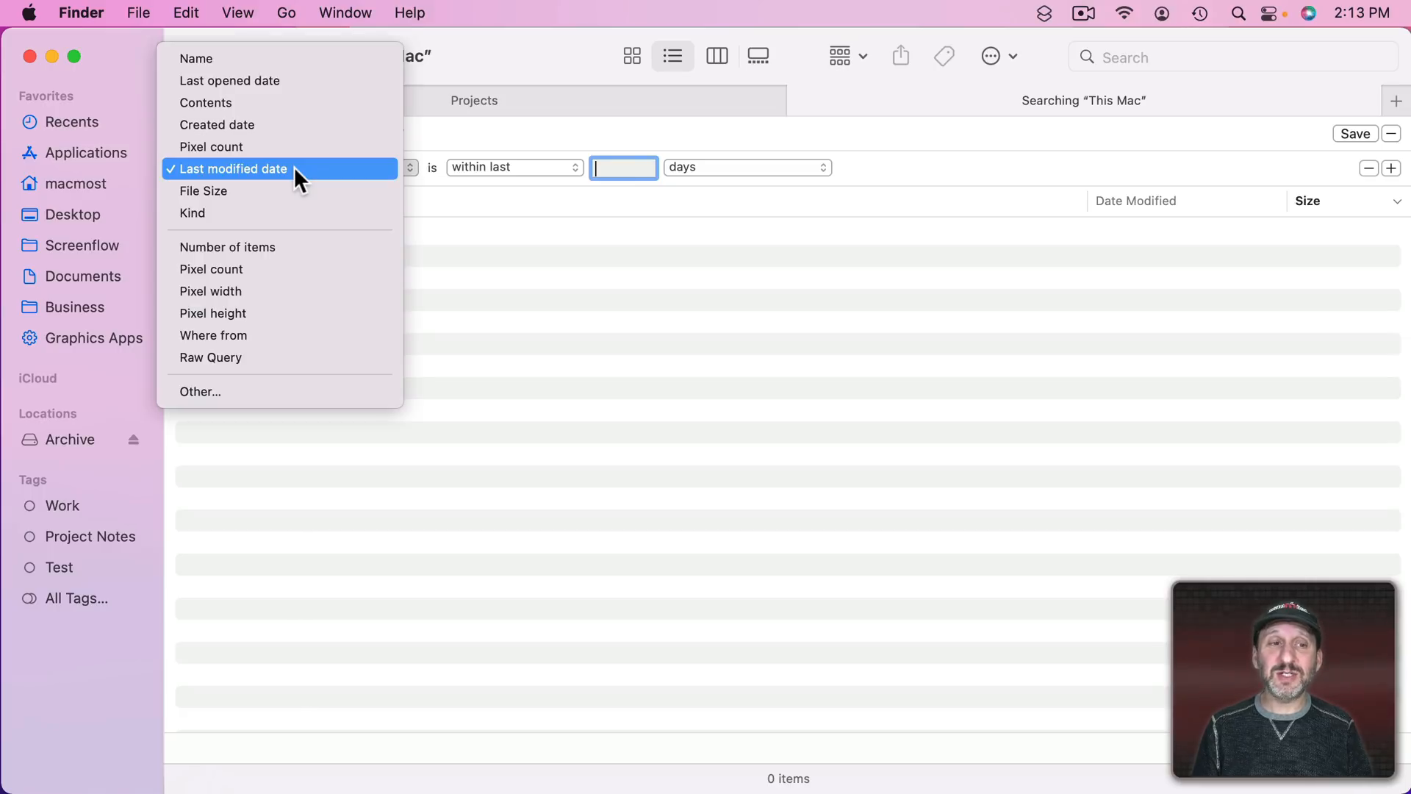
{"action": "left_click", "coordinate": [233, 168]}
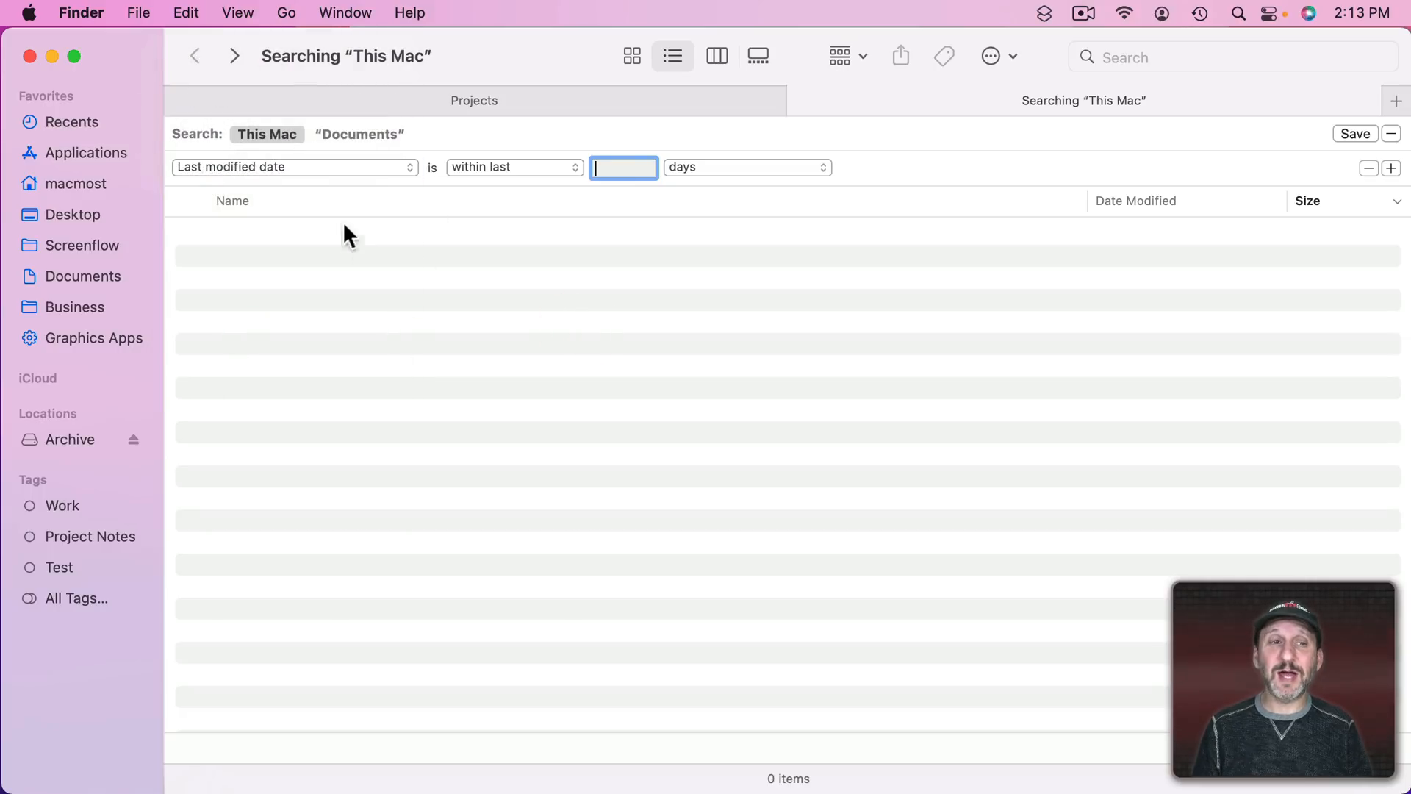
{"action": "mouse_move", "coordinate": [376, 206]}
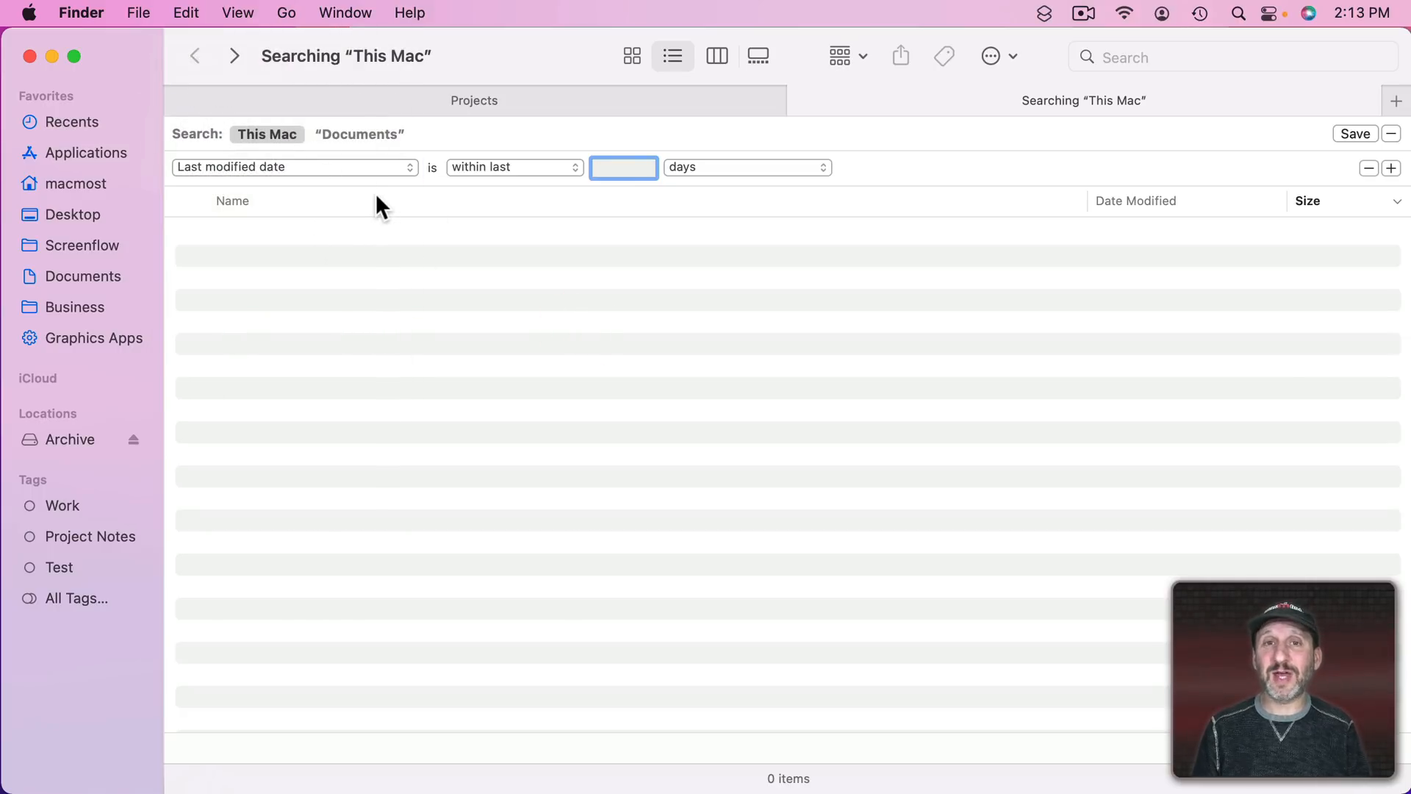